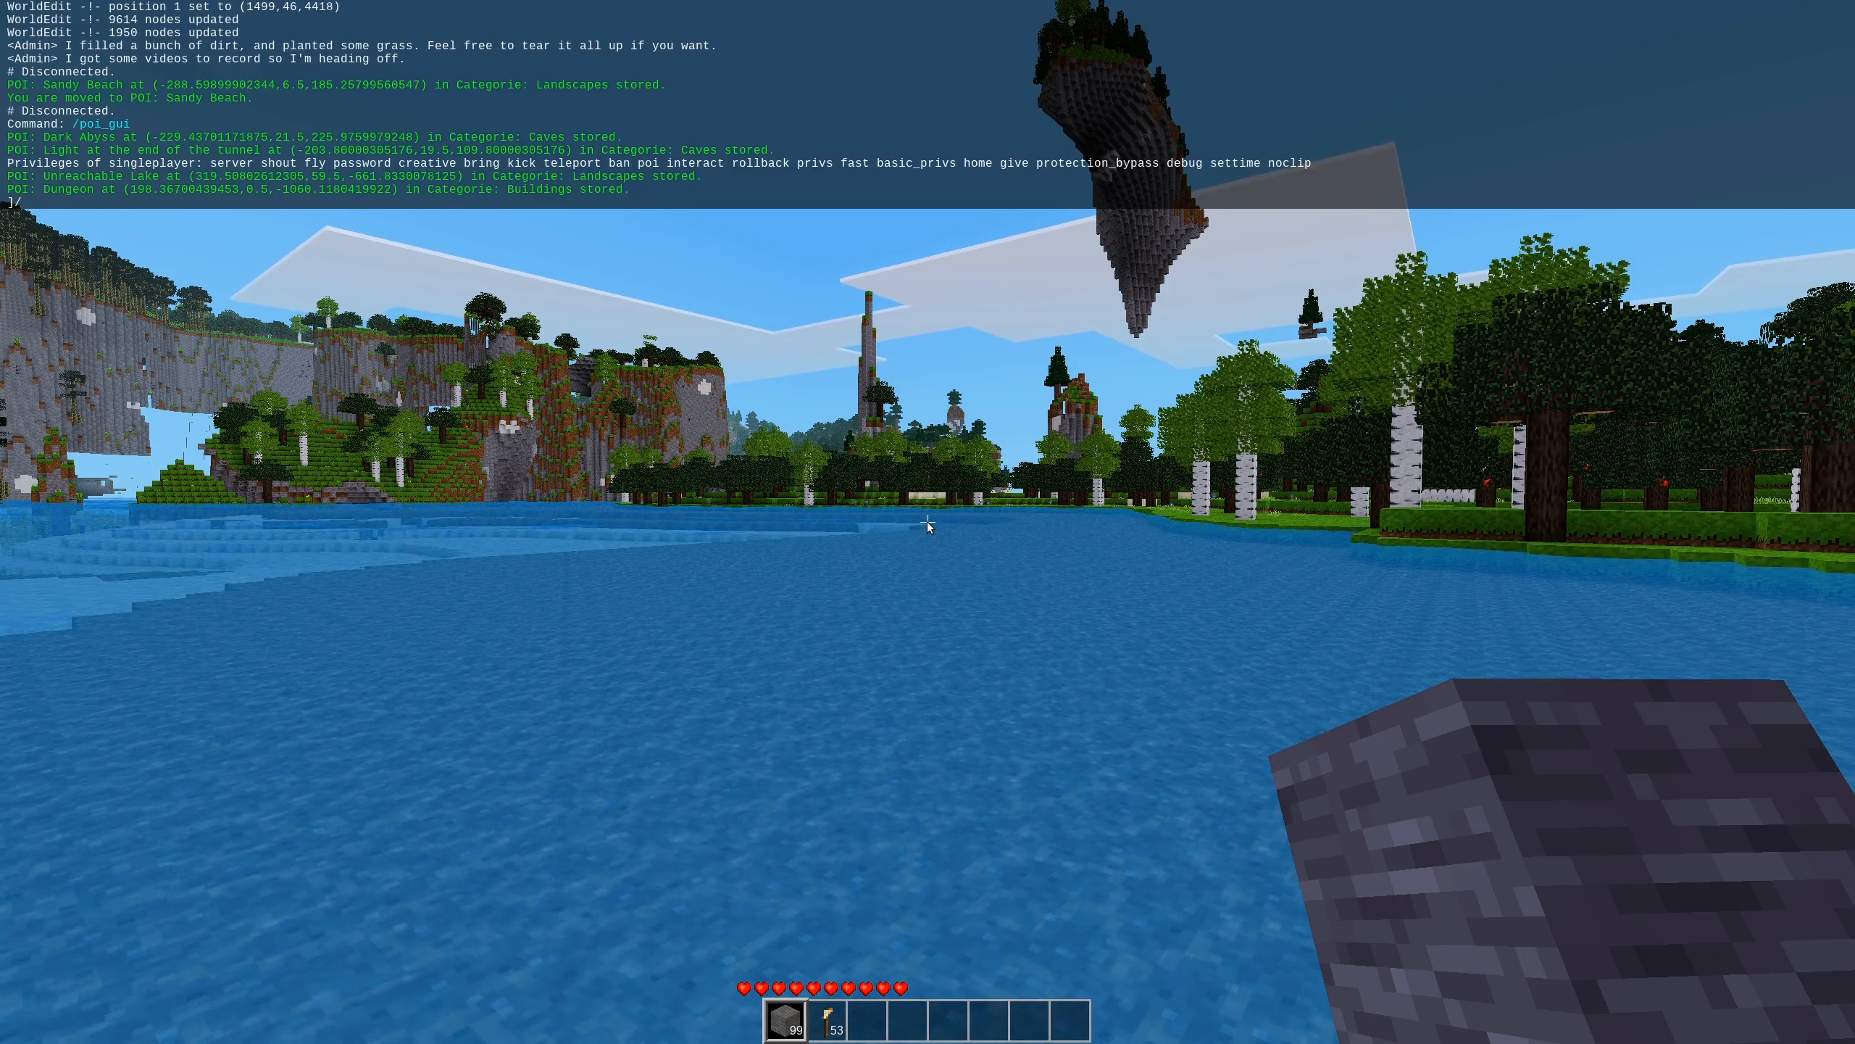
Enter the /poi_gui chat command to list the five saved points of interest.
text(p)
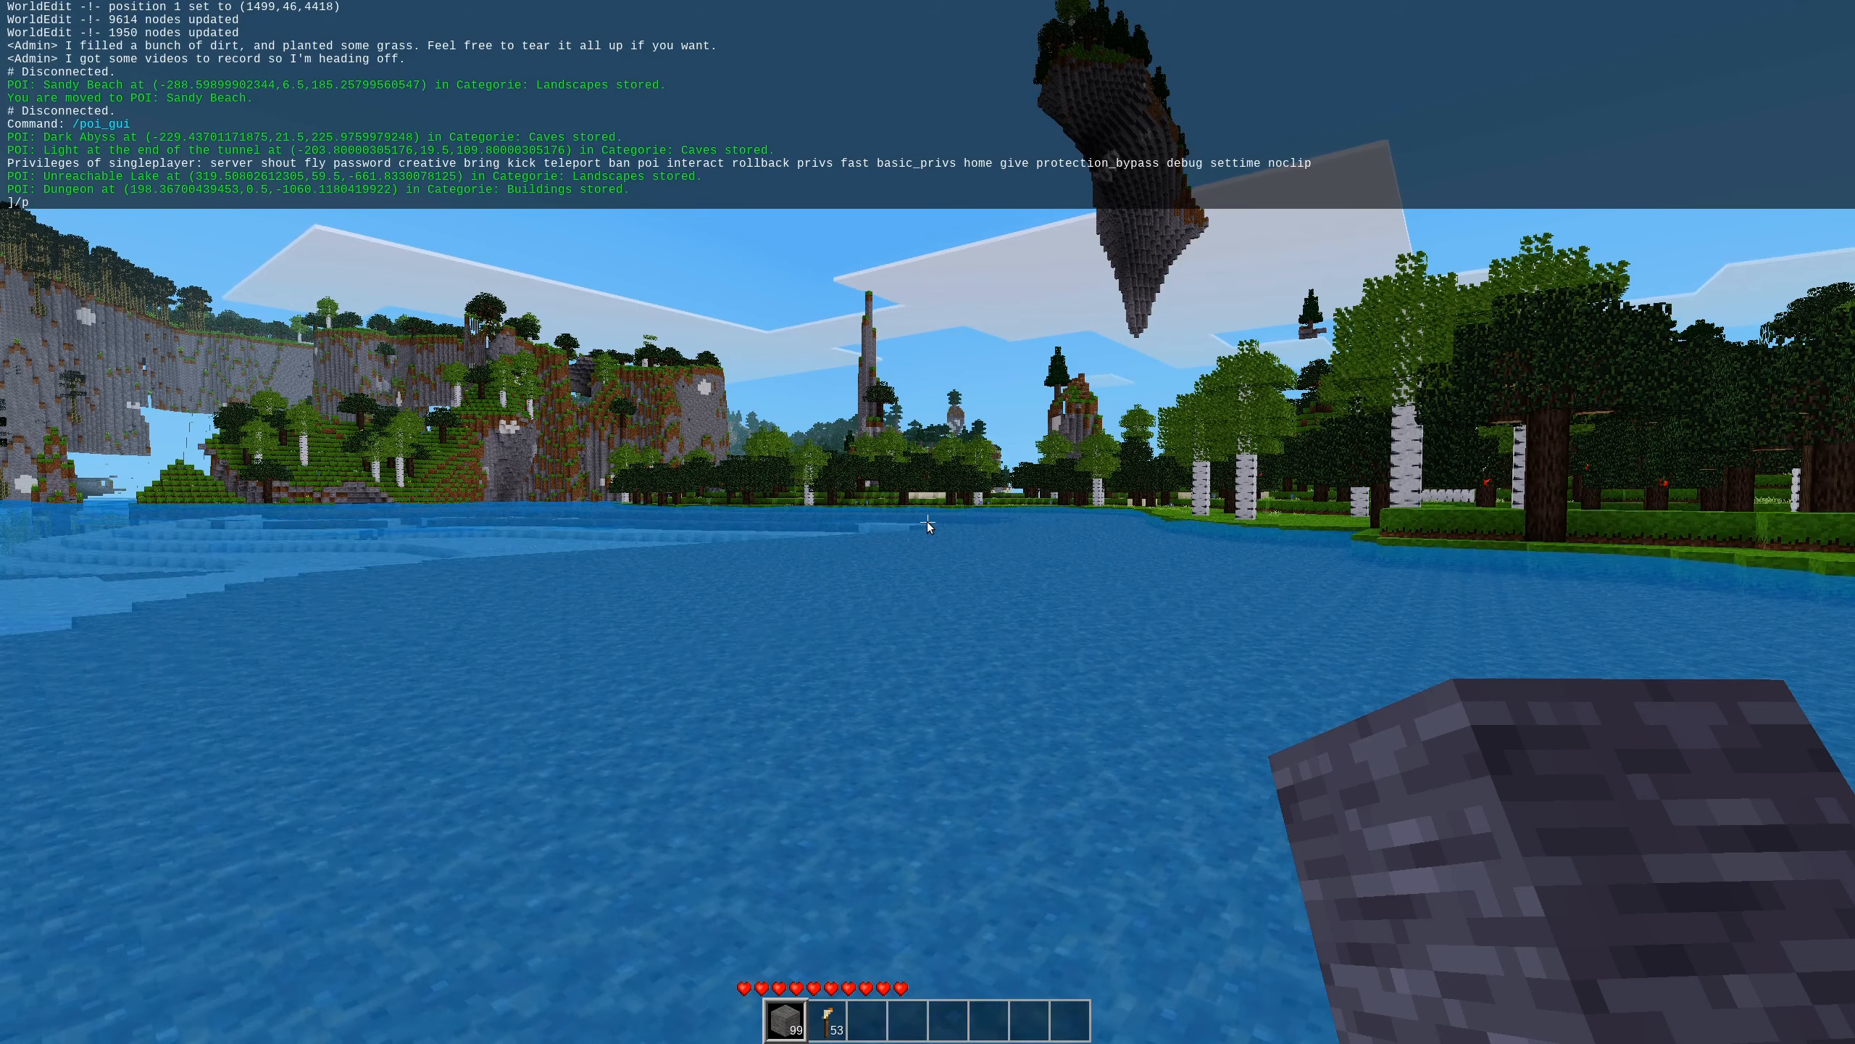
text(oi_g)
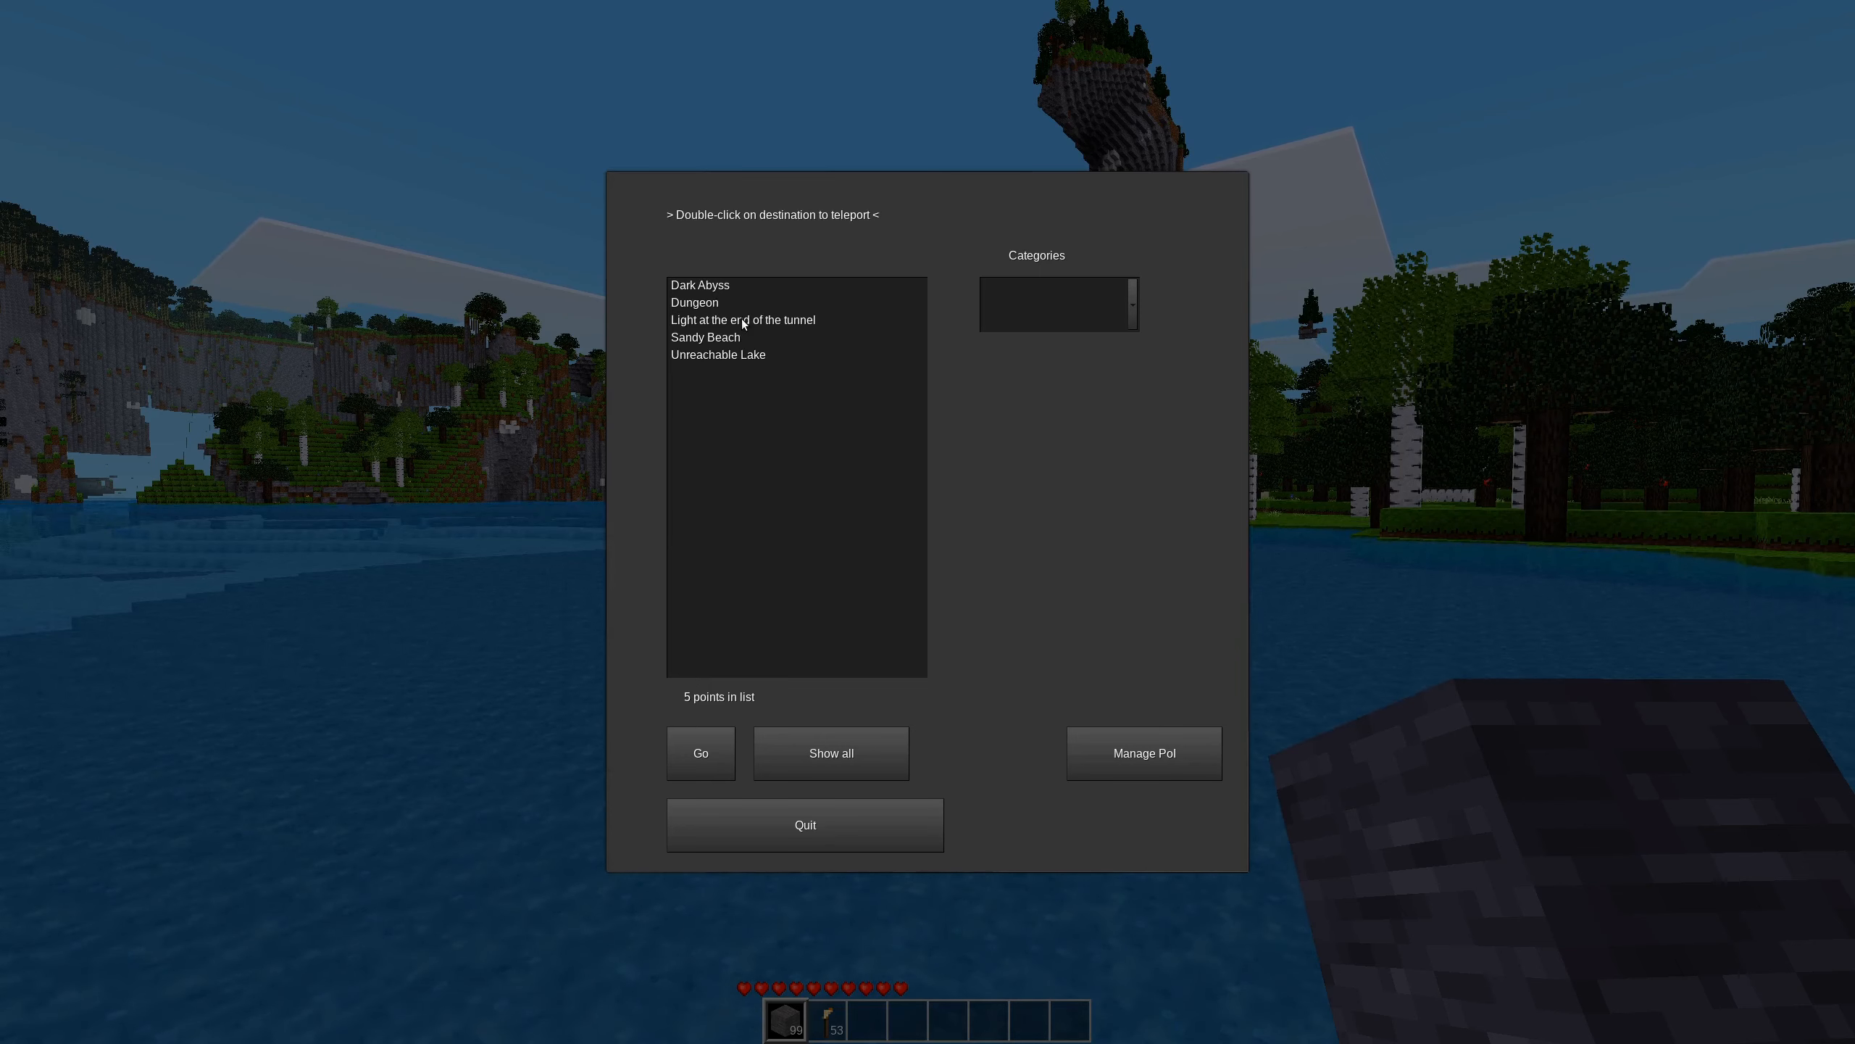
Teleport to Light at the end of the tunnel, Dungeon, back to the tunnel, then quit.
click(742, 319)
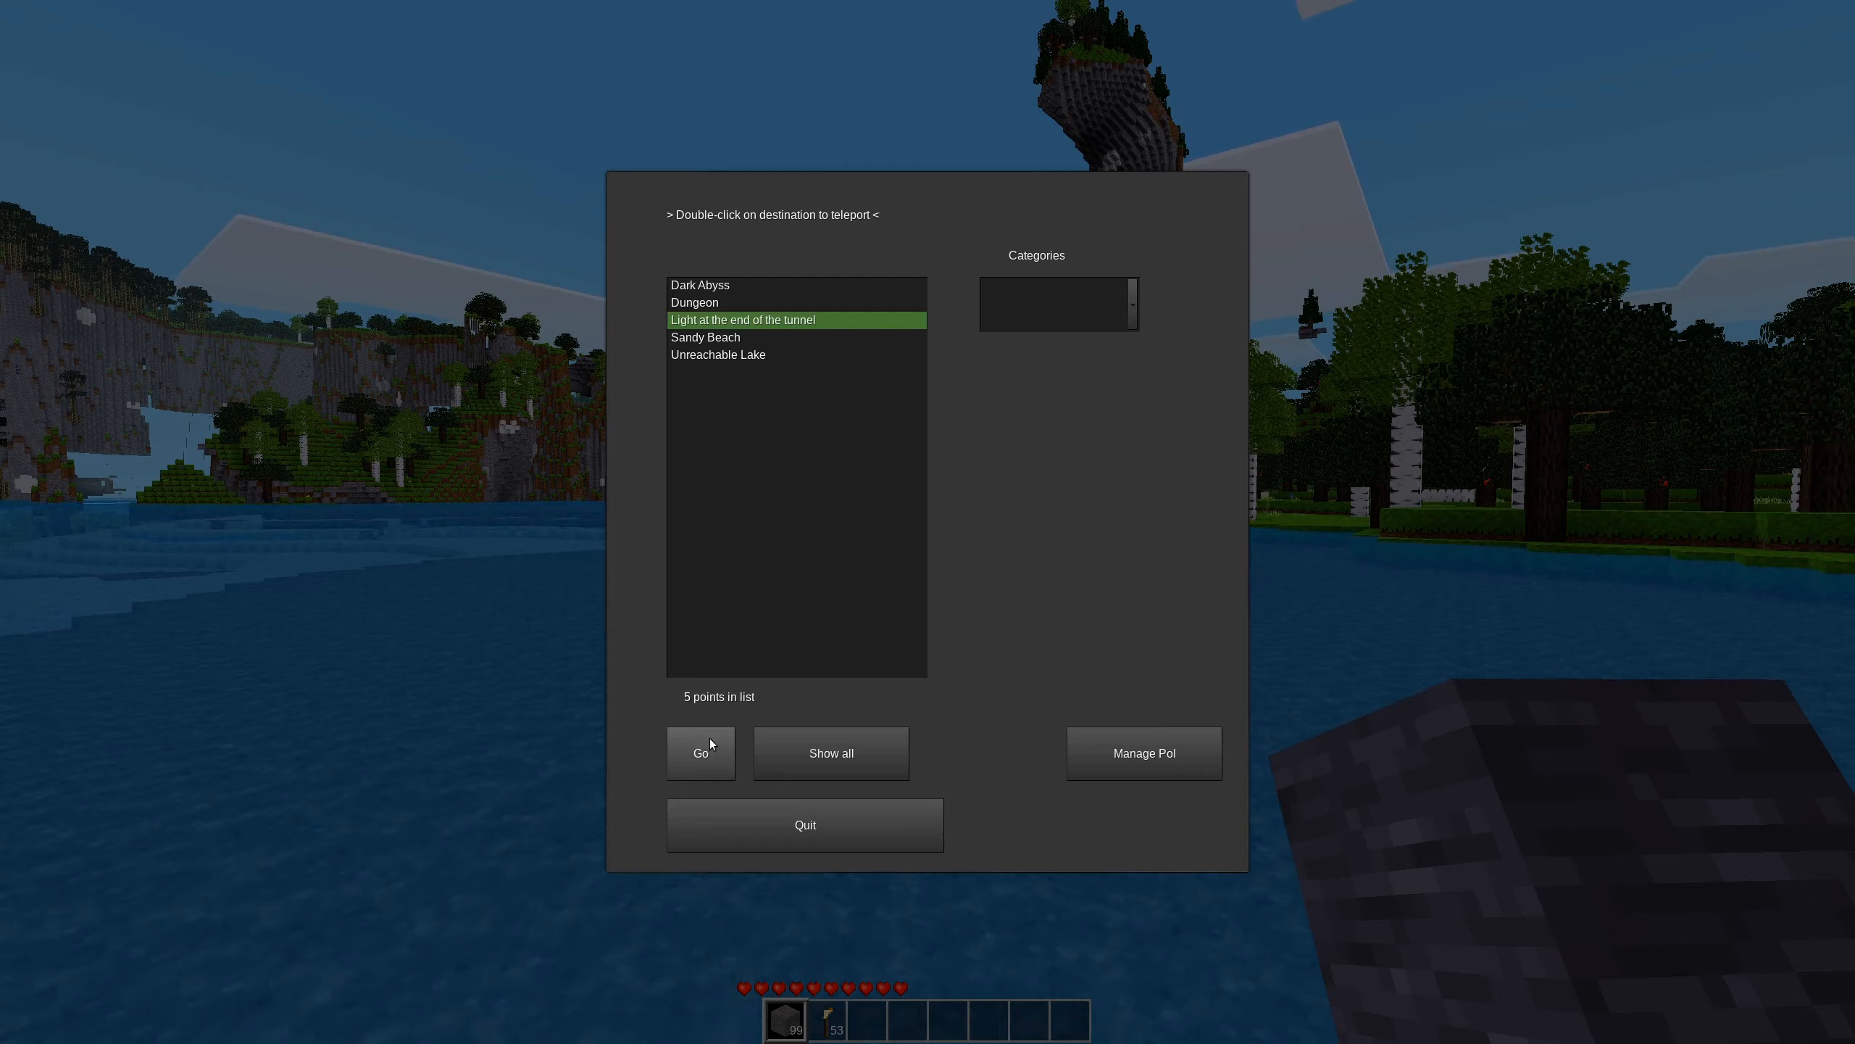
click(701, 752)
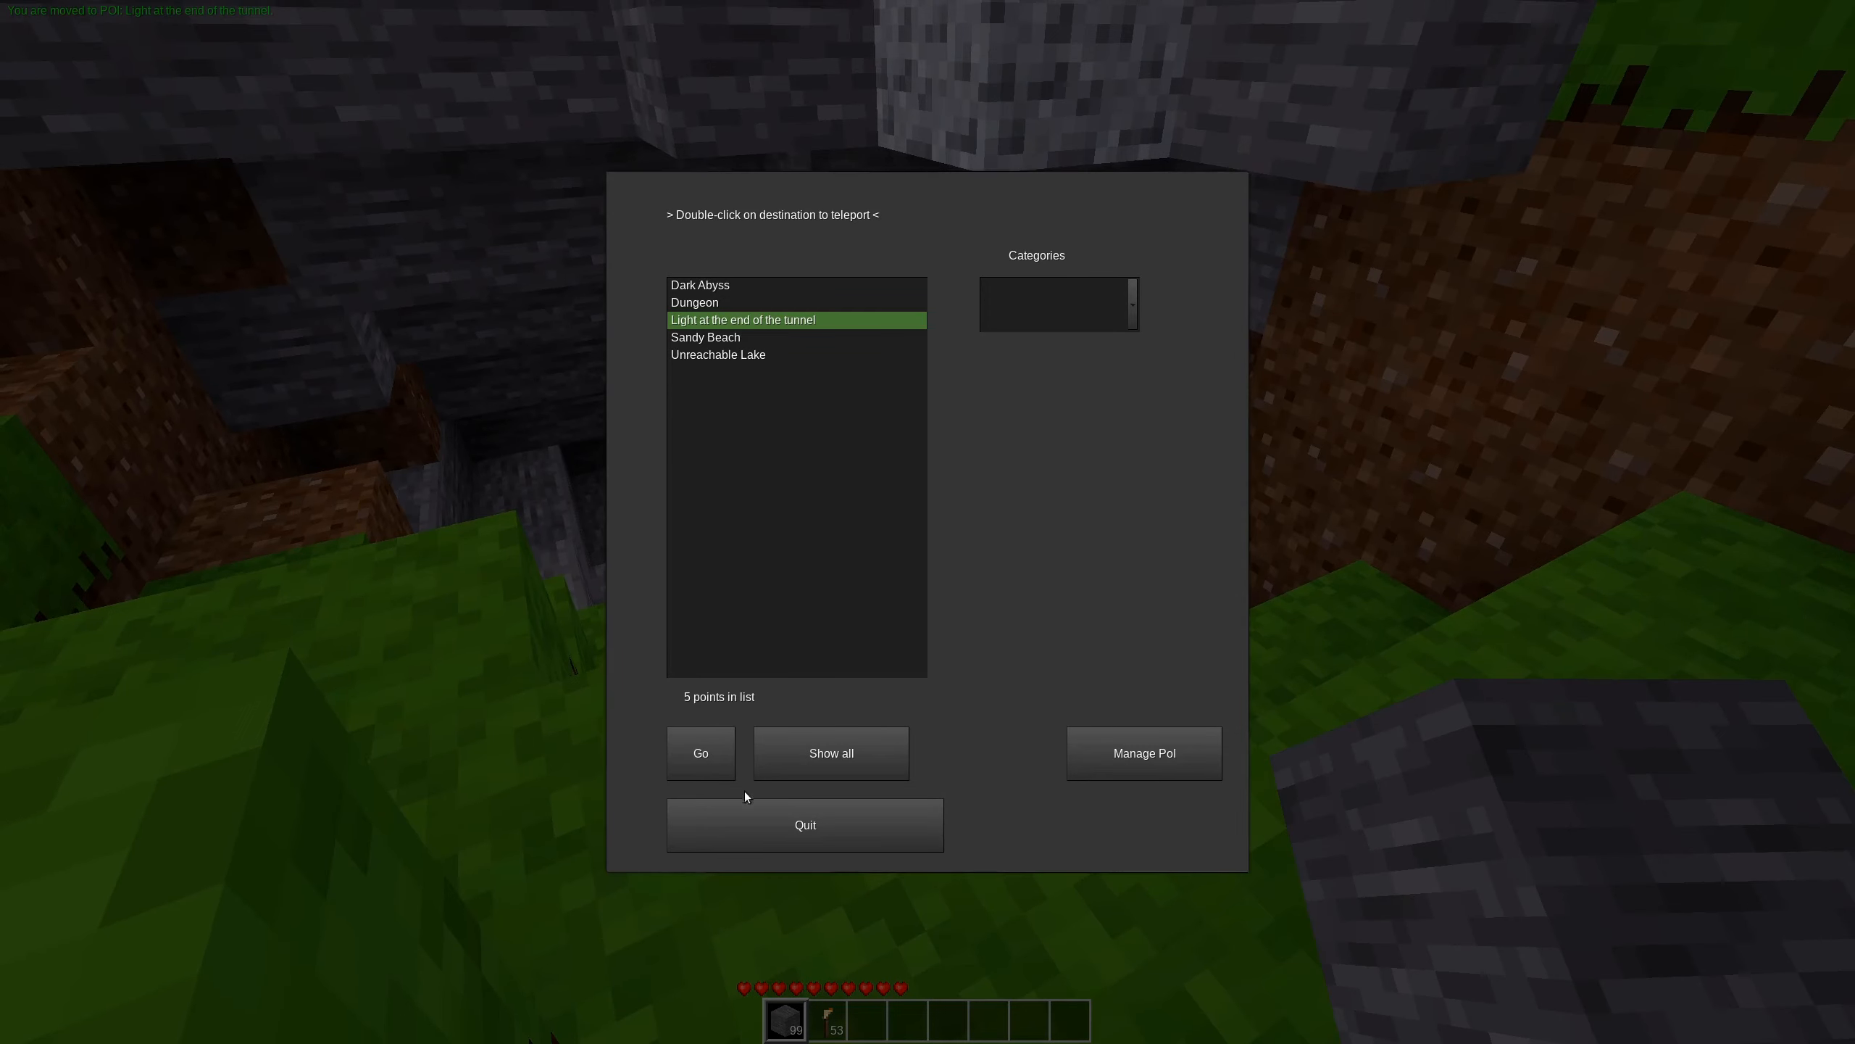
mouse_move(702, 298)
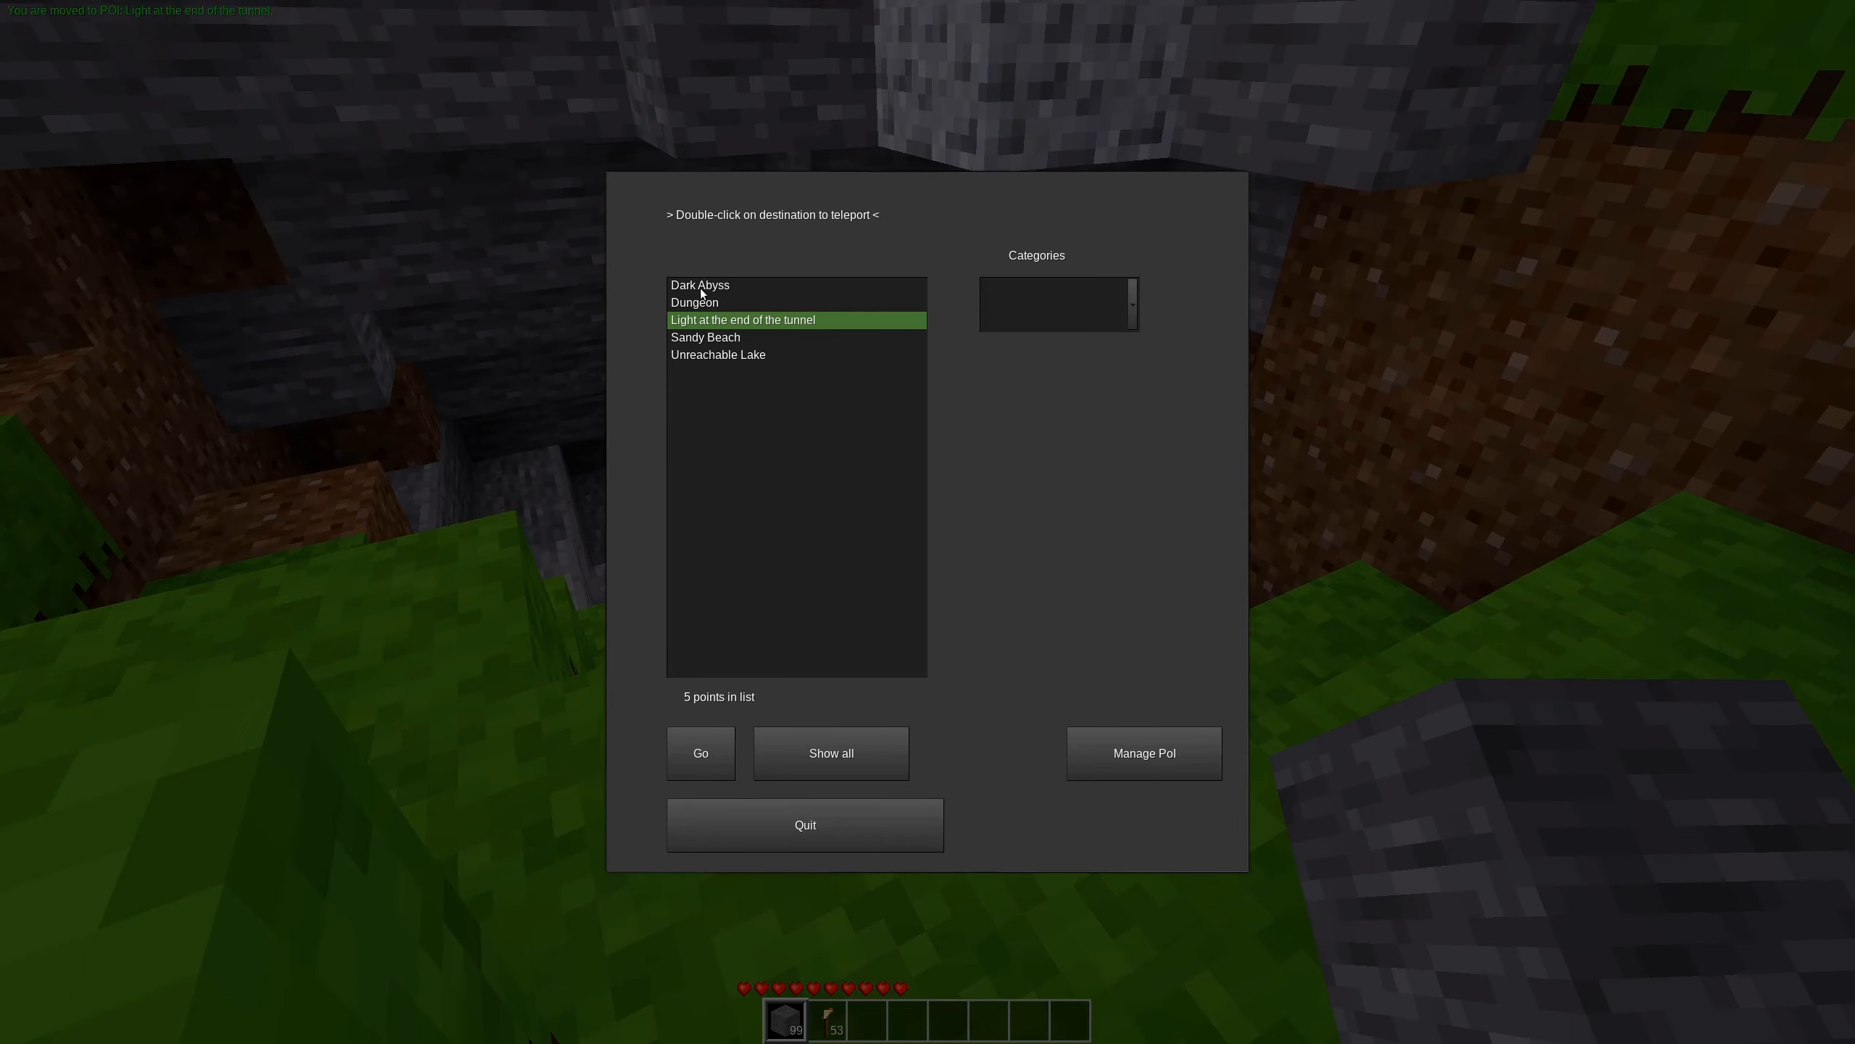
double_click(694, 302)
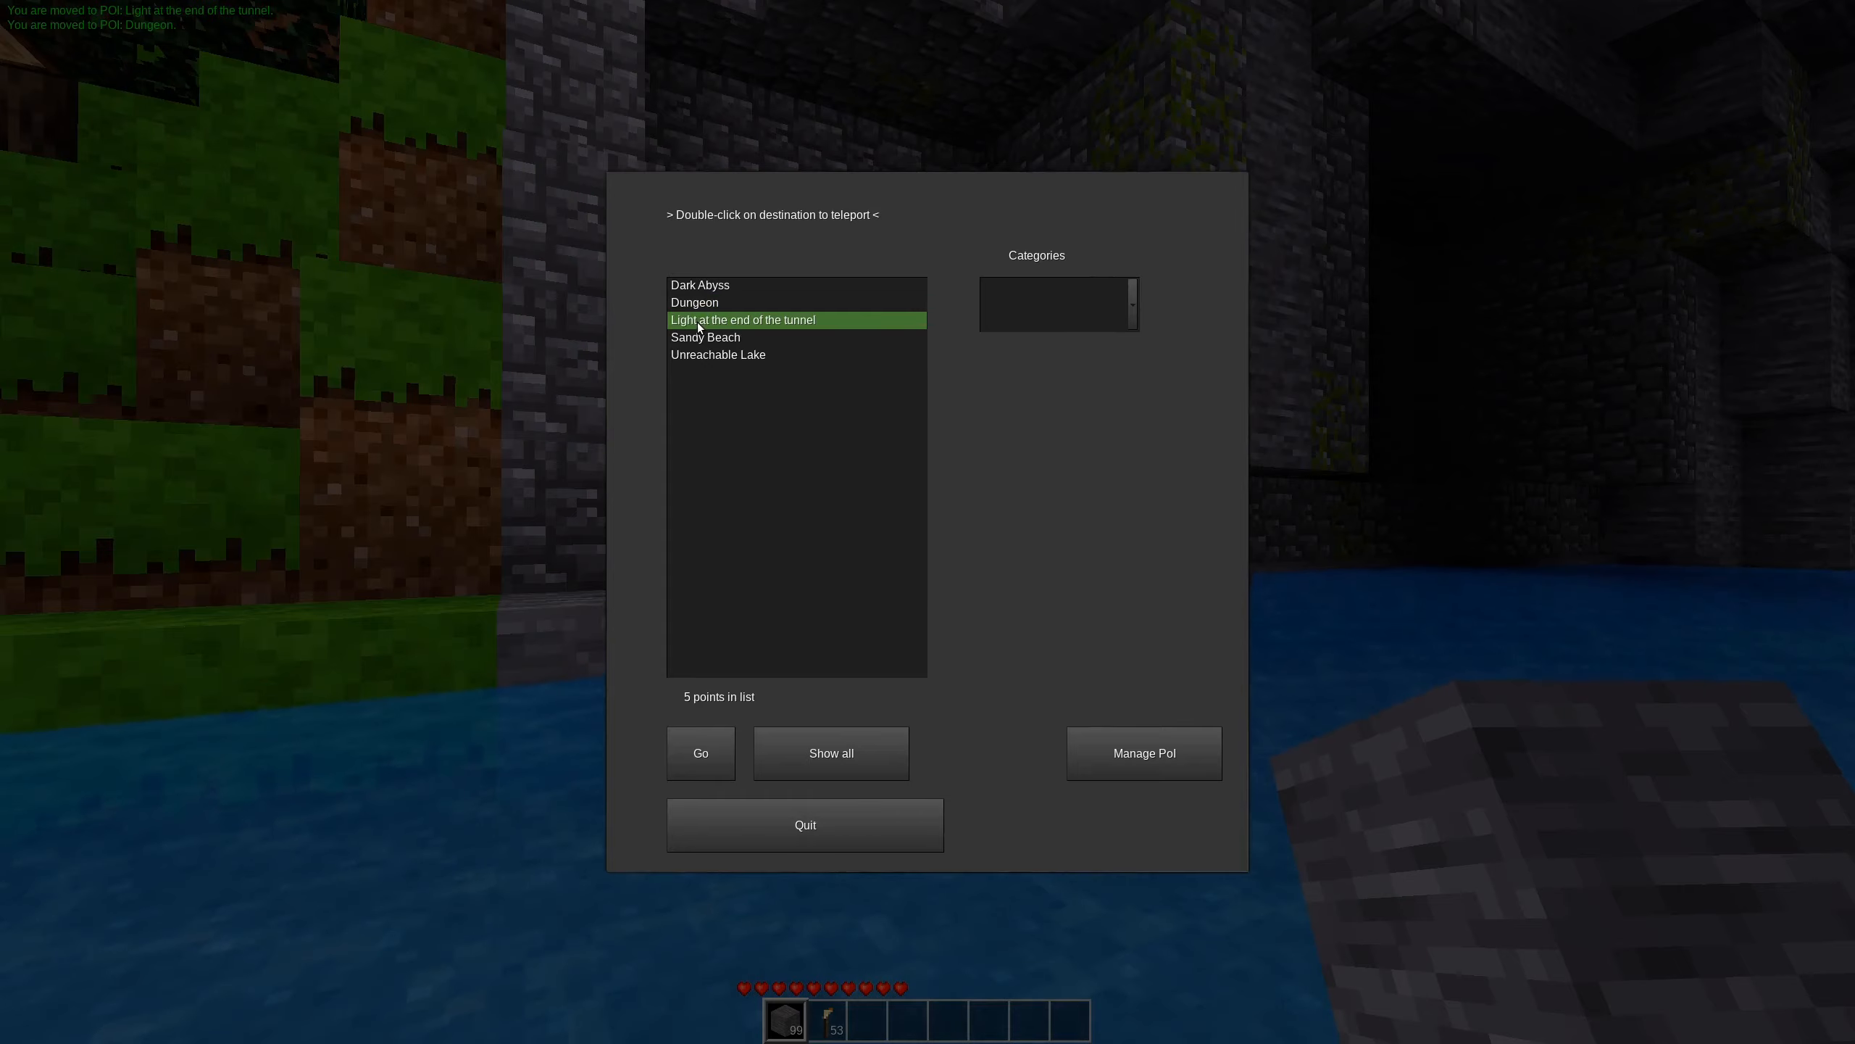
double_click(743, 319)
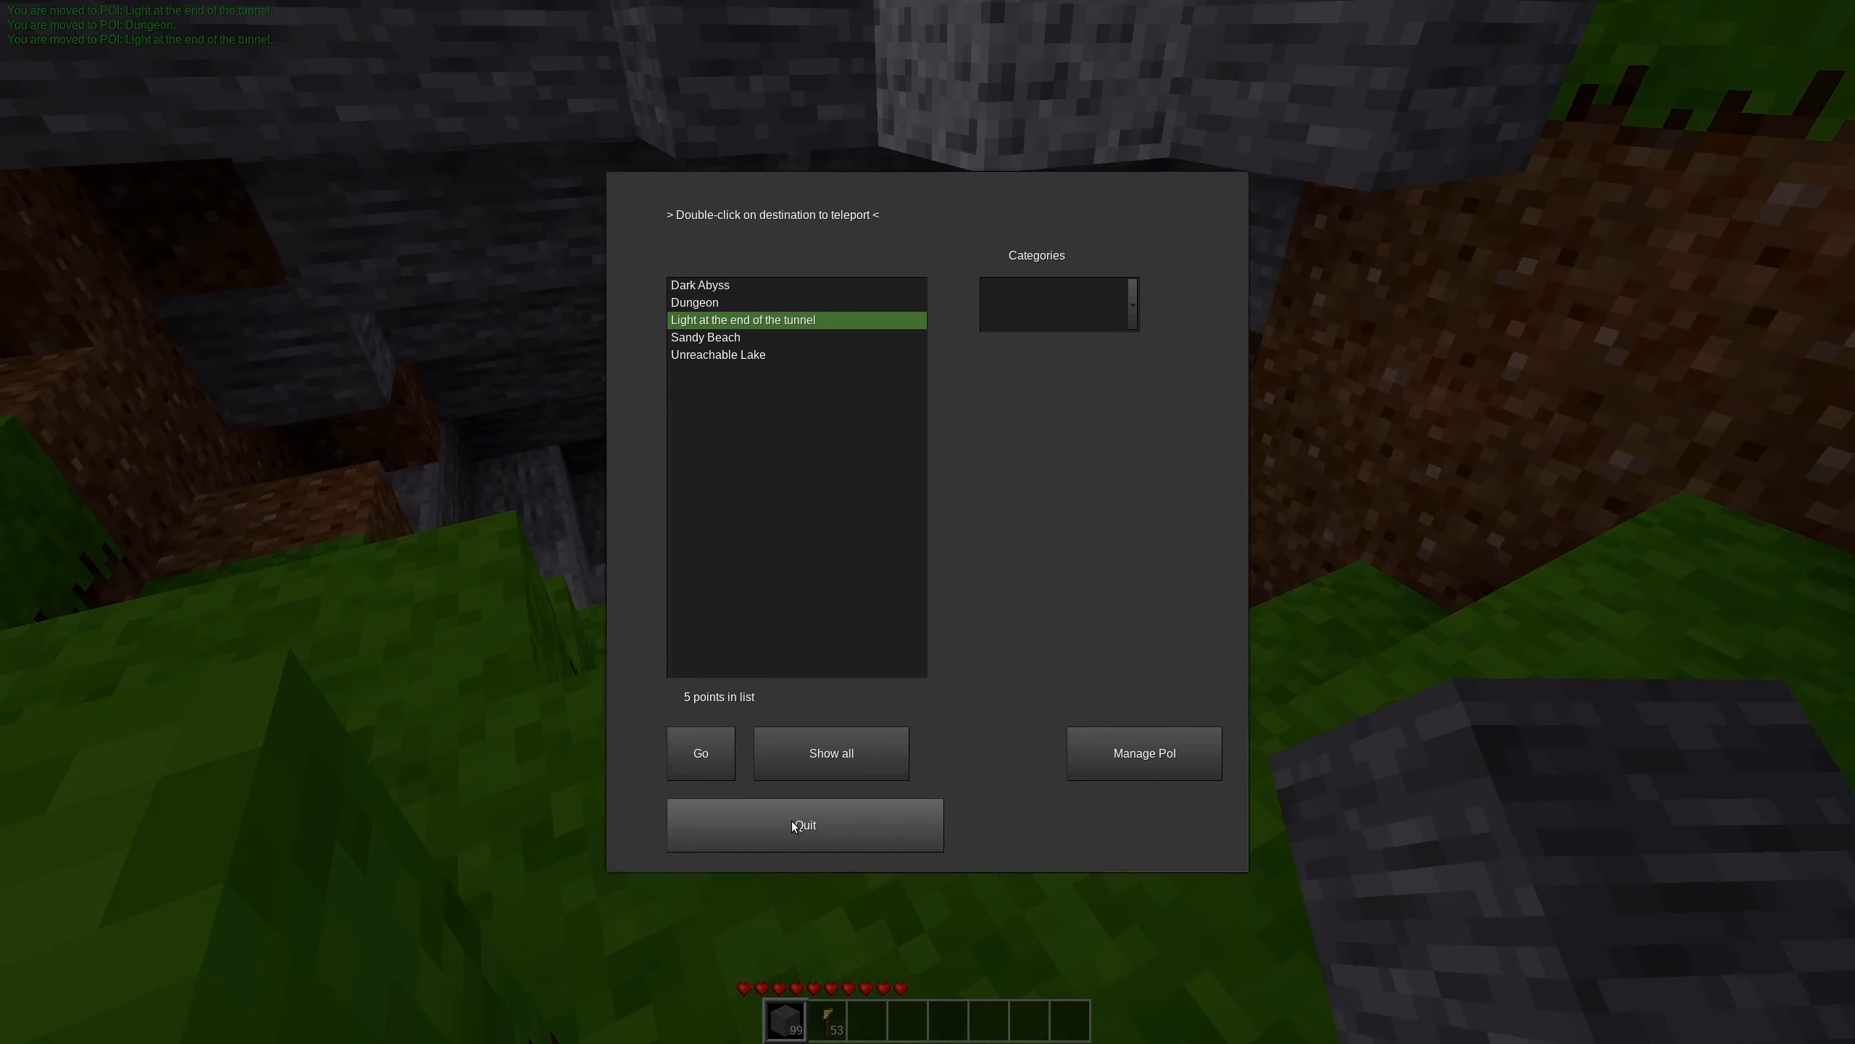
click(804, 825)
text(/poi_gui)
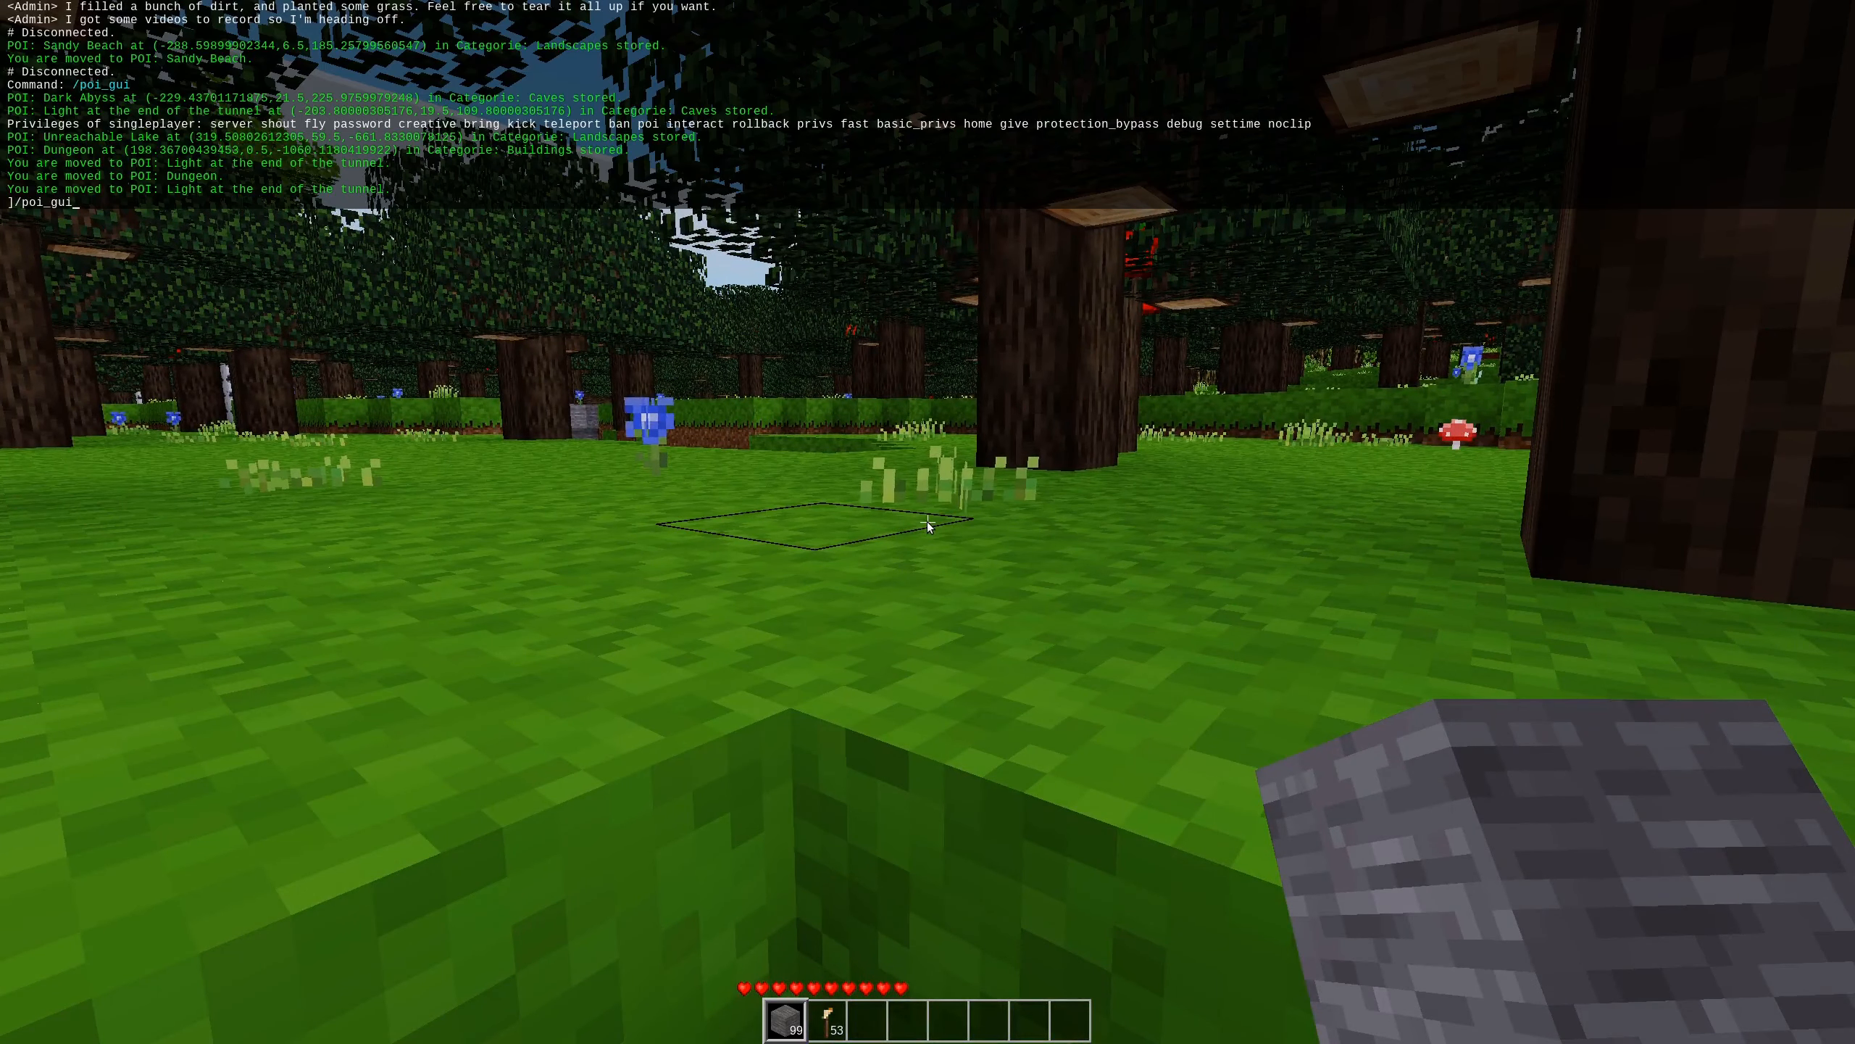
Rerun /poi_gui and teleport to Light at the end of the tunnel.
key(Return)
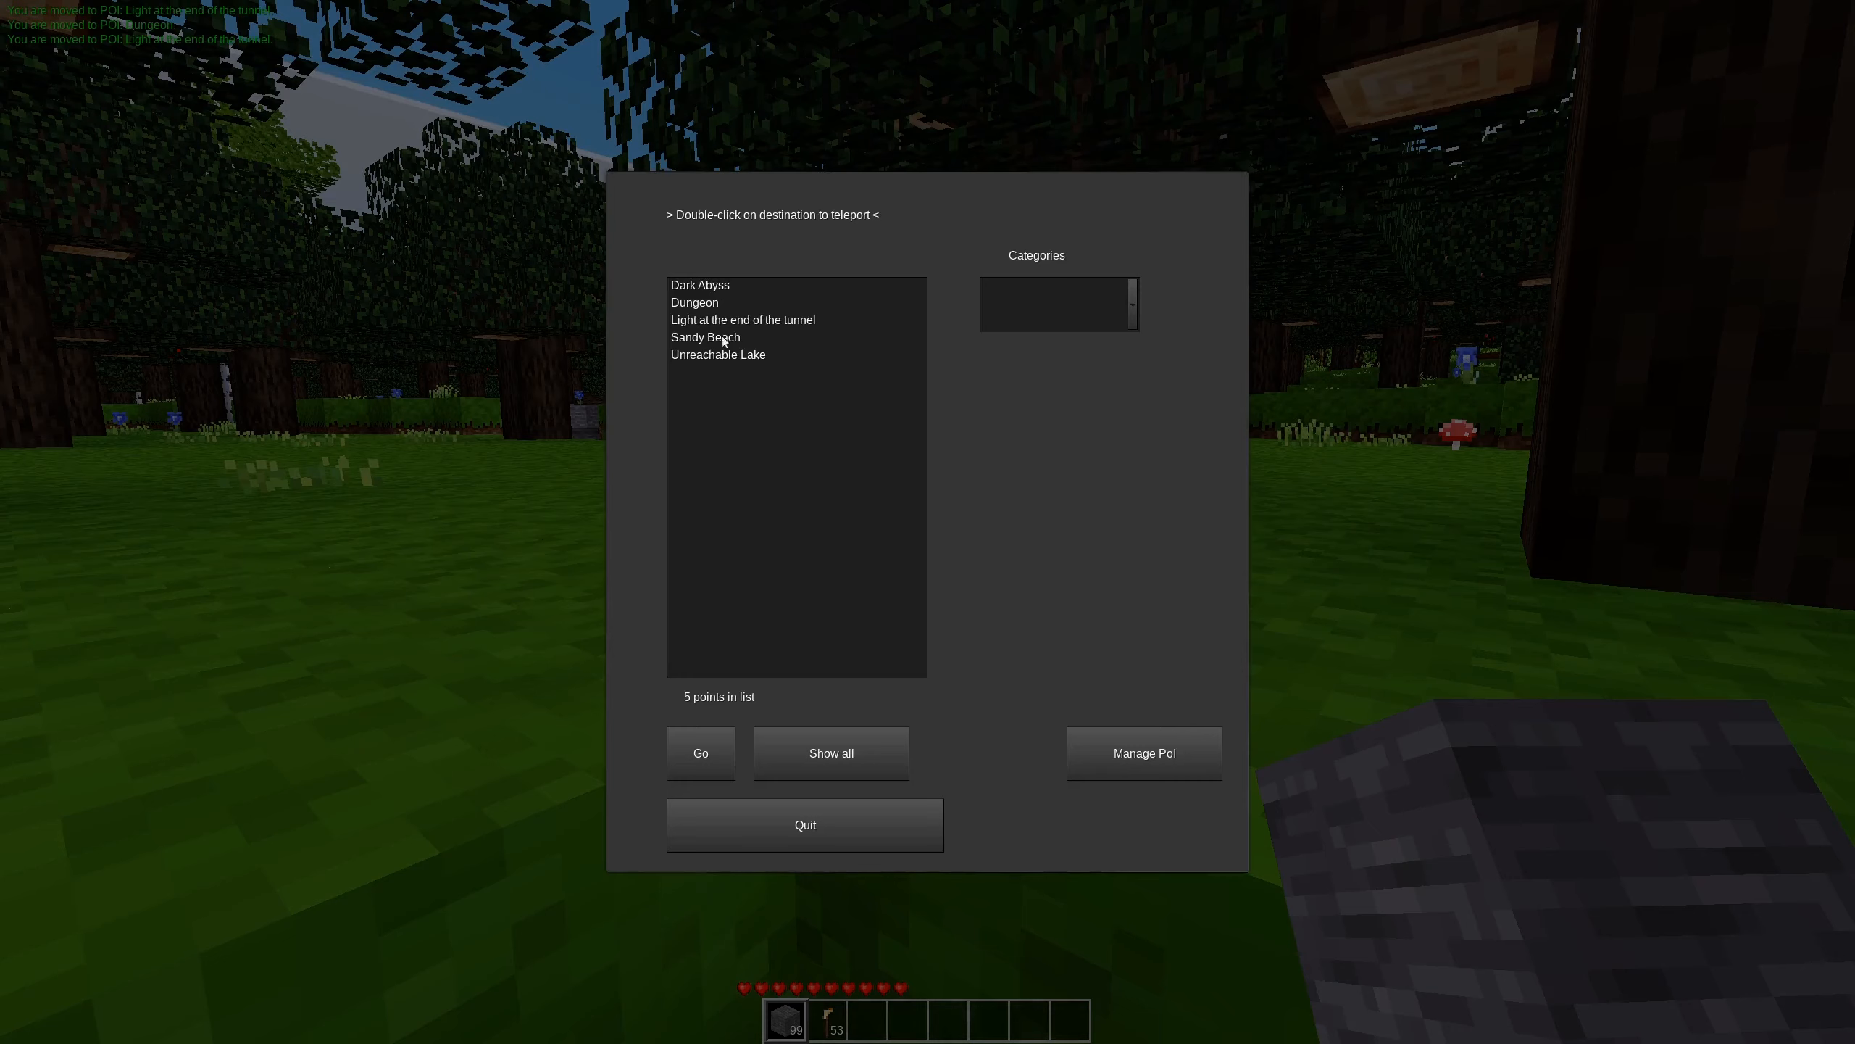
double_click(743, 320)
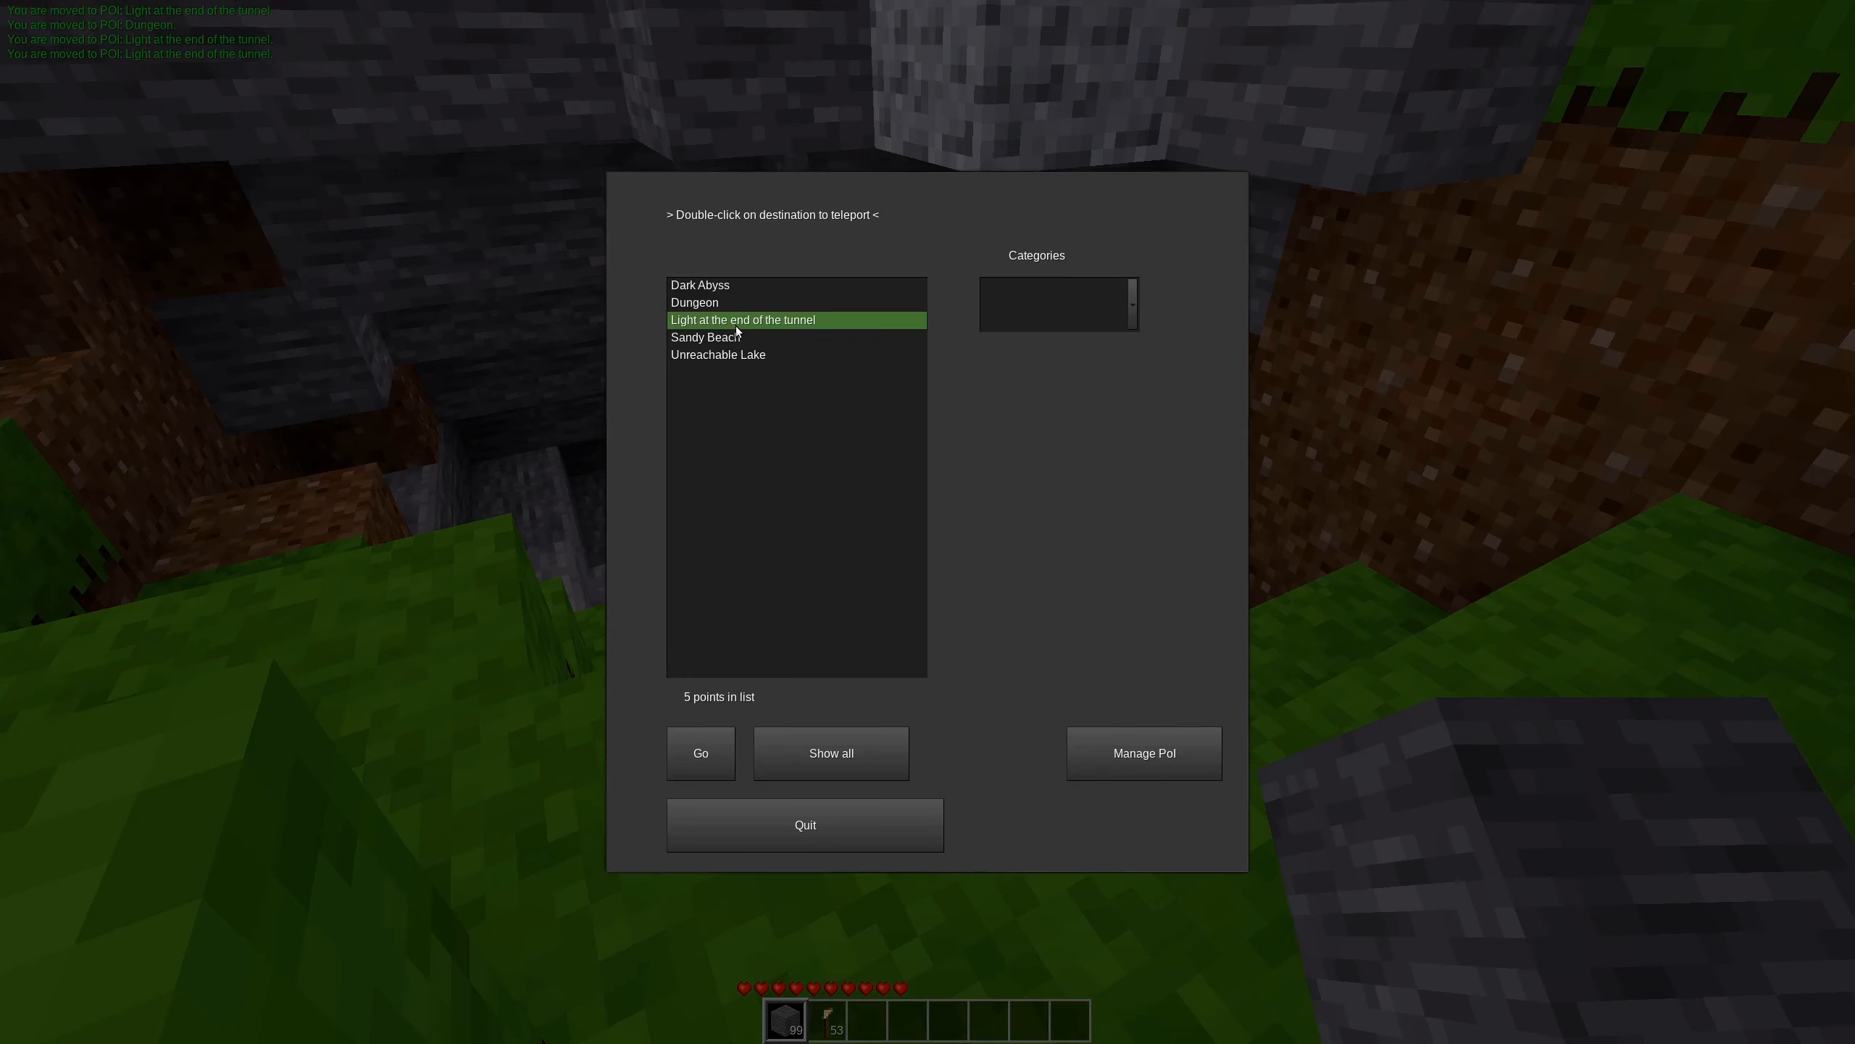
double_click(742, 320)
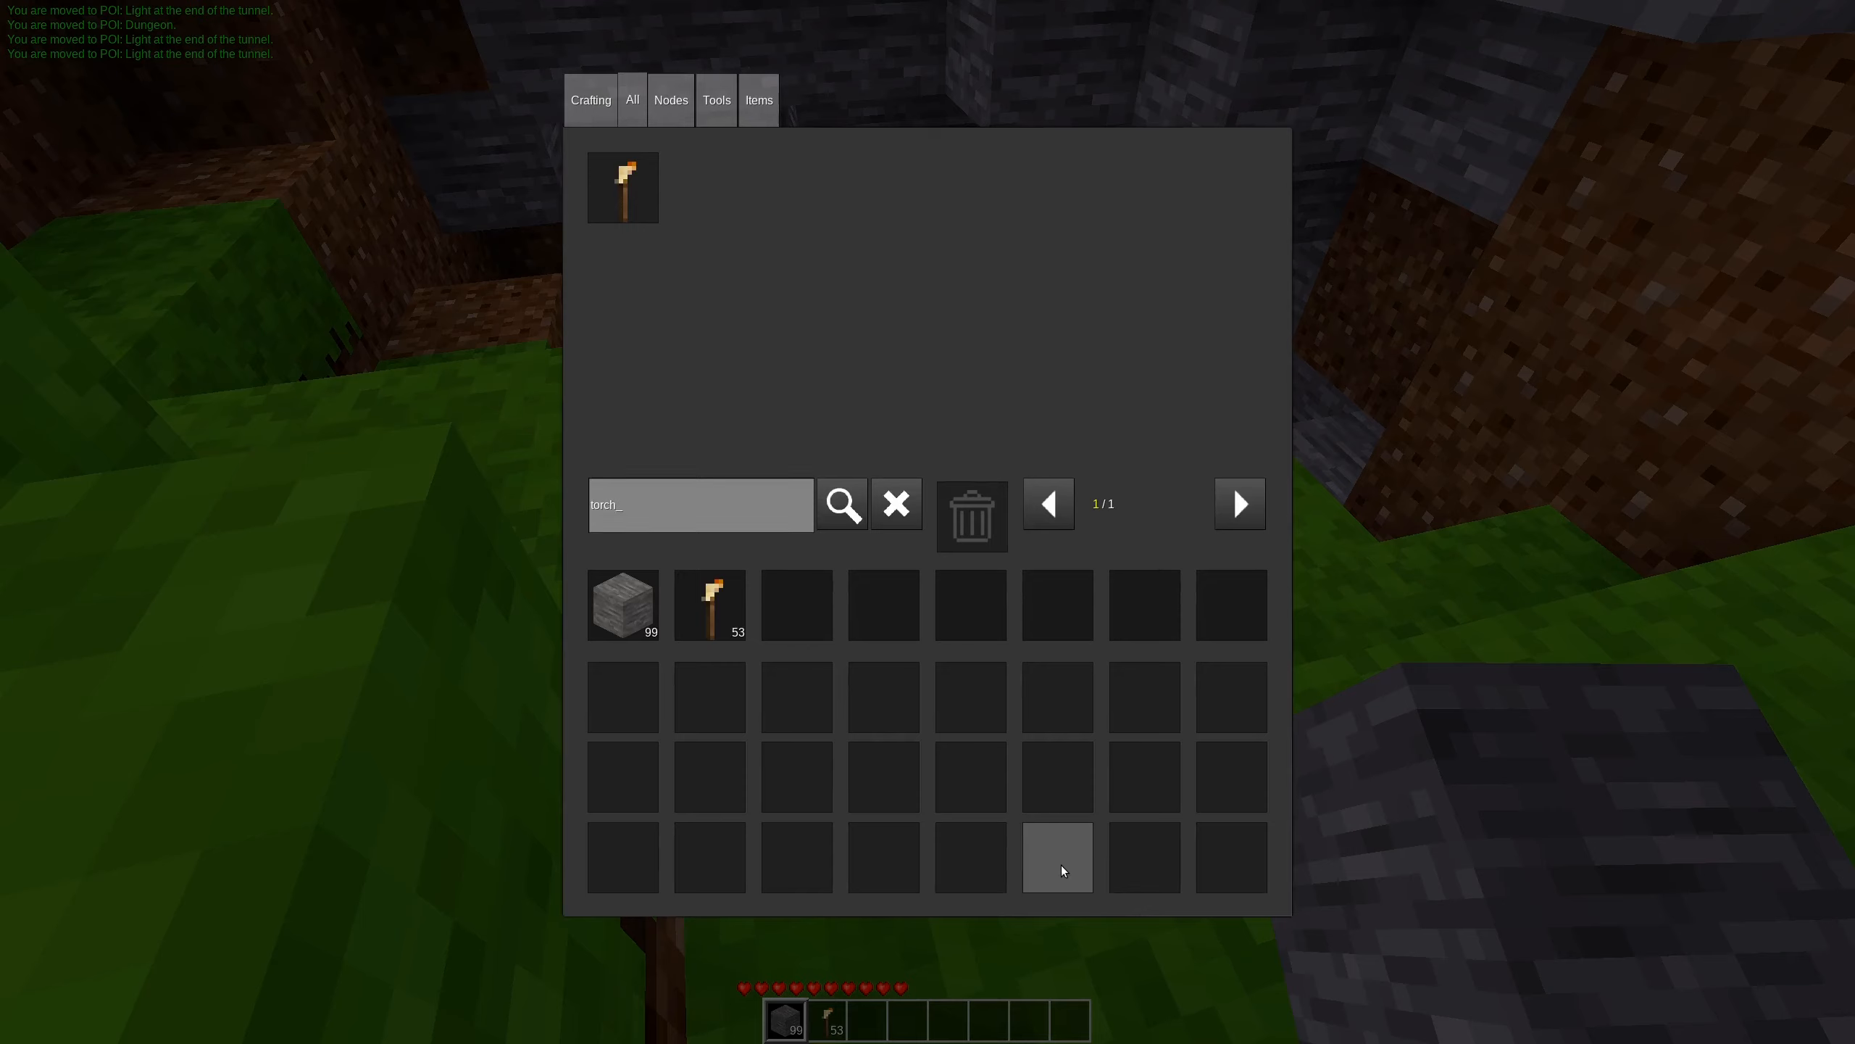
mouse_move(971, 858)
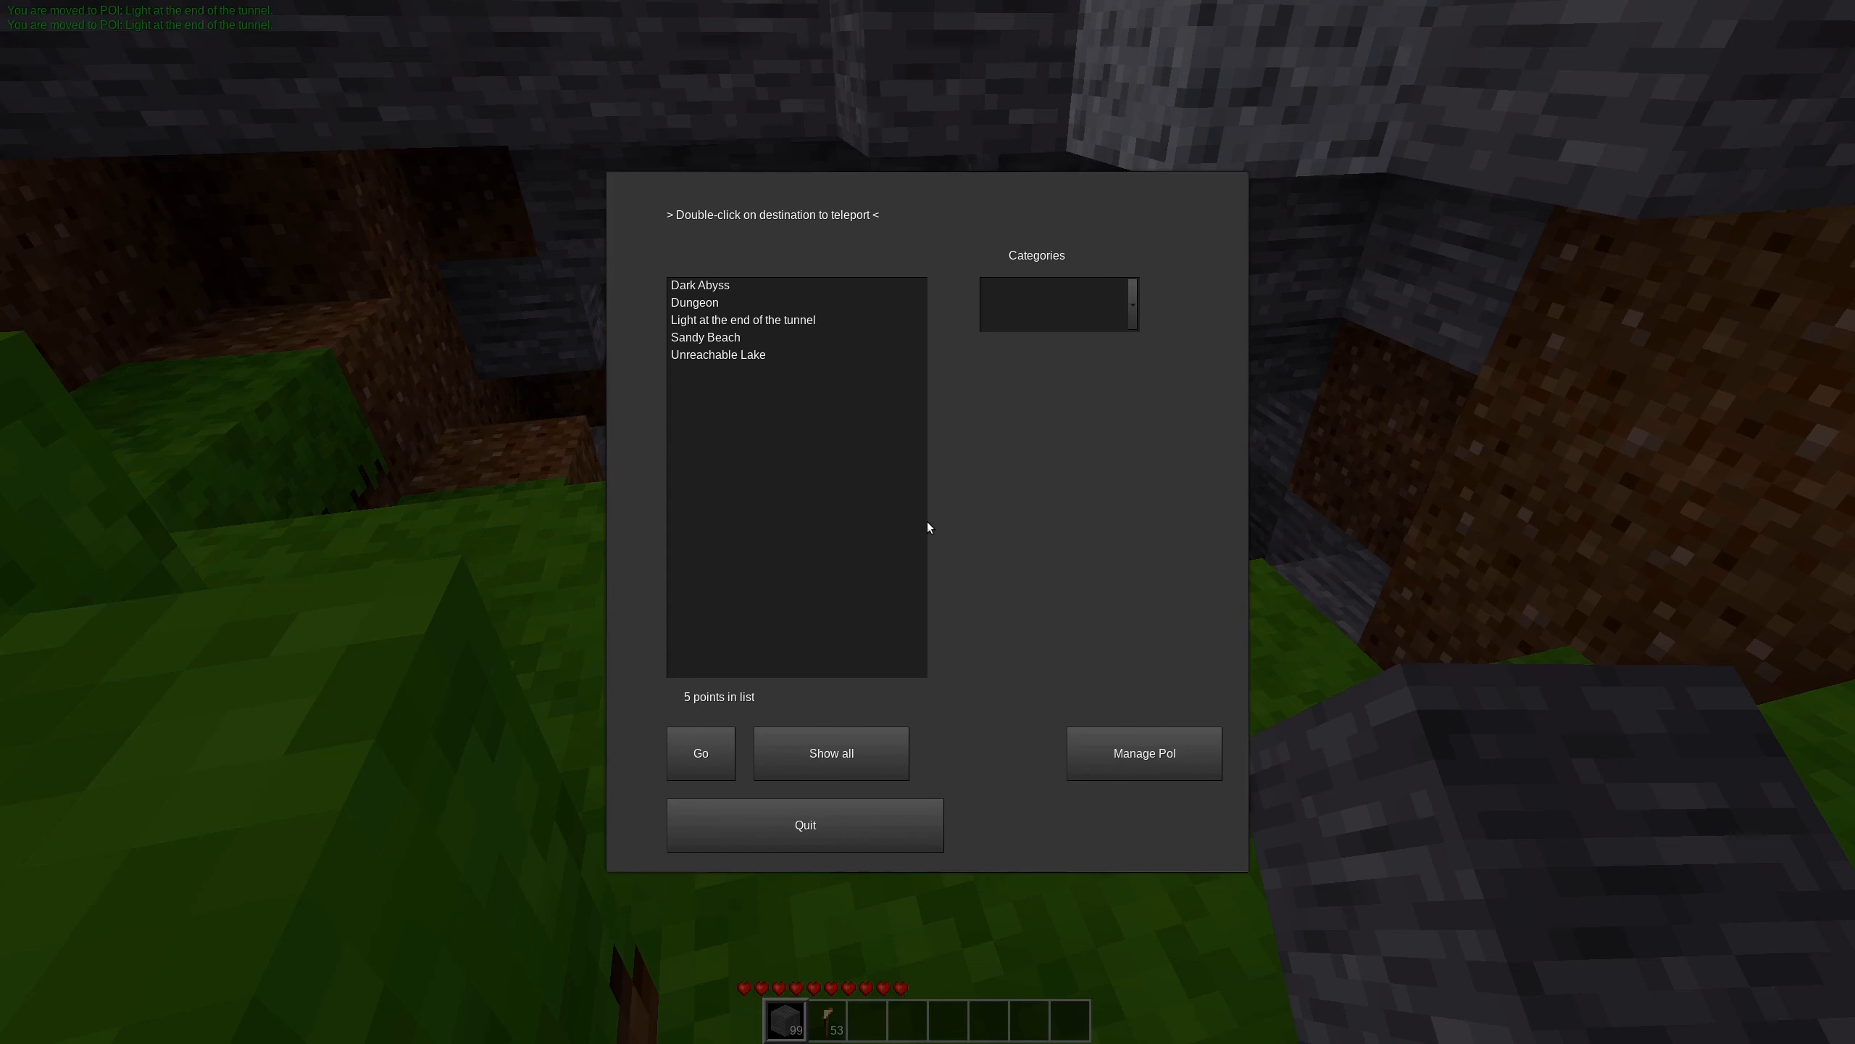
mouse_move(882, 477)
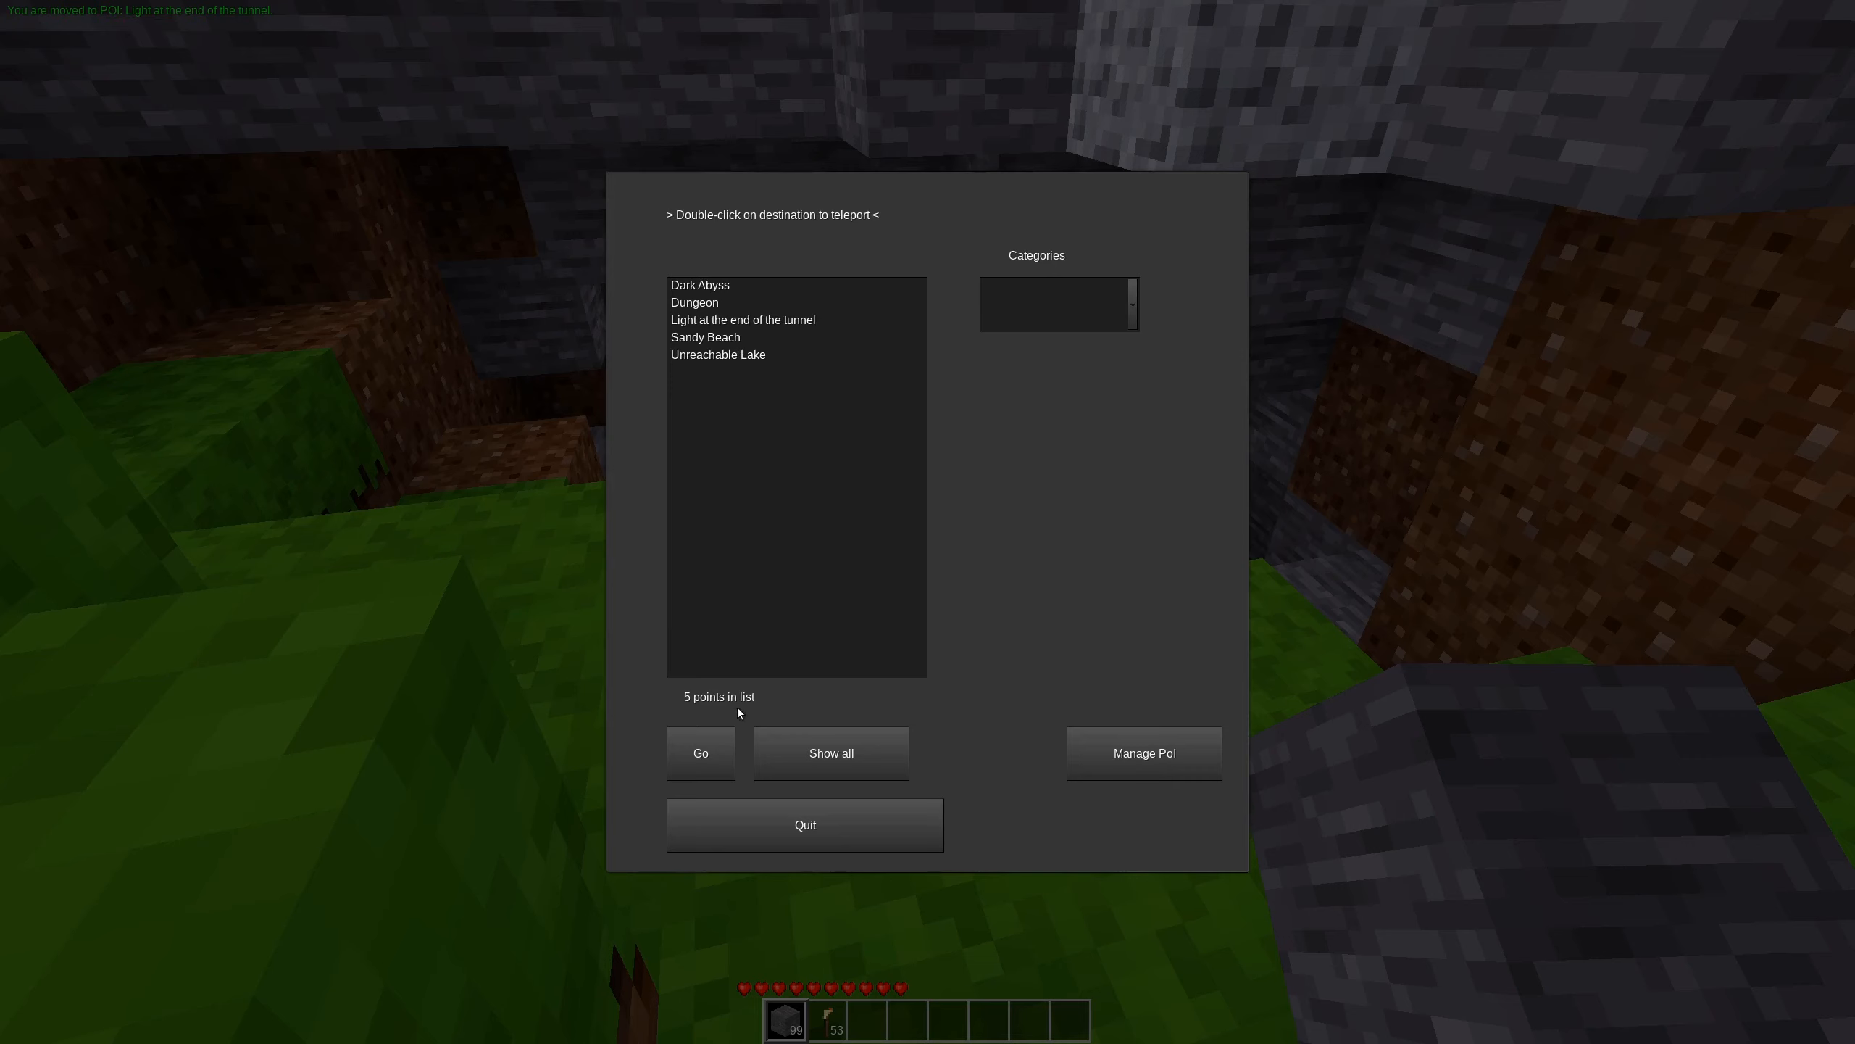
mouse_move(722, 297)
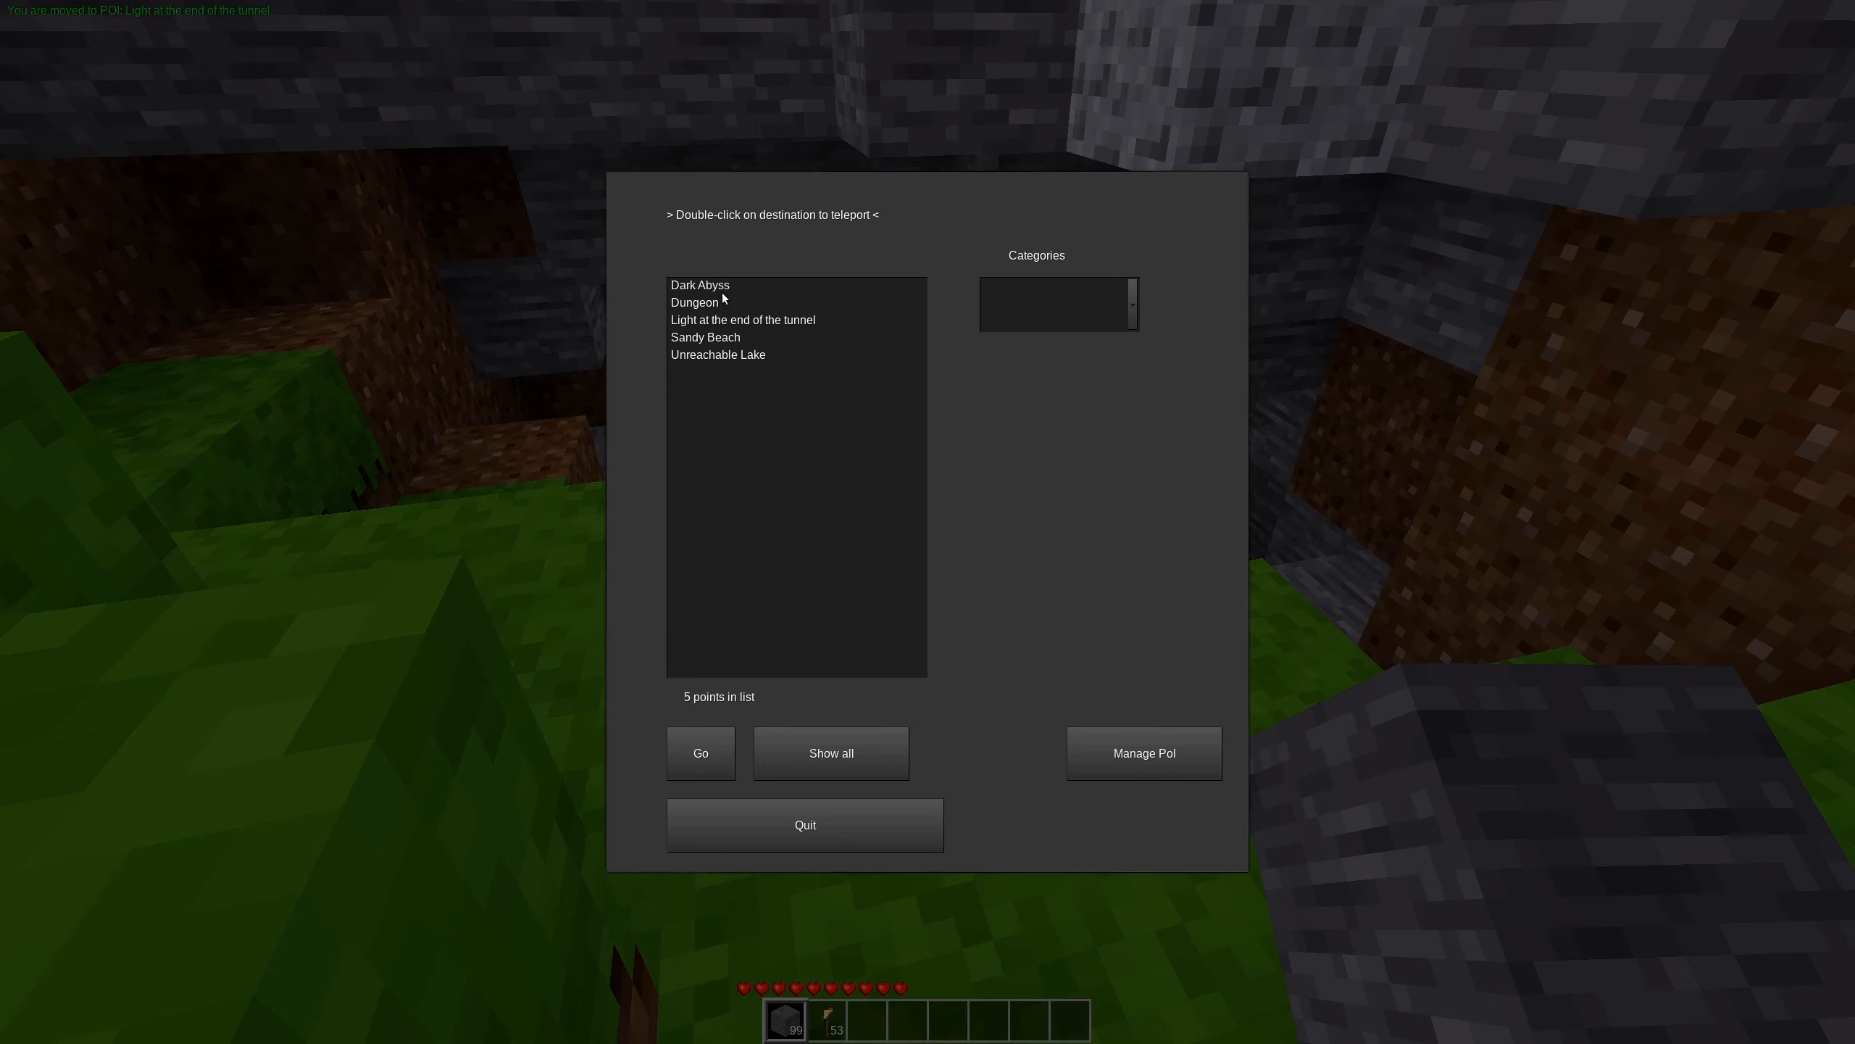
Teleport to Dark Abyss and quit the points window.
double_click(699, 285)
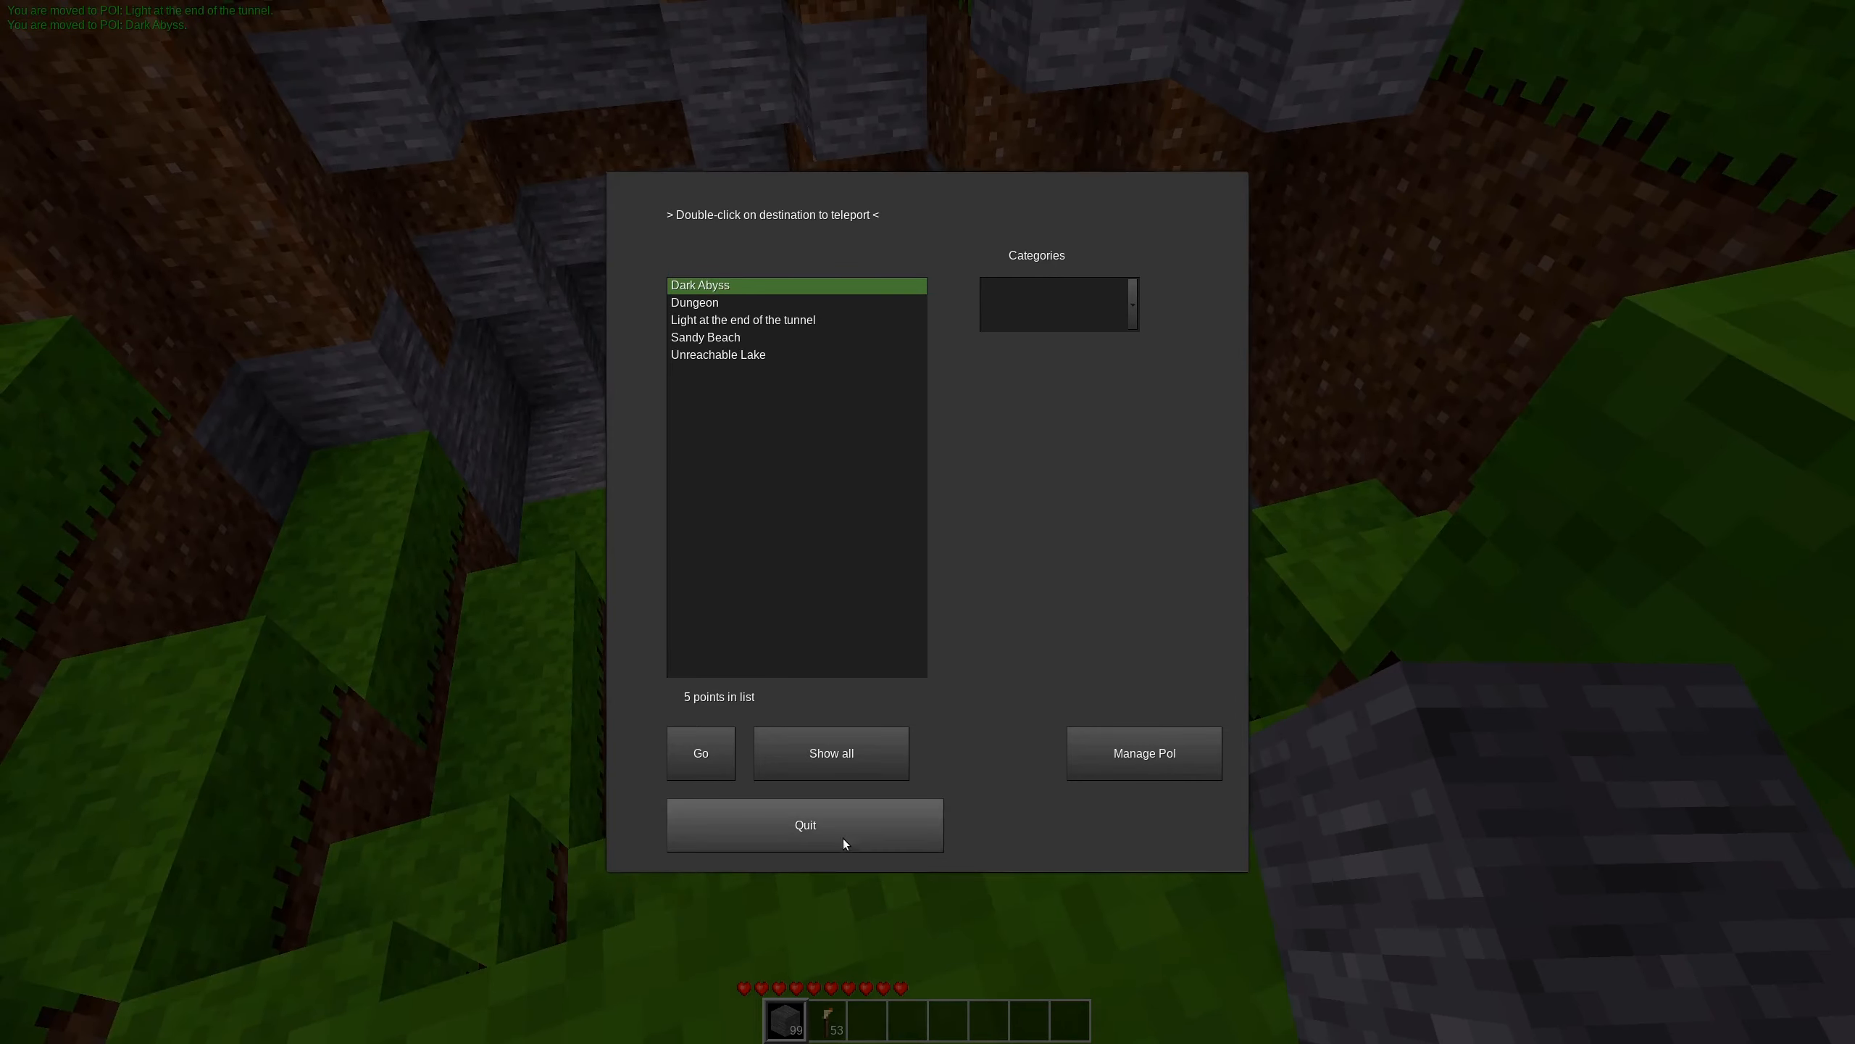
click(803, 825)
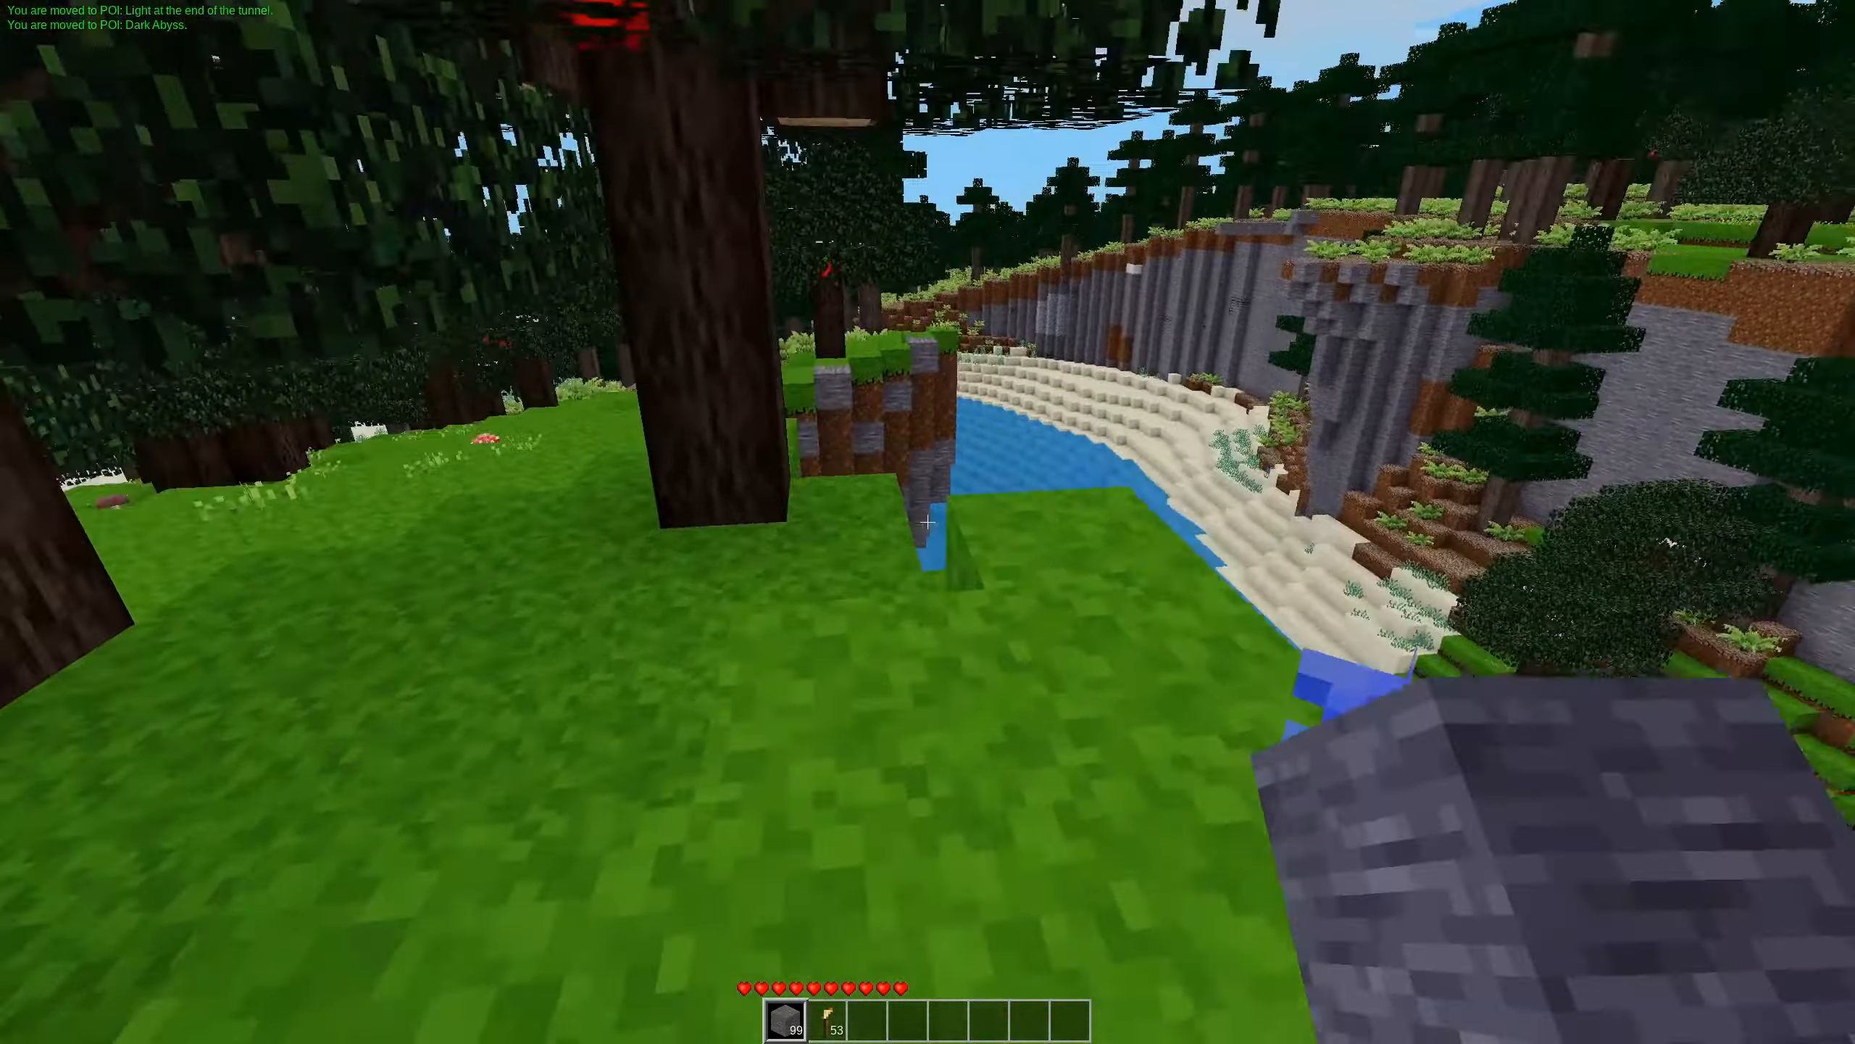
mouse_move(928, 522)
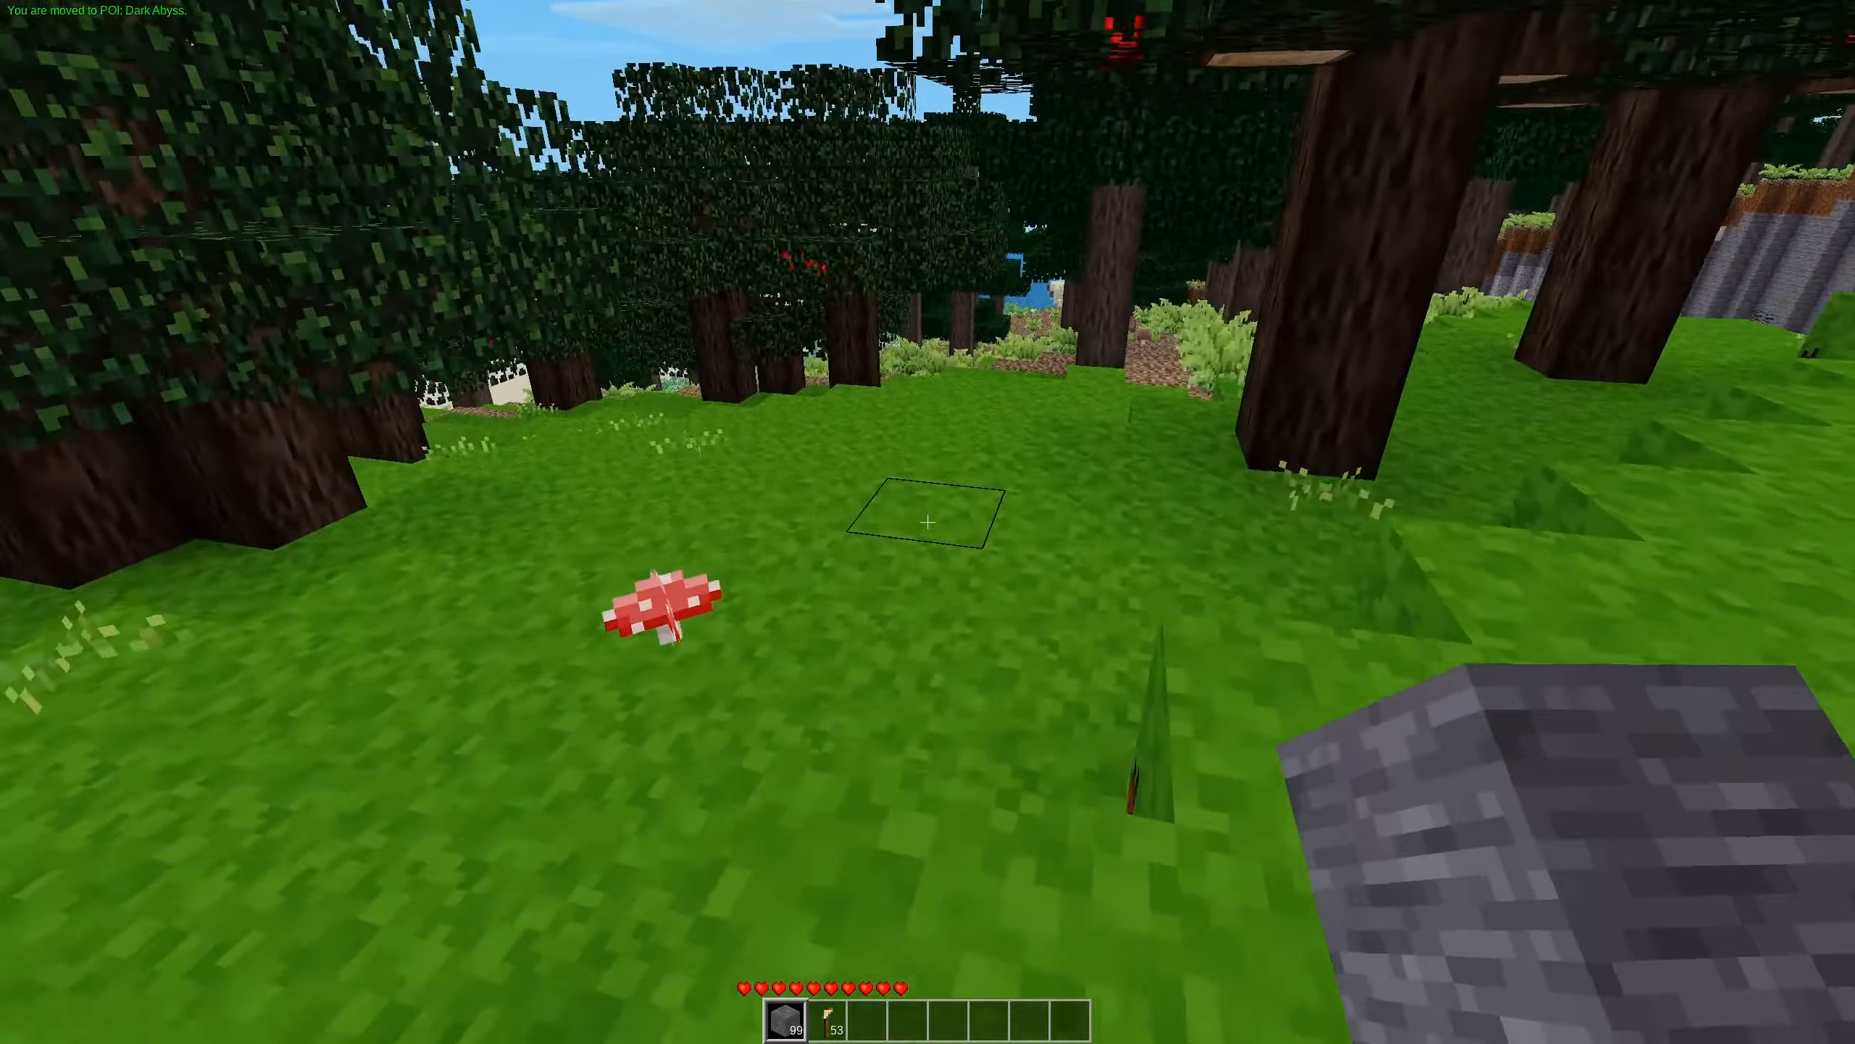
mouse_move(928, 522)
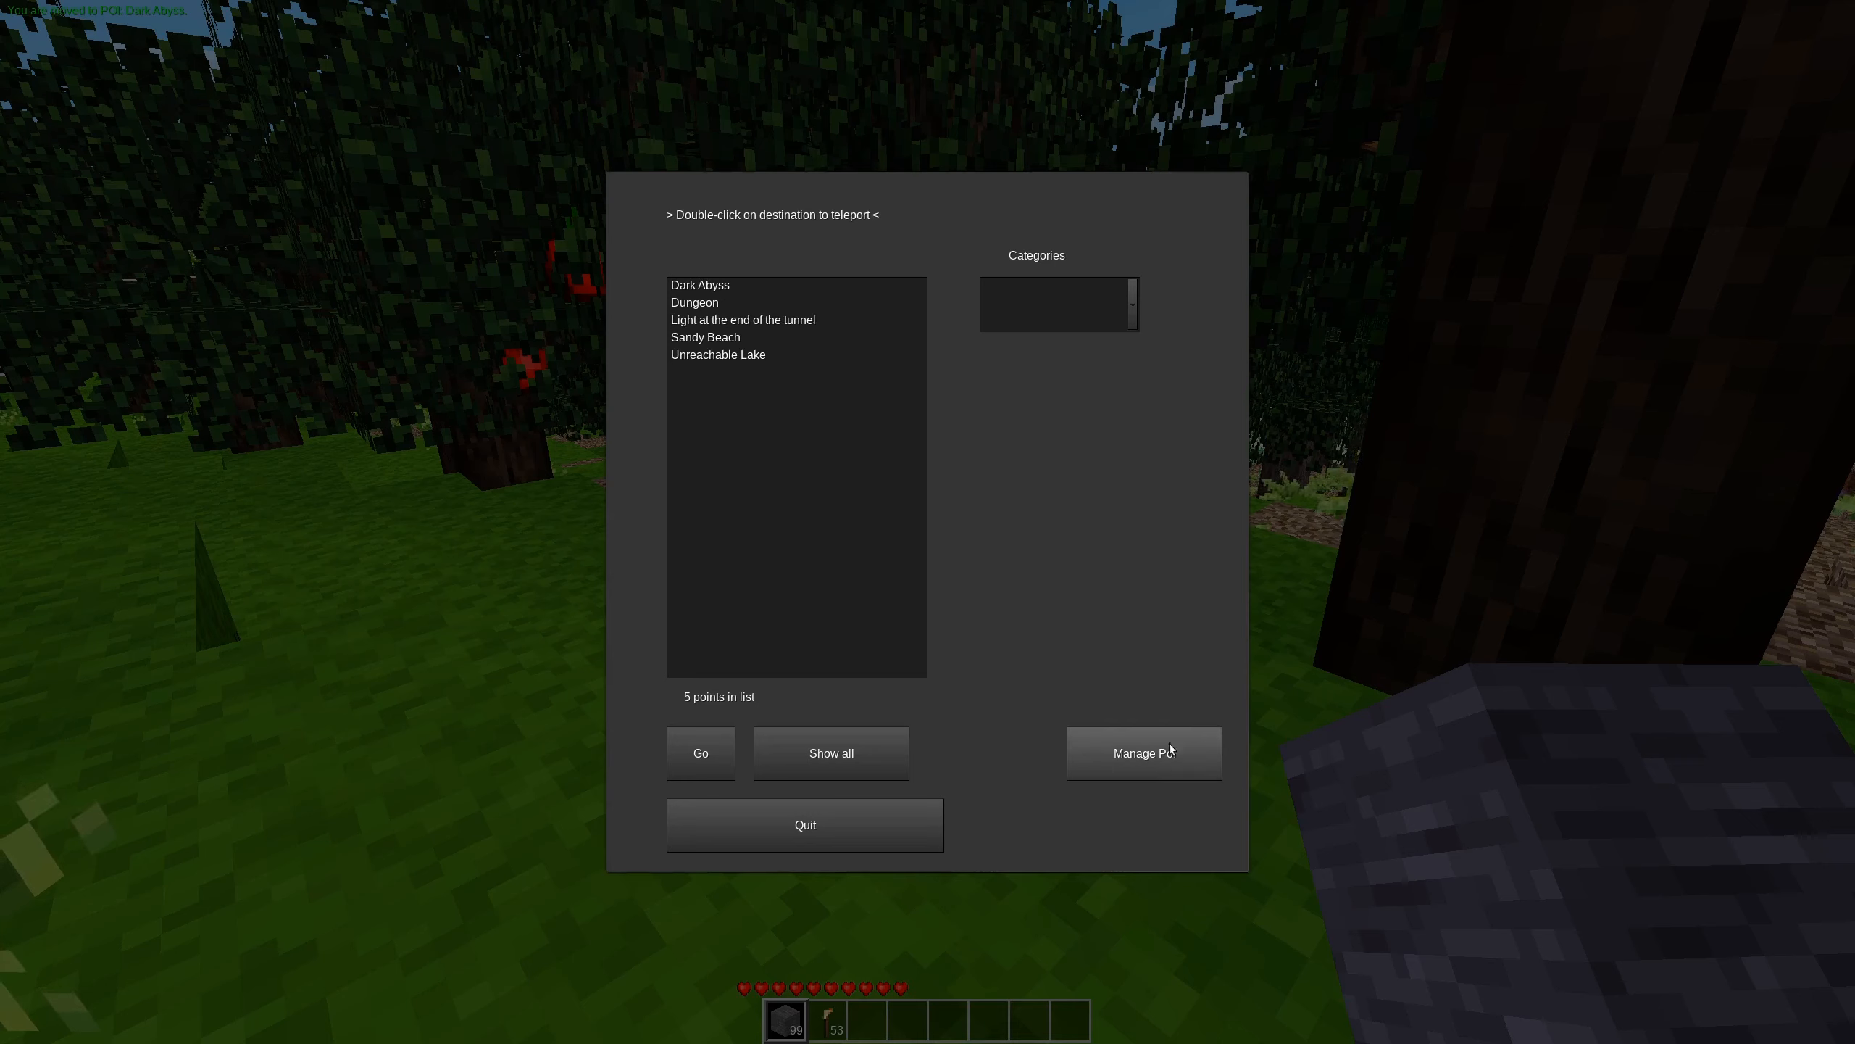
In point management, select Dungeon and apply the Caves category in place of Buildings.
click(1142, 752)
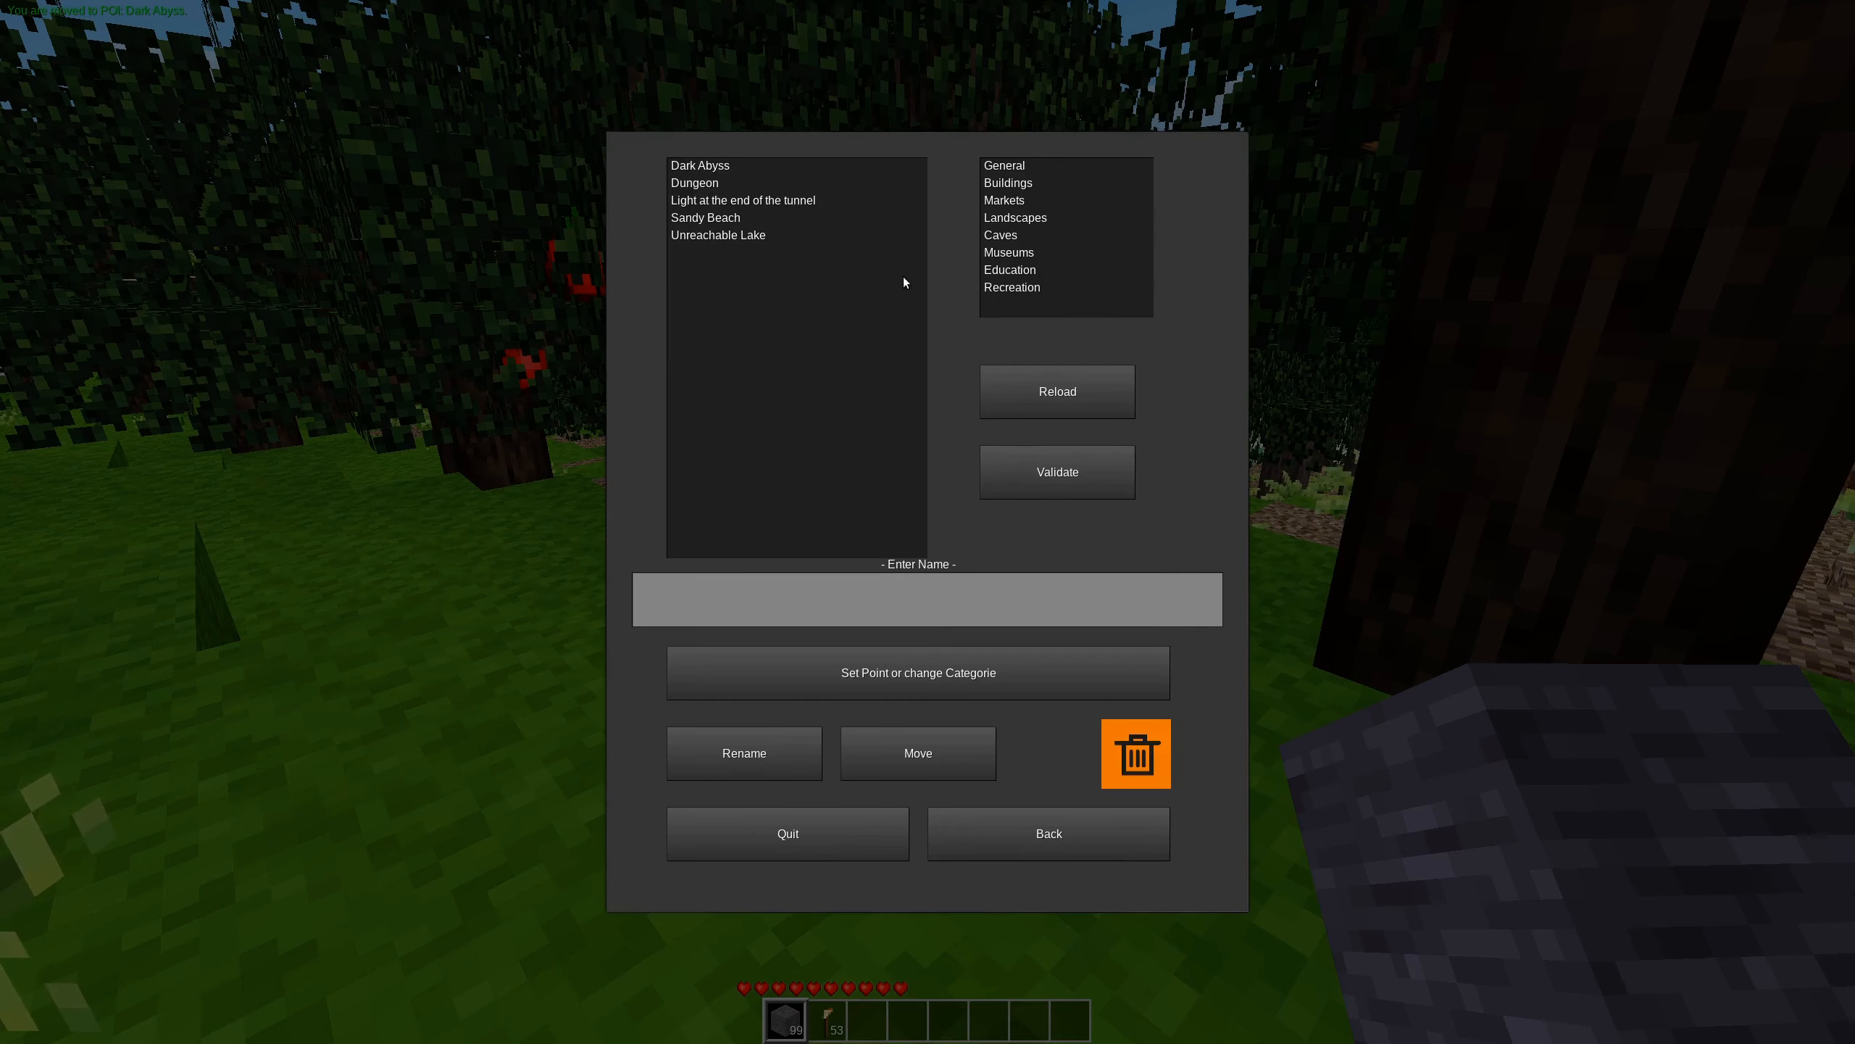
mouse_move(840, 645)
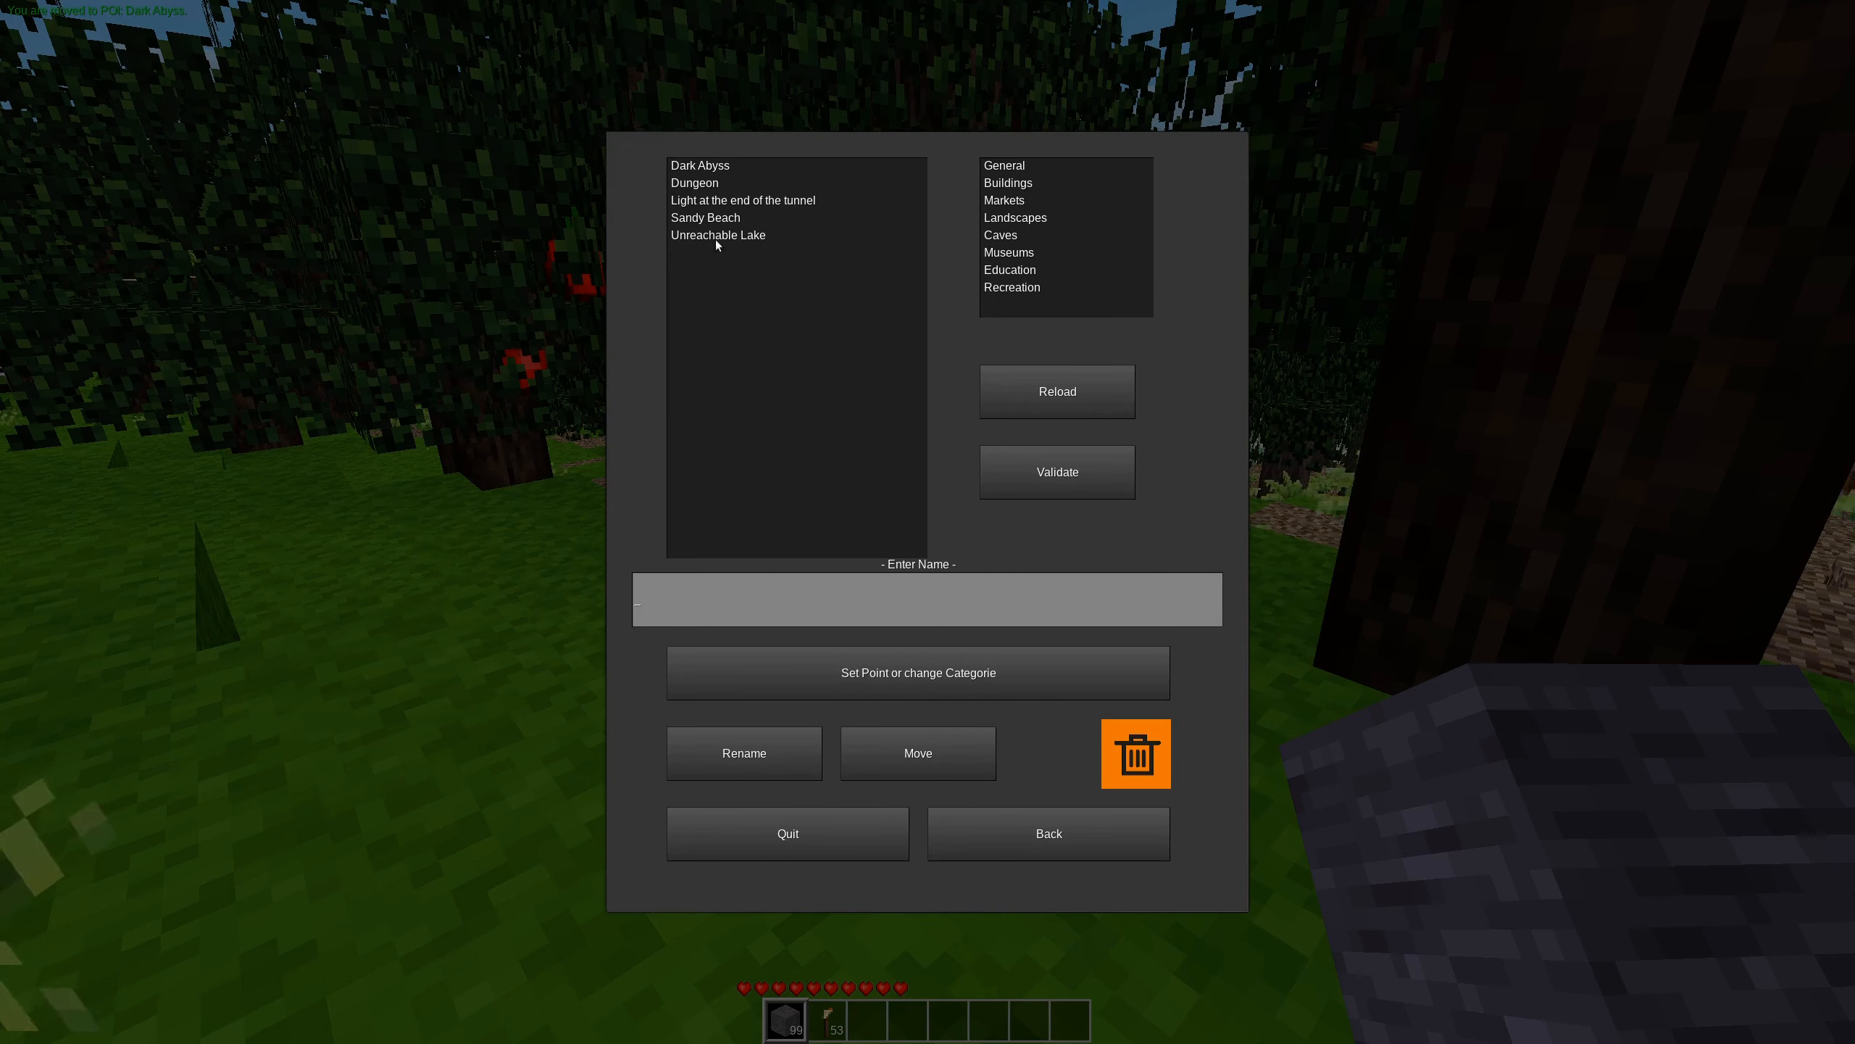
click(743, 200)
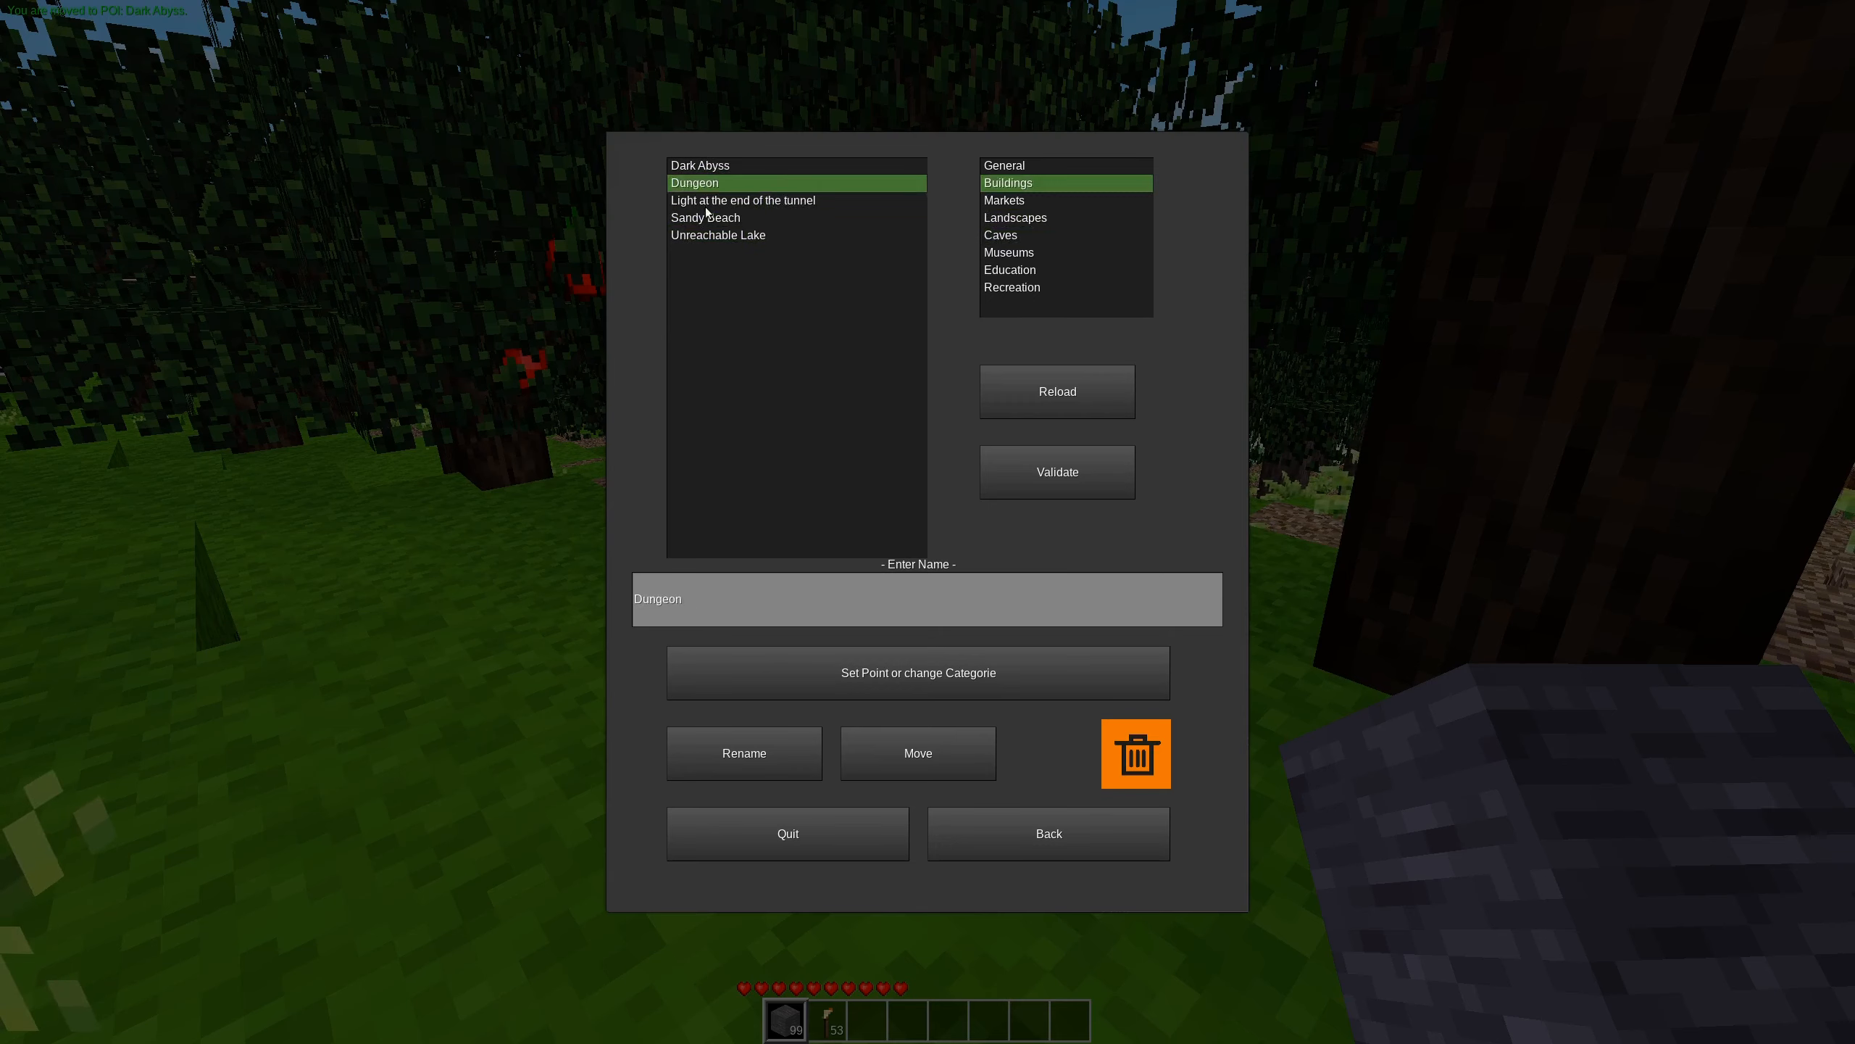
click(742, 199)
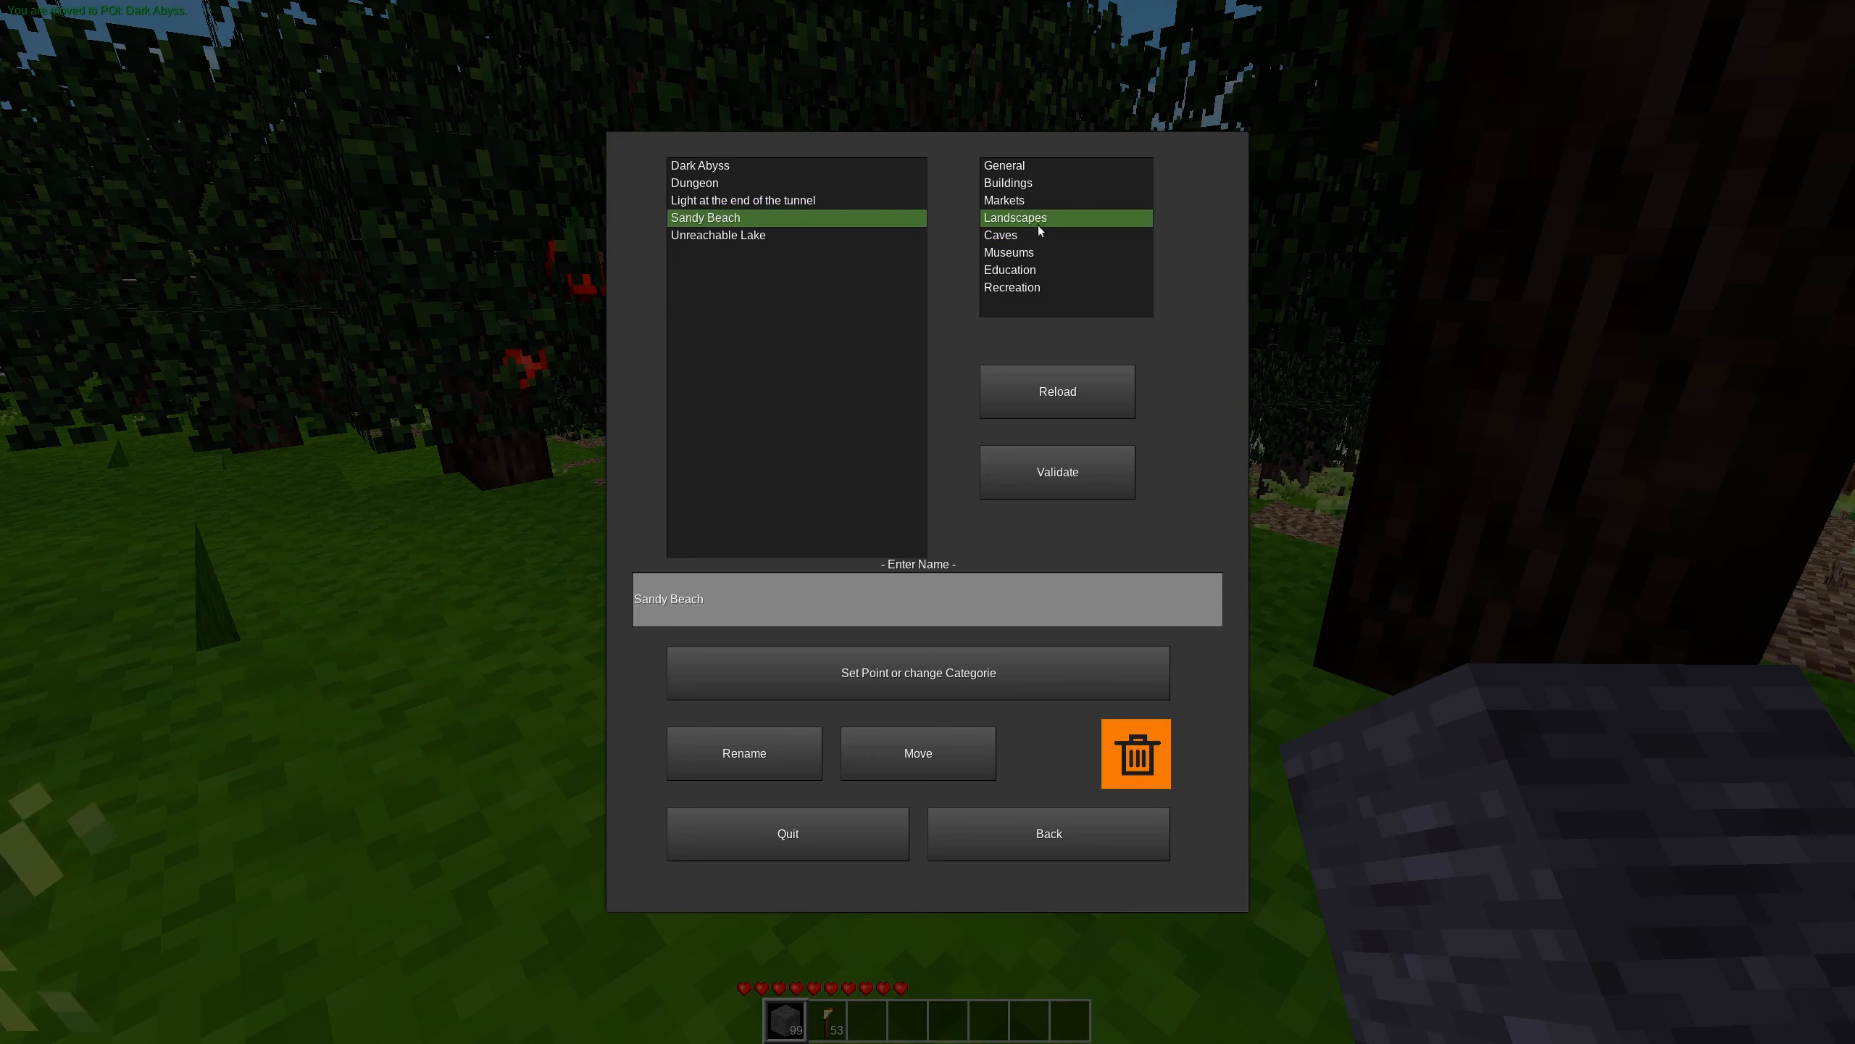
click(718, 235)
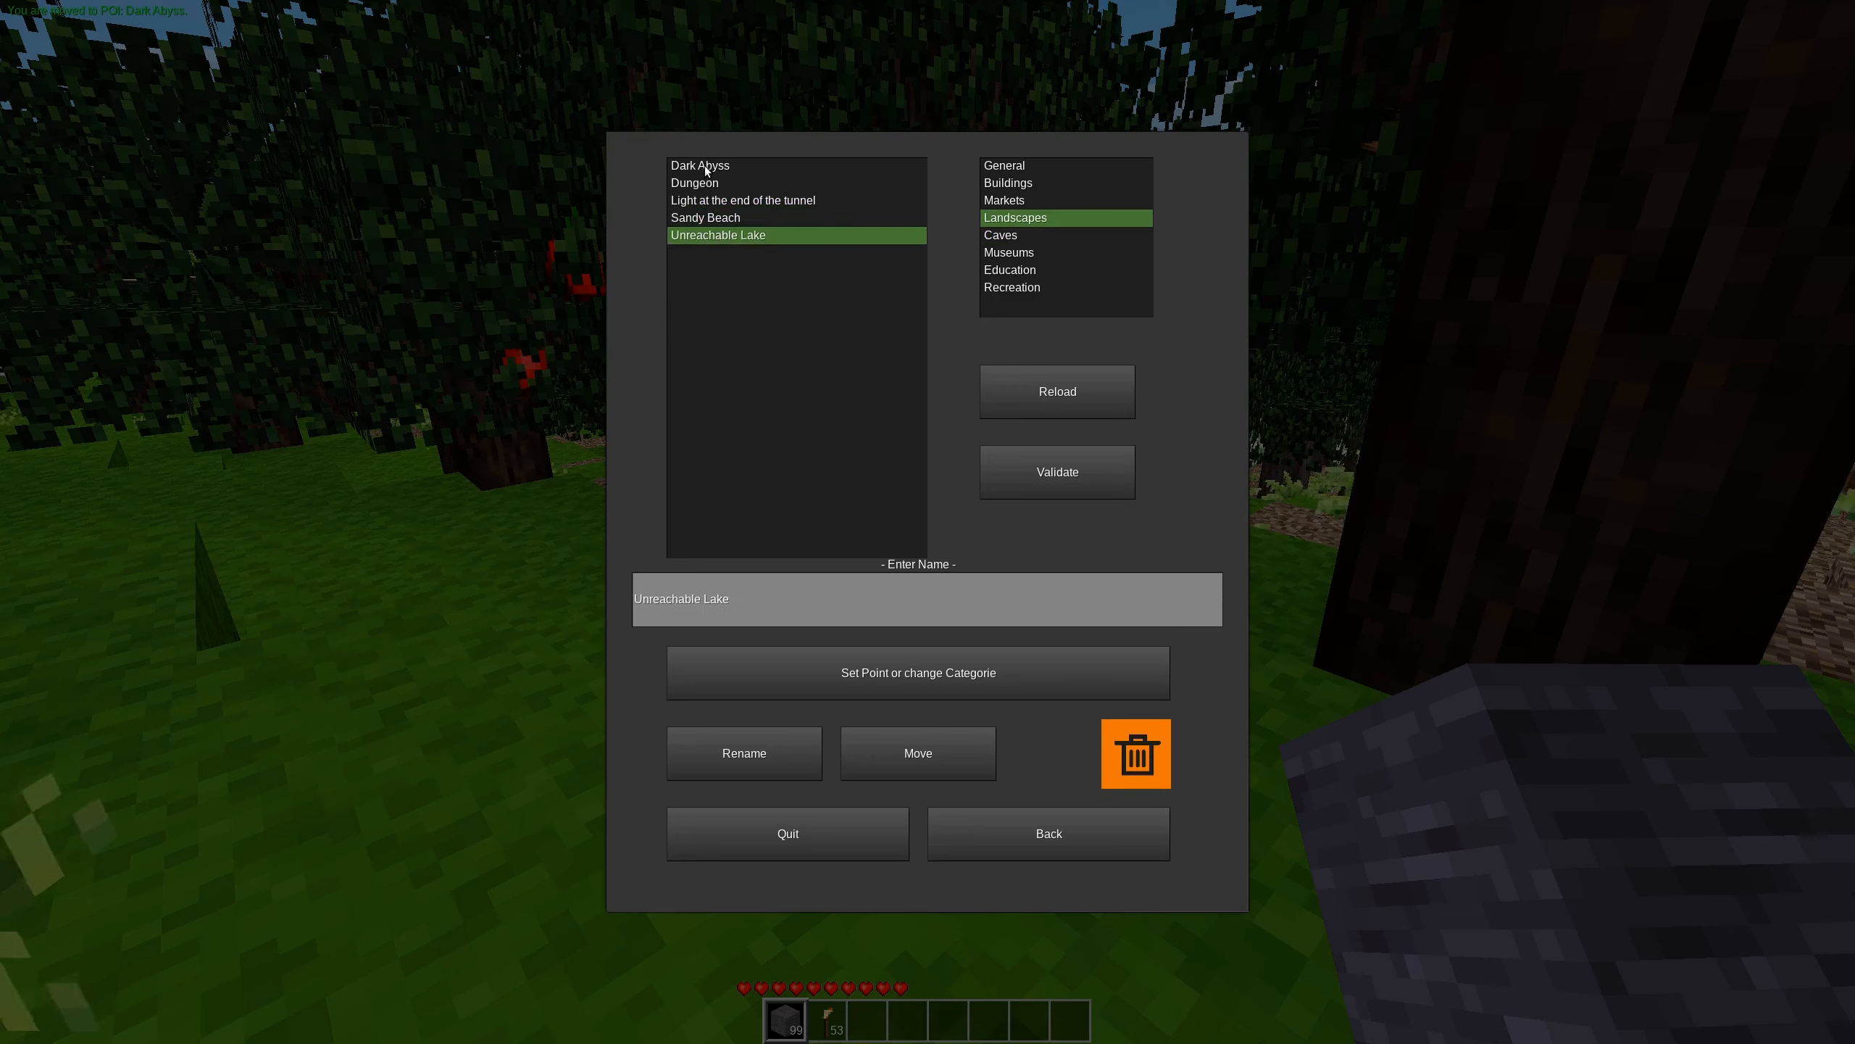
click(694, 182)
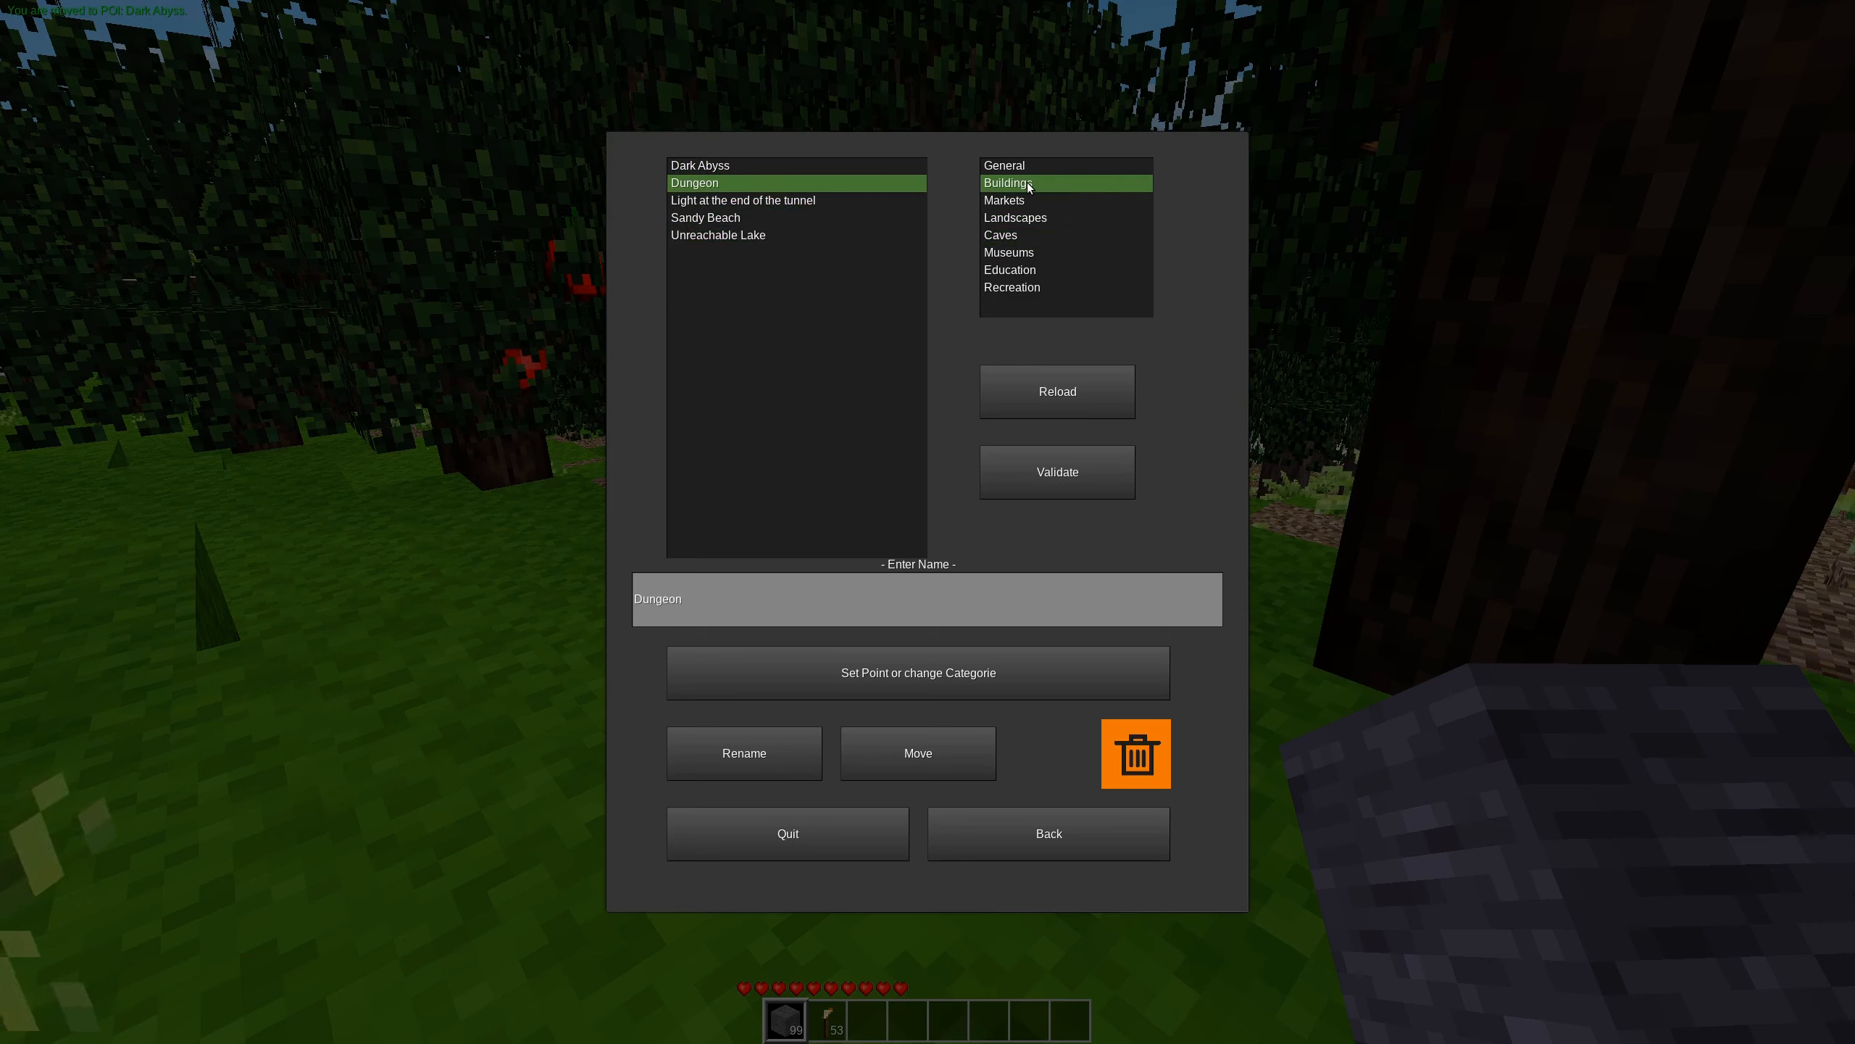
click(1001, 234)
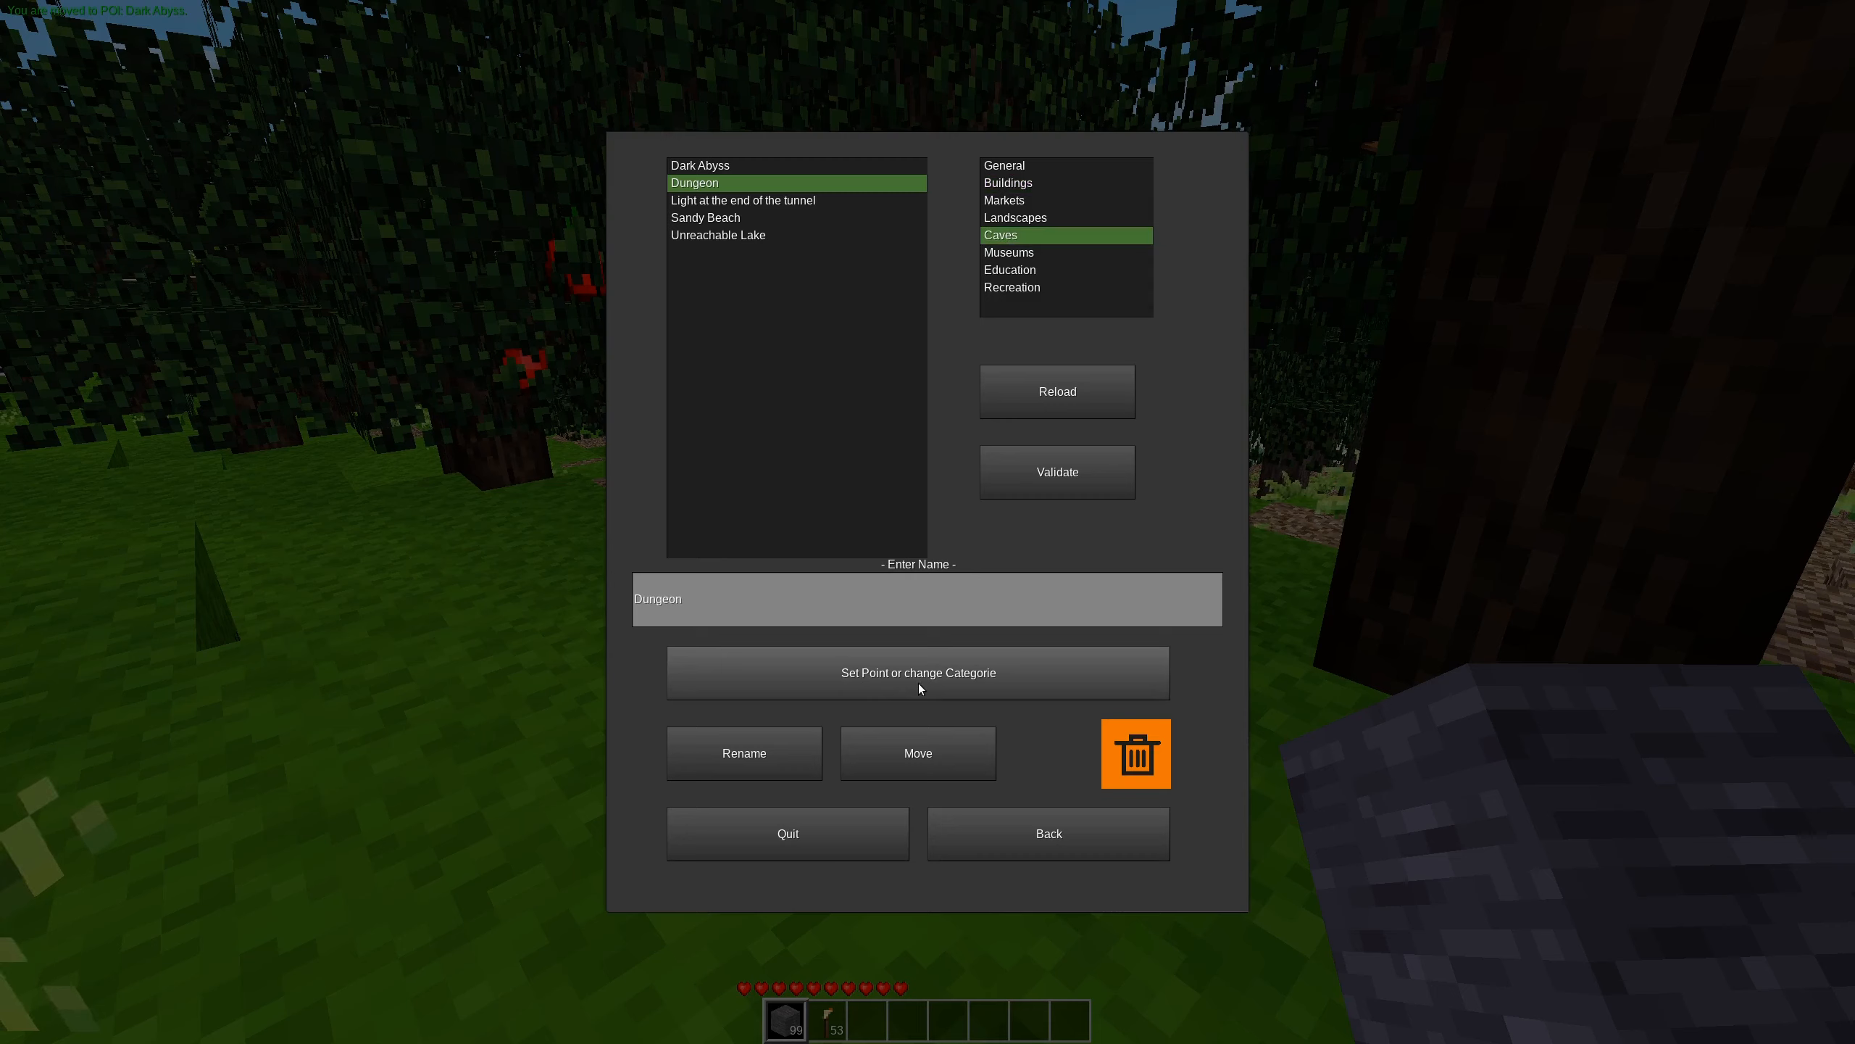
click(917, 672)
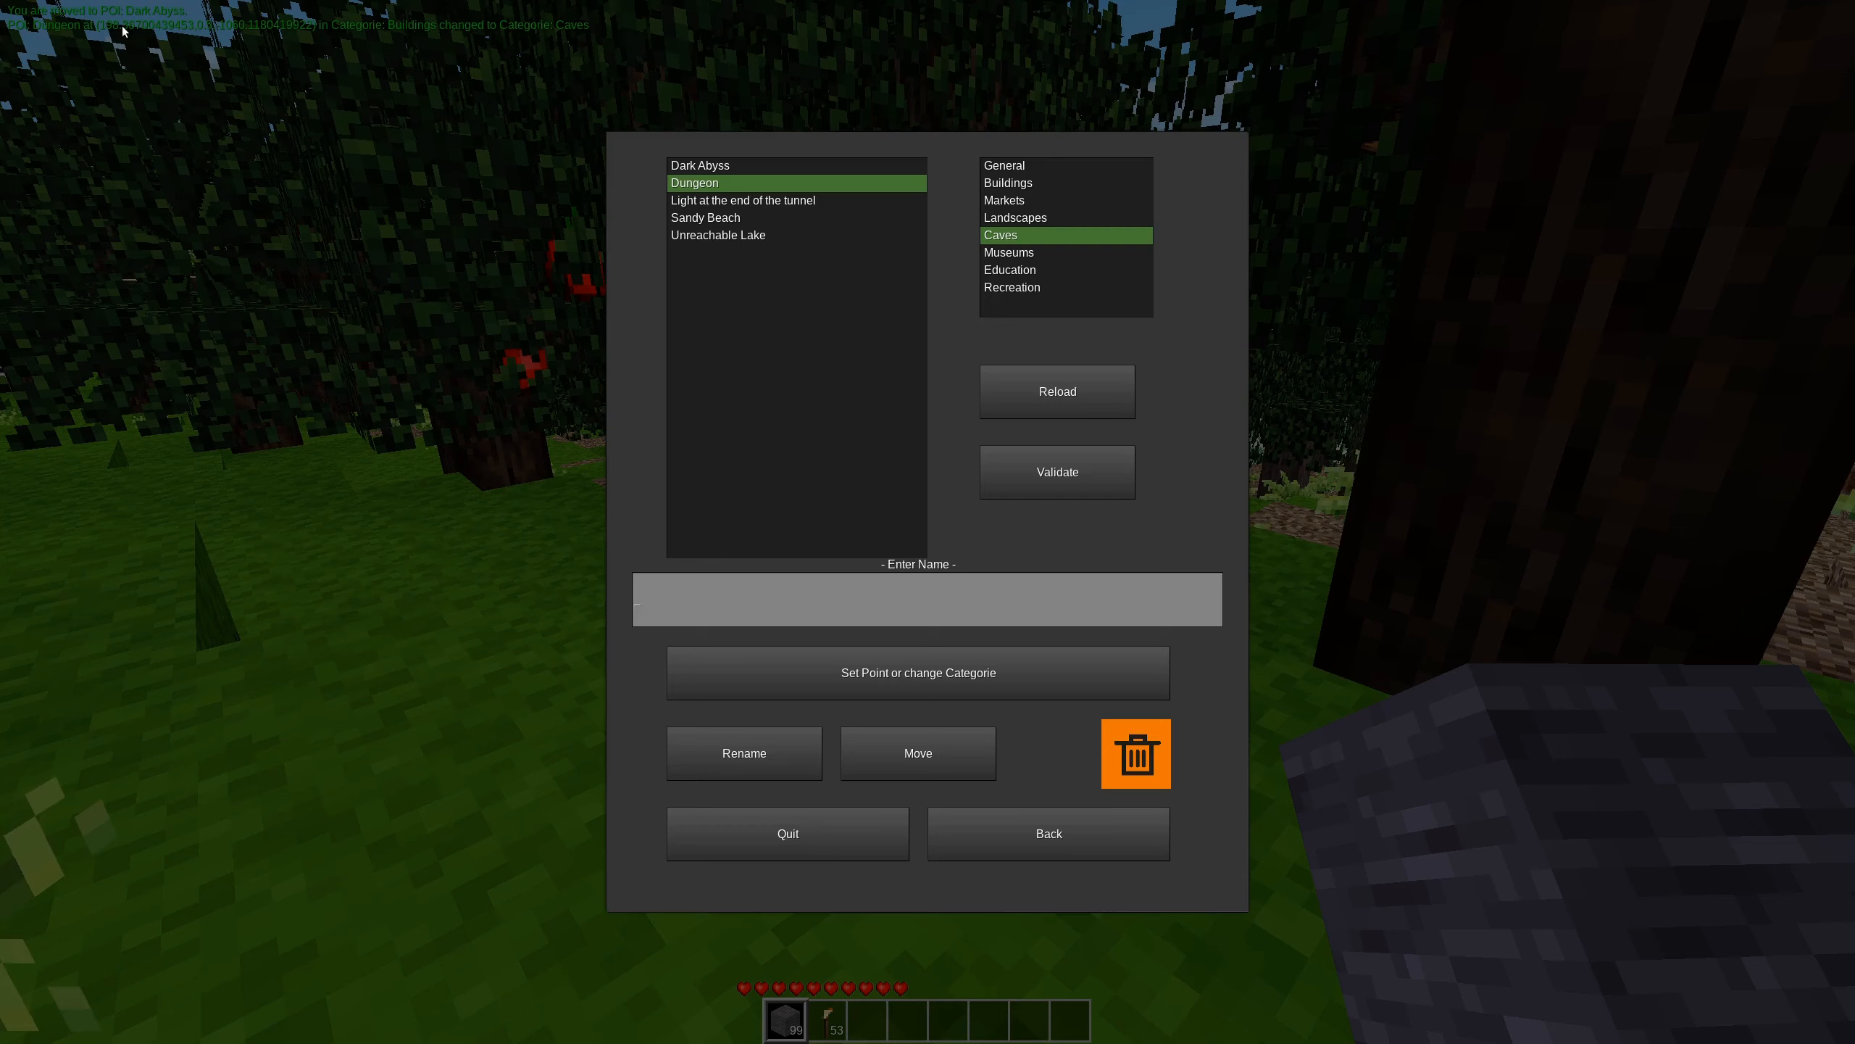
mouse_move(67, 34)
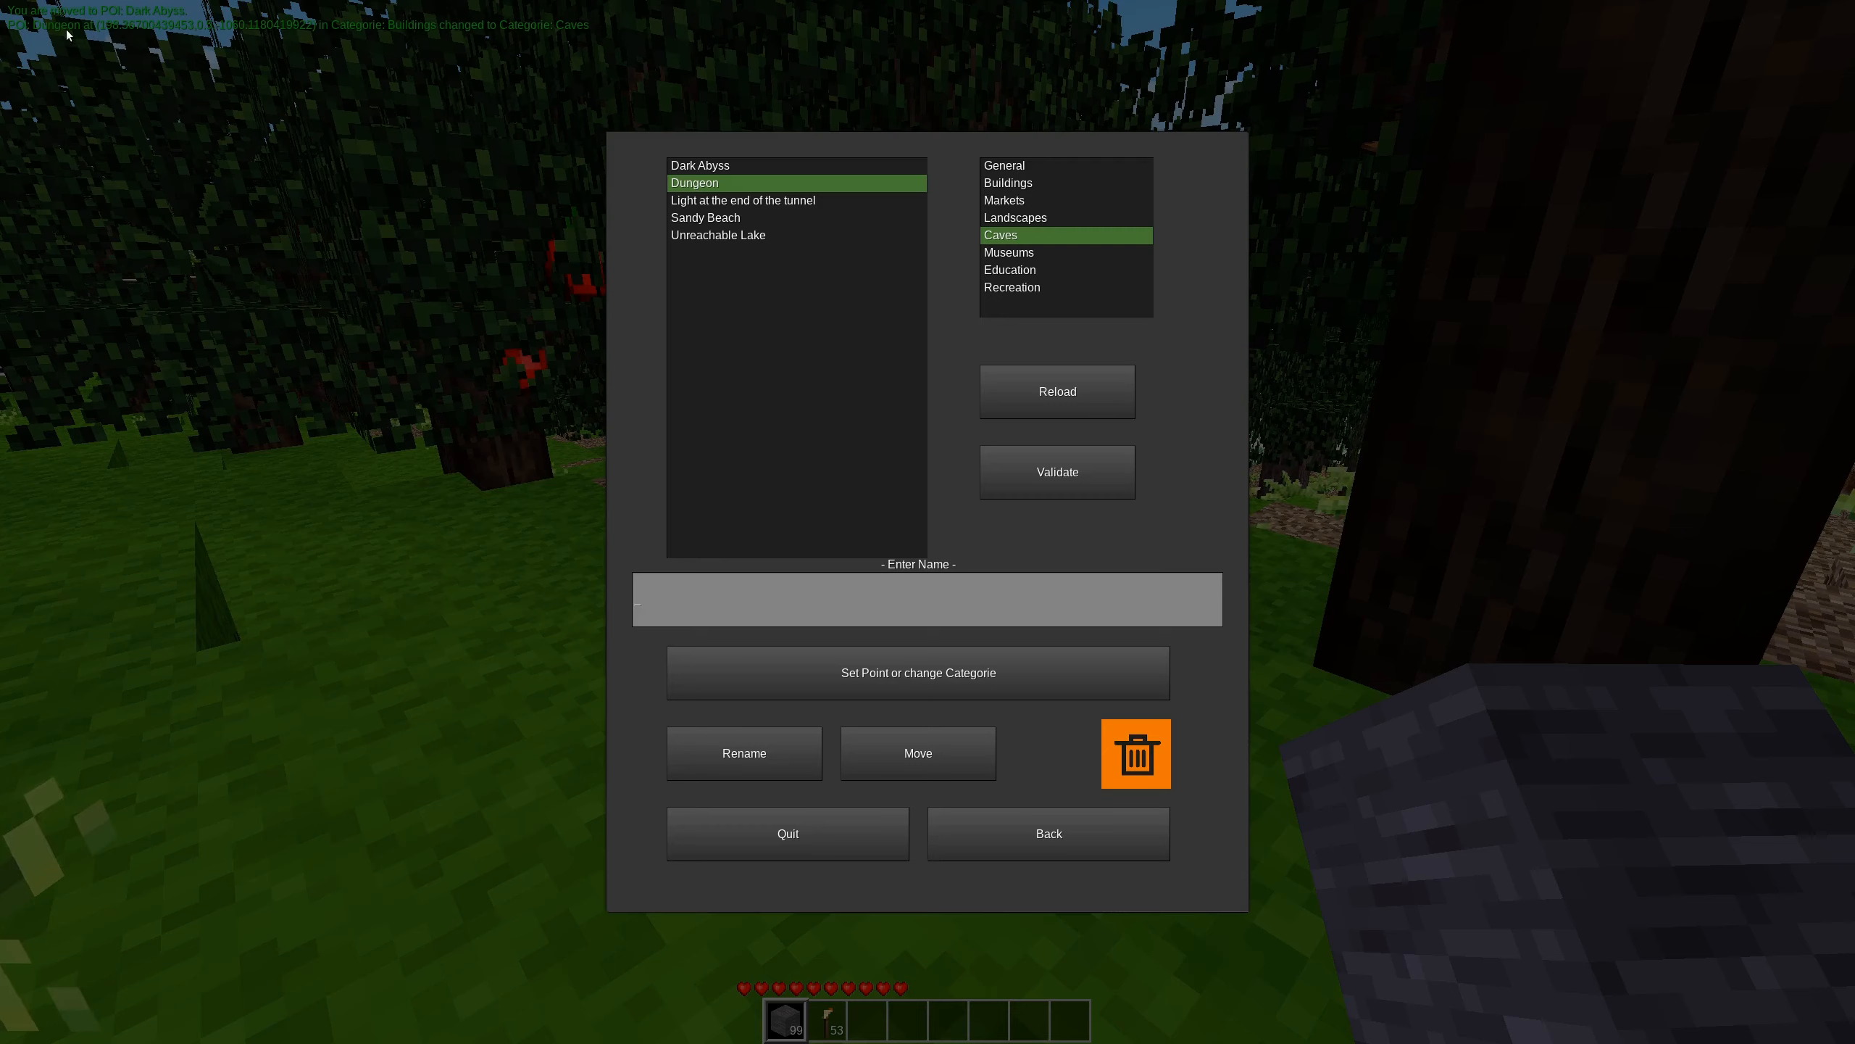
mouse_move(331, 33)
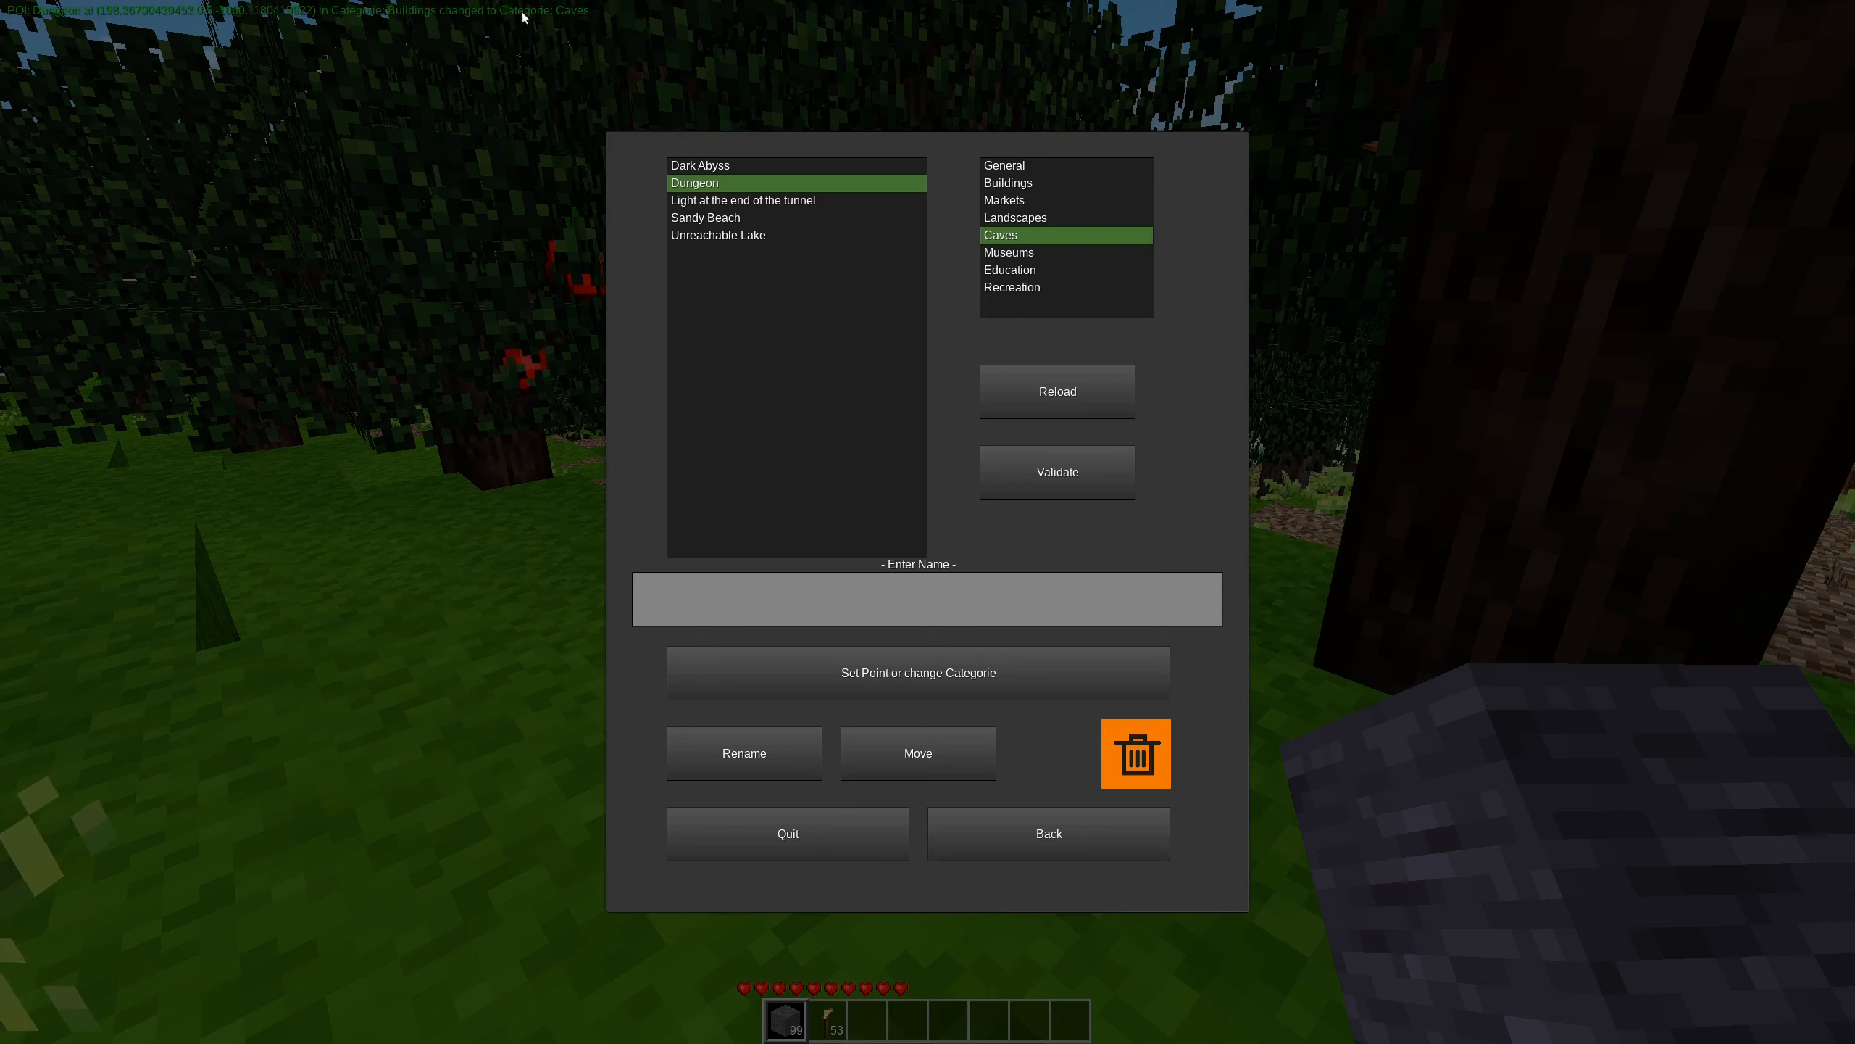
mouse_move(703, 214)
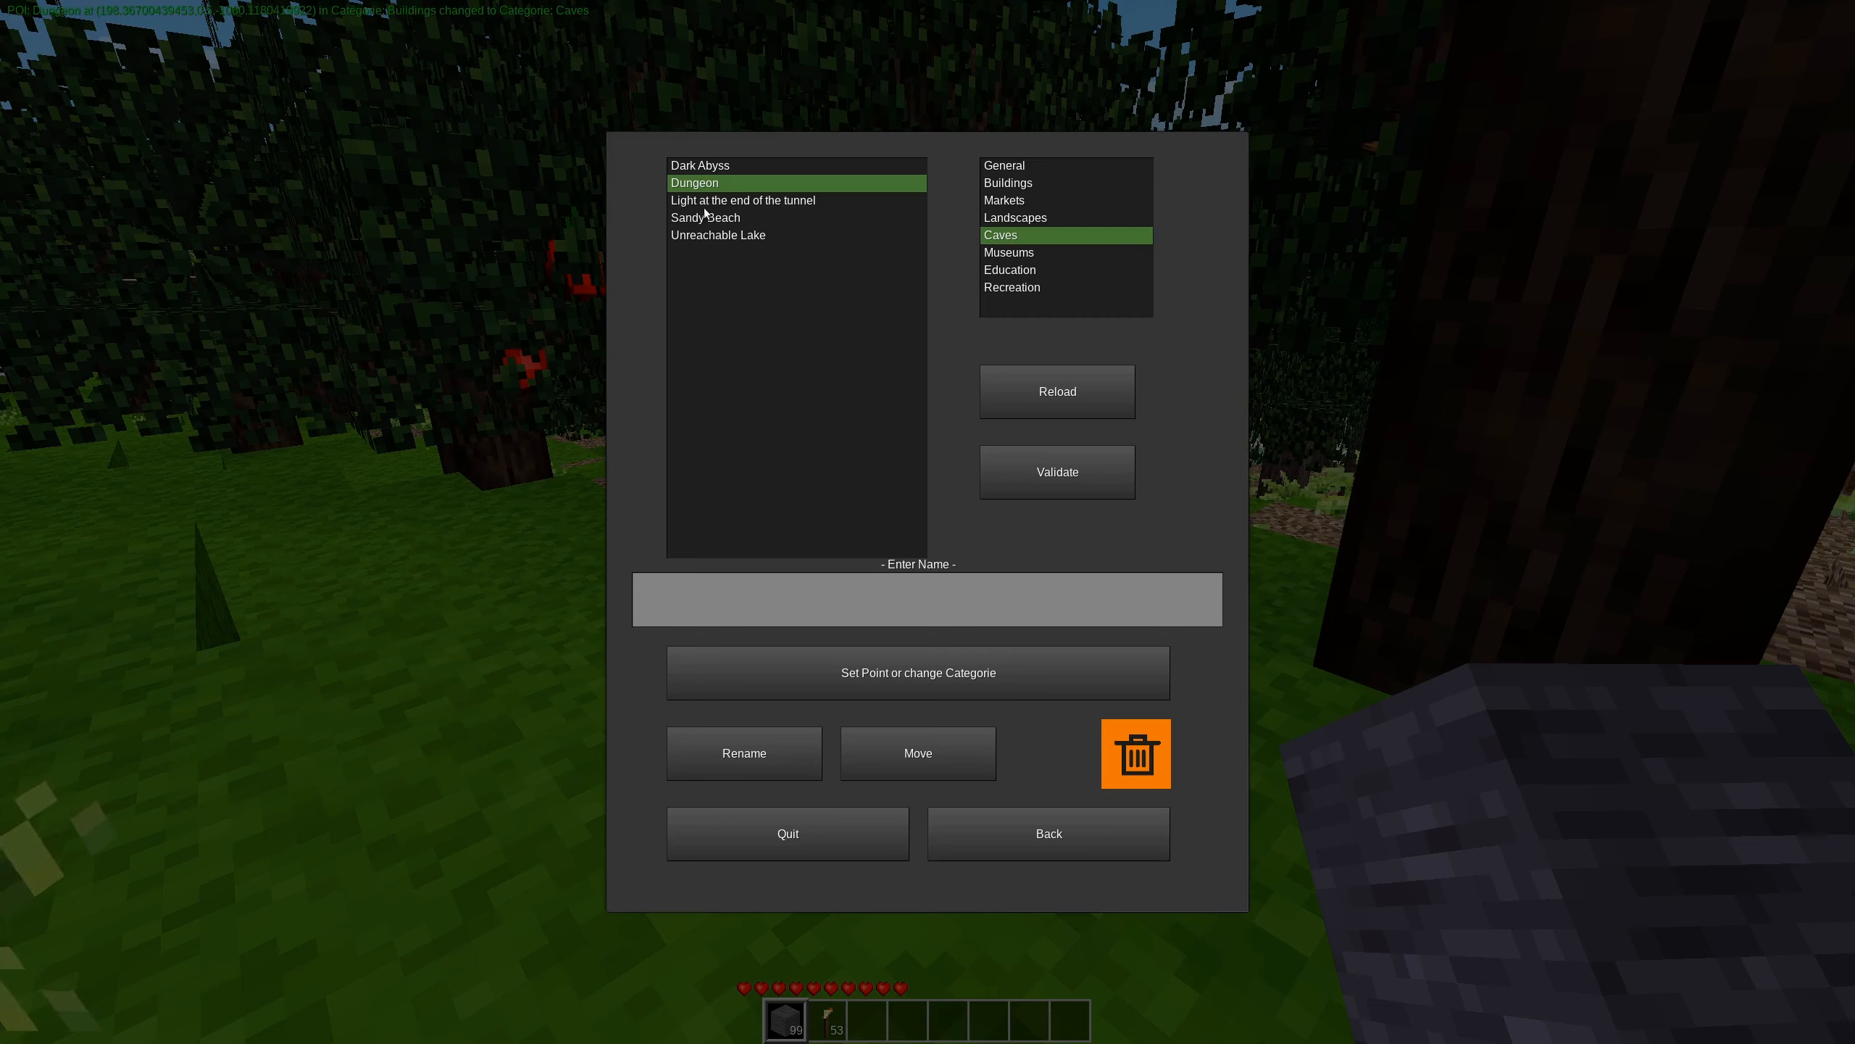
Rename the tunnel point to 'Light at the end', deleting an accidentally created duplicate.
click(742, 200)
text(Light at the end)
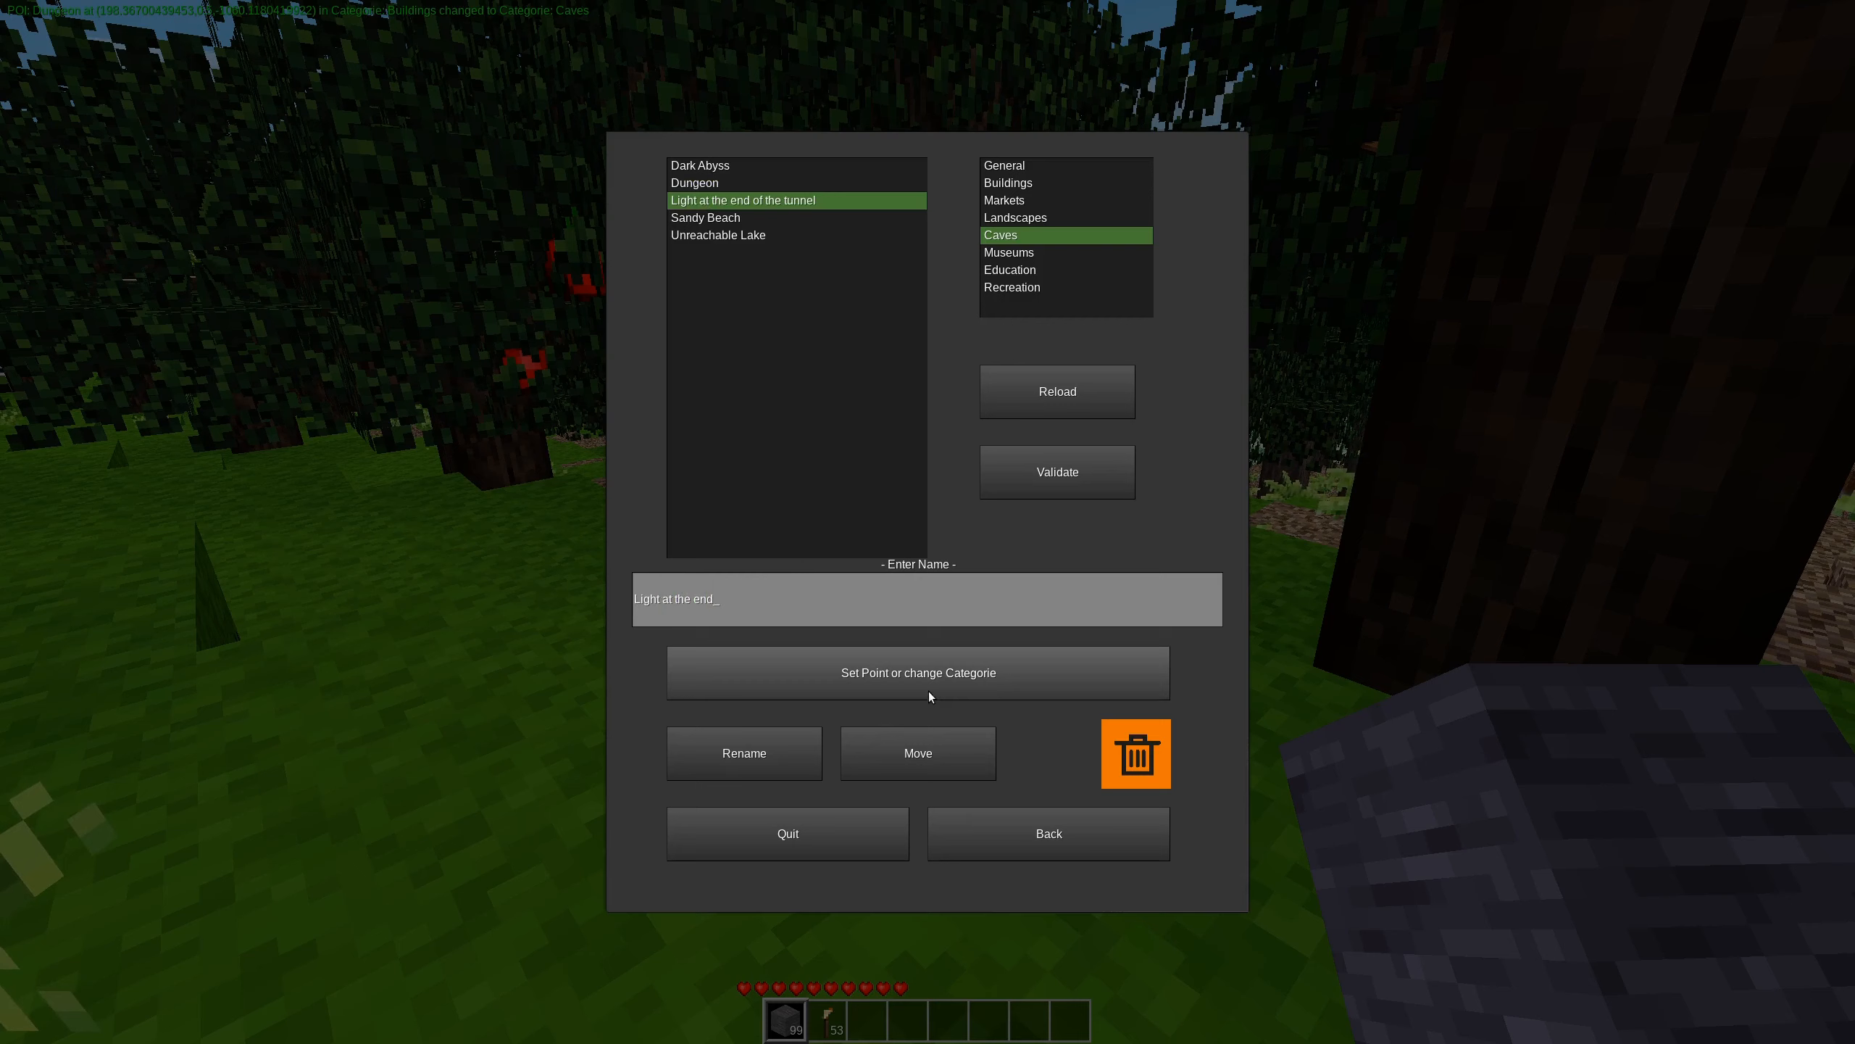
click(916, 671)
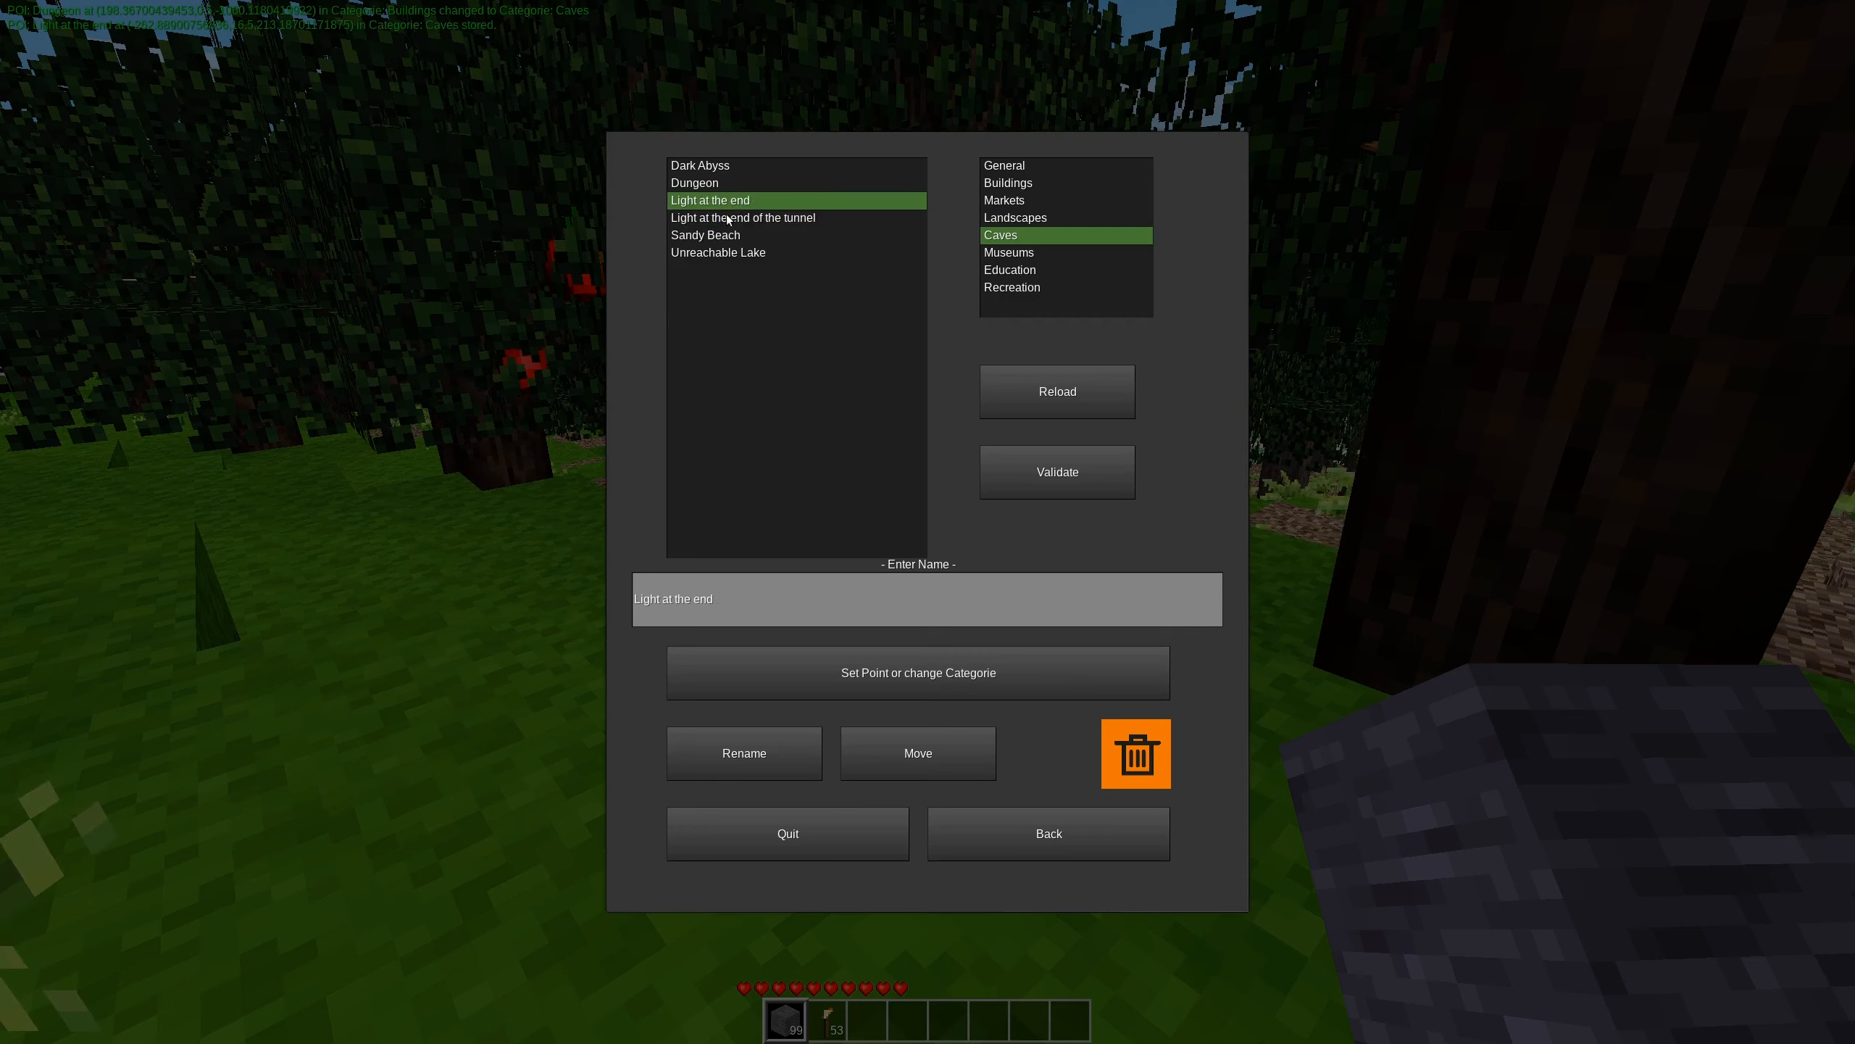
click(743, 216)
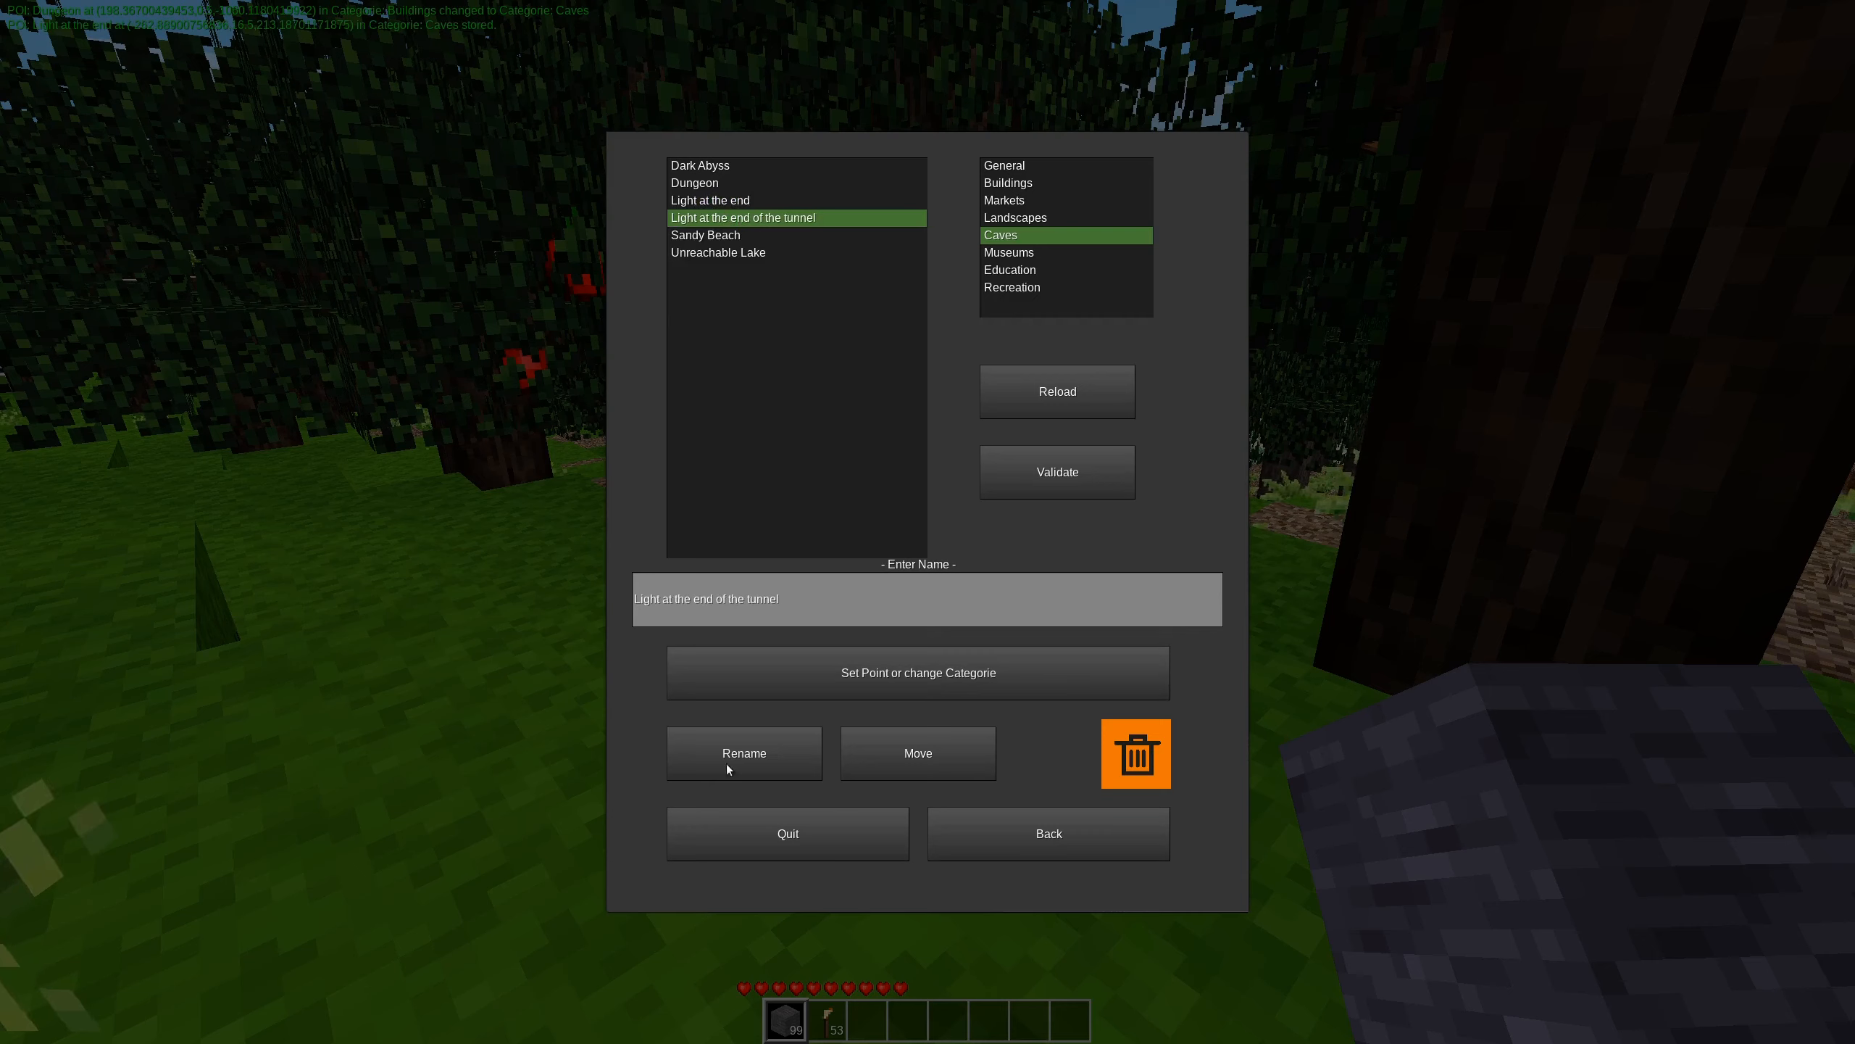
click(710, 200)
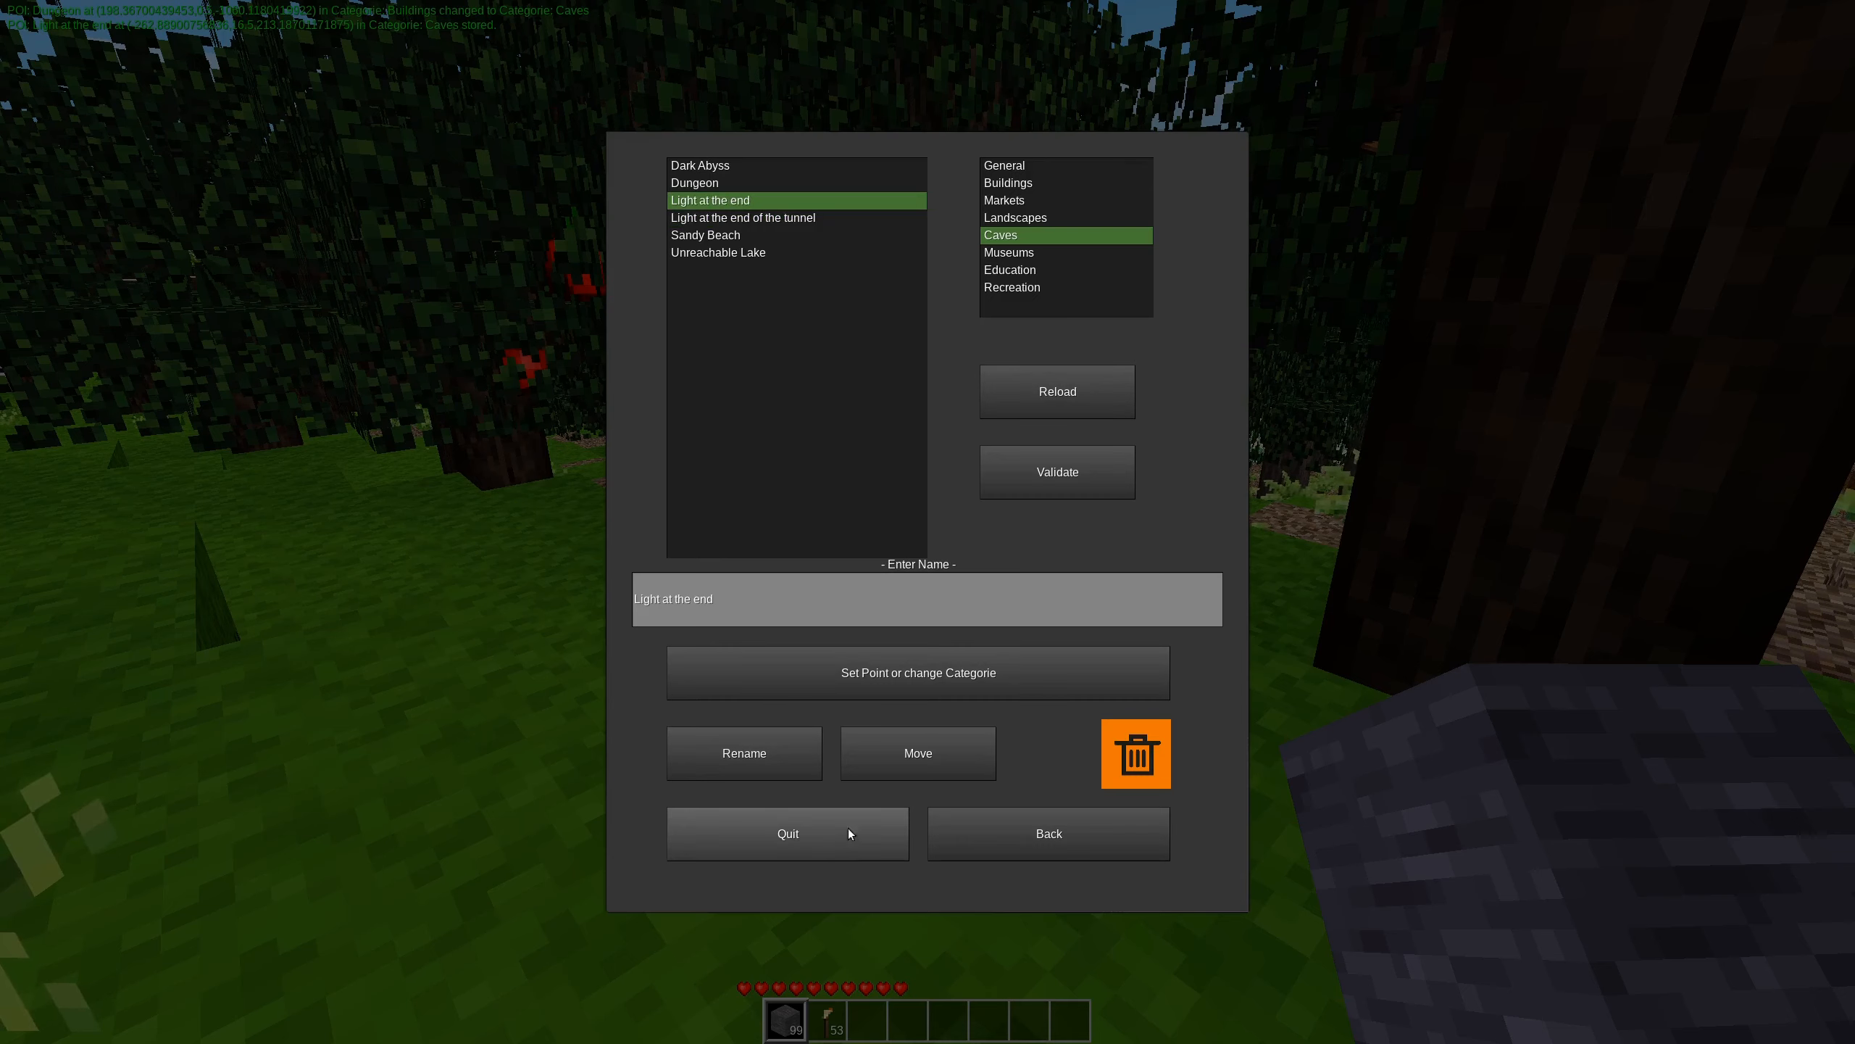
click(1135, 753)
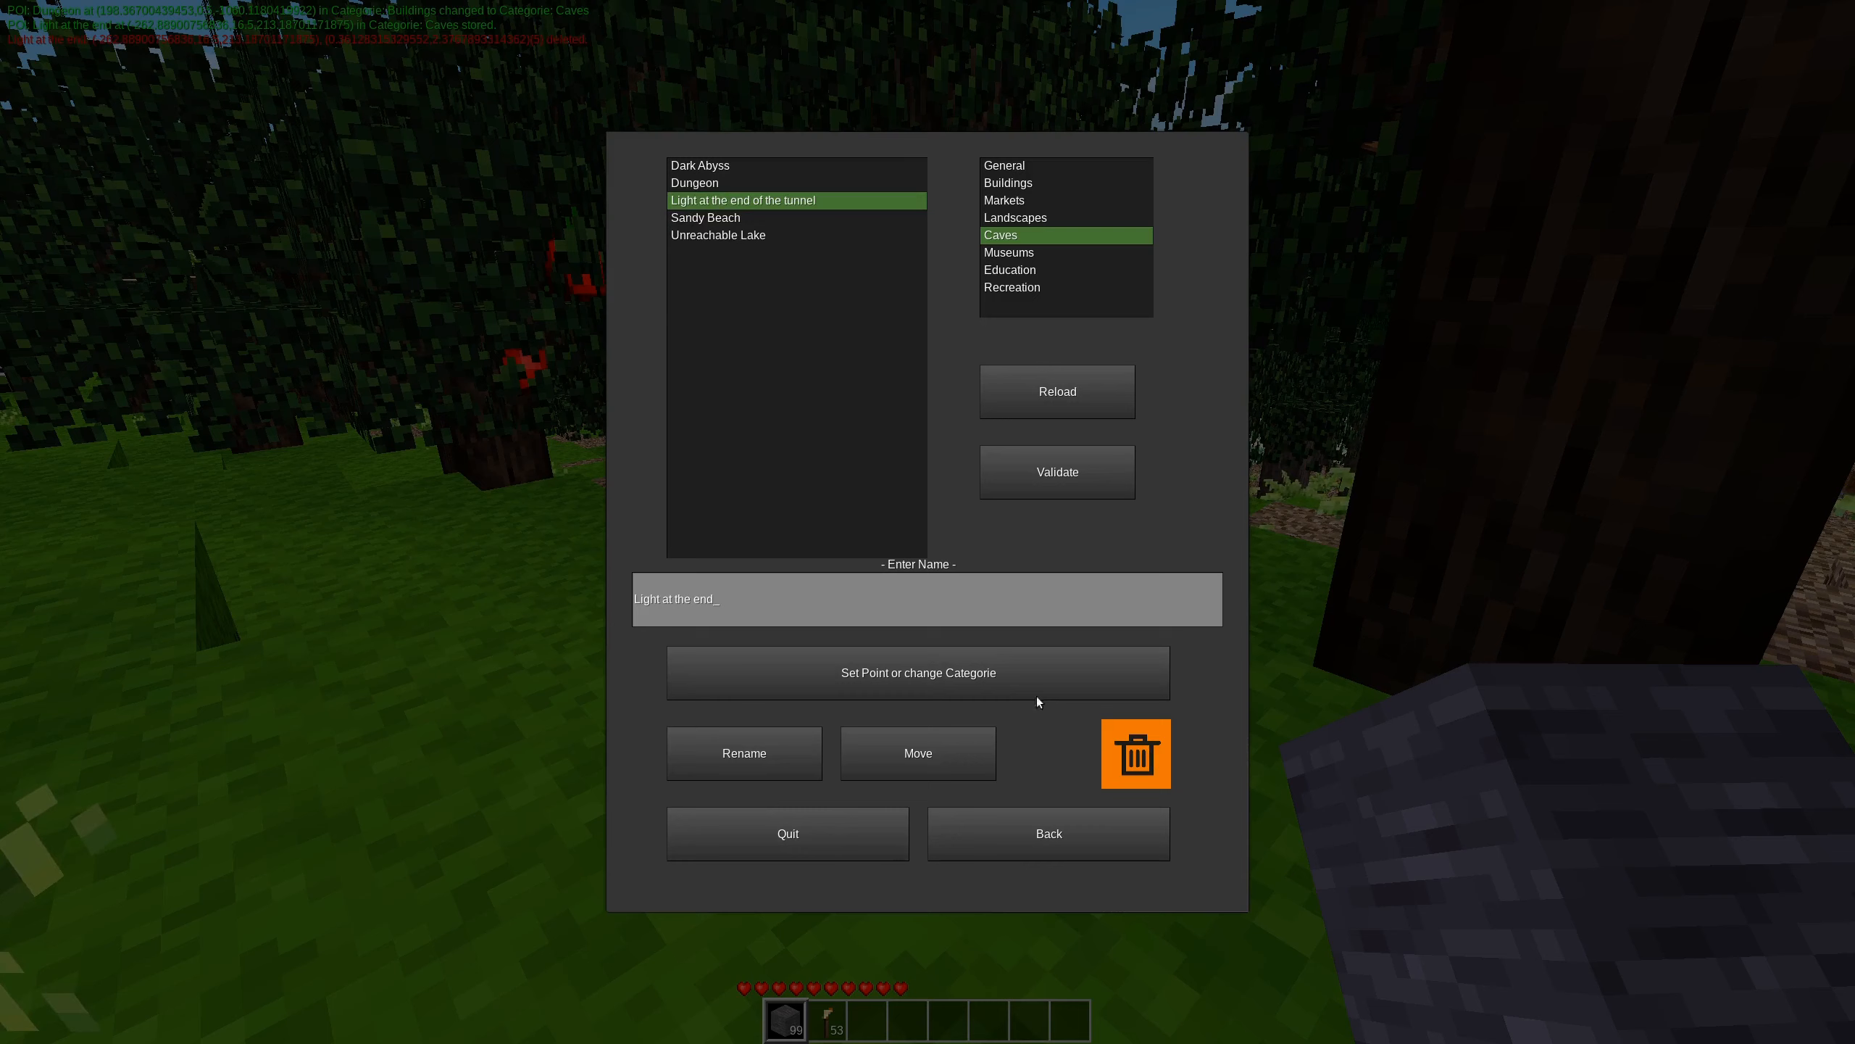
text(of the tunnel)
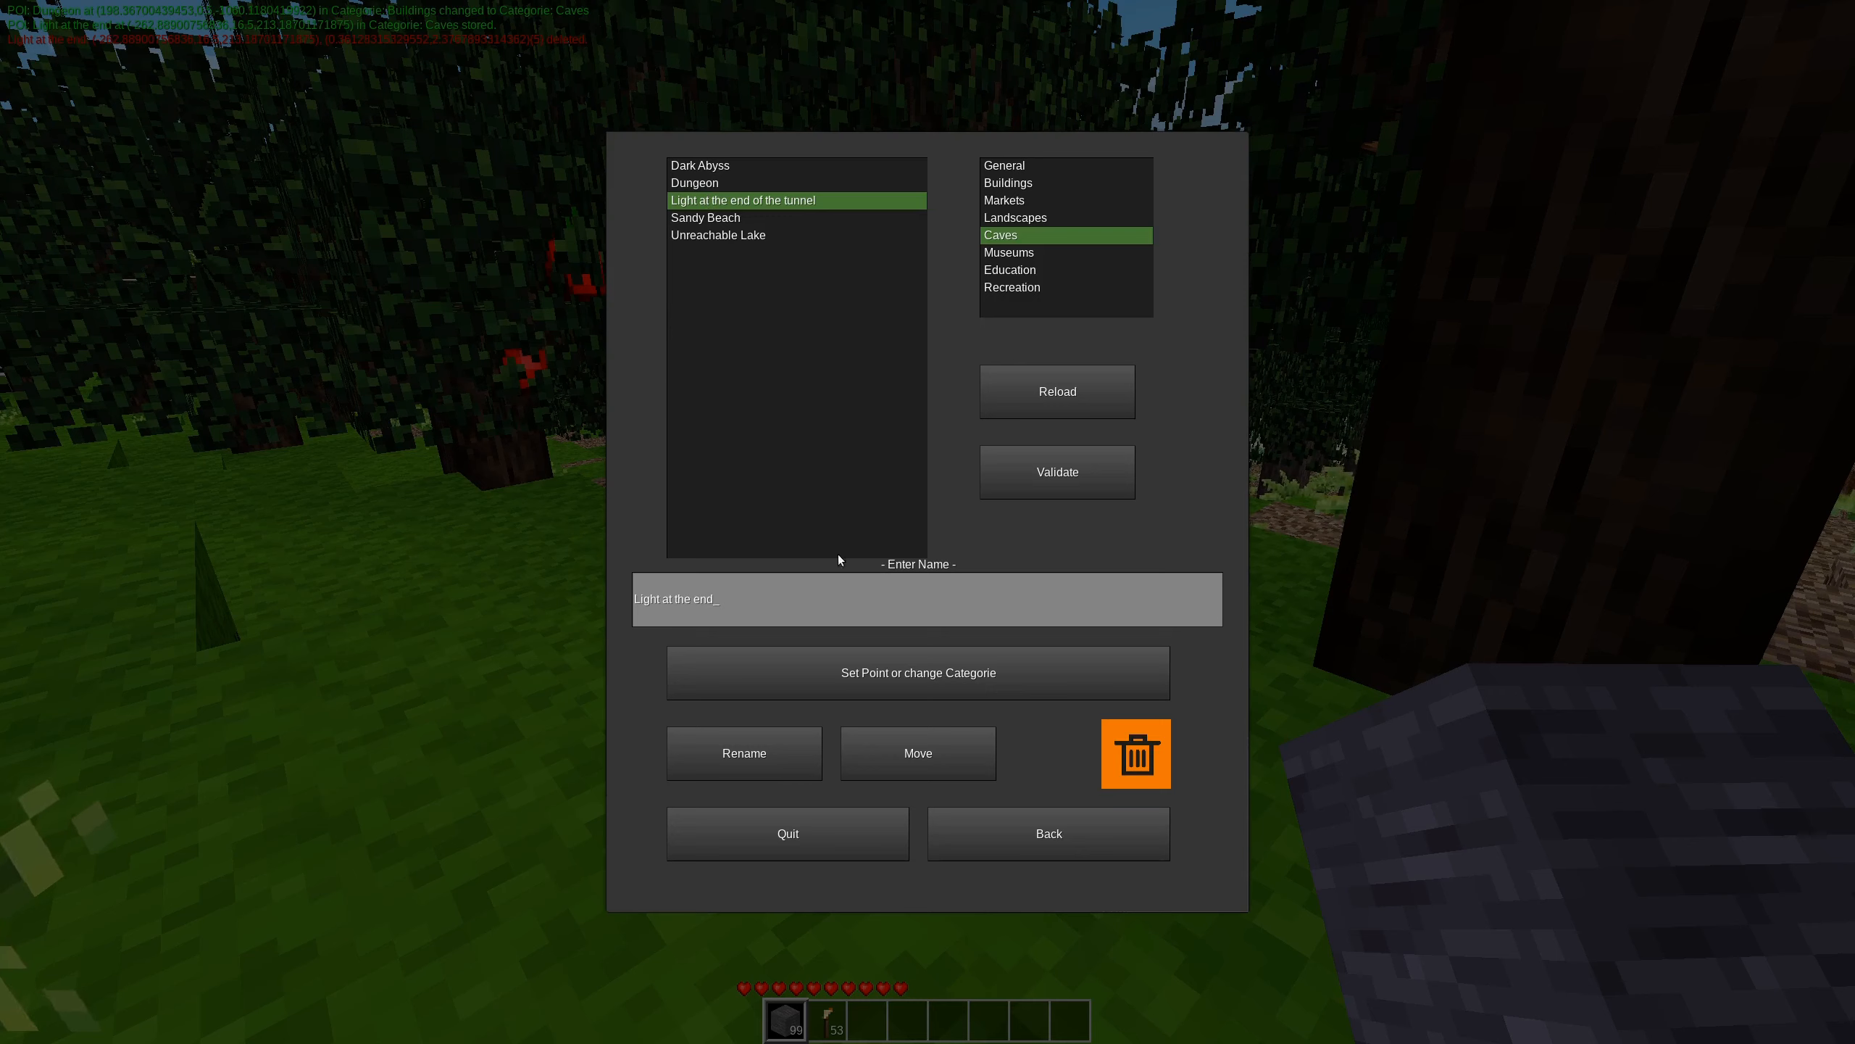
click(743, 754)
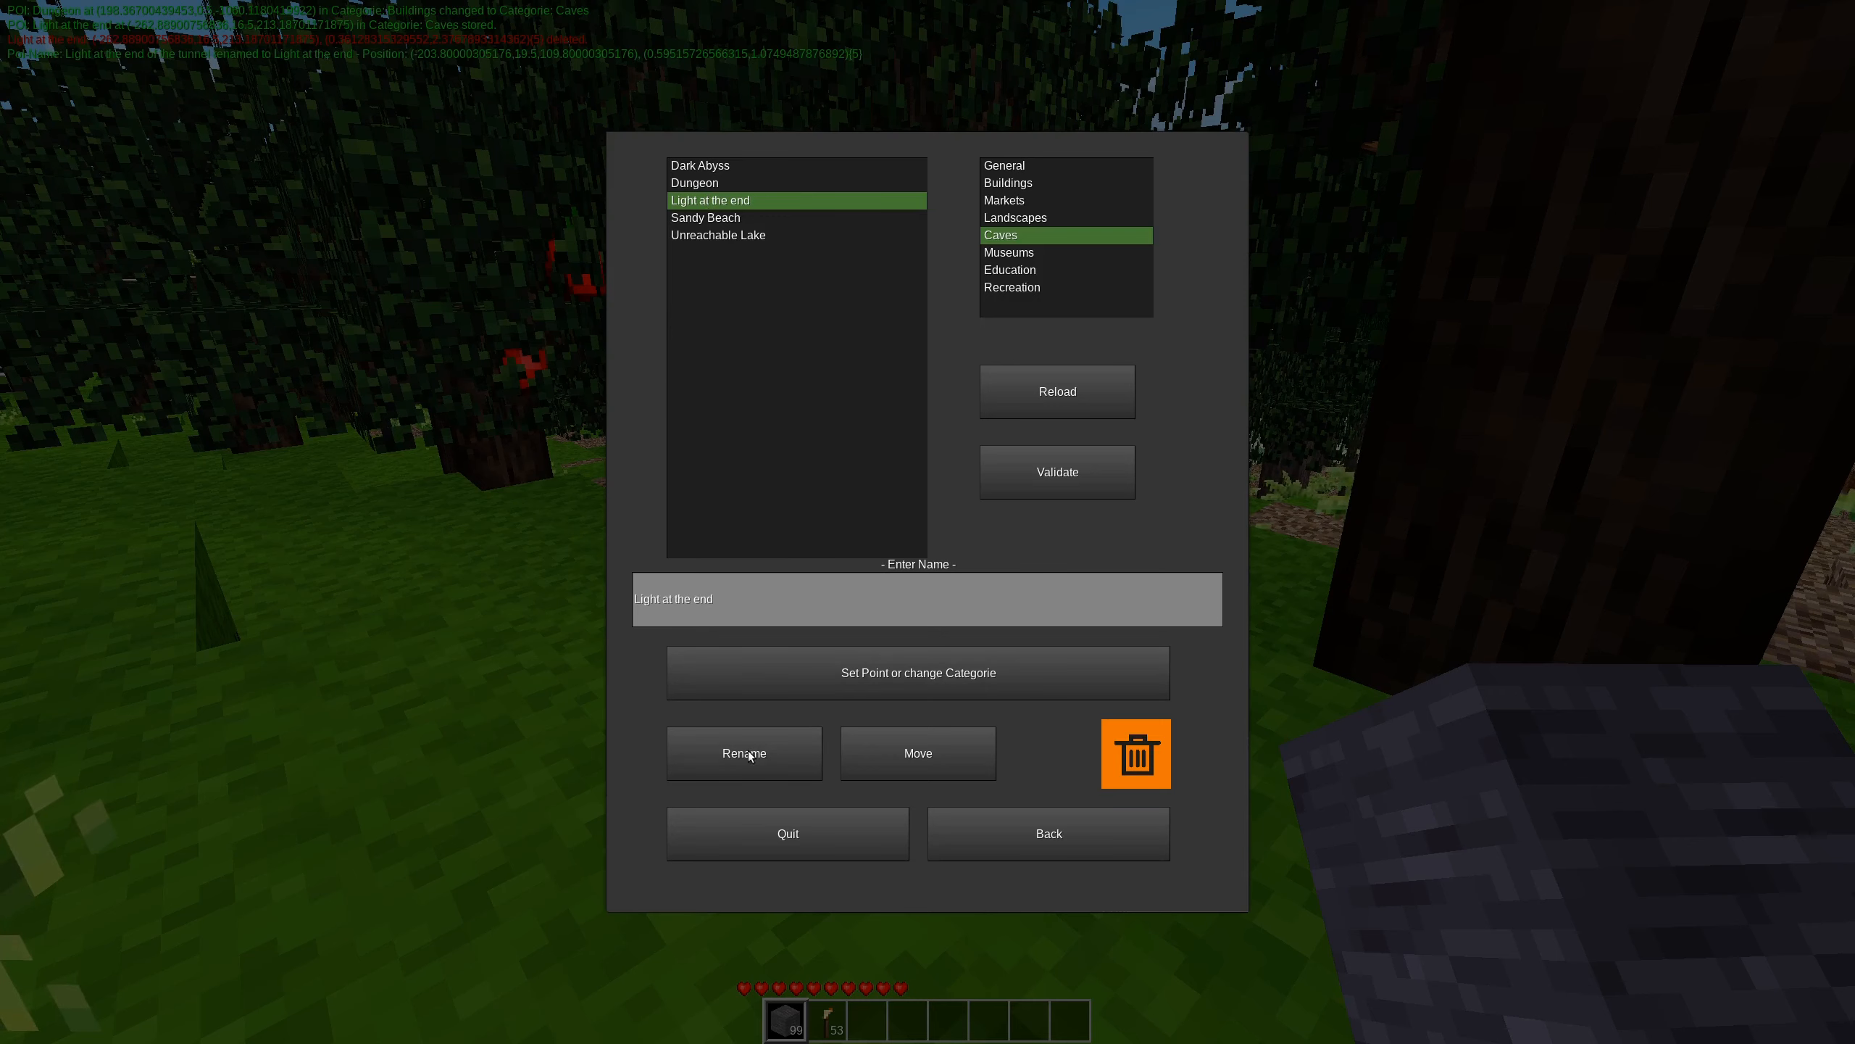
mouse_move(344, 68)
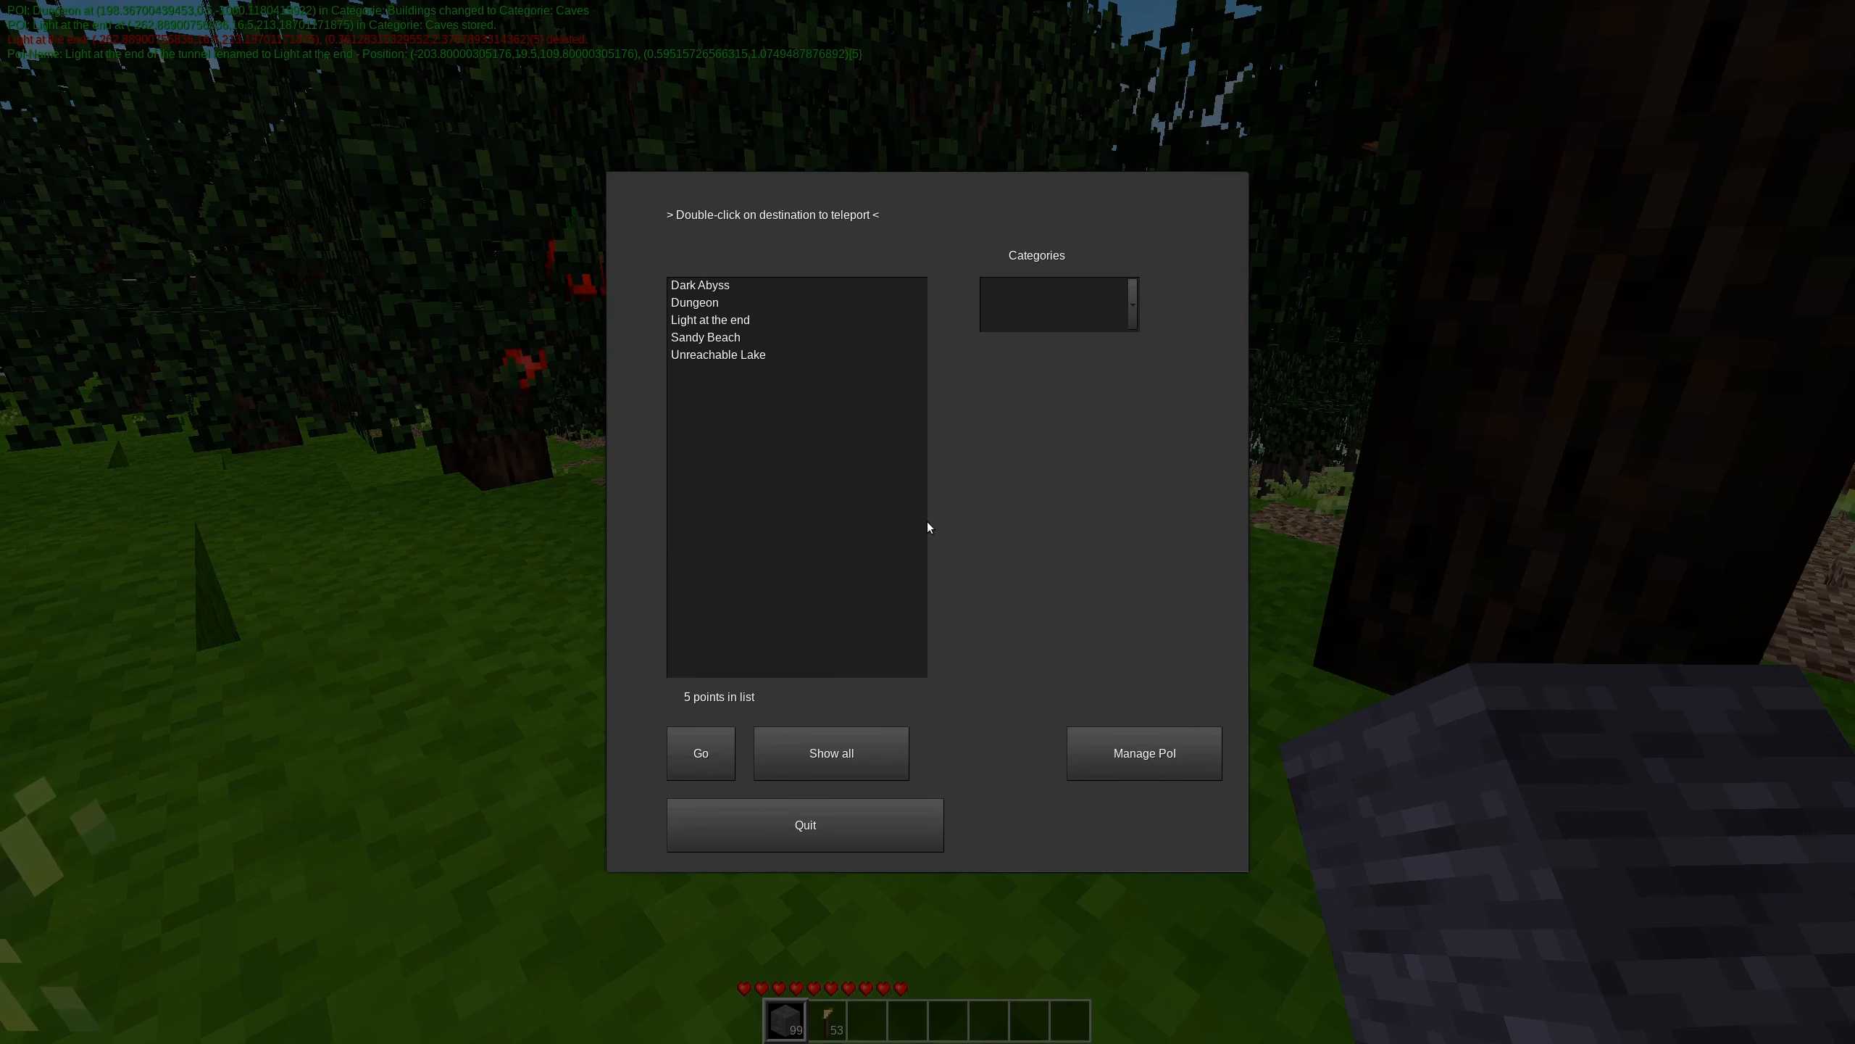
Teleport to the Light at the end point.
double_click(710, 319)
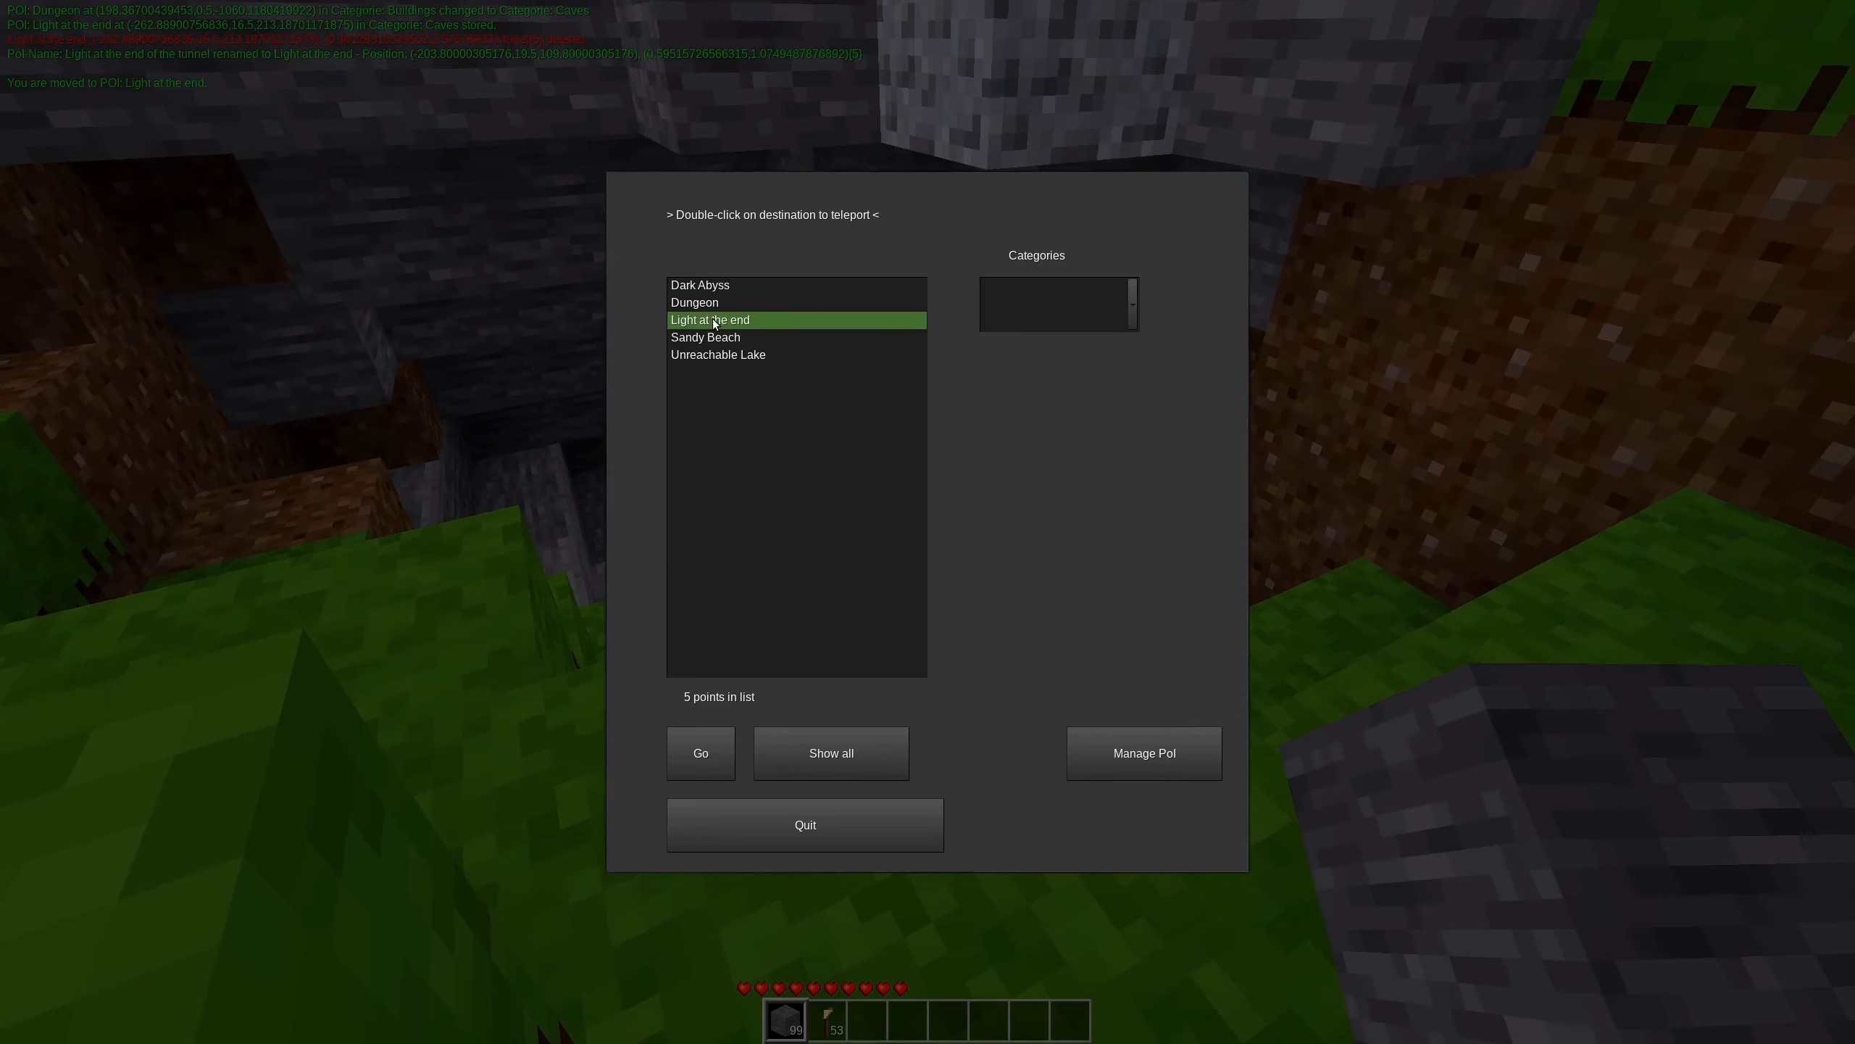
double_click(708, 320)
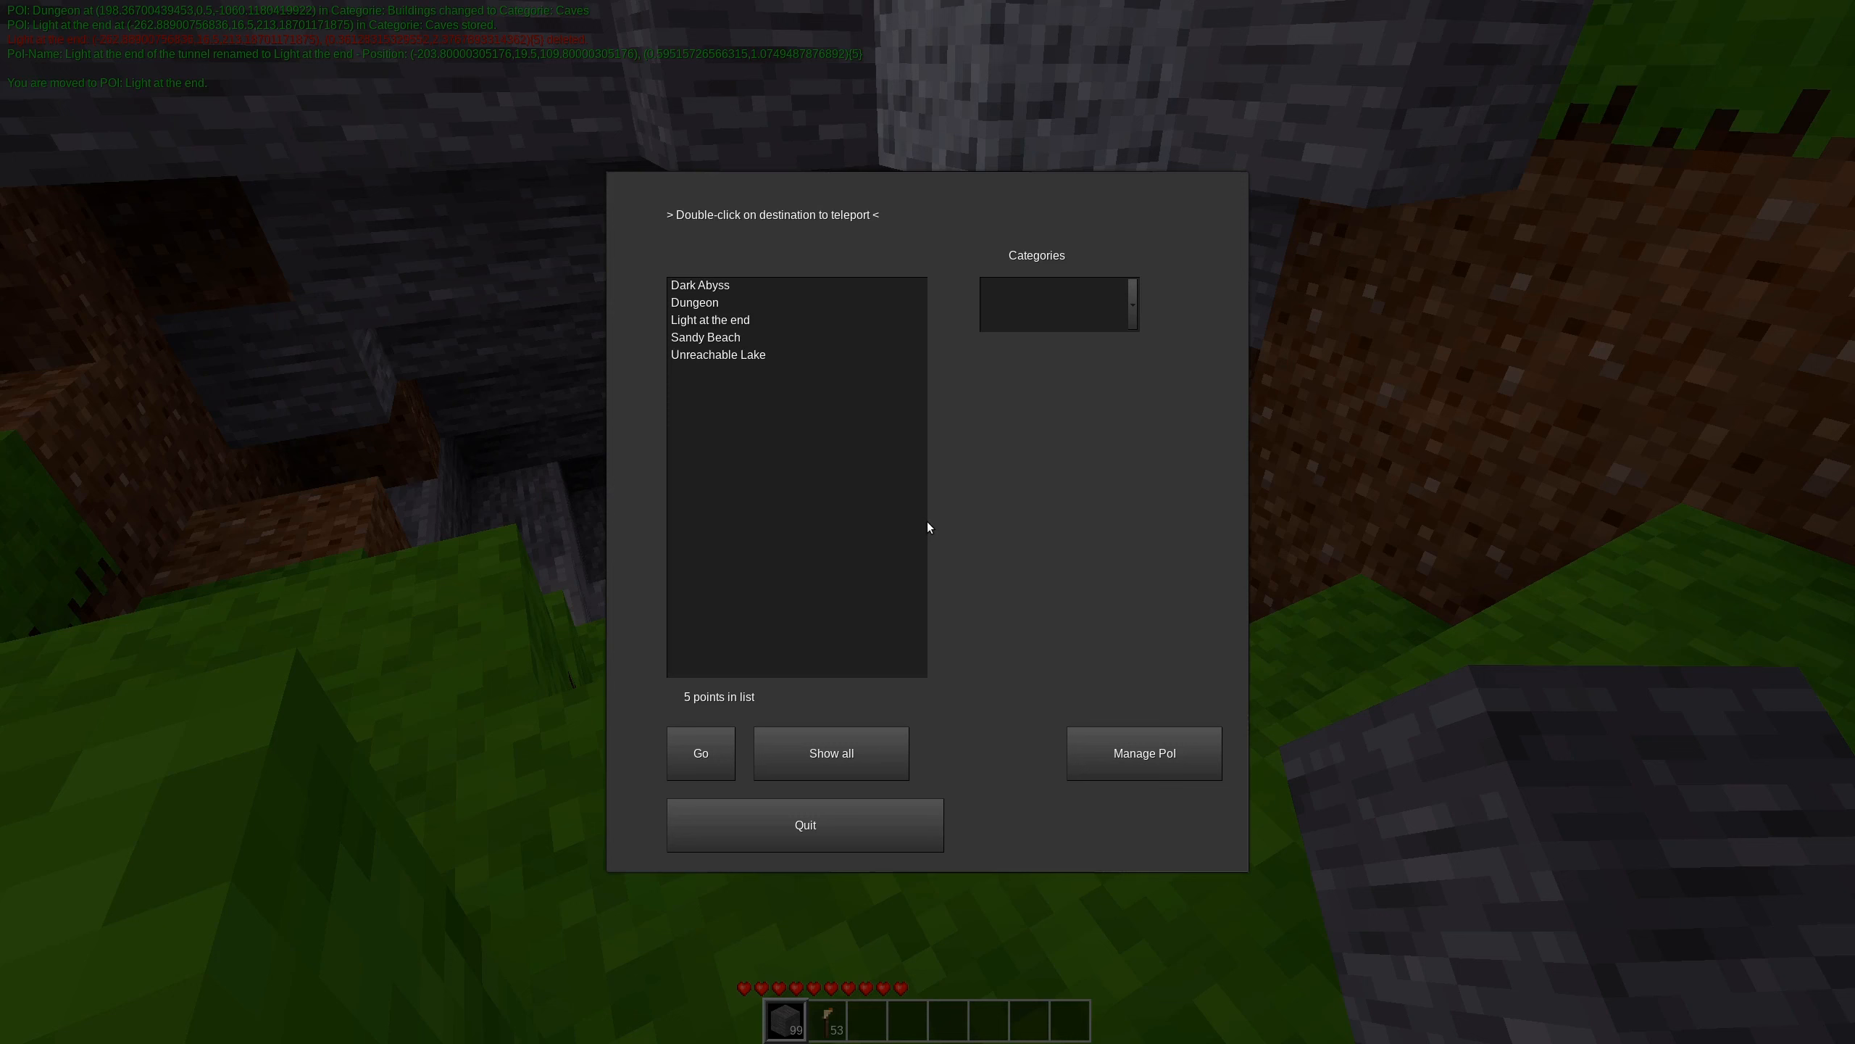
click(1142, 752)
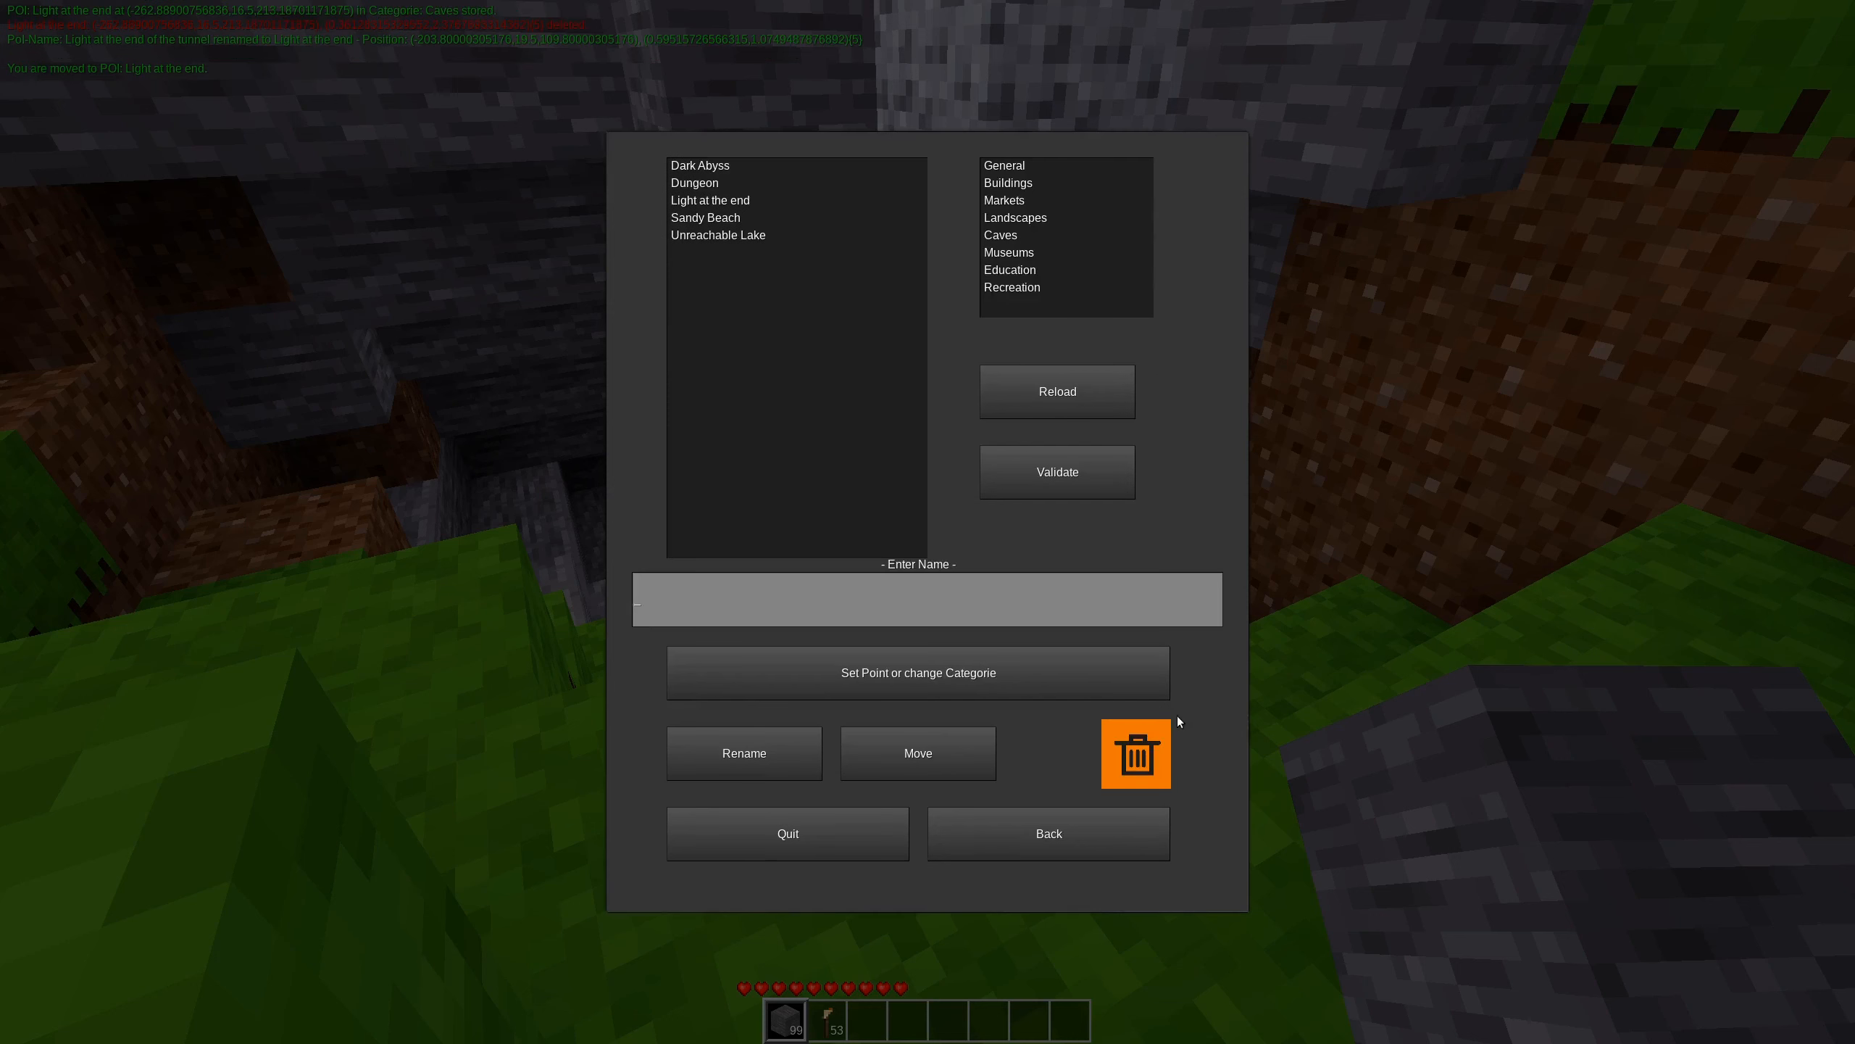
click(1048, 833)
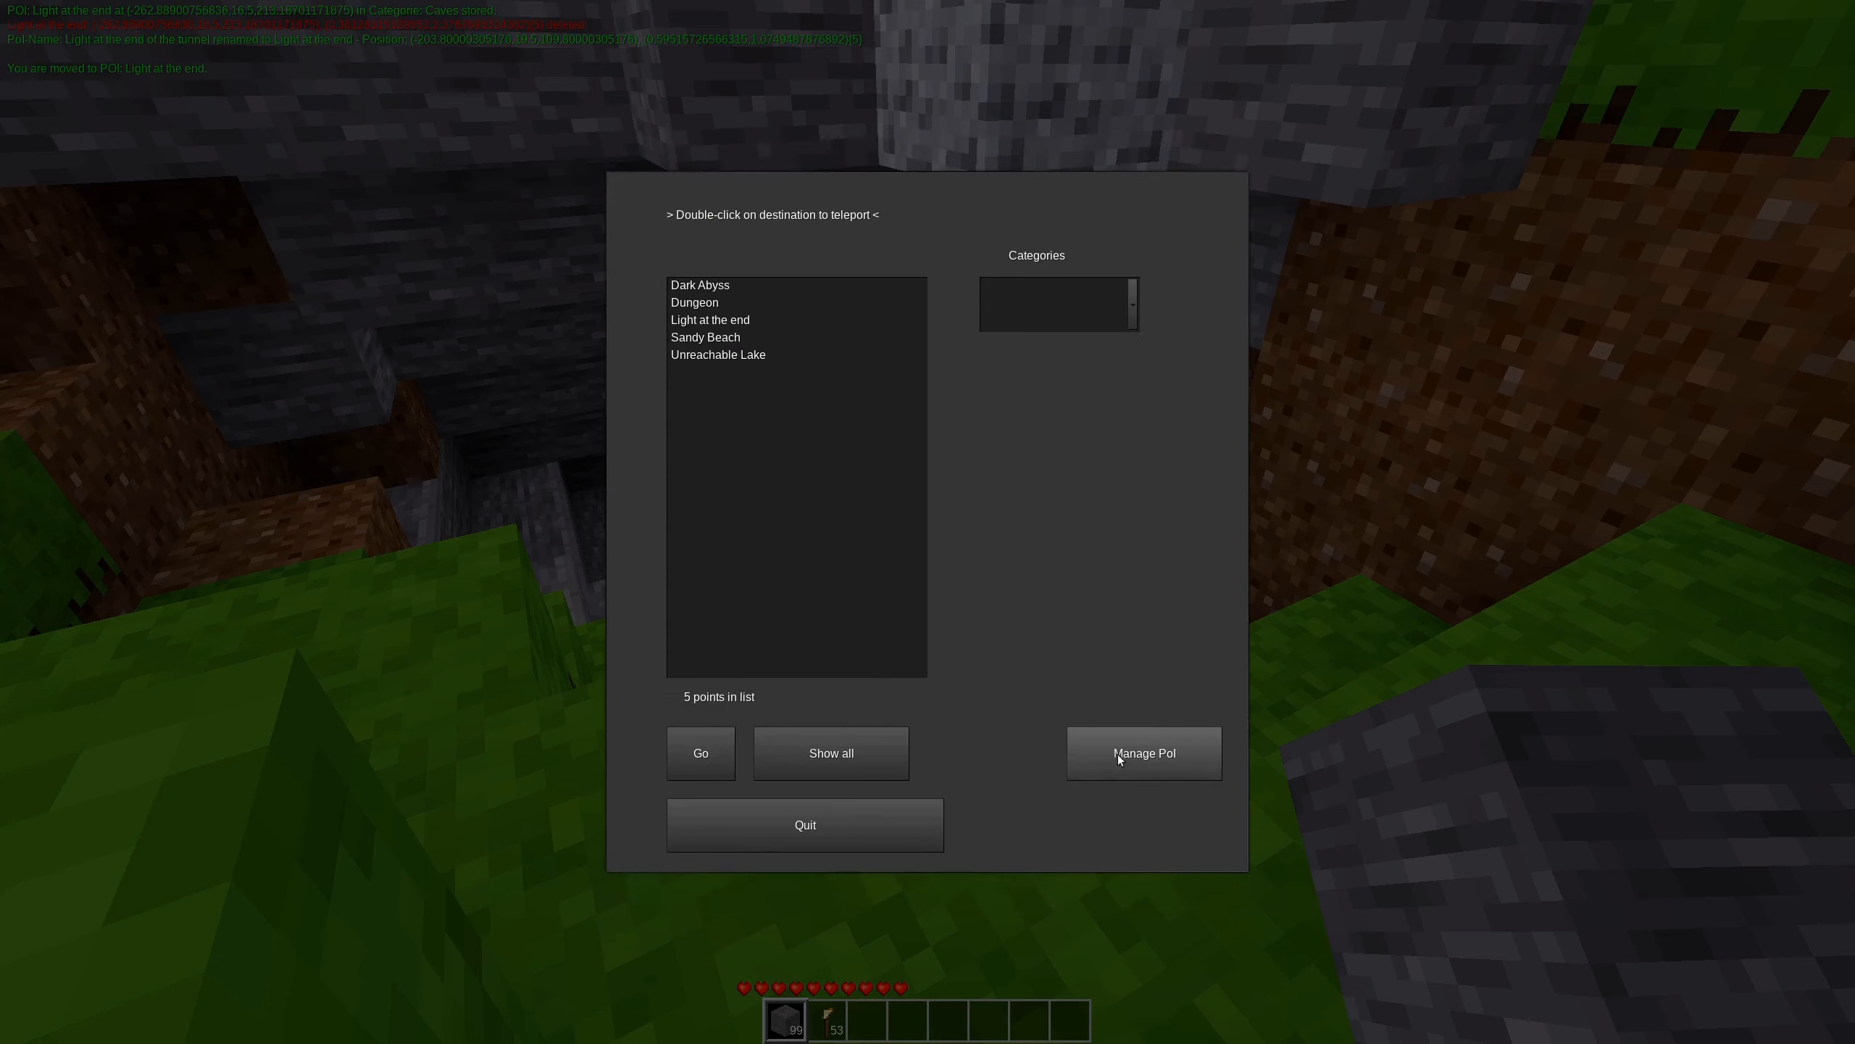
Check the categories of Dungeon, Sandy Beach, Dark Abyss and Light at the end.
click(1143, 753)
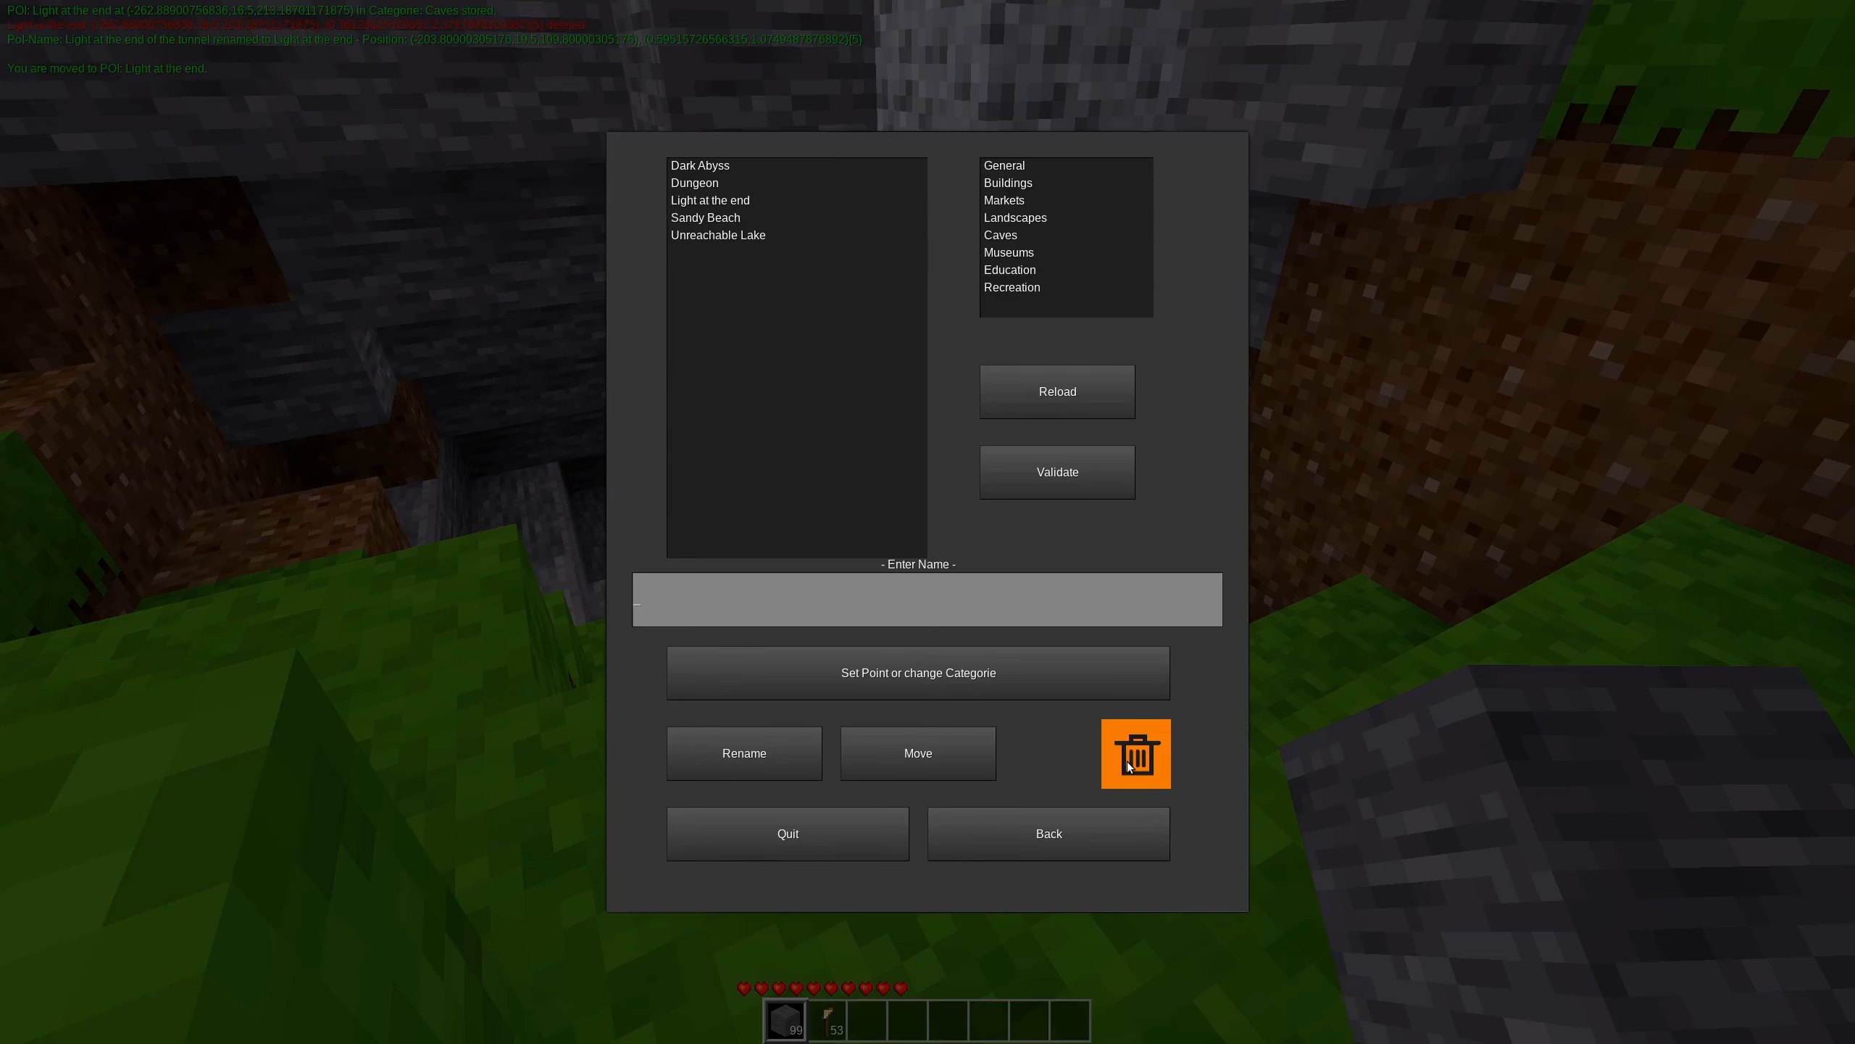
mouse_move(947, 361)
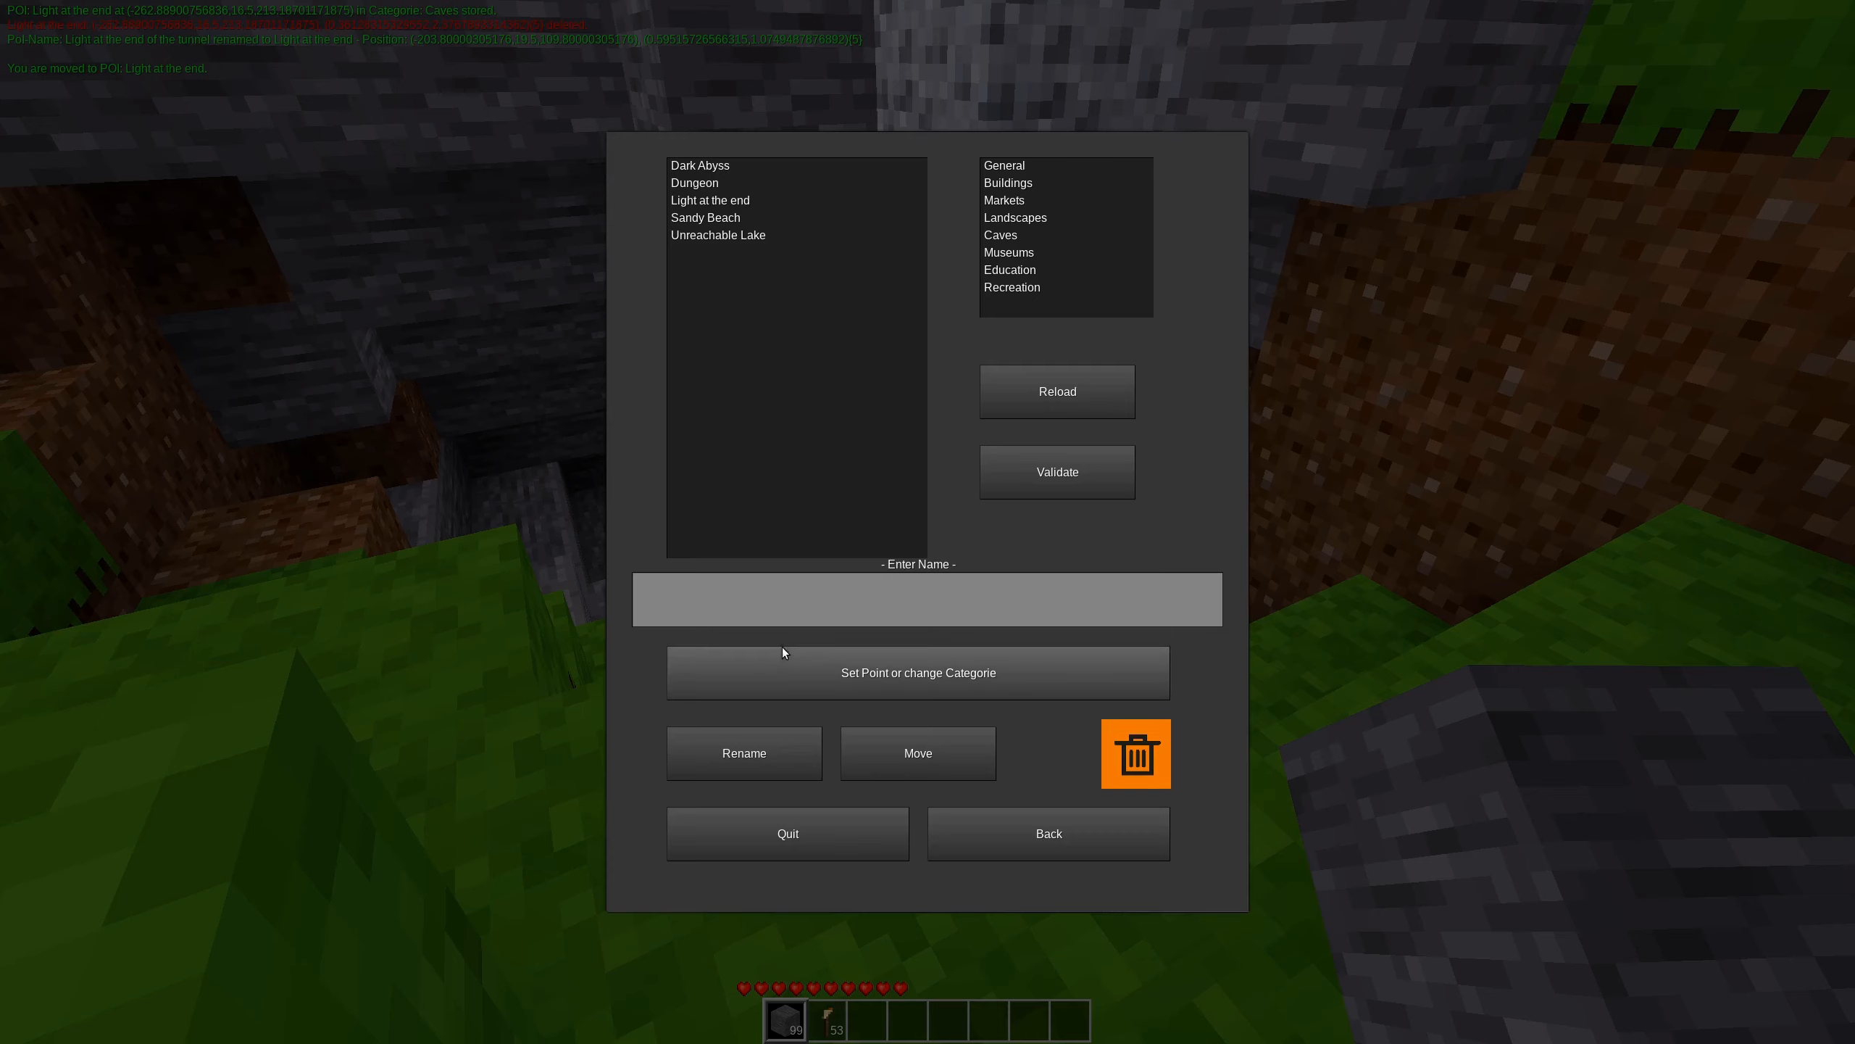
click(695, 182)
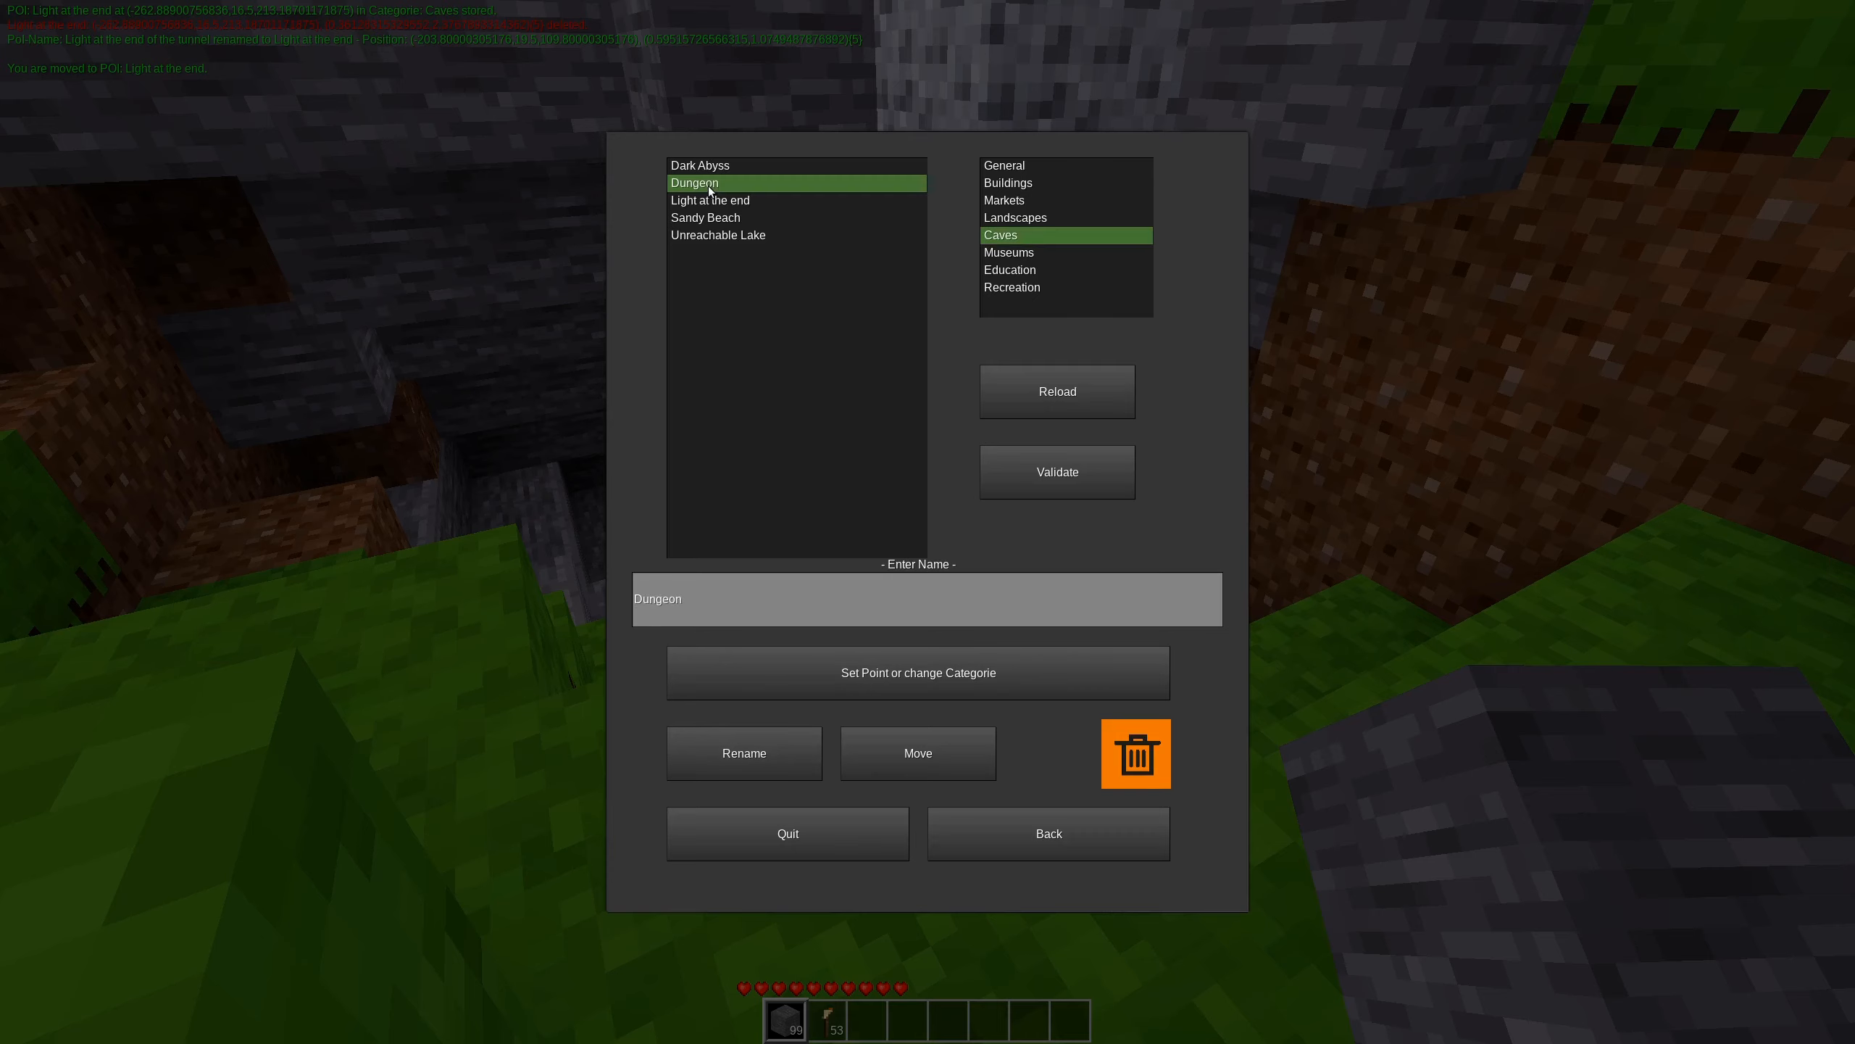
mouse_move(799, 484)
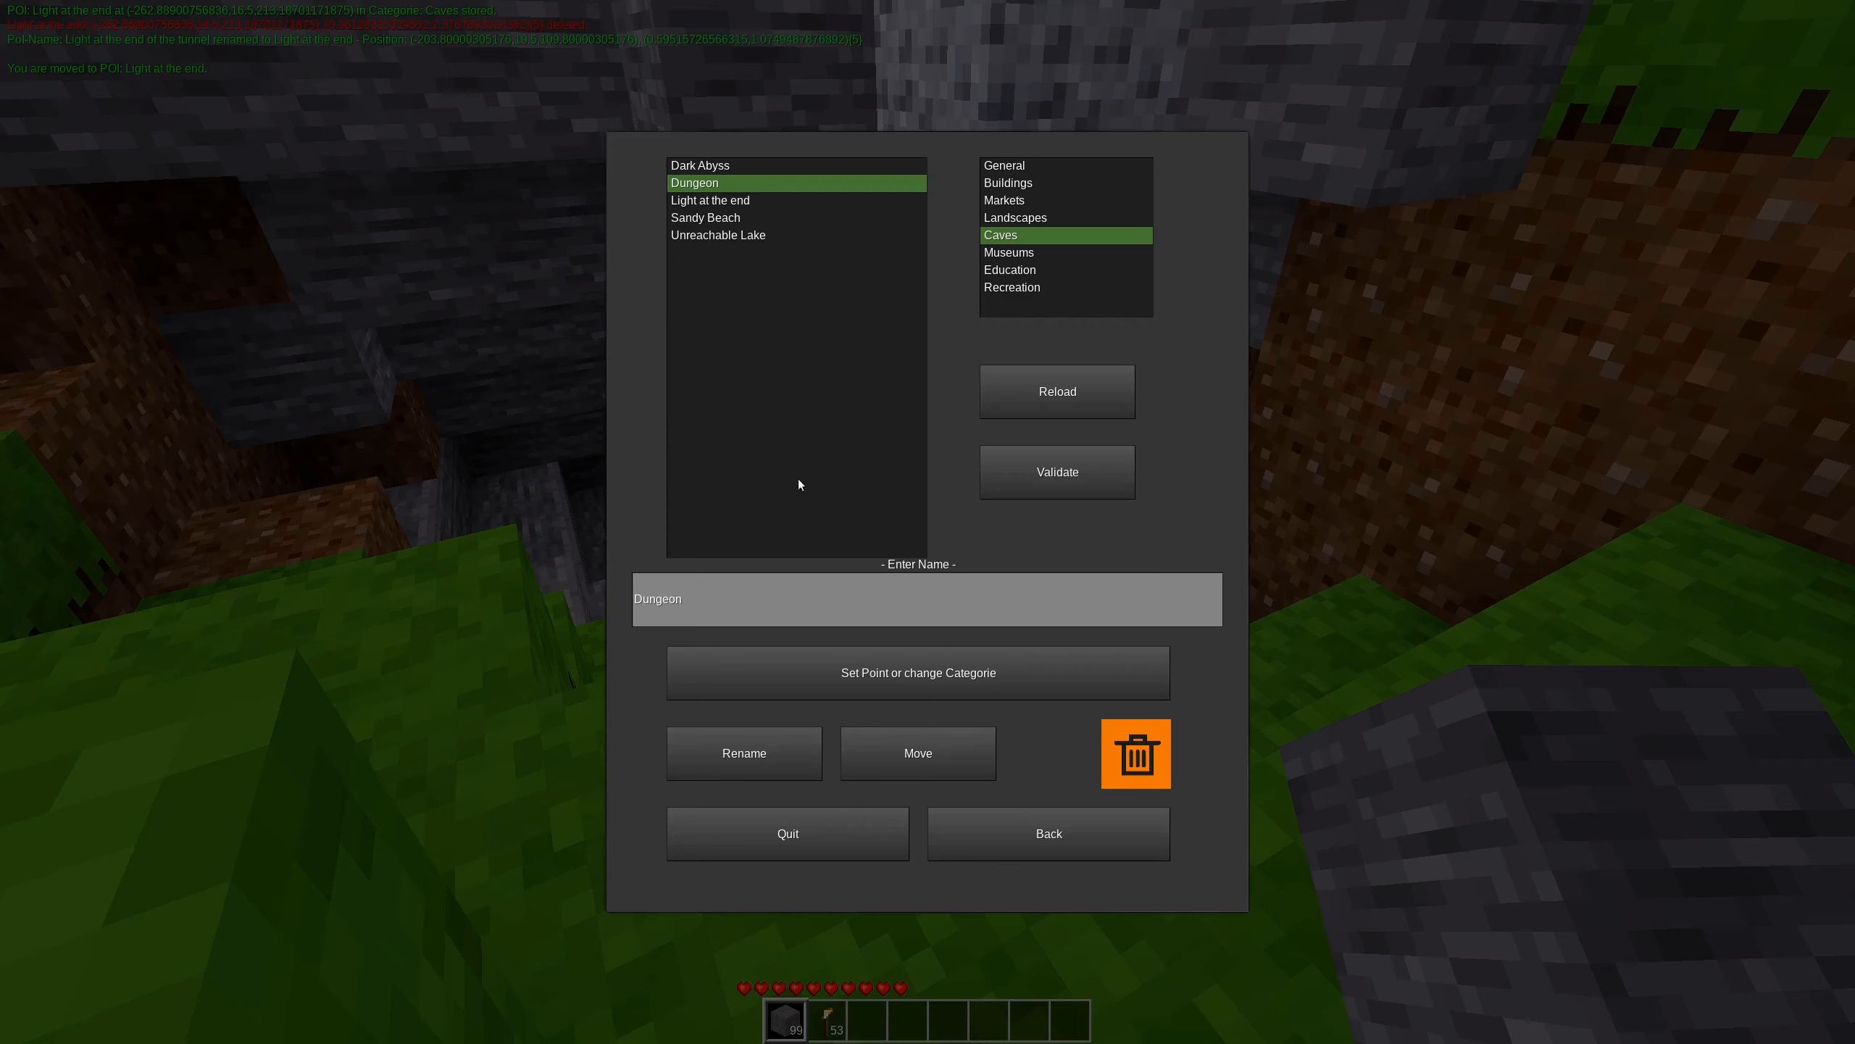
click(700, 164)
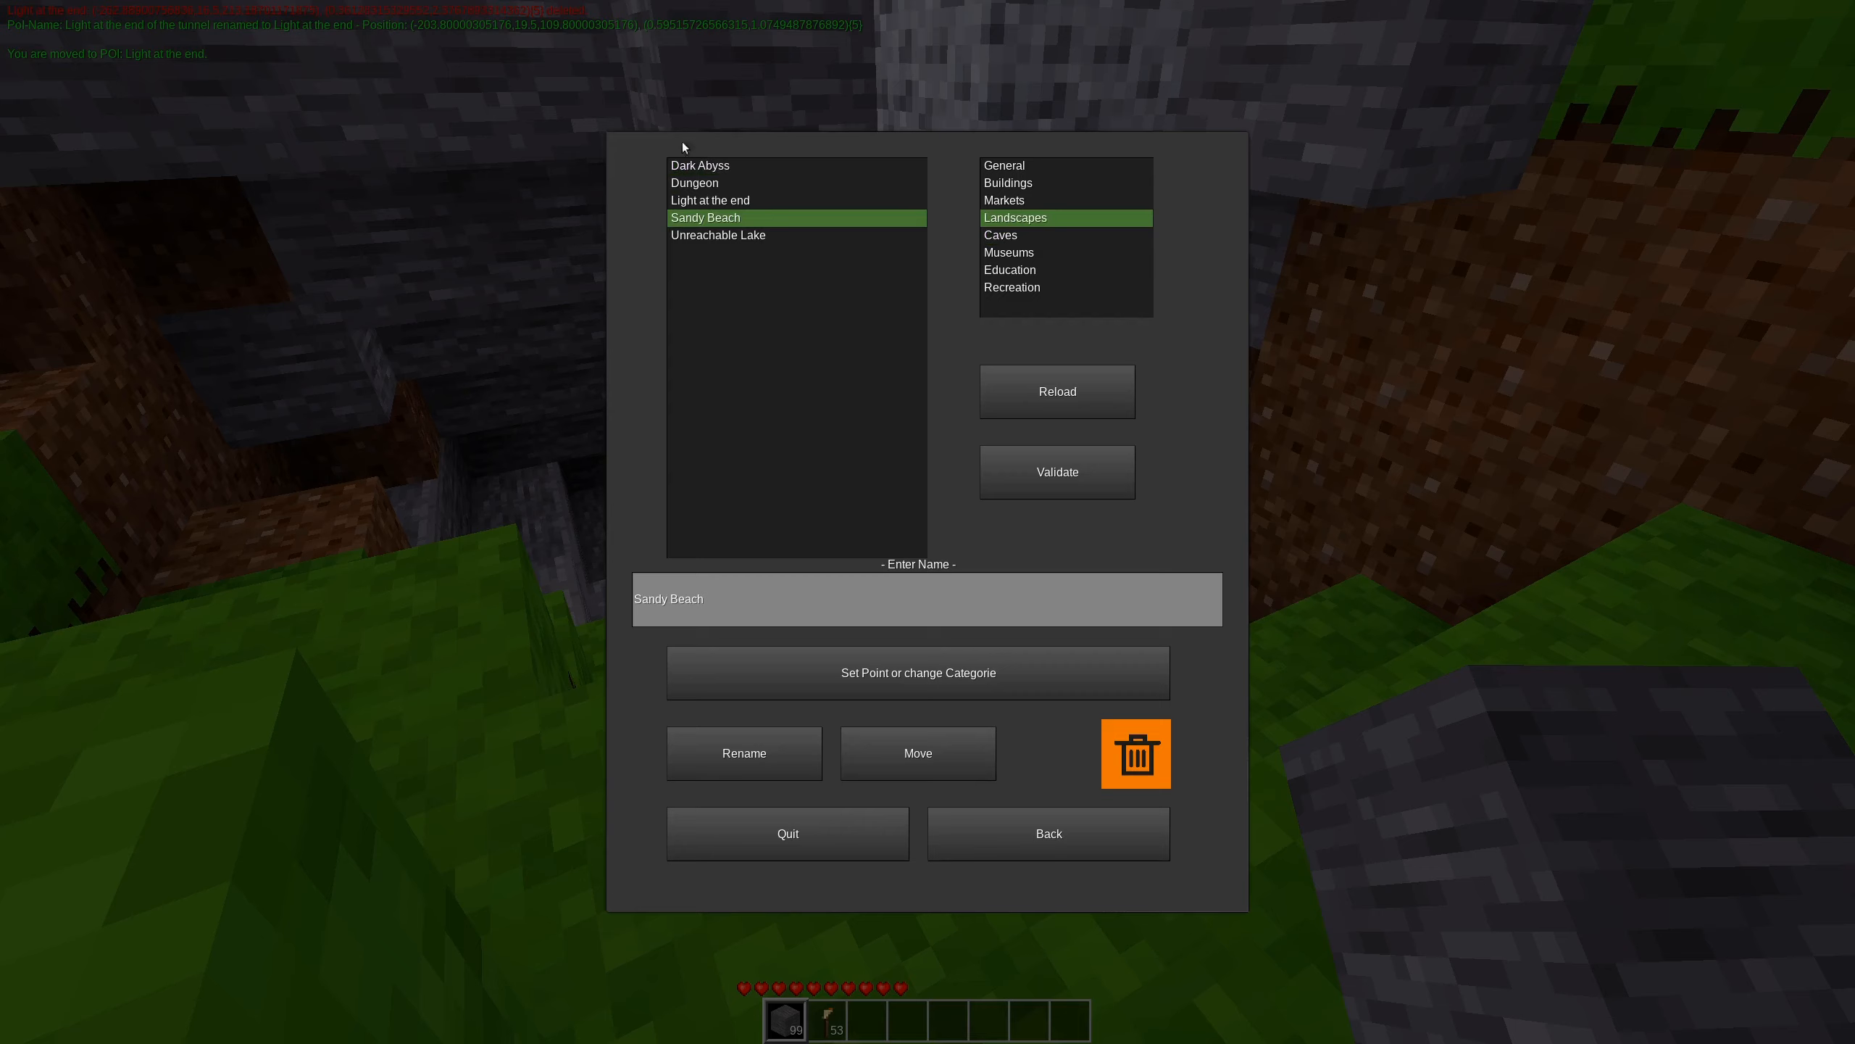
click(701, 166)
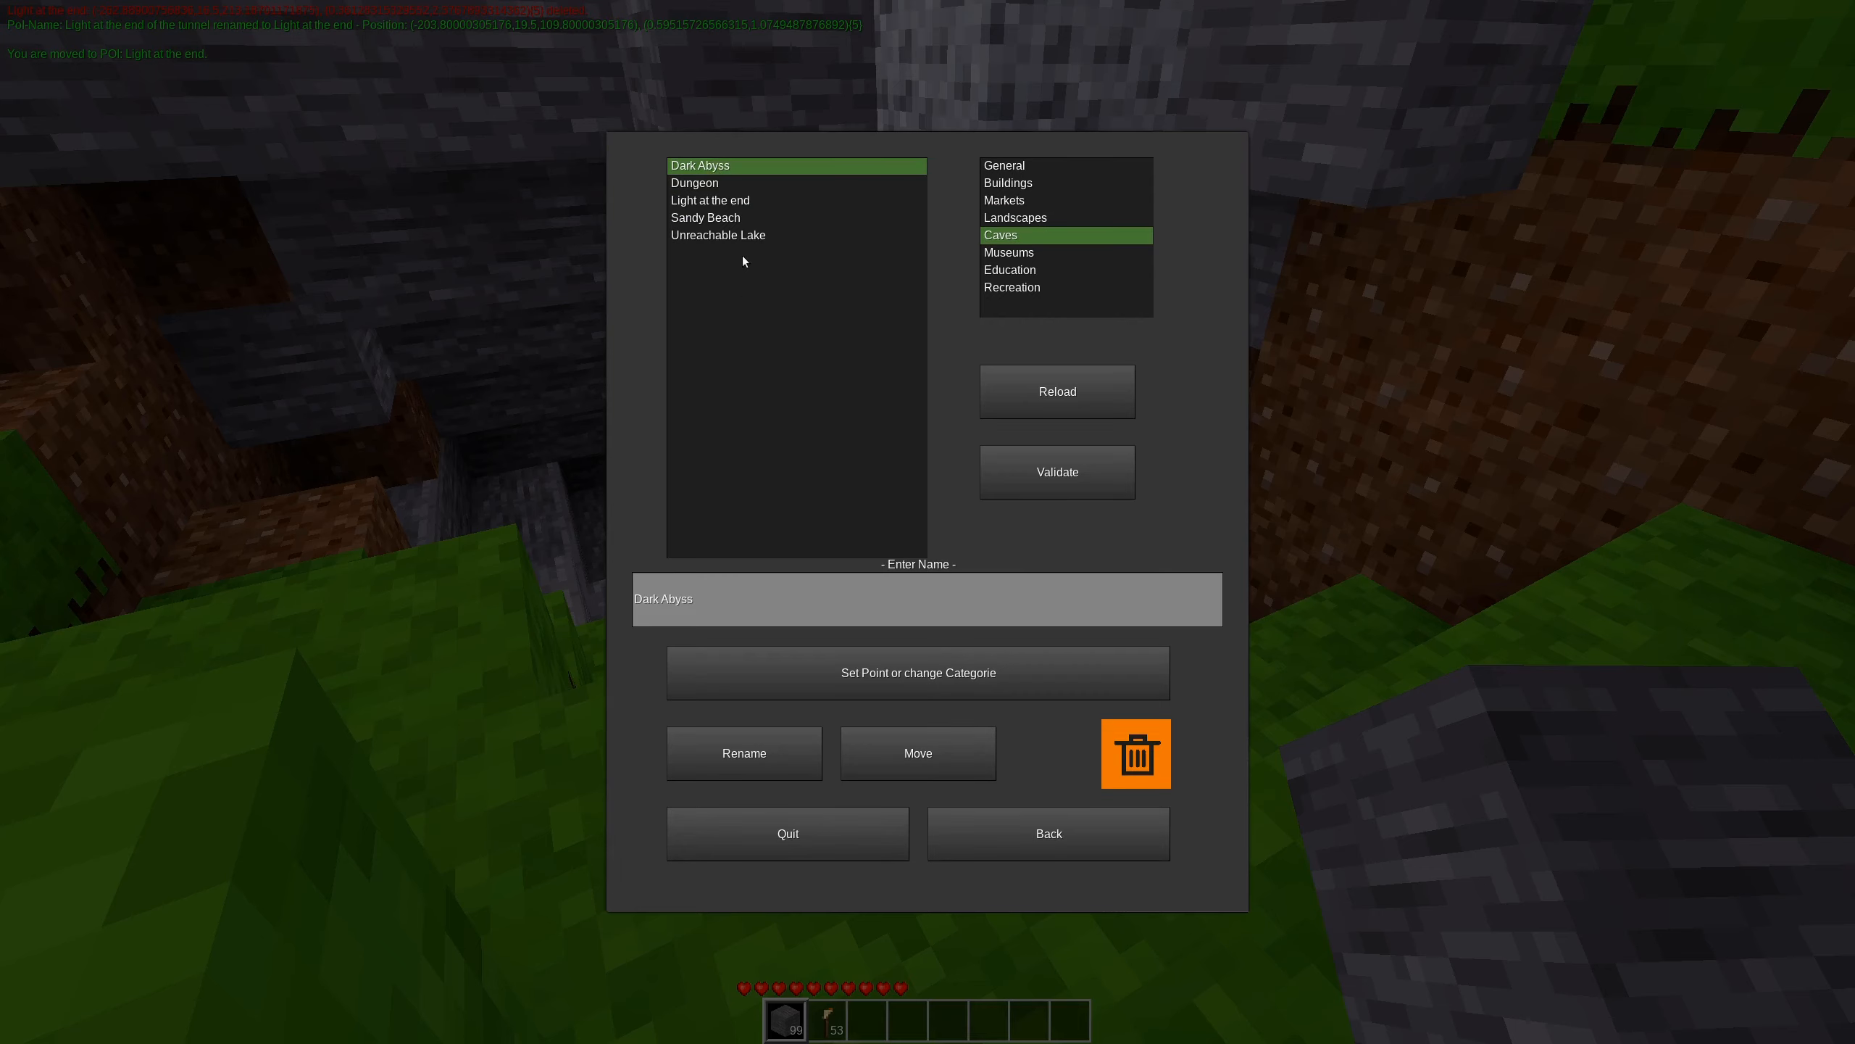
click(710, 200)
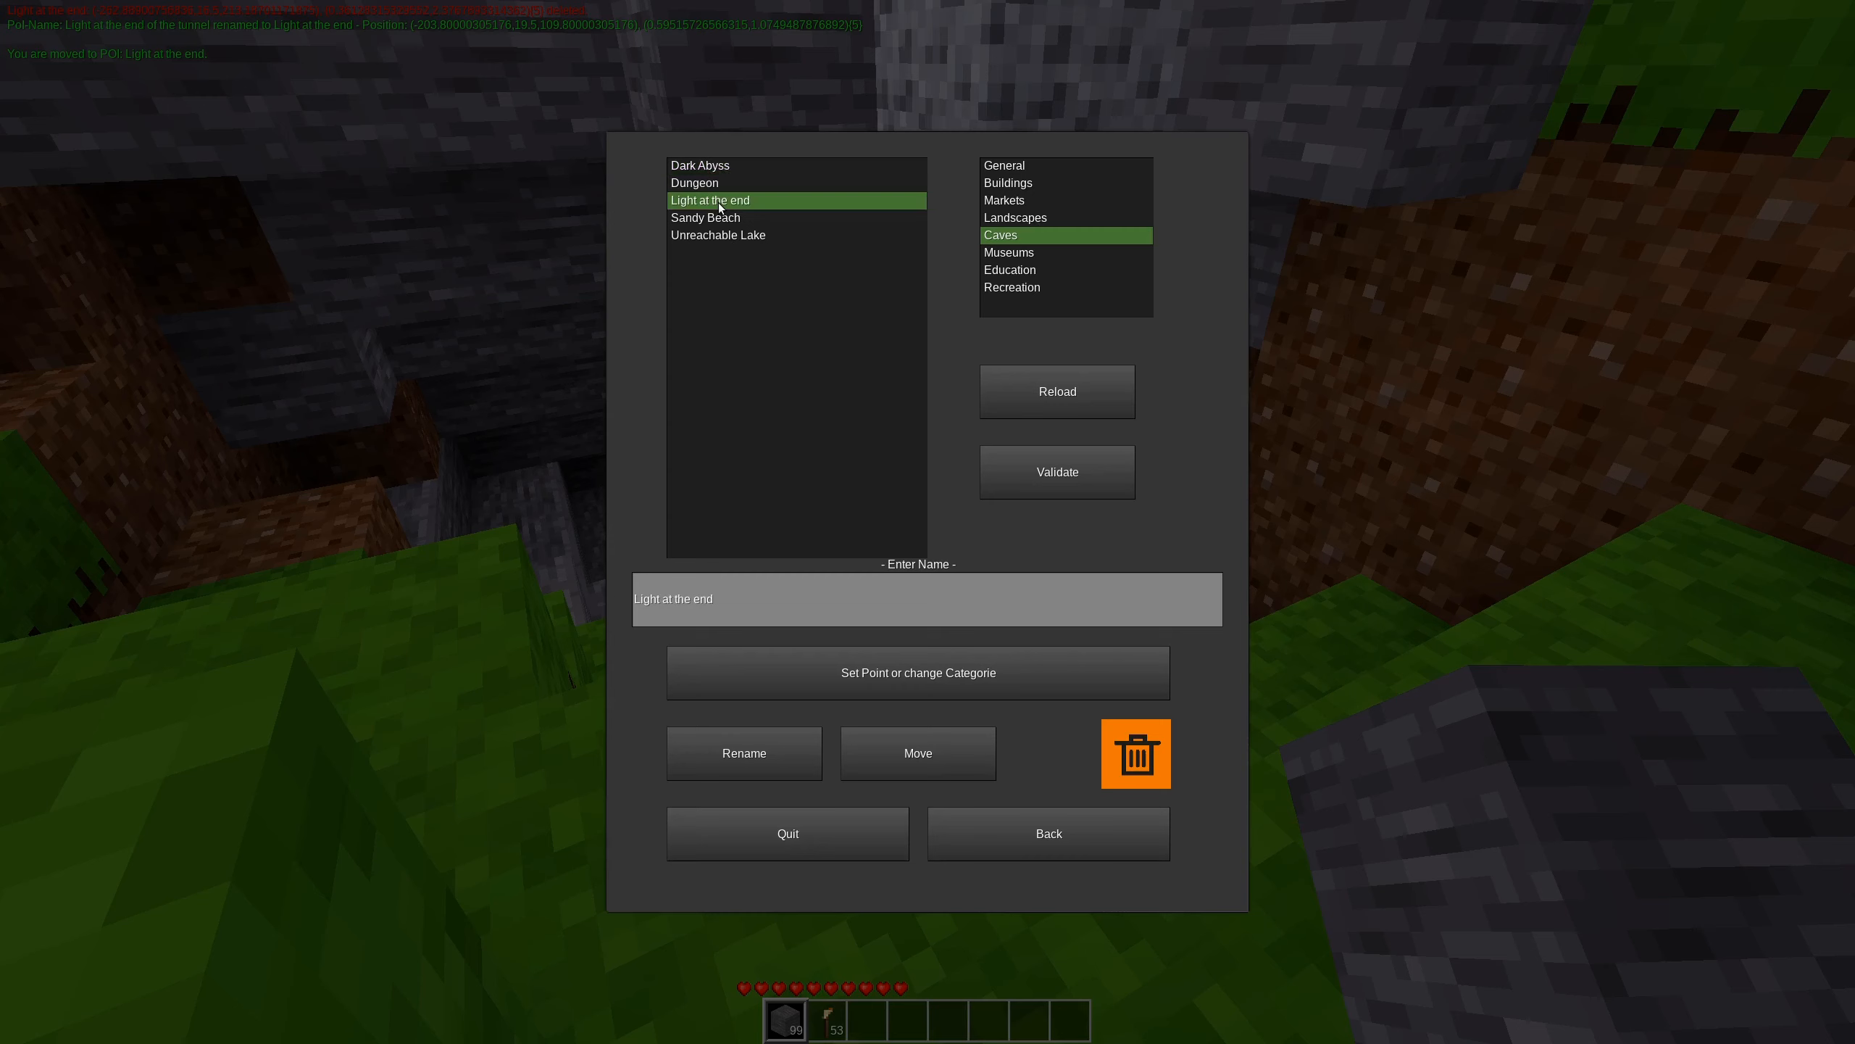
mouse_move(808, 795)
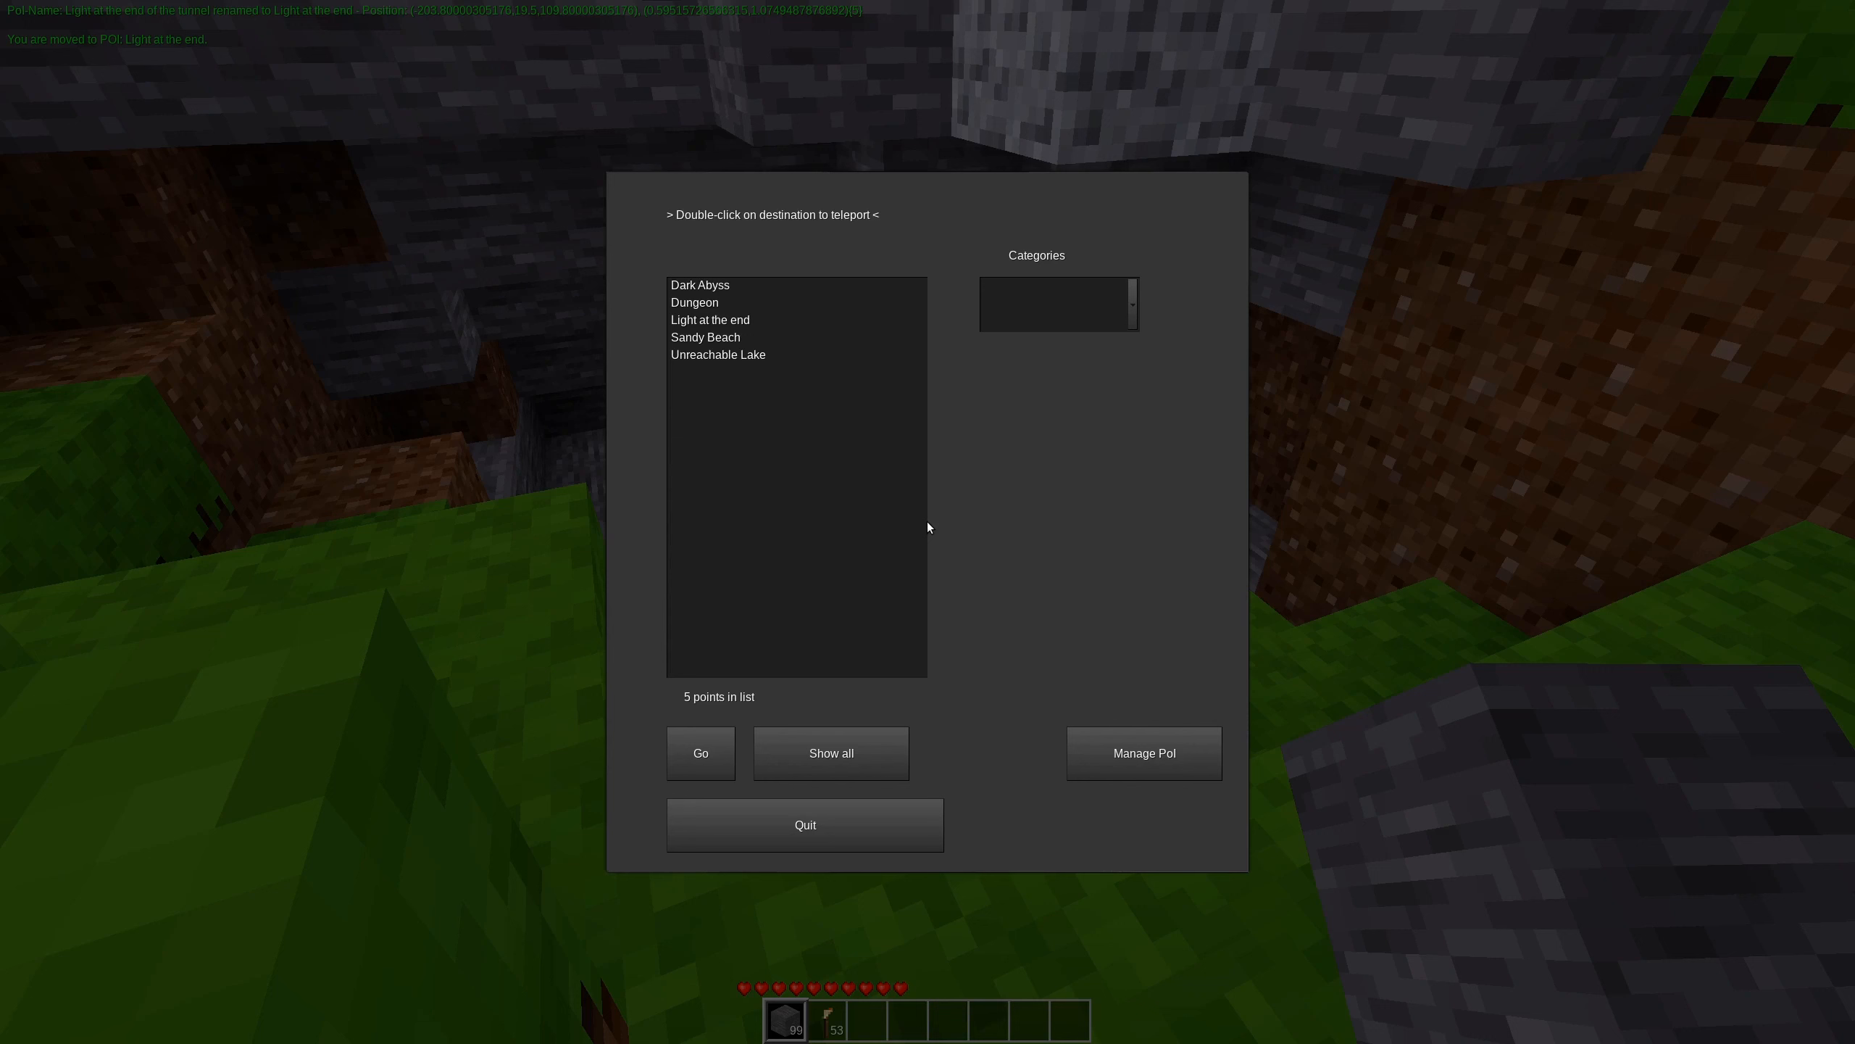
Select Light at the end and open its point management view.
click(710, 320)
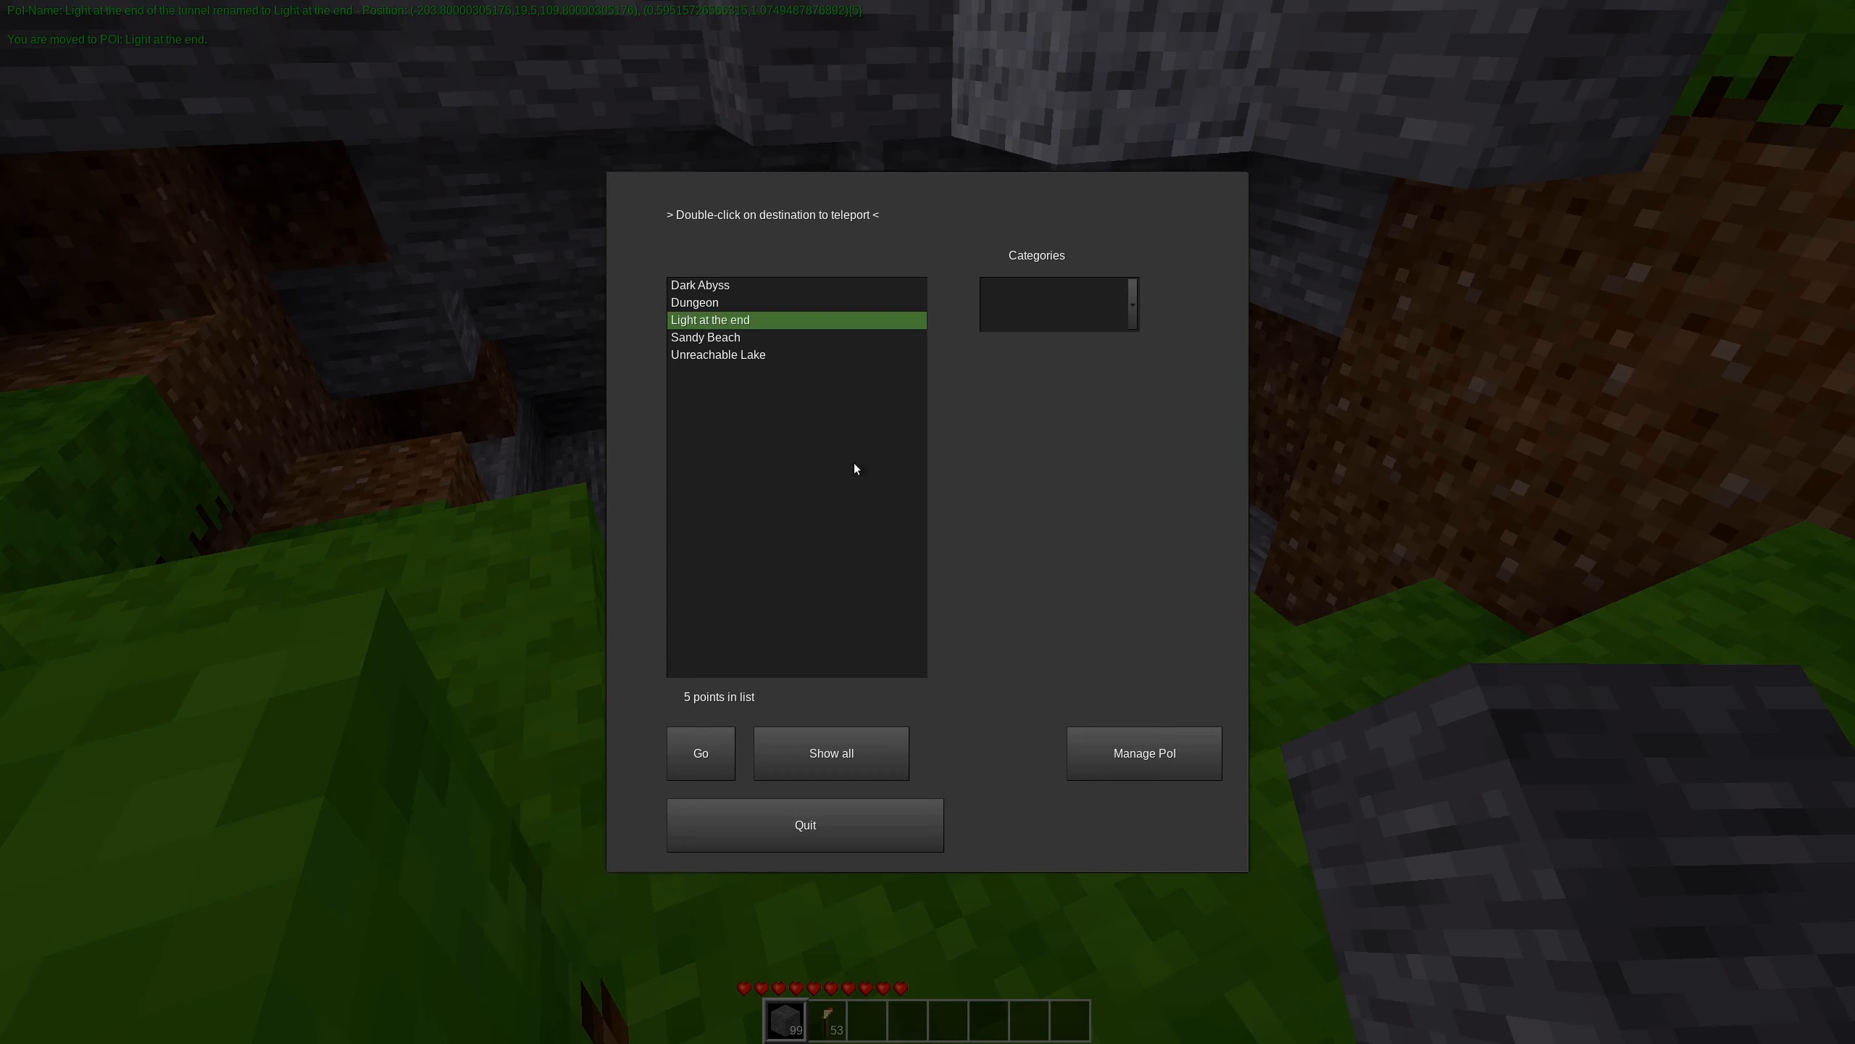
click(1142, 752)
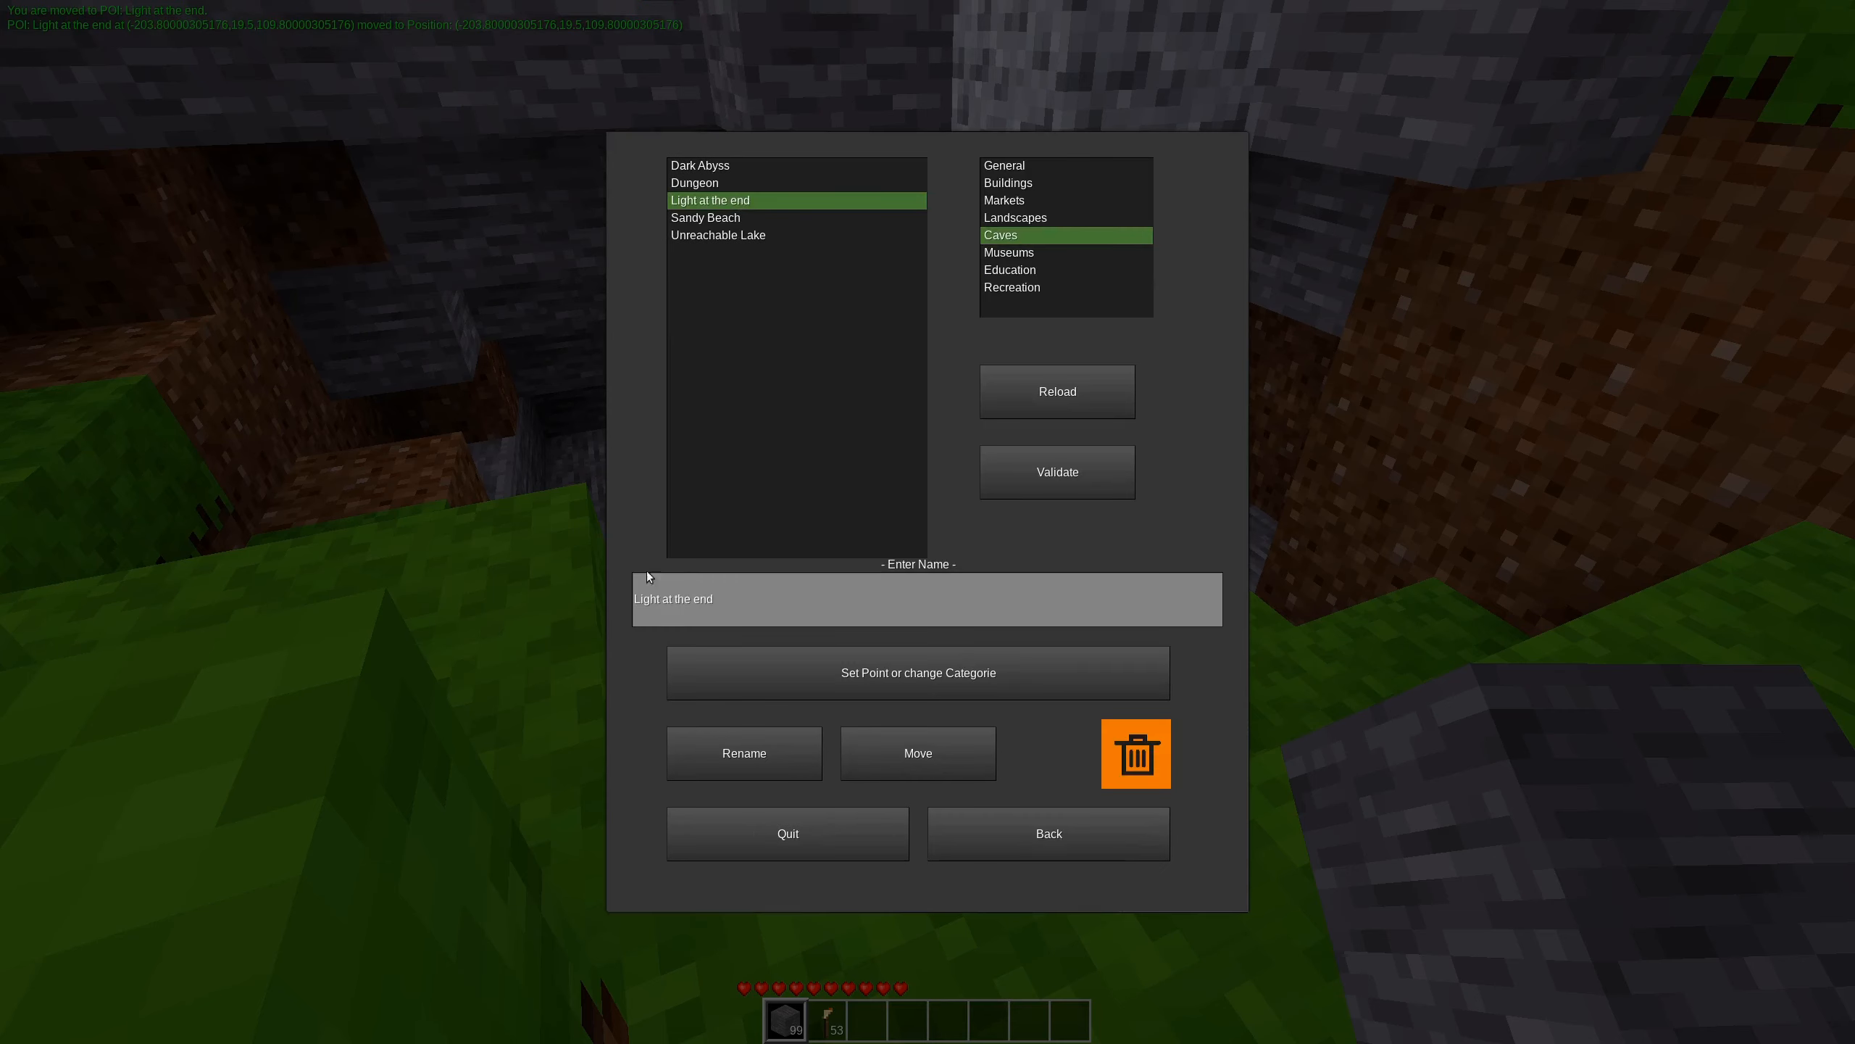
mouse_move(873, 376)
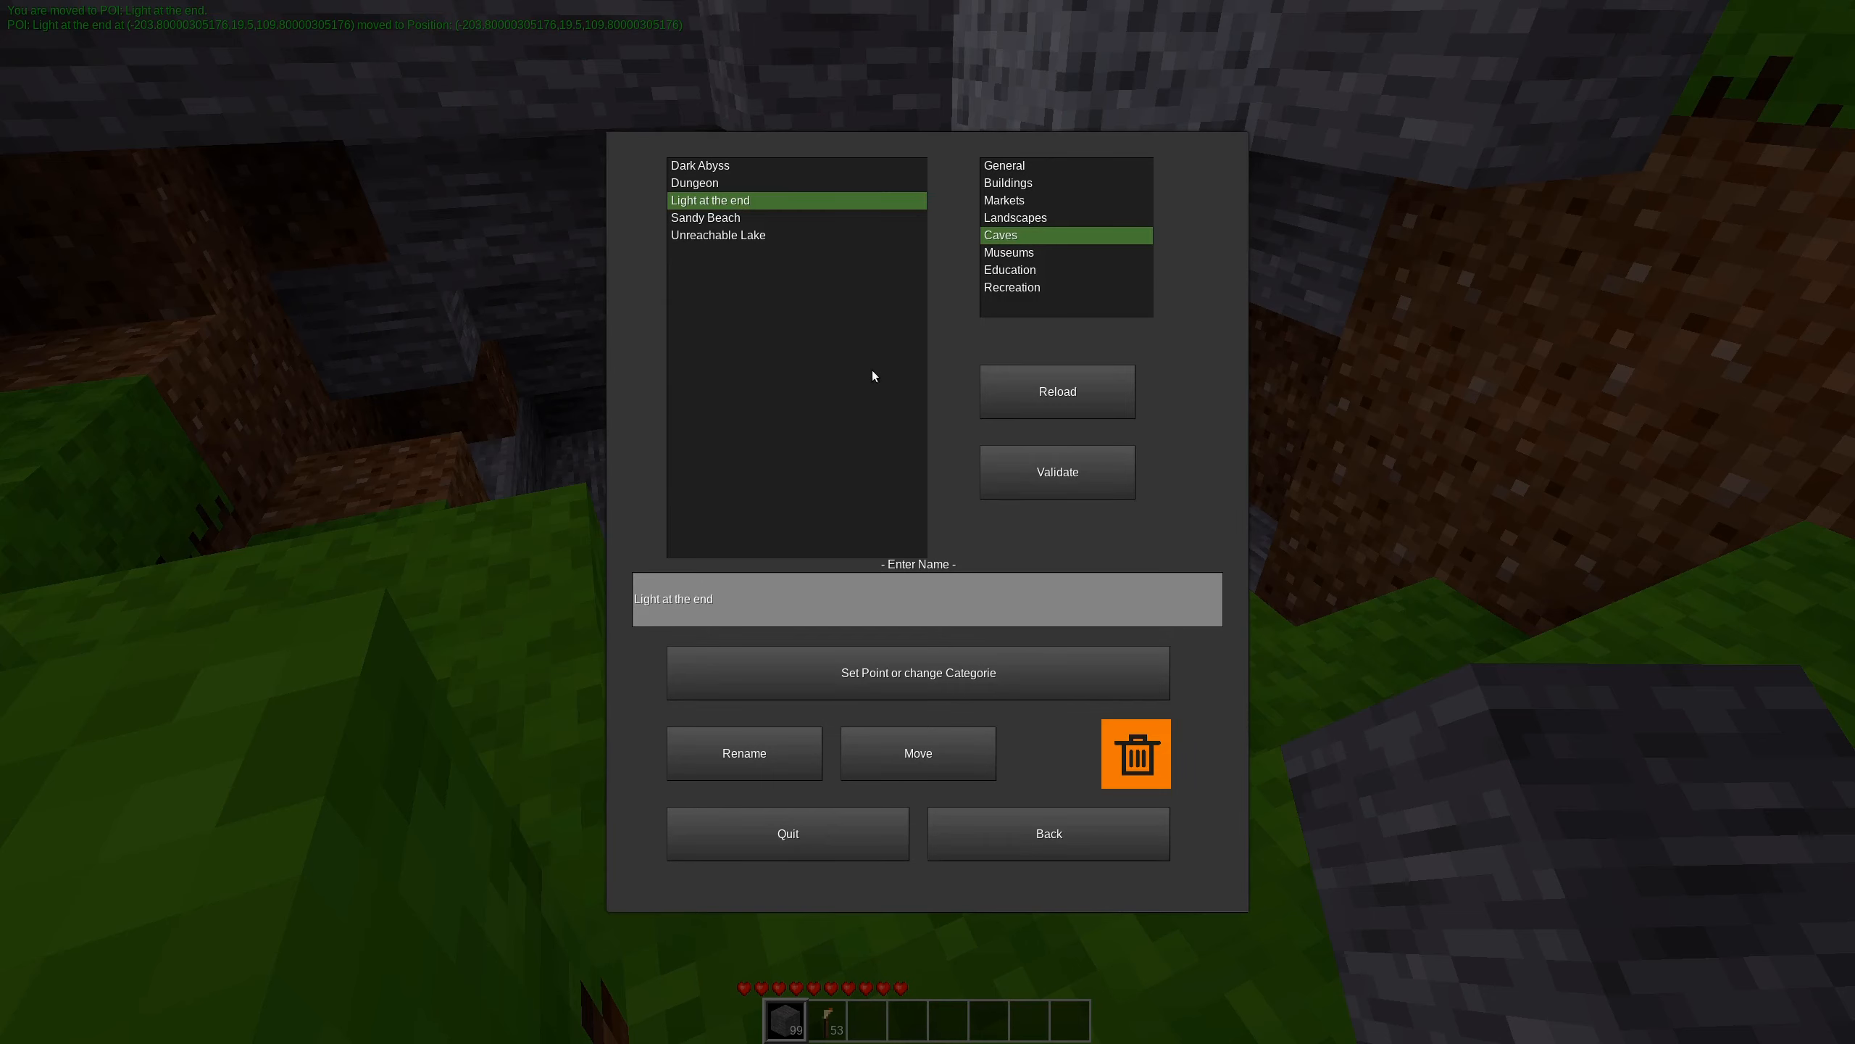
mouse_move(864, 380)
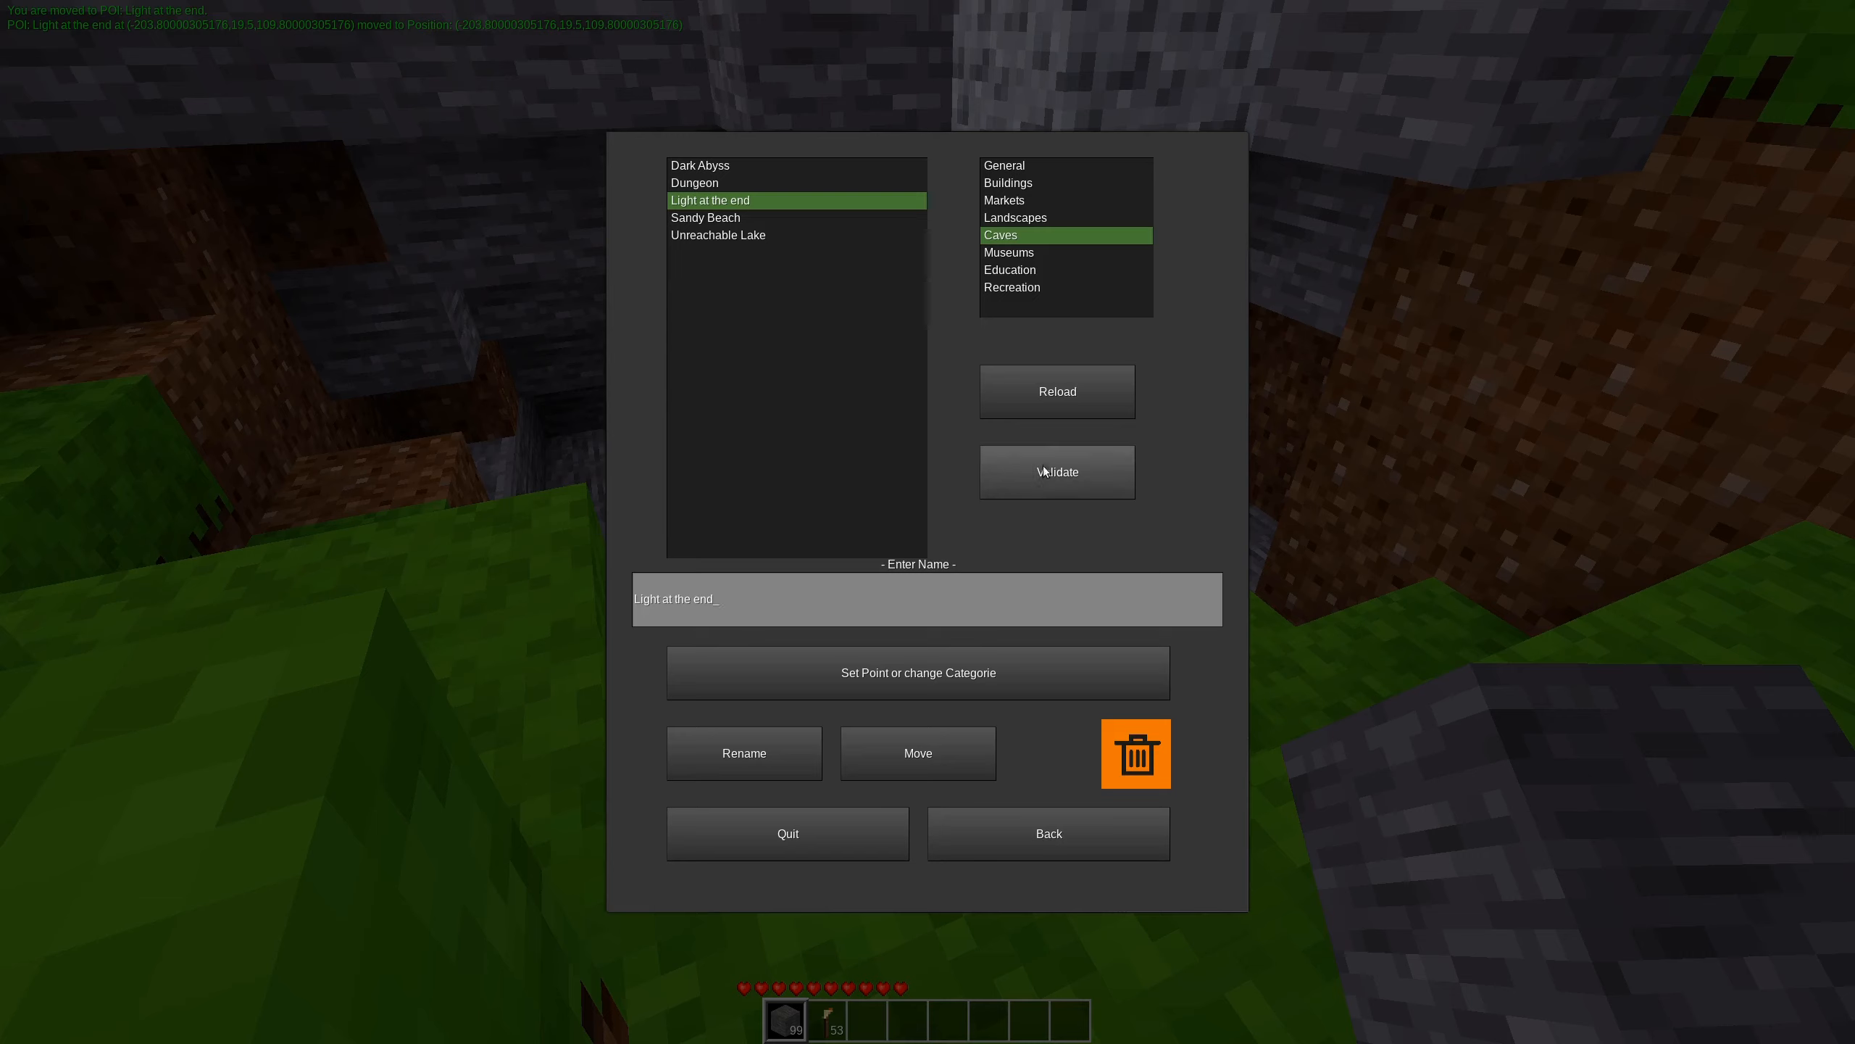
mouse_move(733, 225)
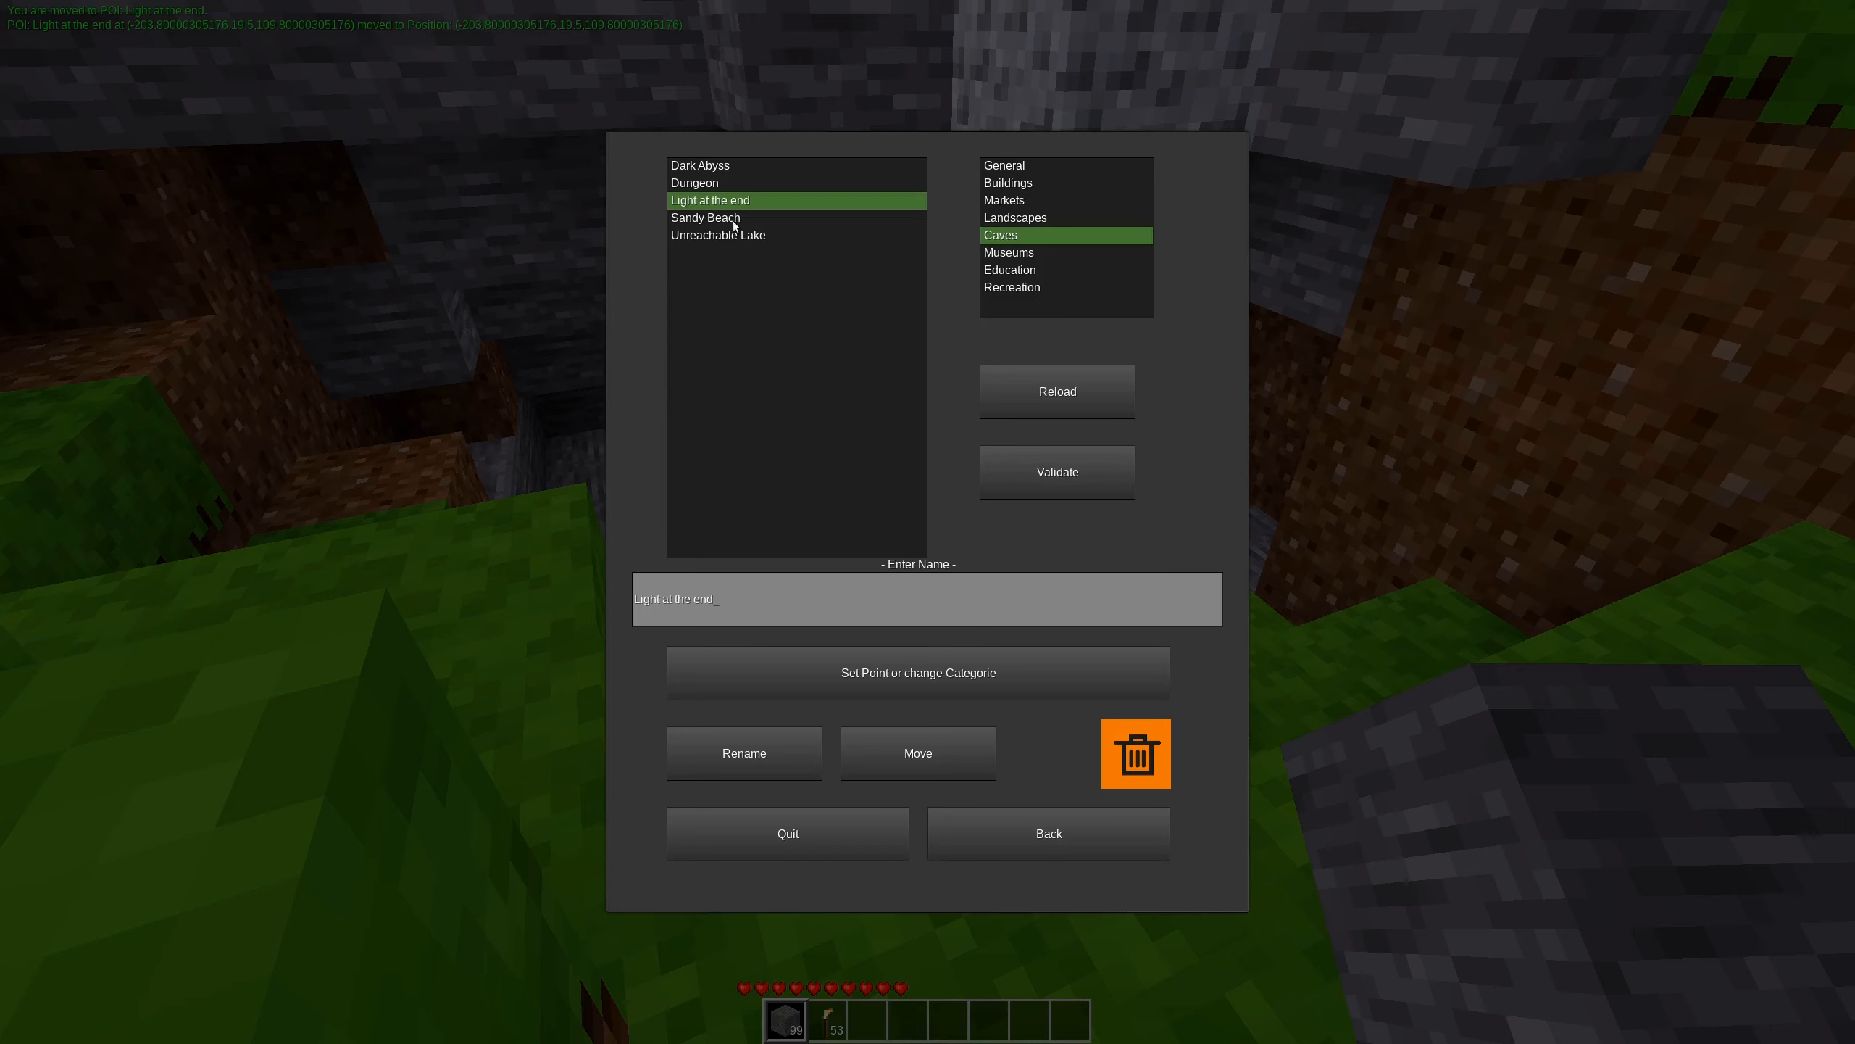
click(705, 218)
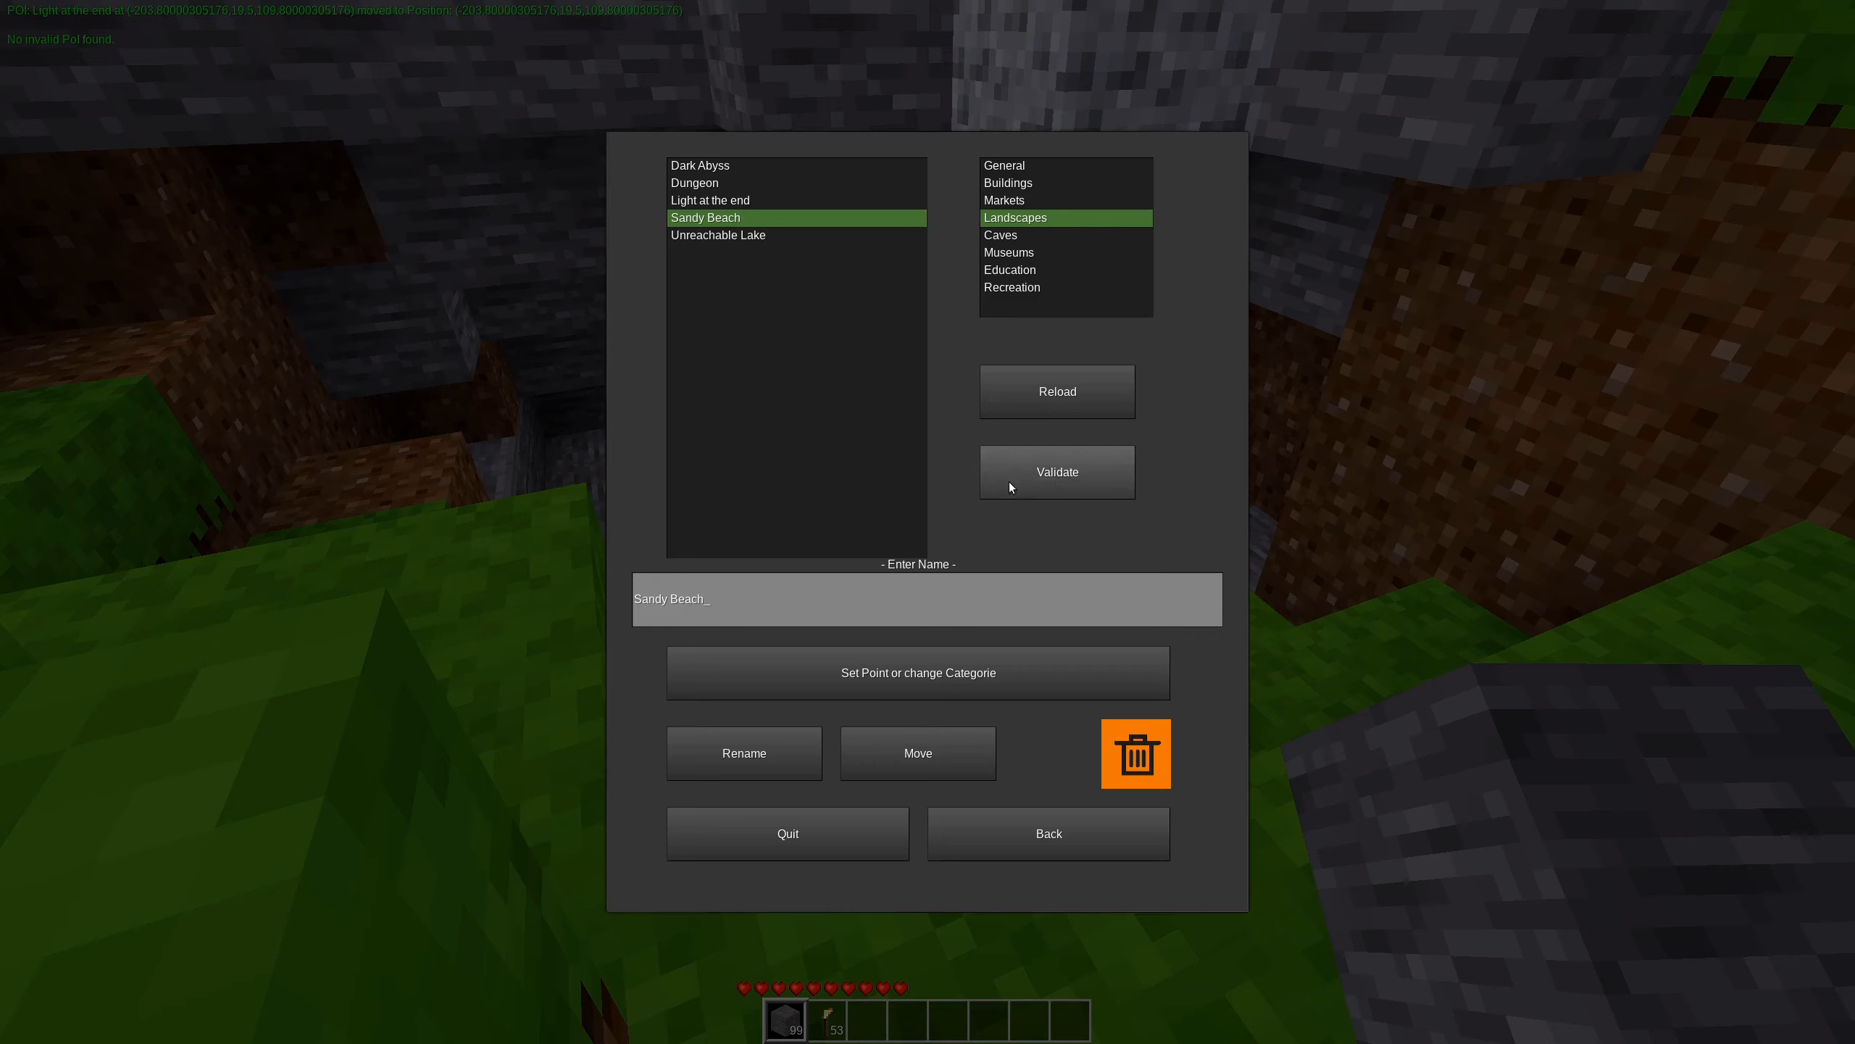
click(1055, 391)
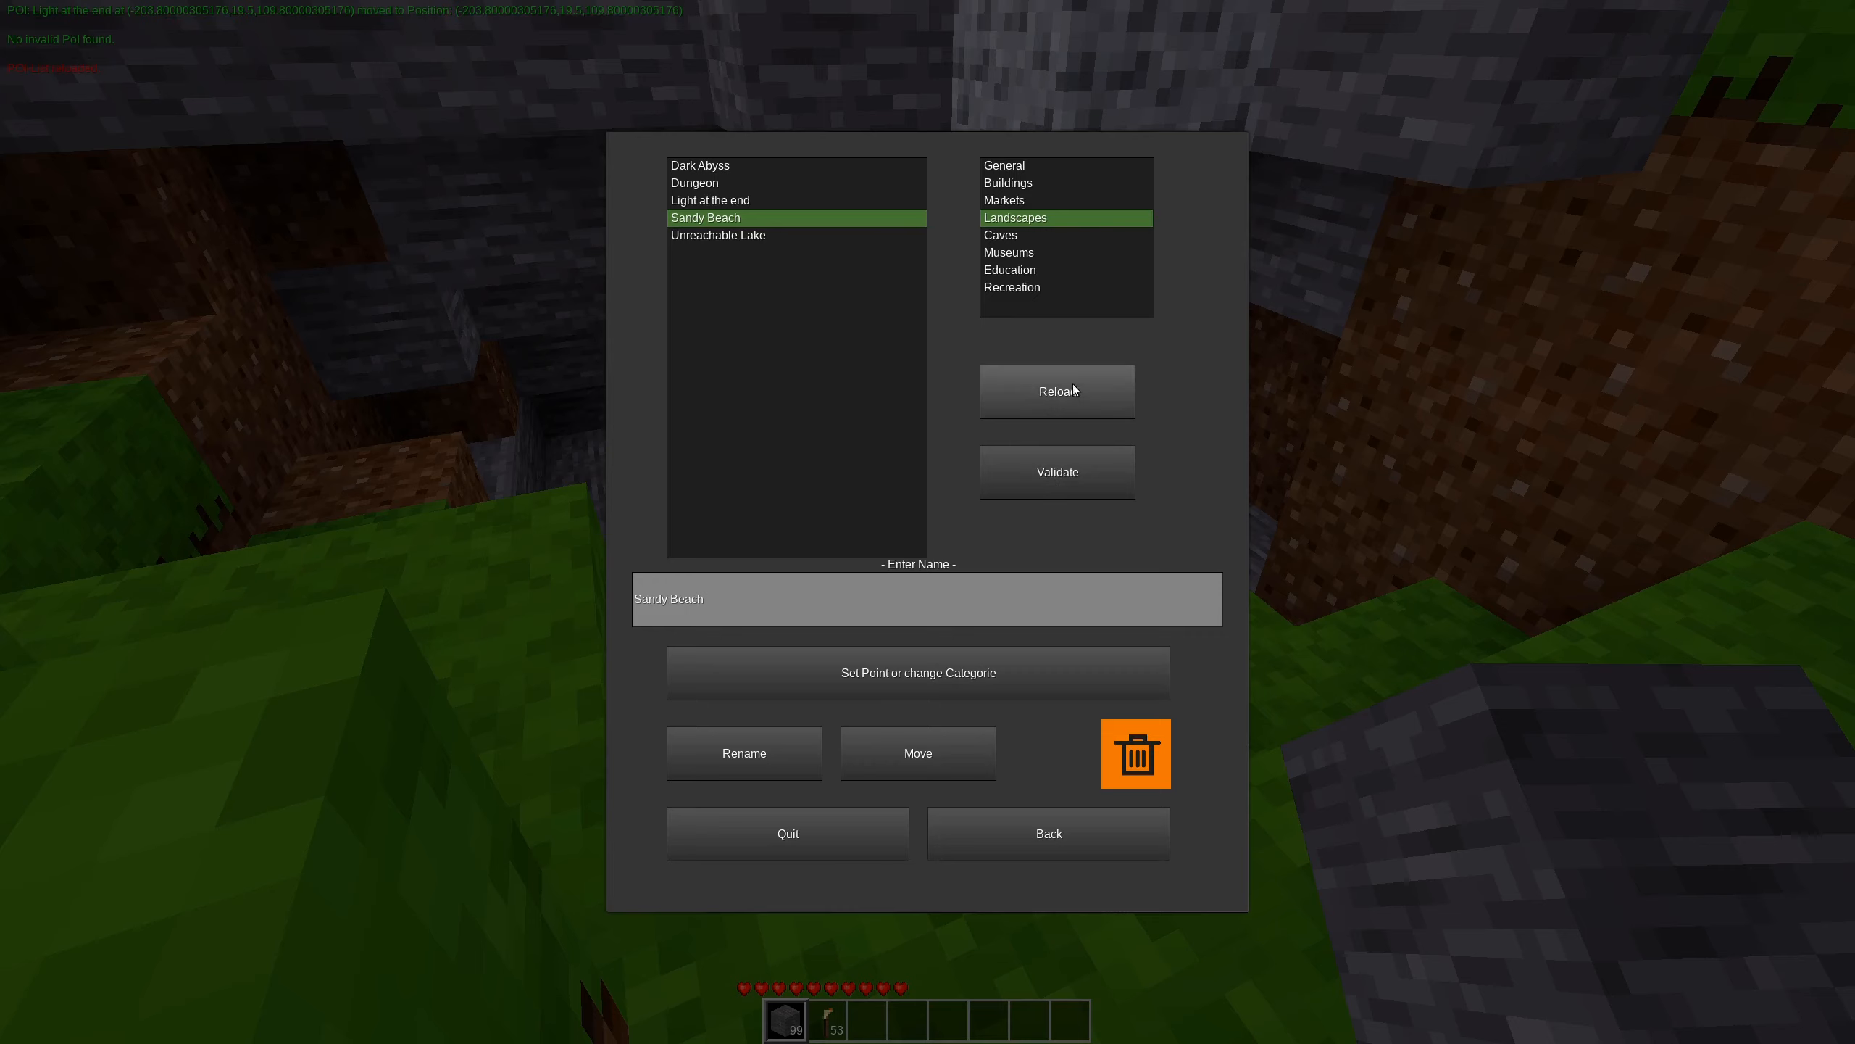
click(701, 166)
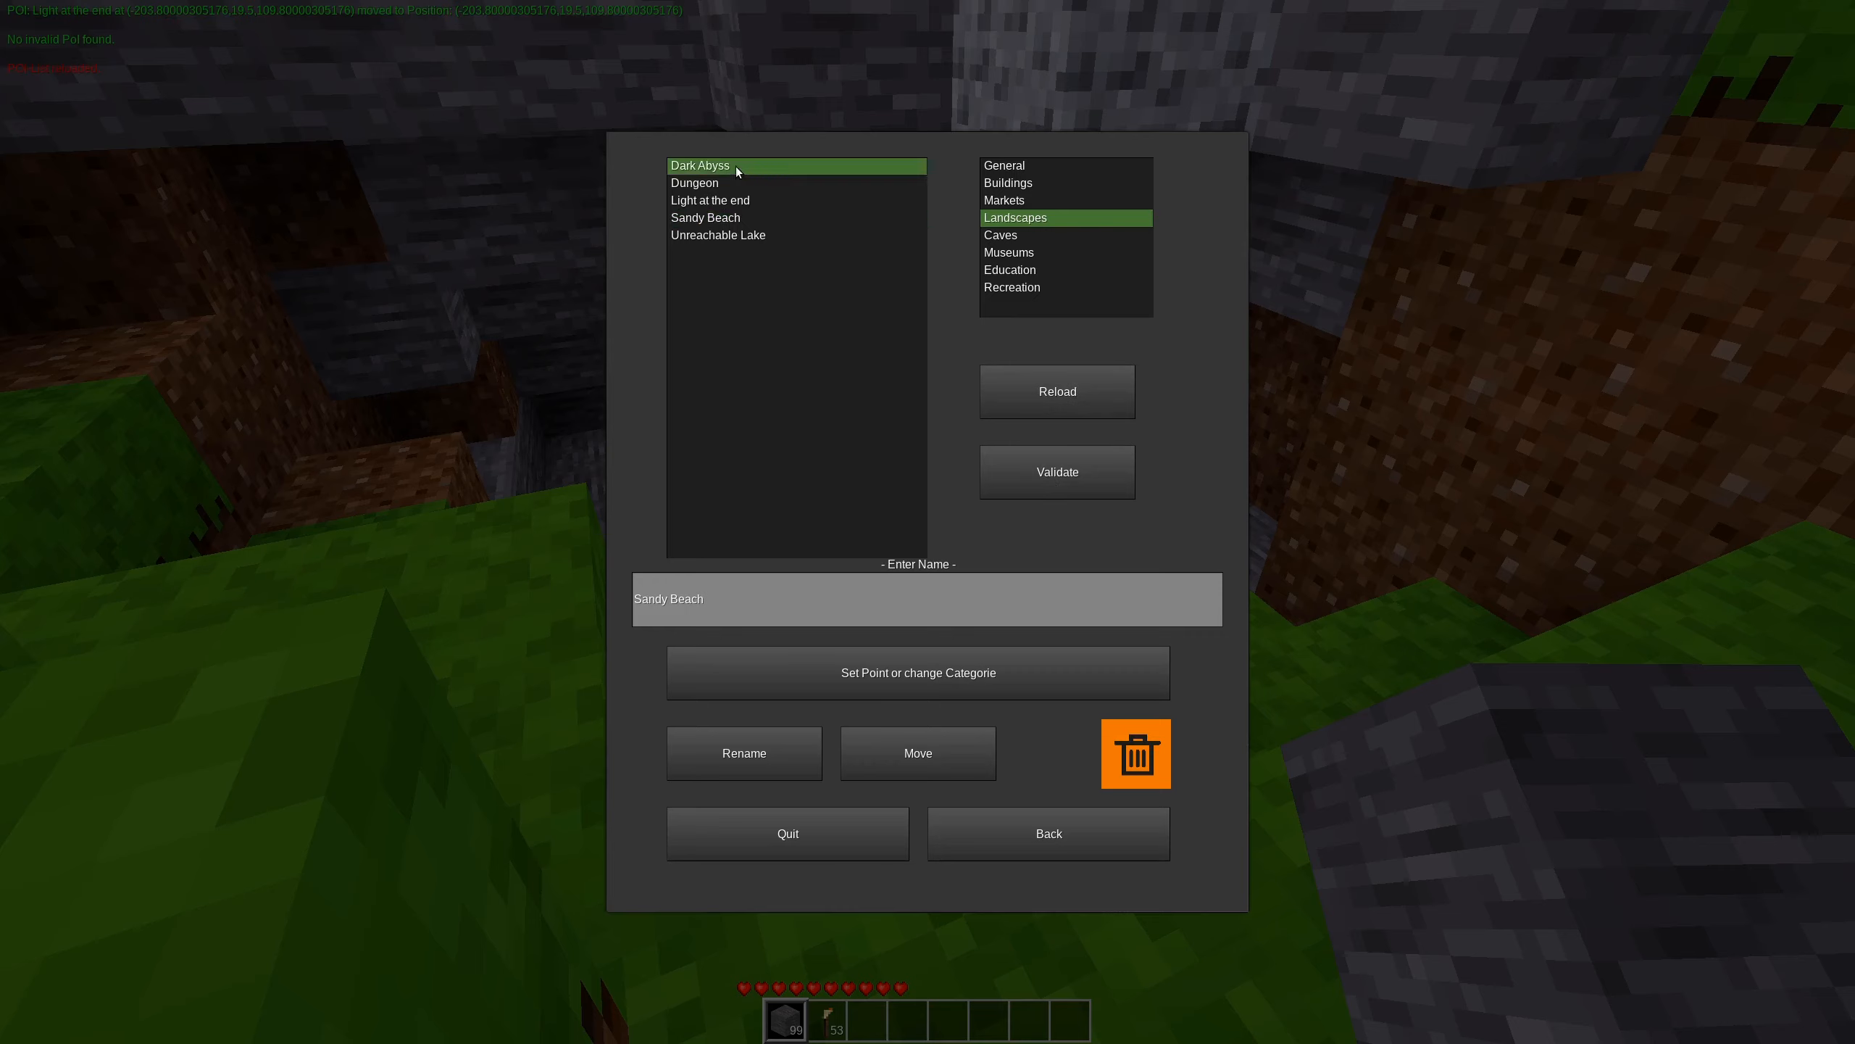
click(696, 181)
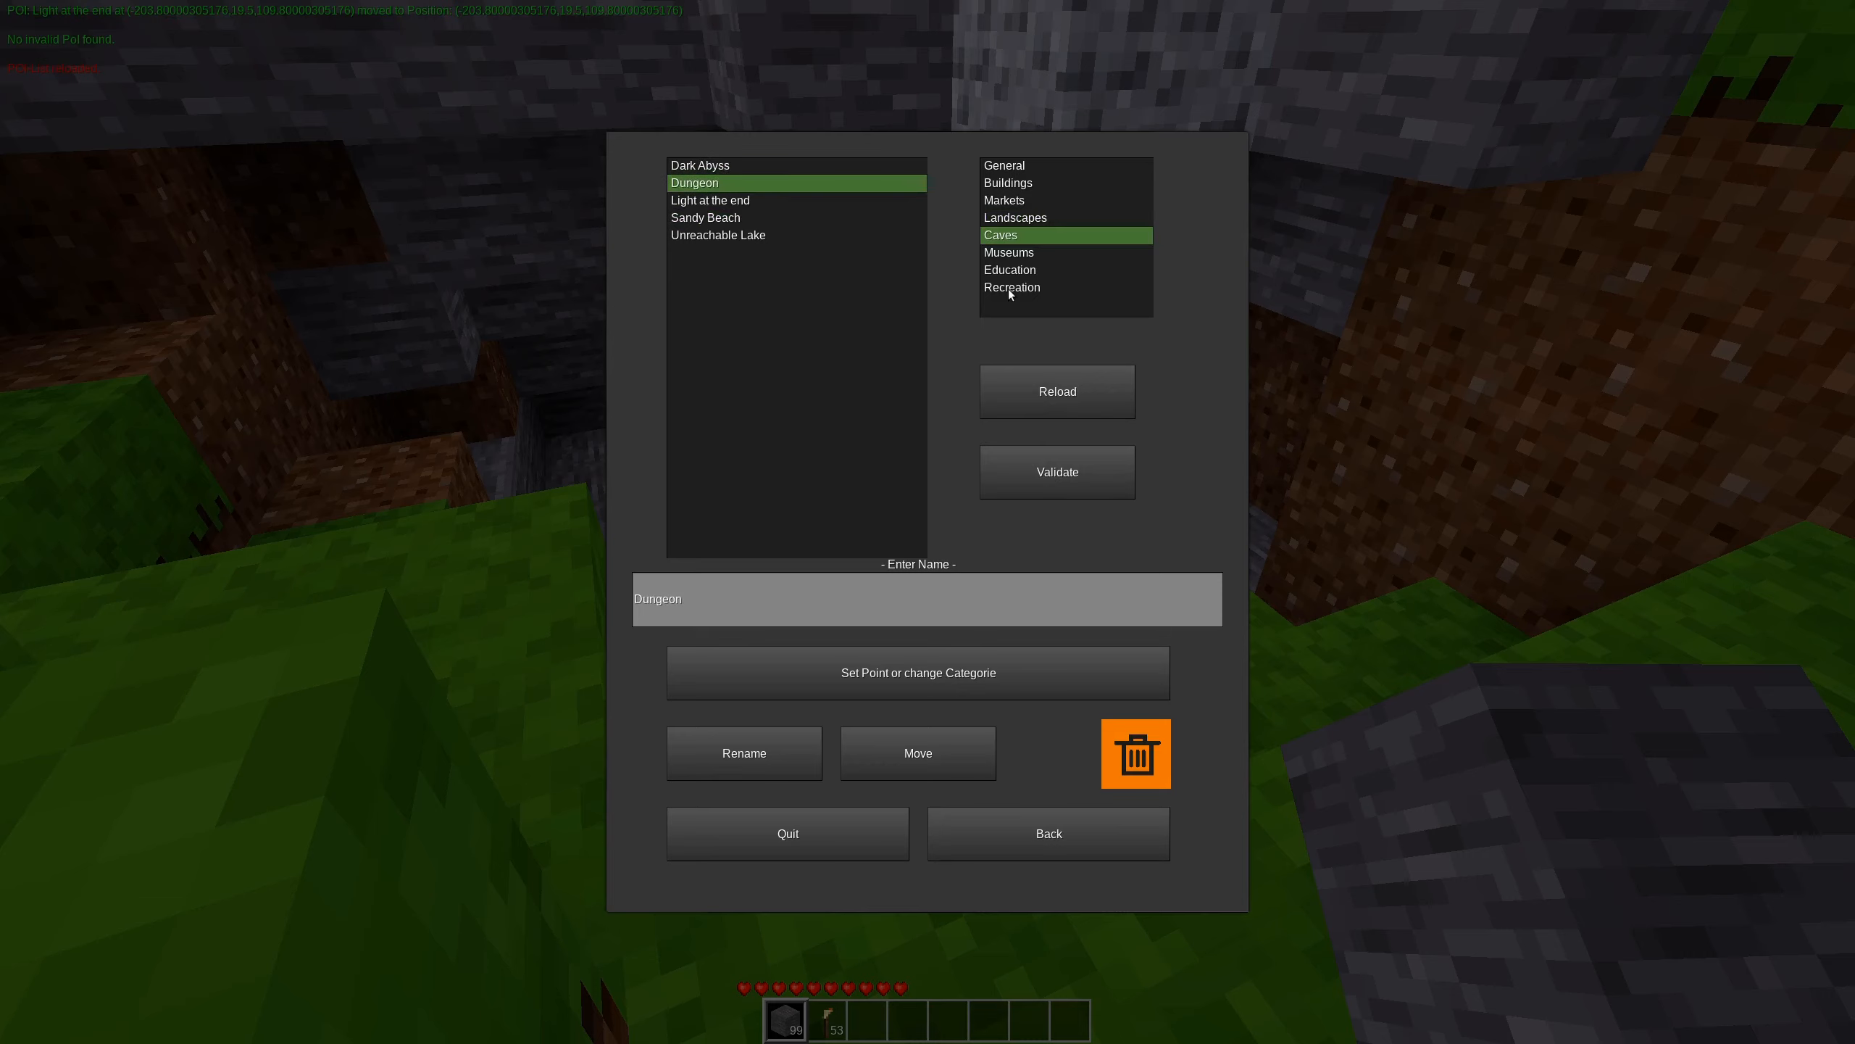
click(1005, 200)
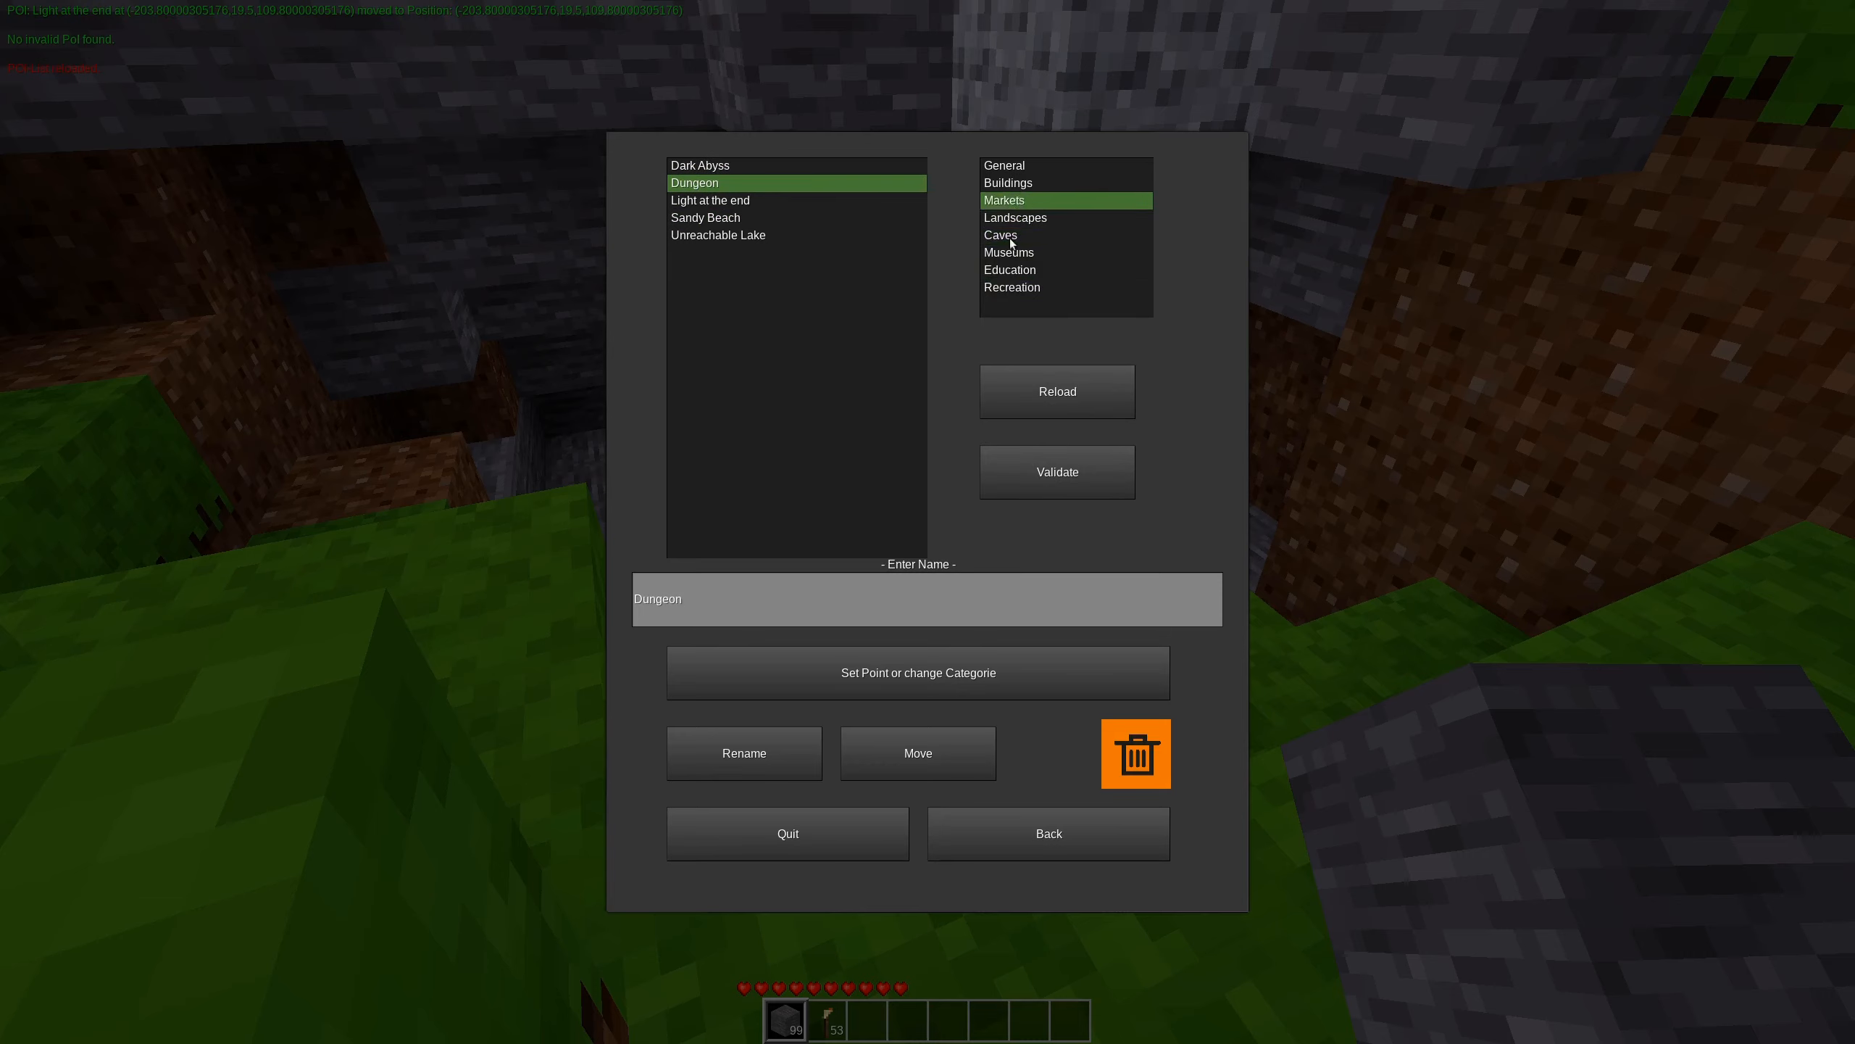
click(1007, 182)
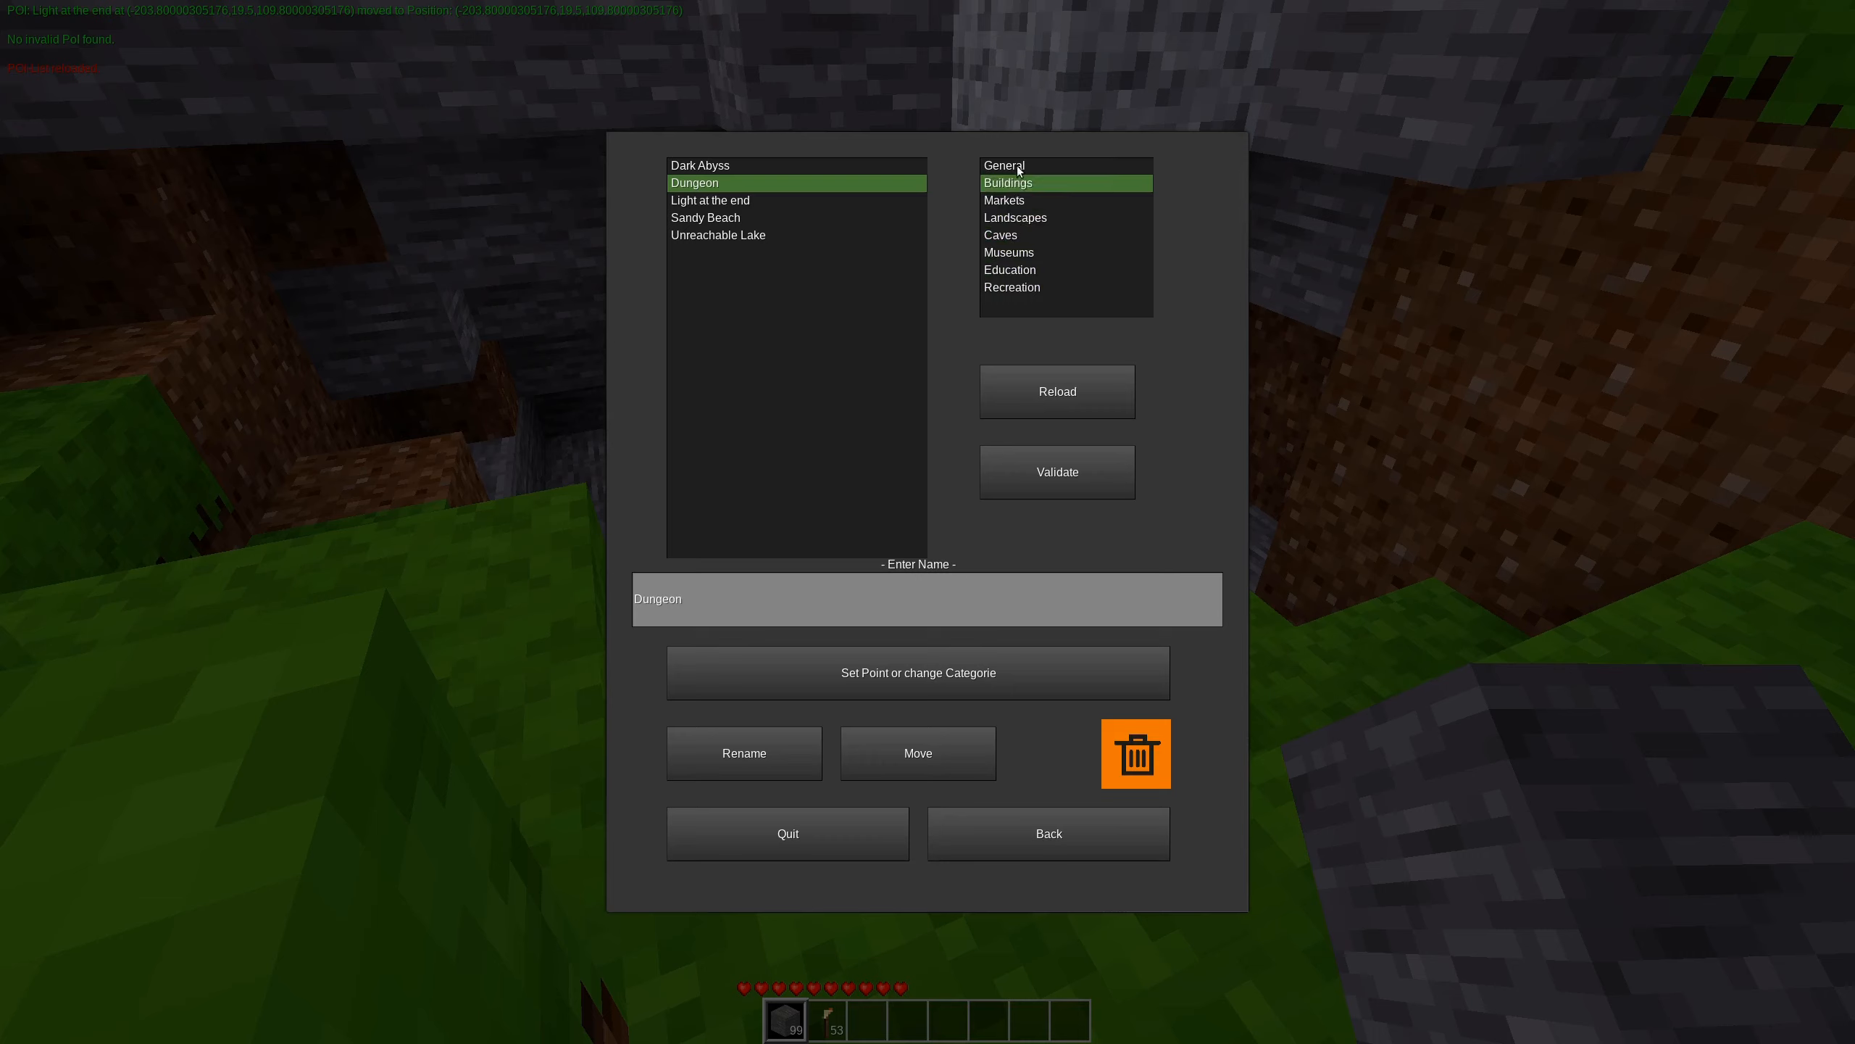
click(1003, 166)
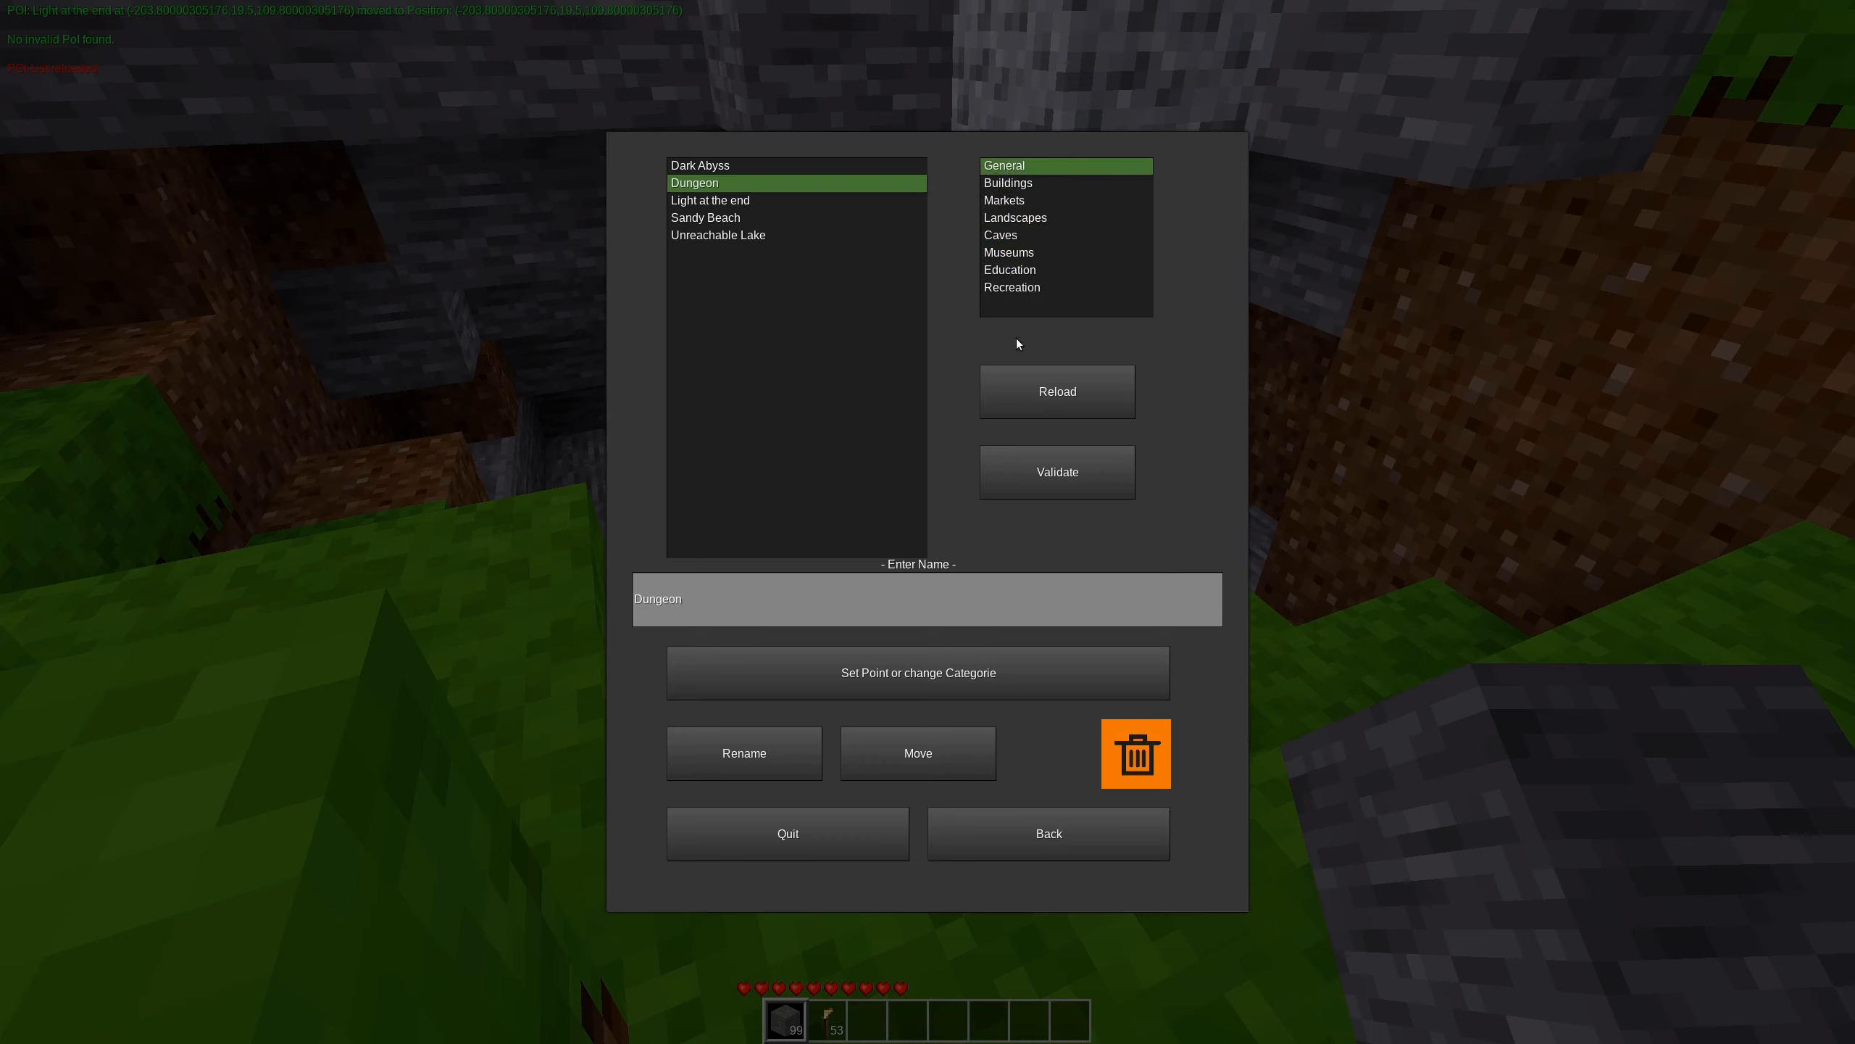
mouse_move(785, 832)
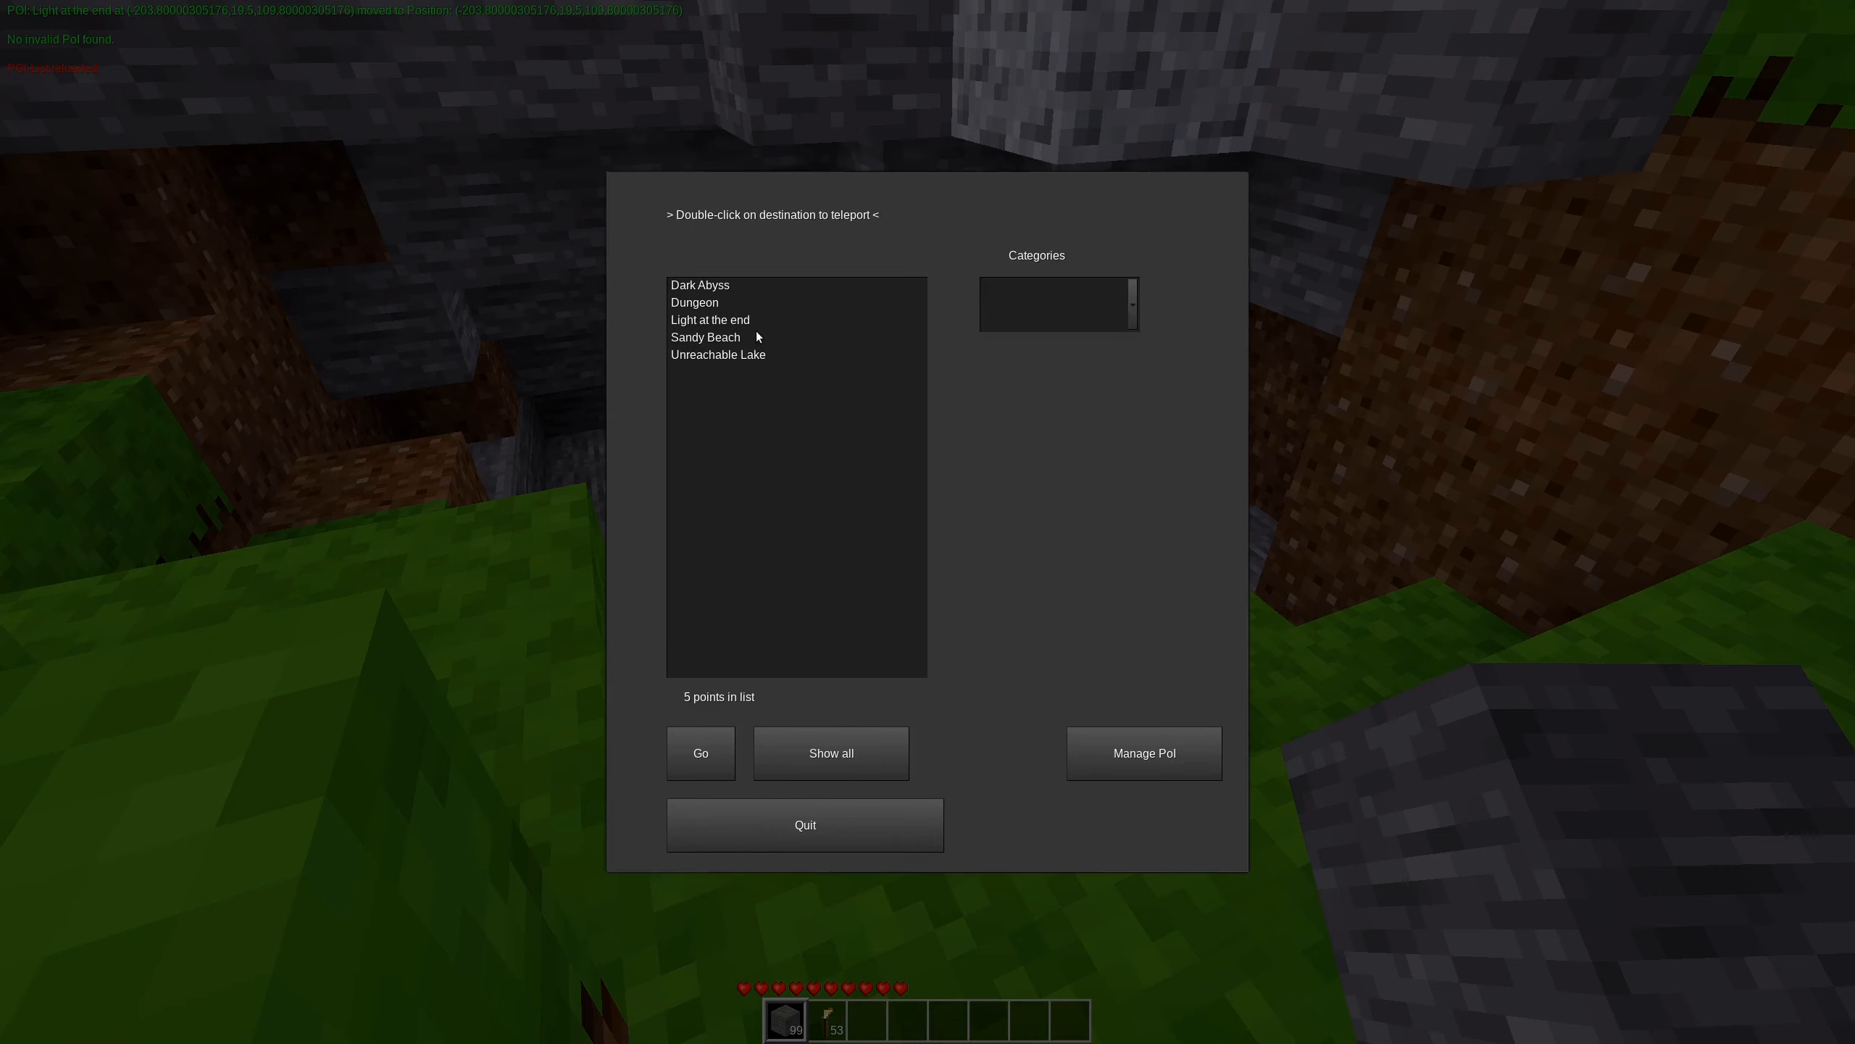
Filter the points list to the Landscapes category.
click(700, 285)
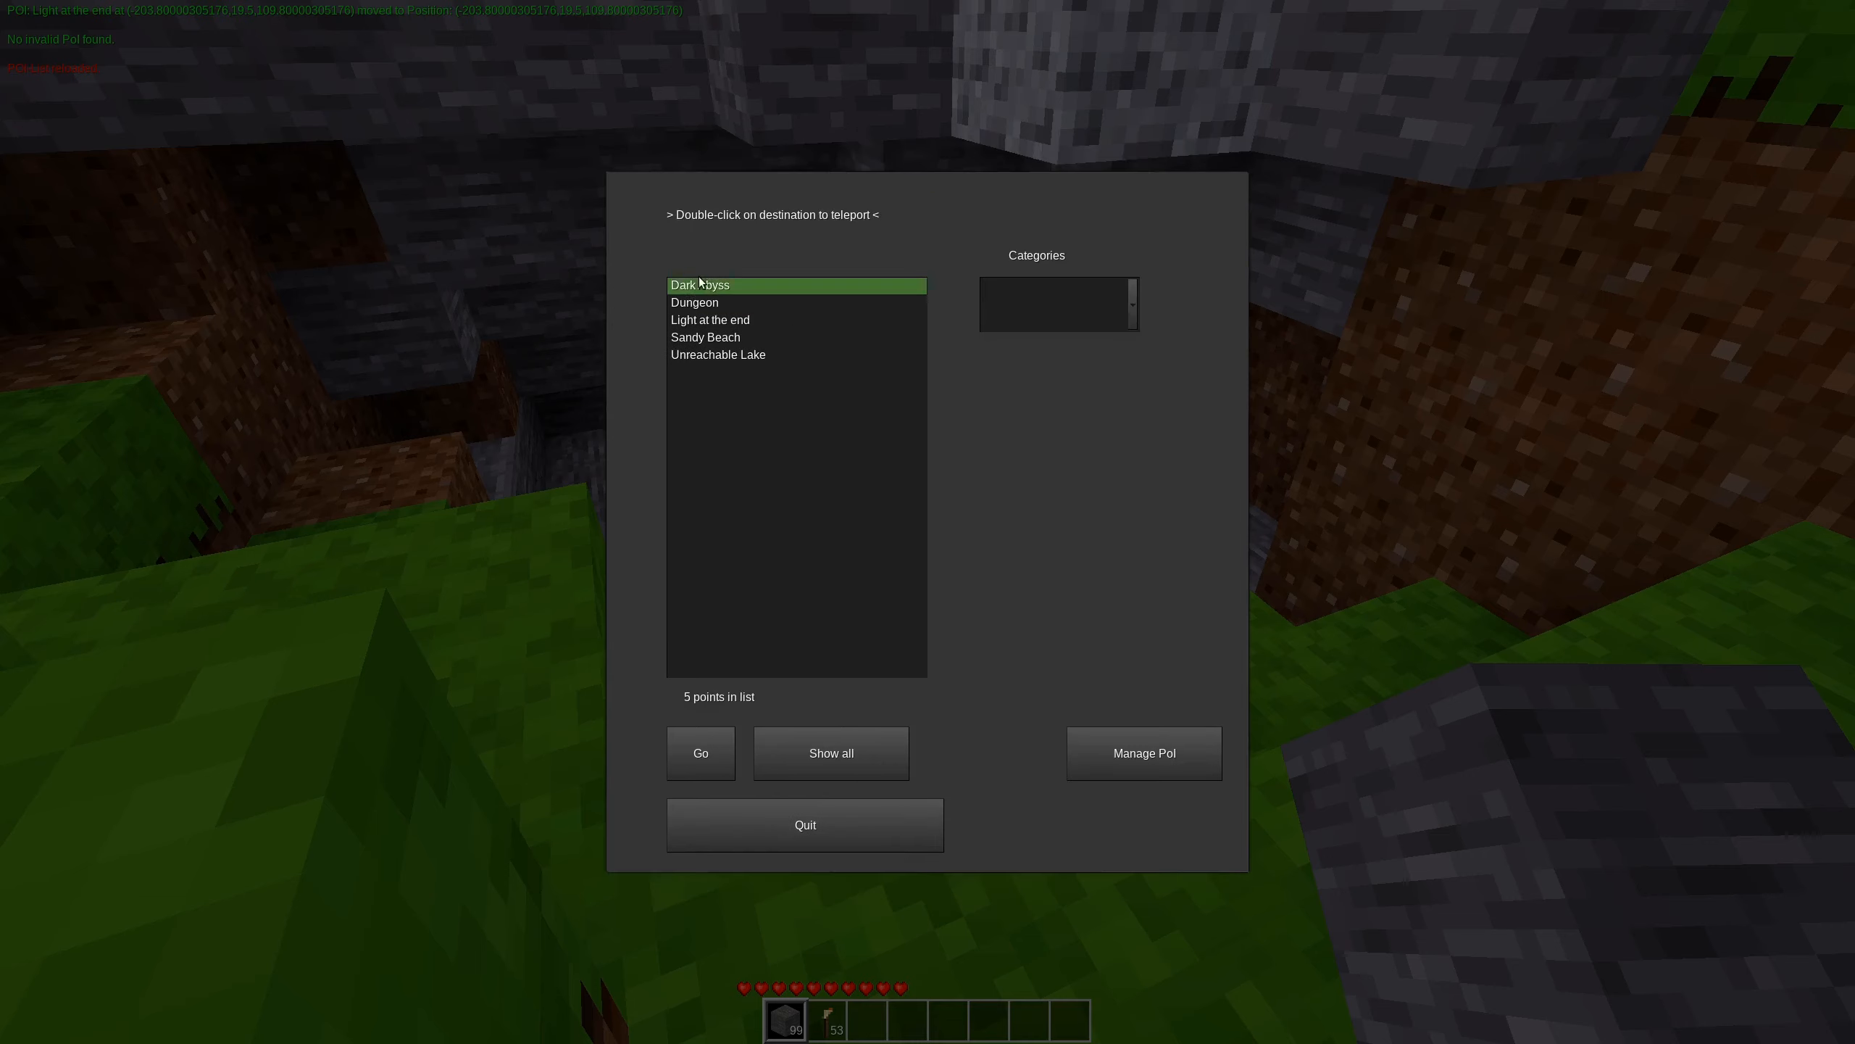
click(711, 320)
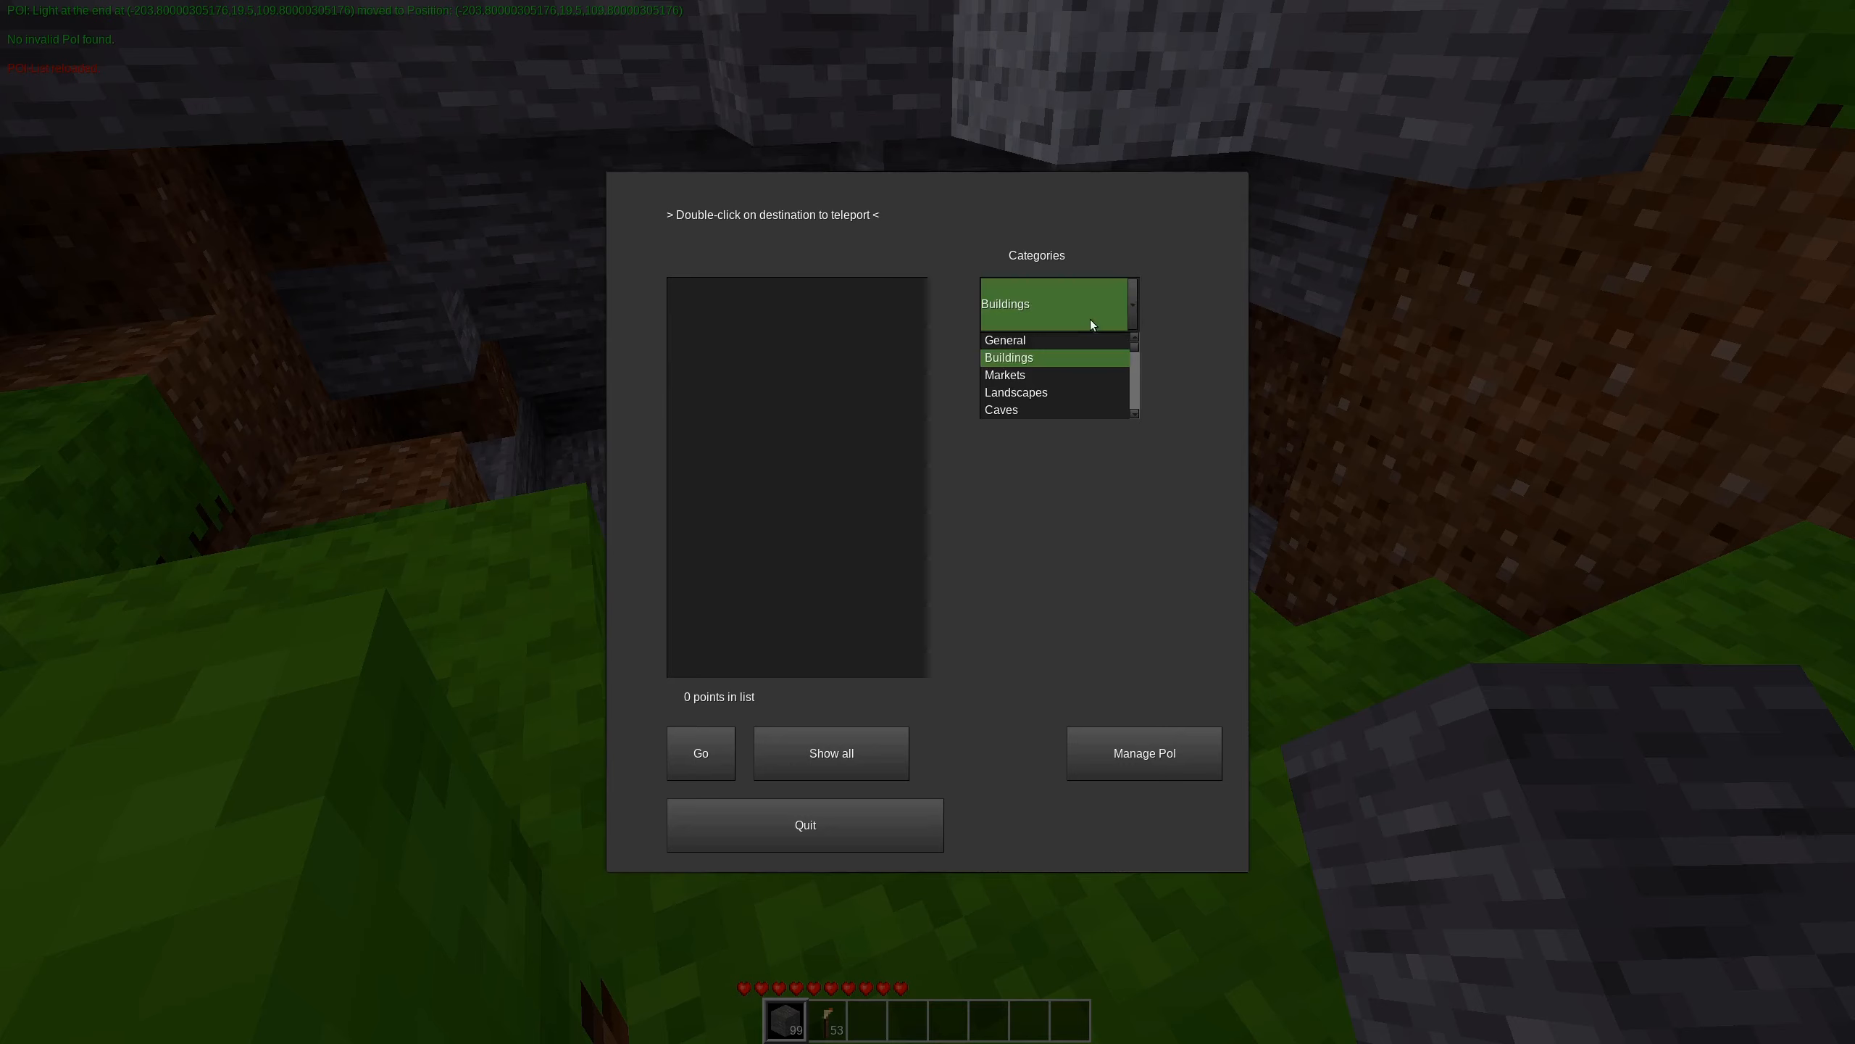
click(1015, 391)
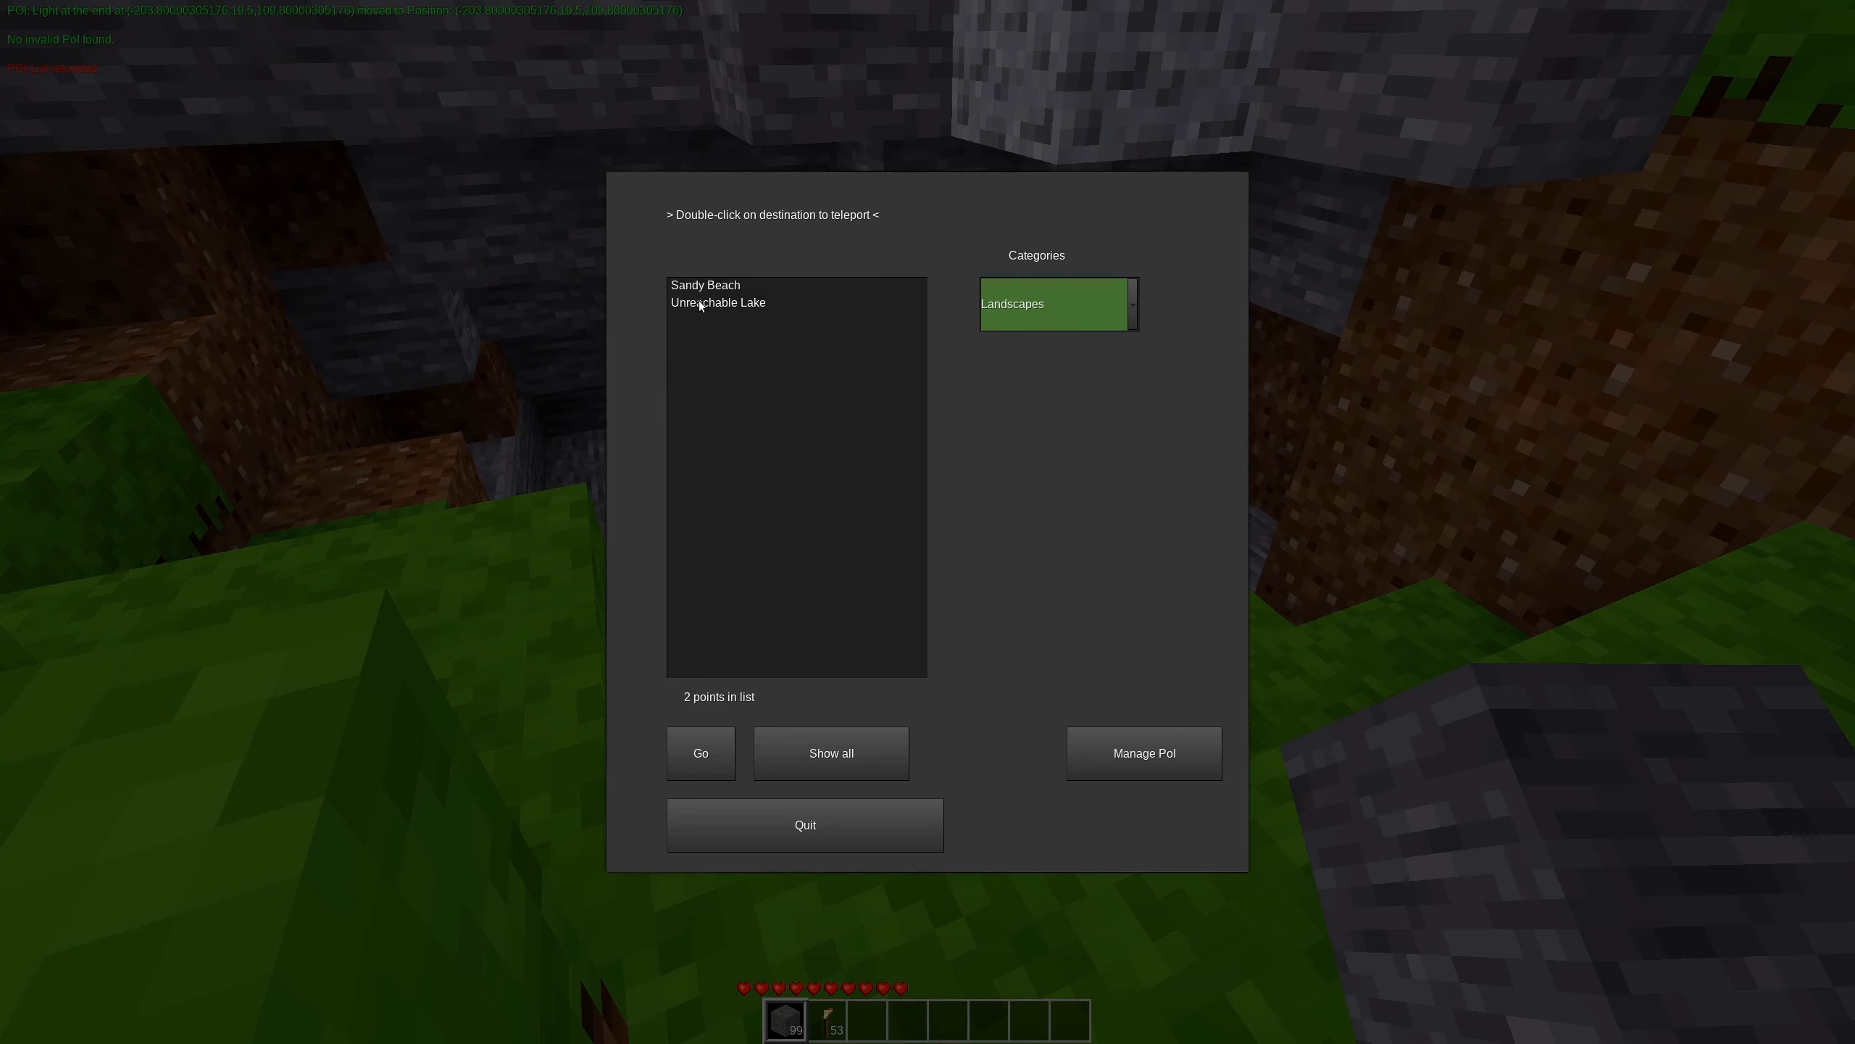
Teleport to Unreachable Lake, then show all five points again.
click(718, 301)
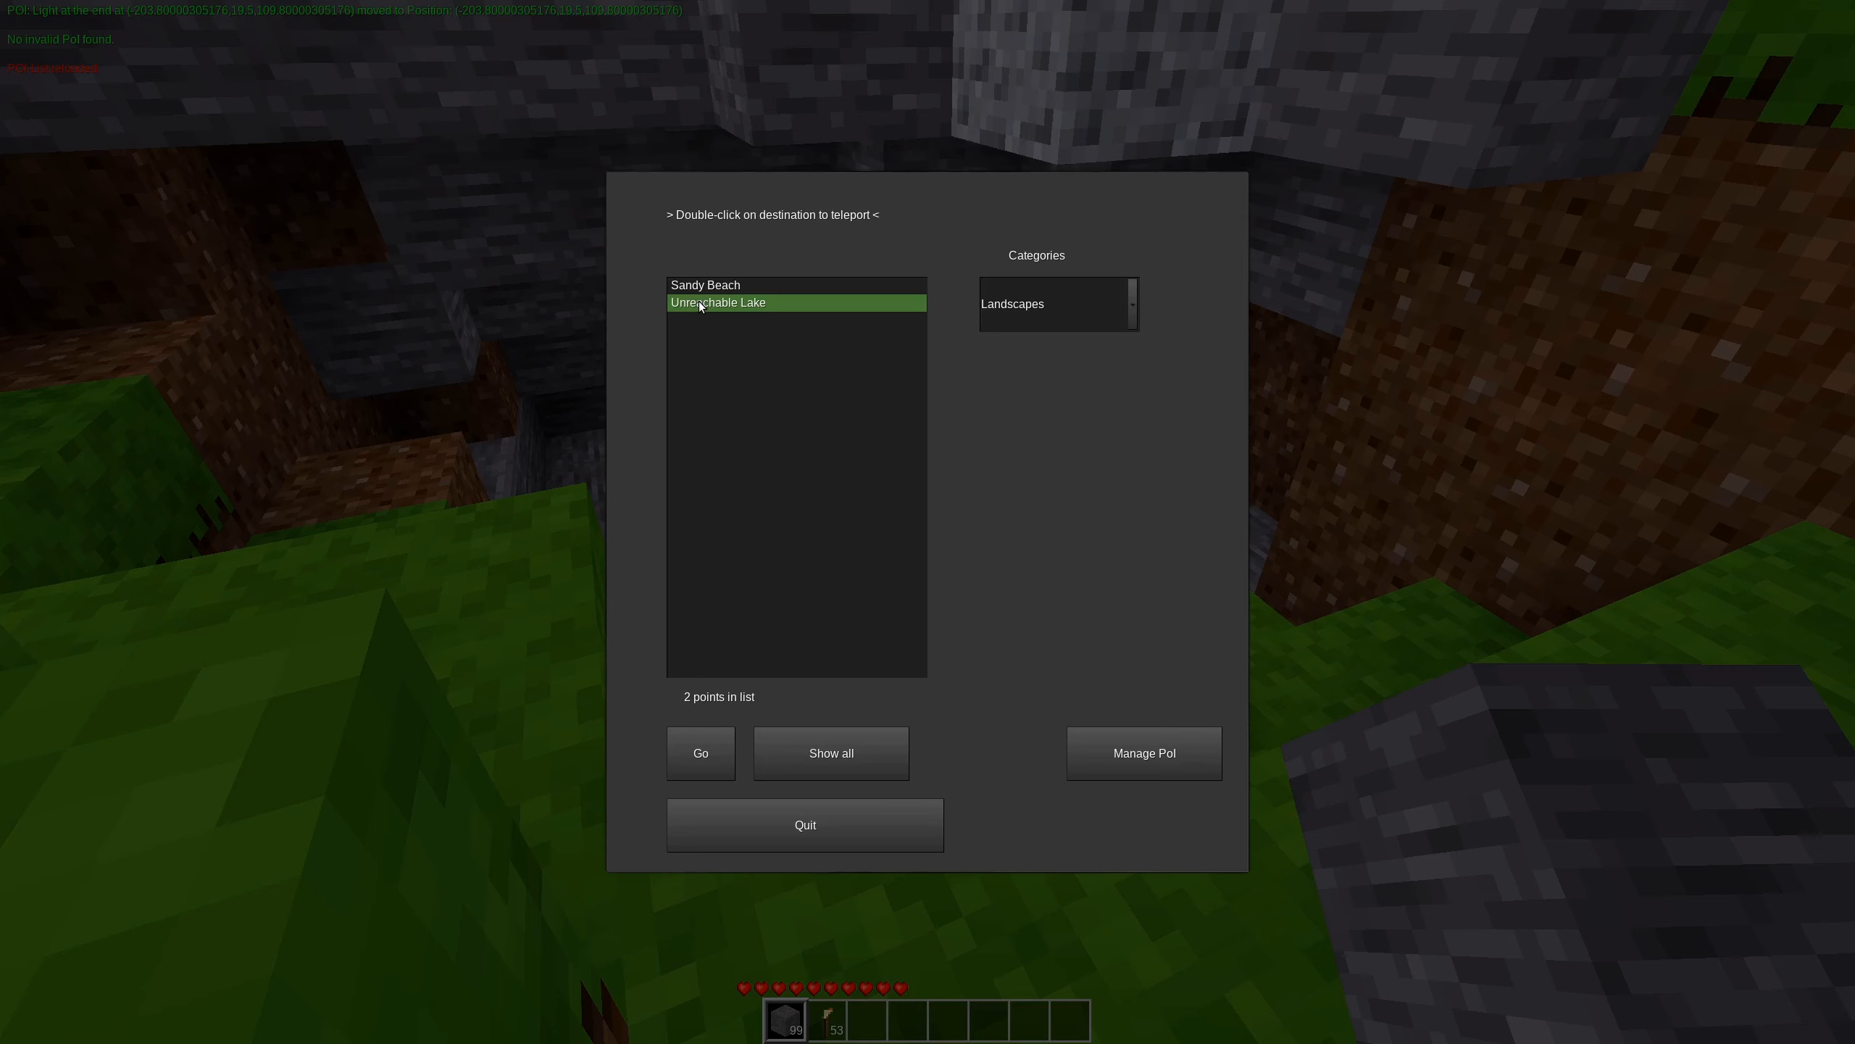
double_click(717, 302)
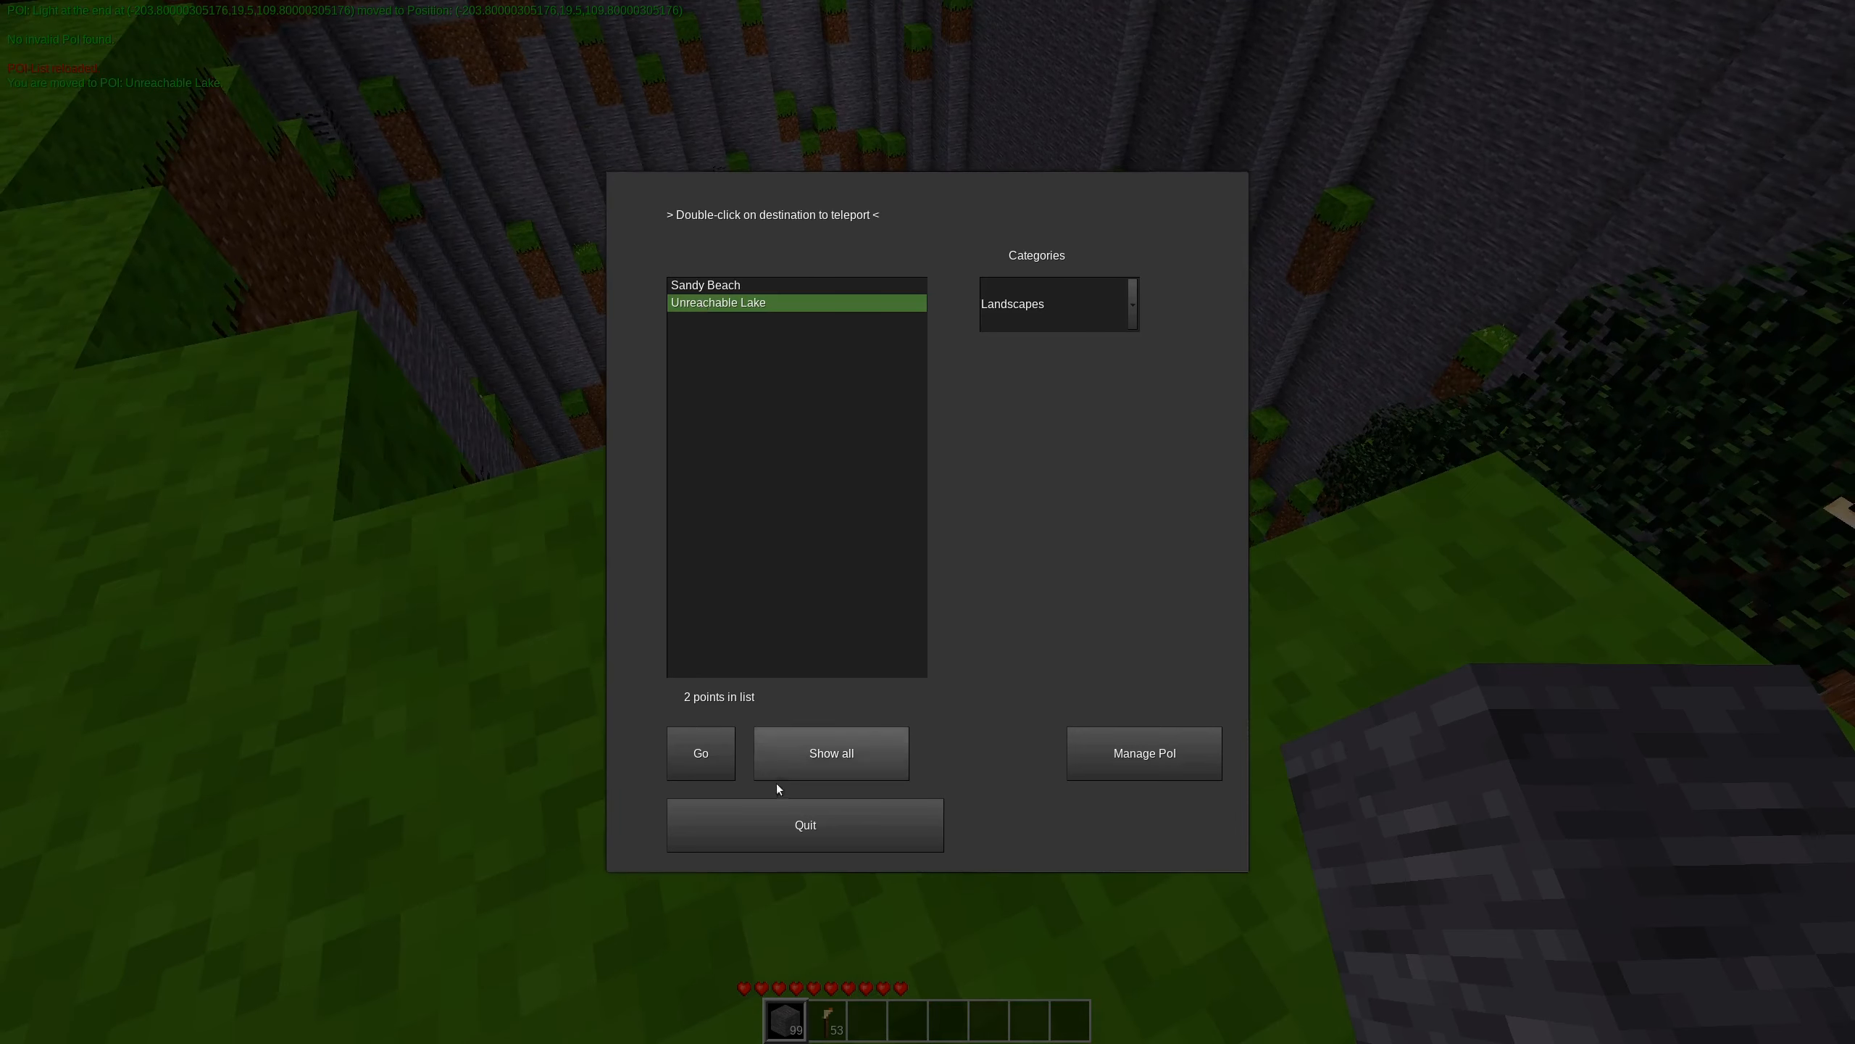
double_click(717, 302)
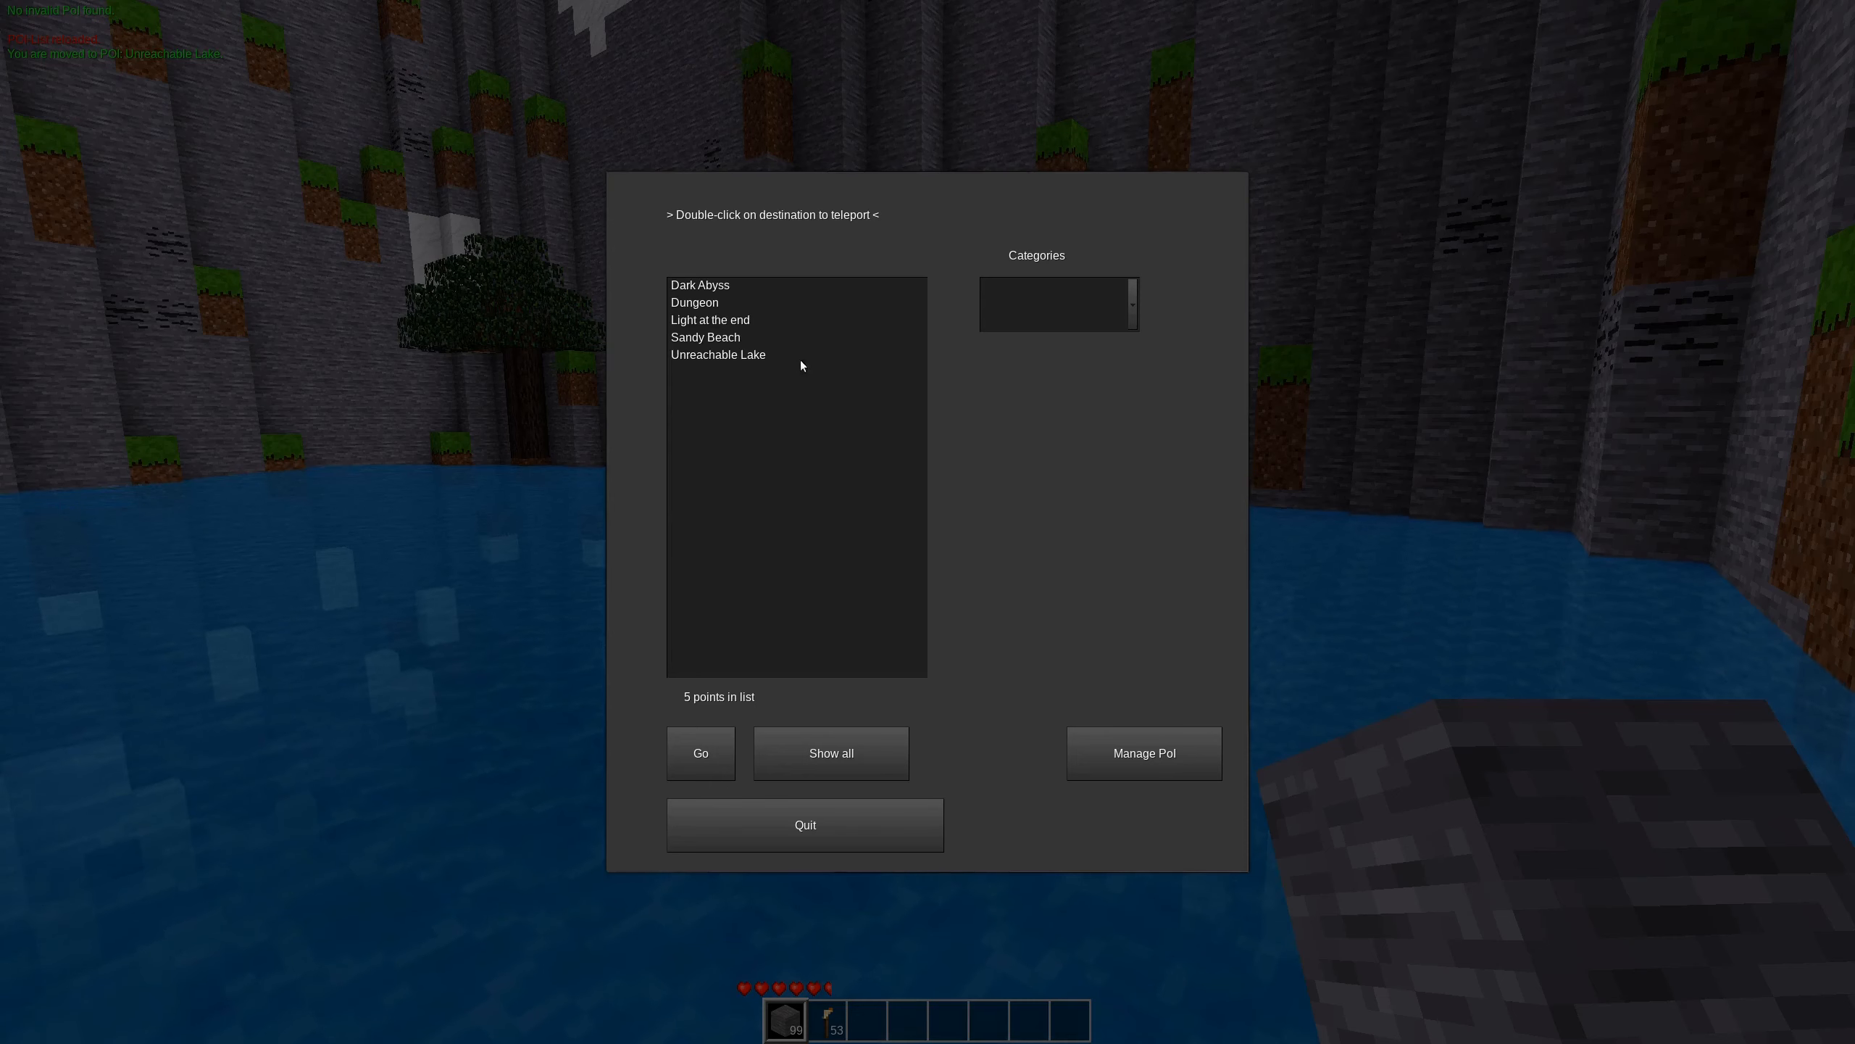
Teleport to Sandy Beach, close the points window, and exit the inventory with Escape.
double_click(705, 337)
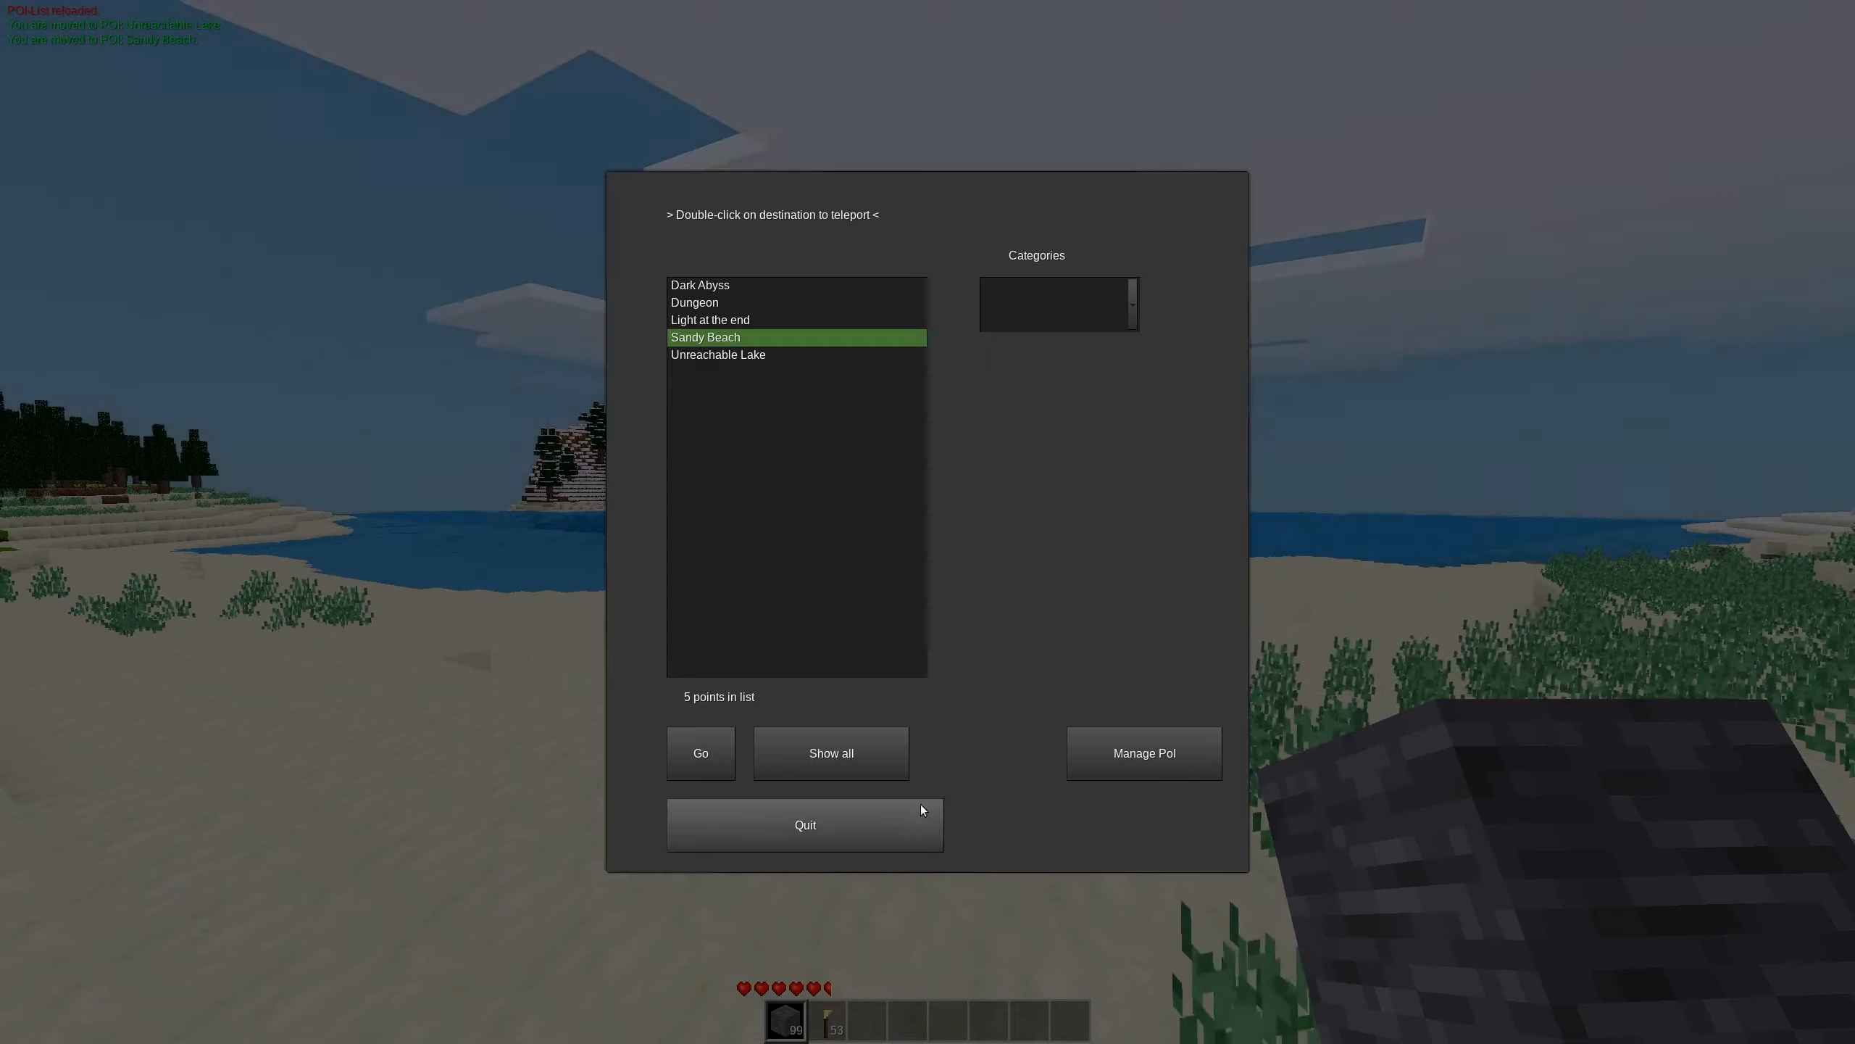
double_click(704, 337)
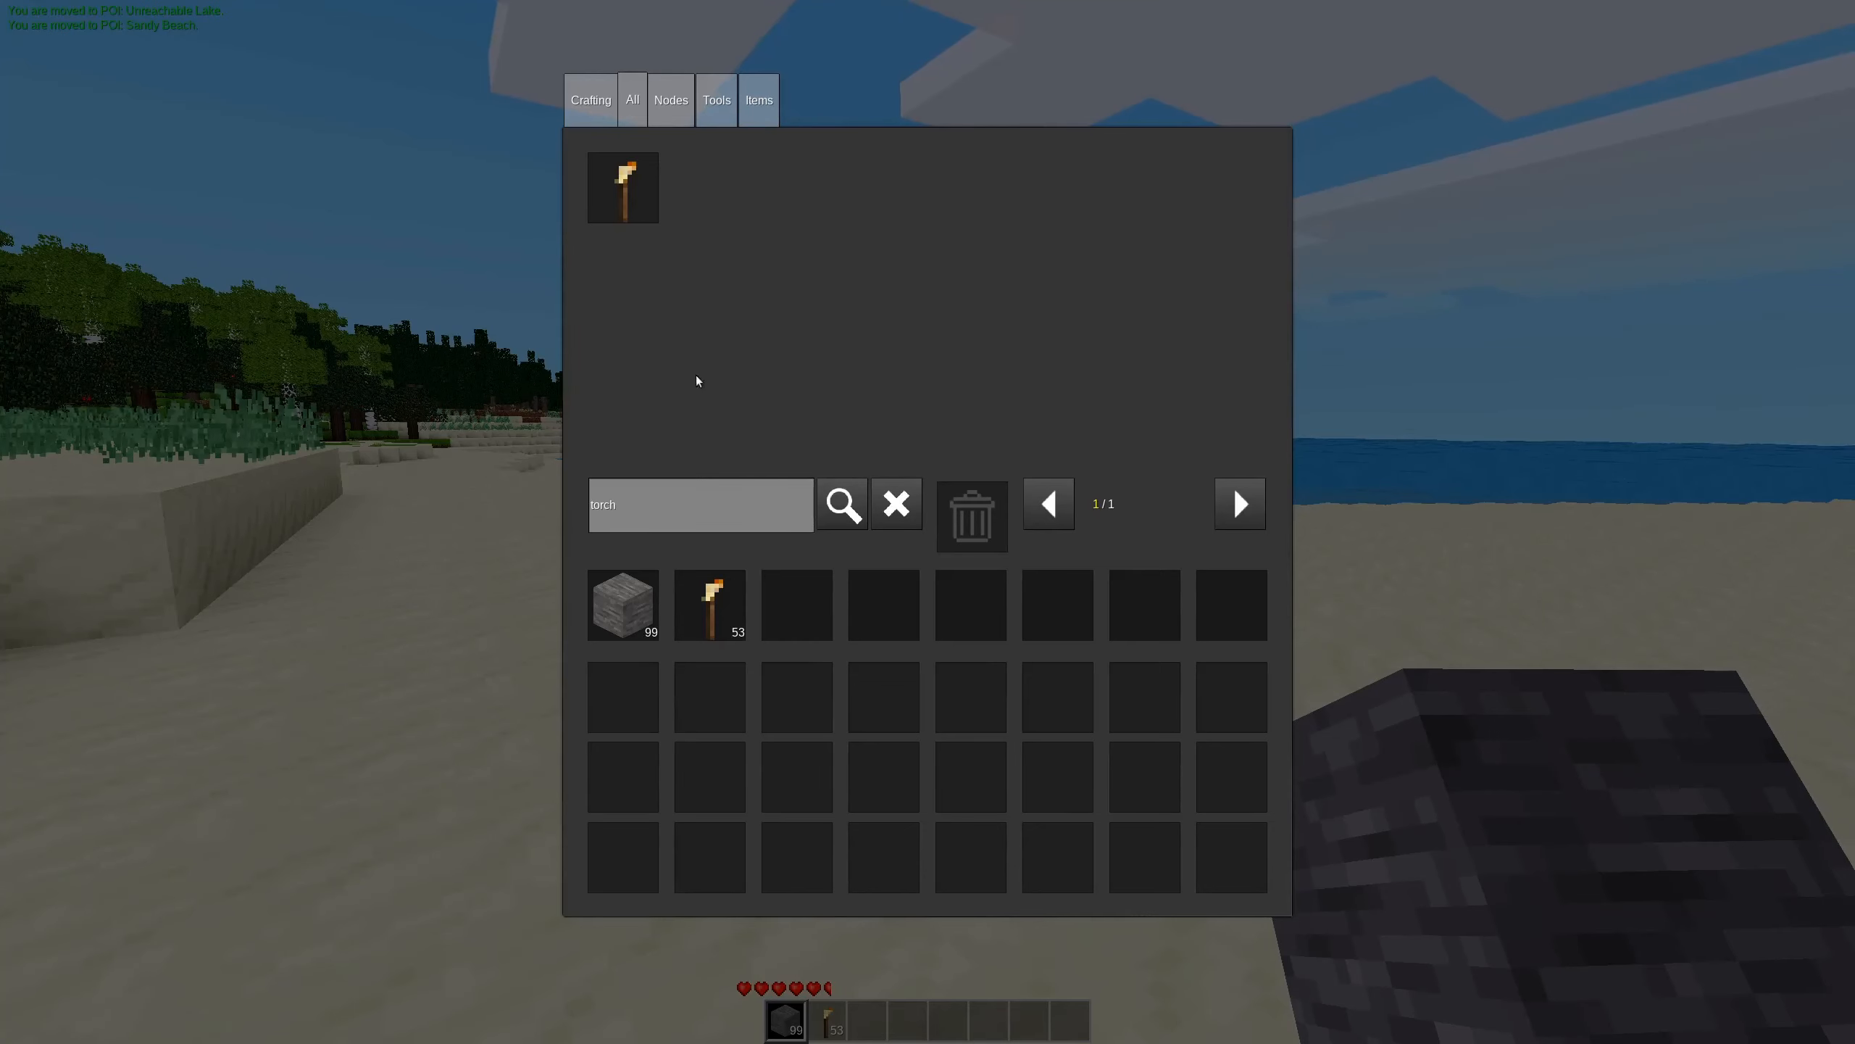
key(Escape)
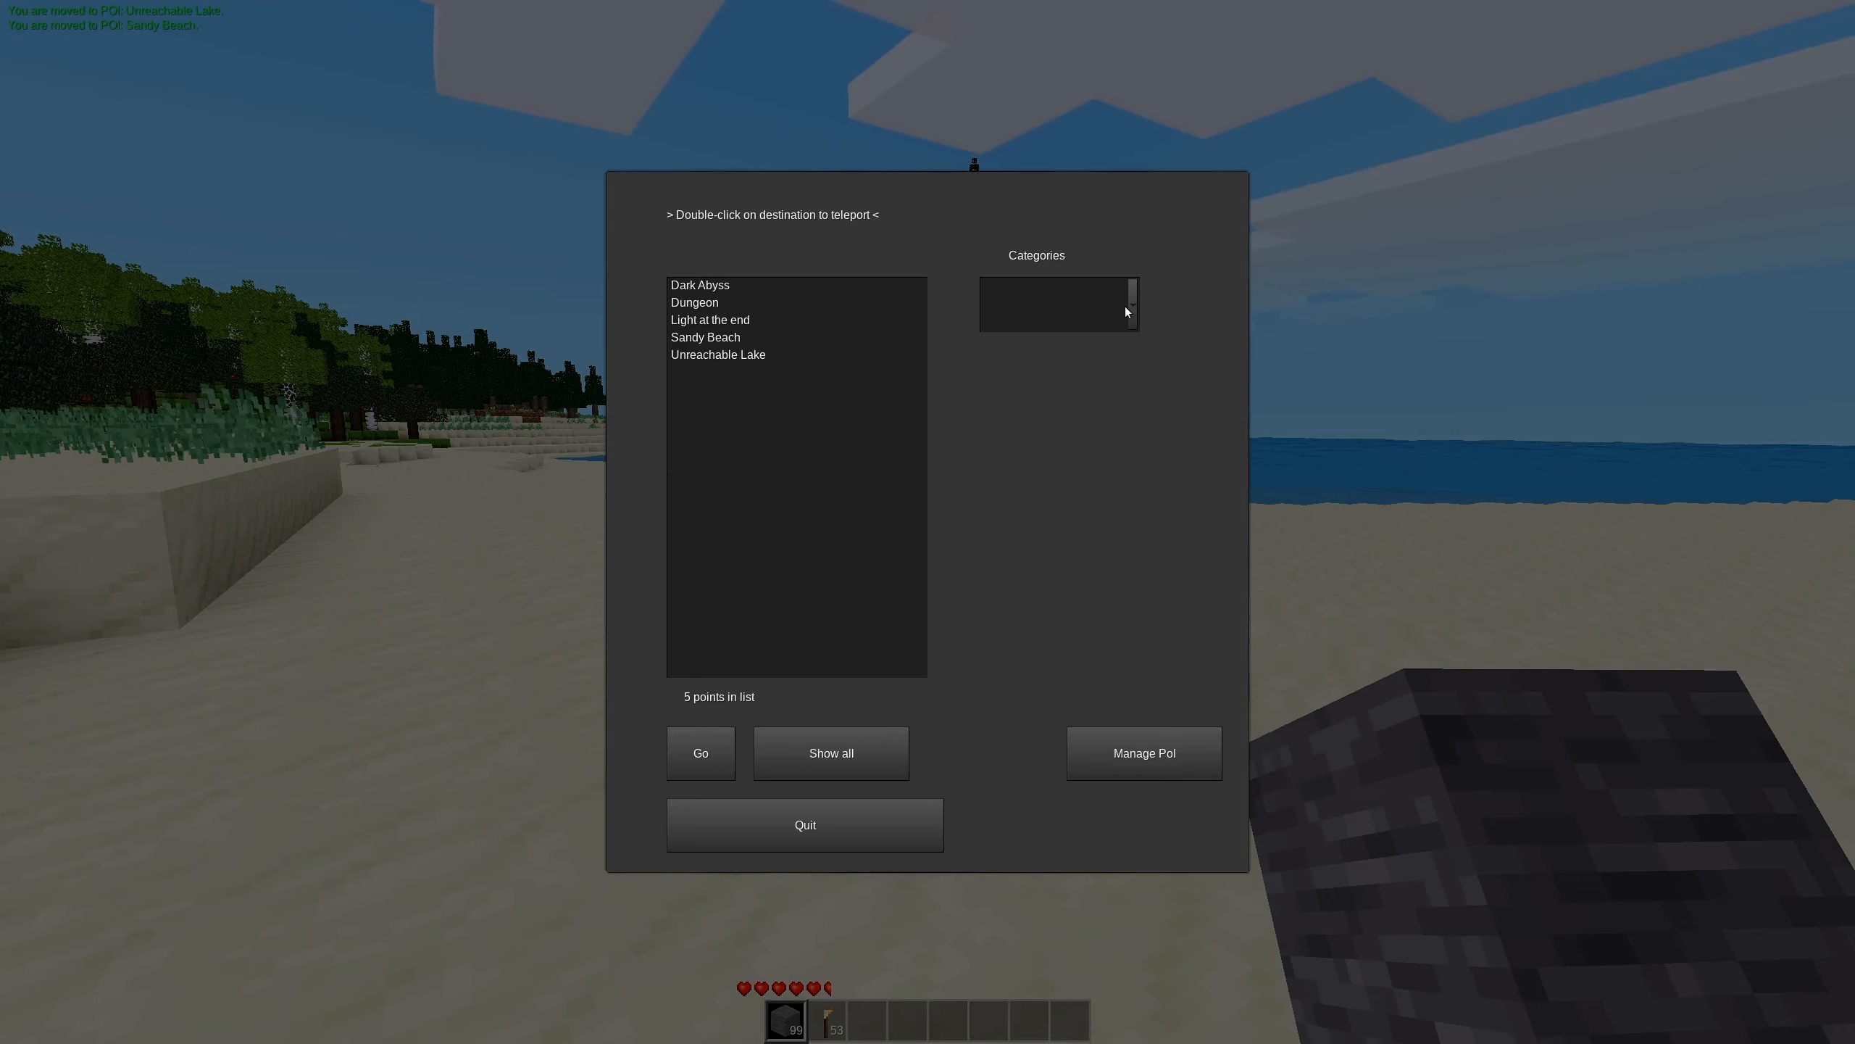
Filter by the Education category to see it lists no points, then teleport to Sandy Beach.
click(1056, 303)
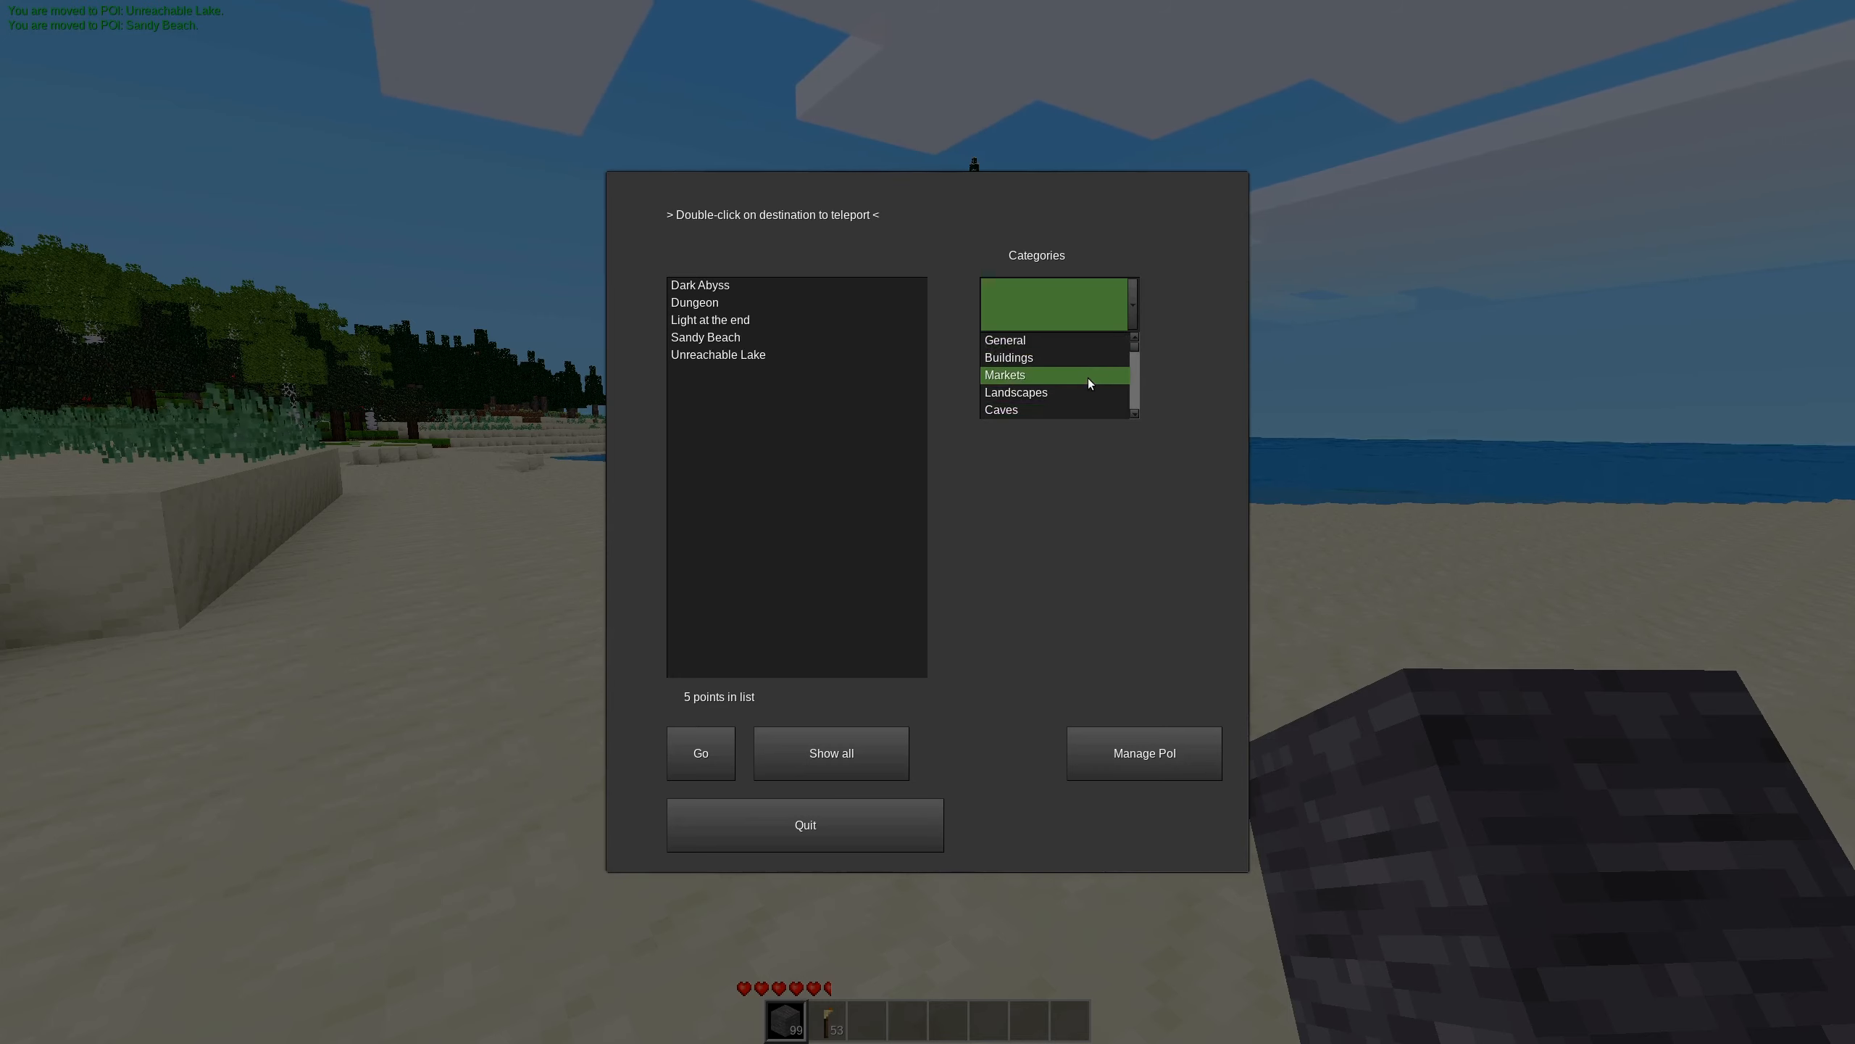
scroll(down, 3)
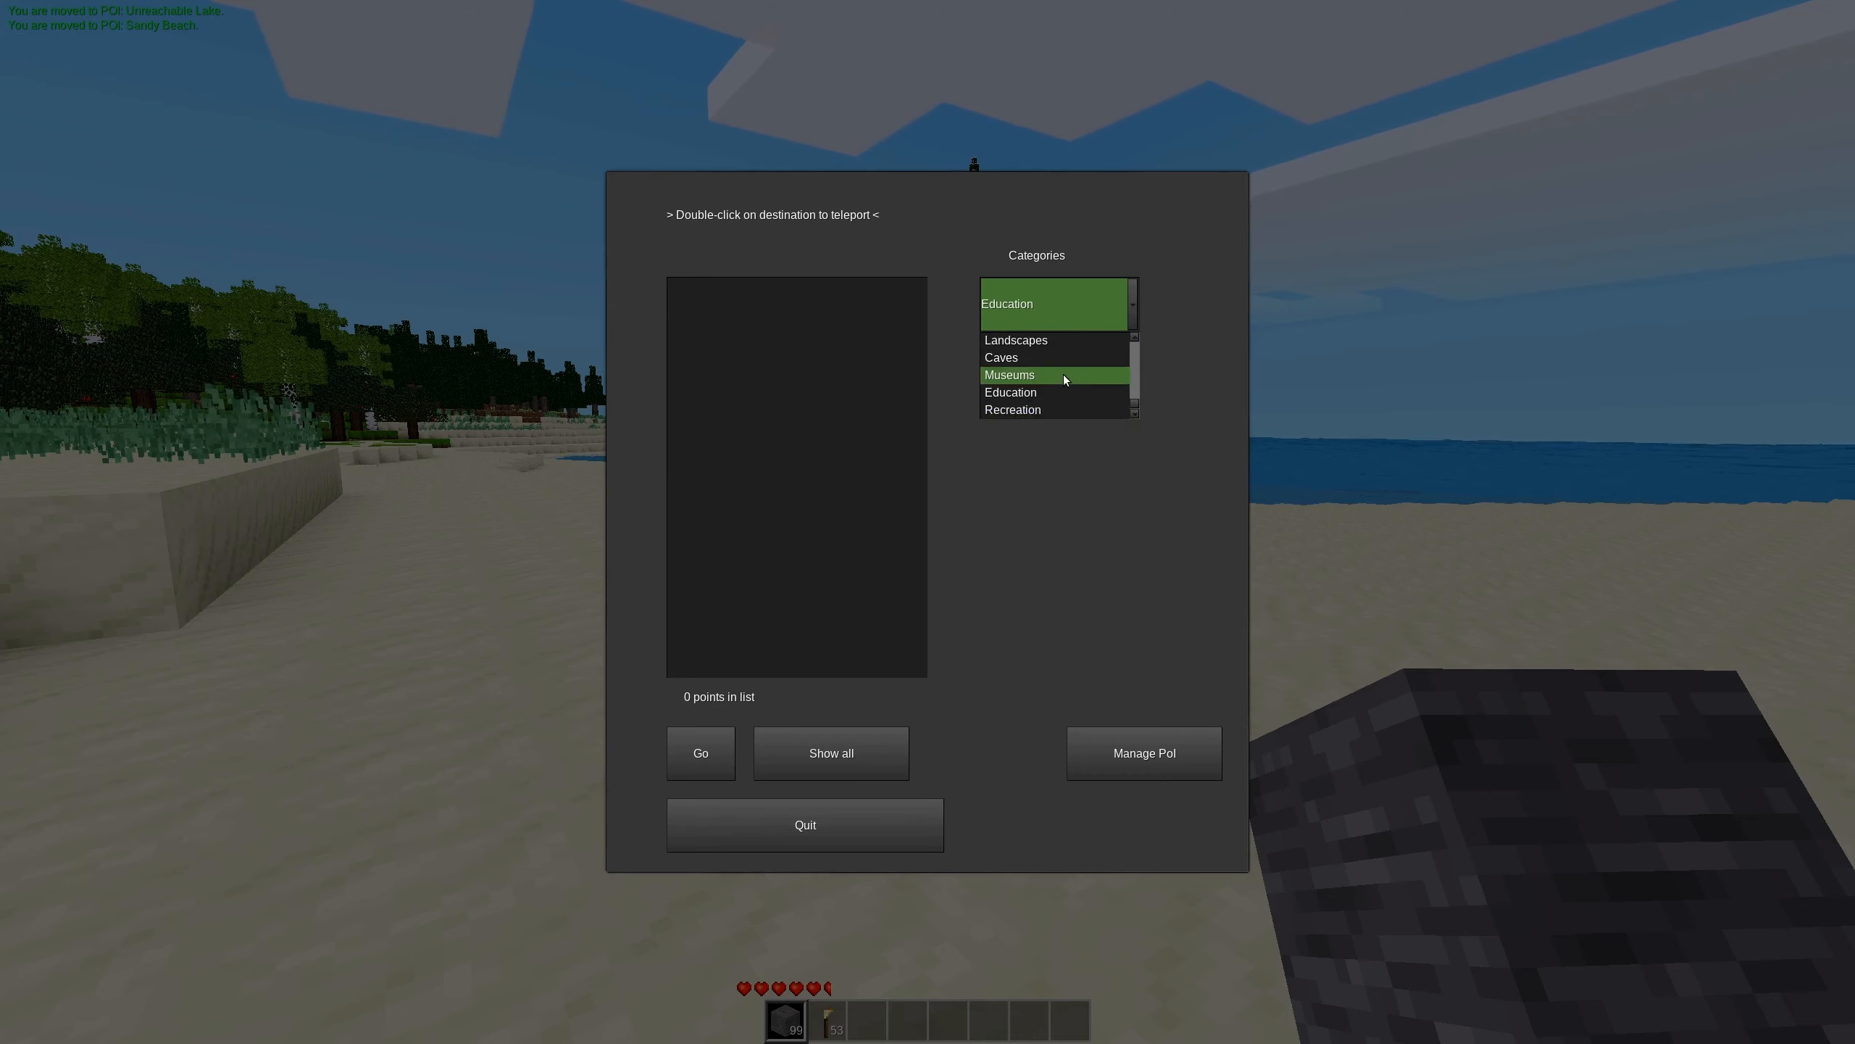
click(829, 752)
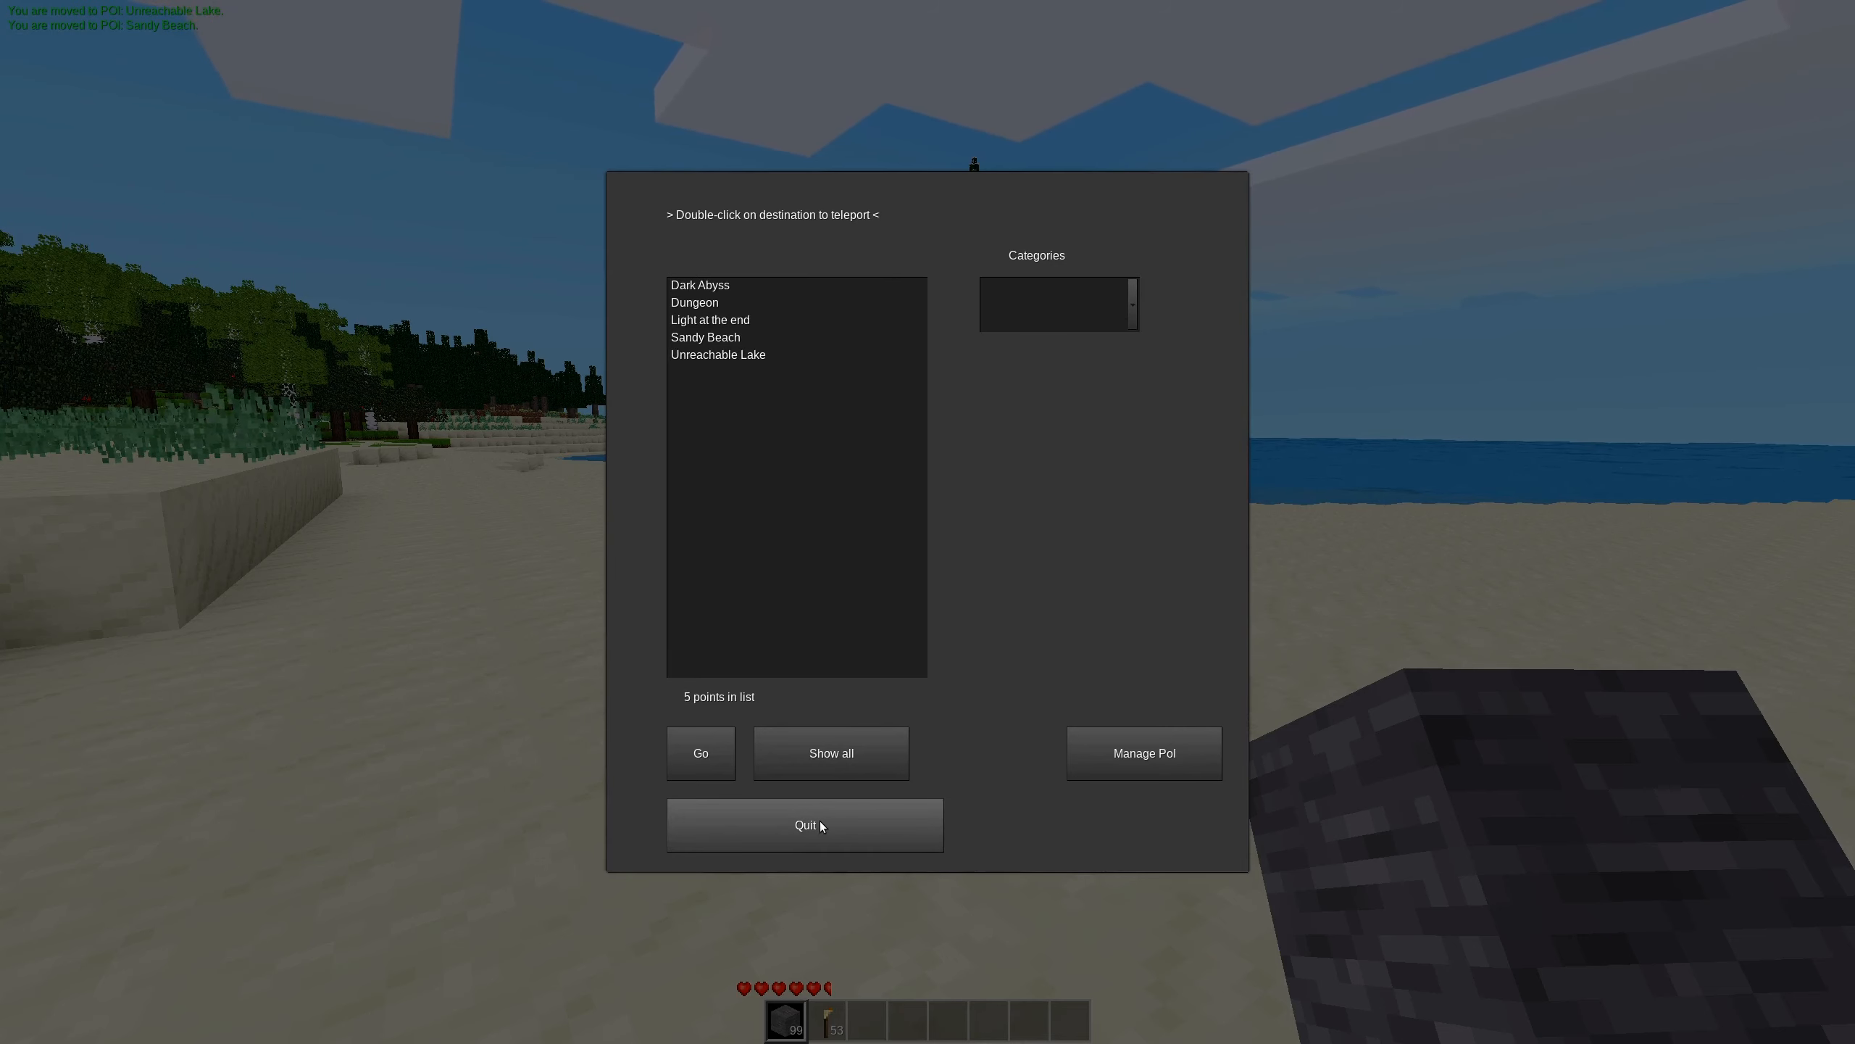
mouse_move(810, 841)
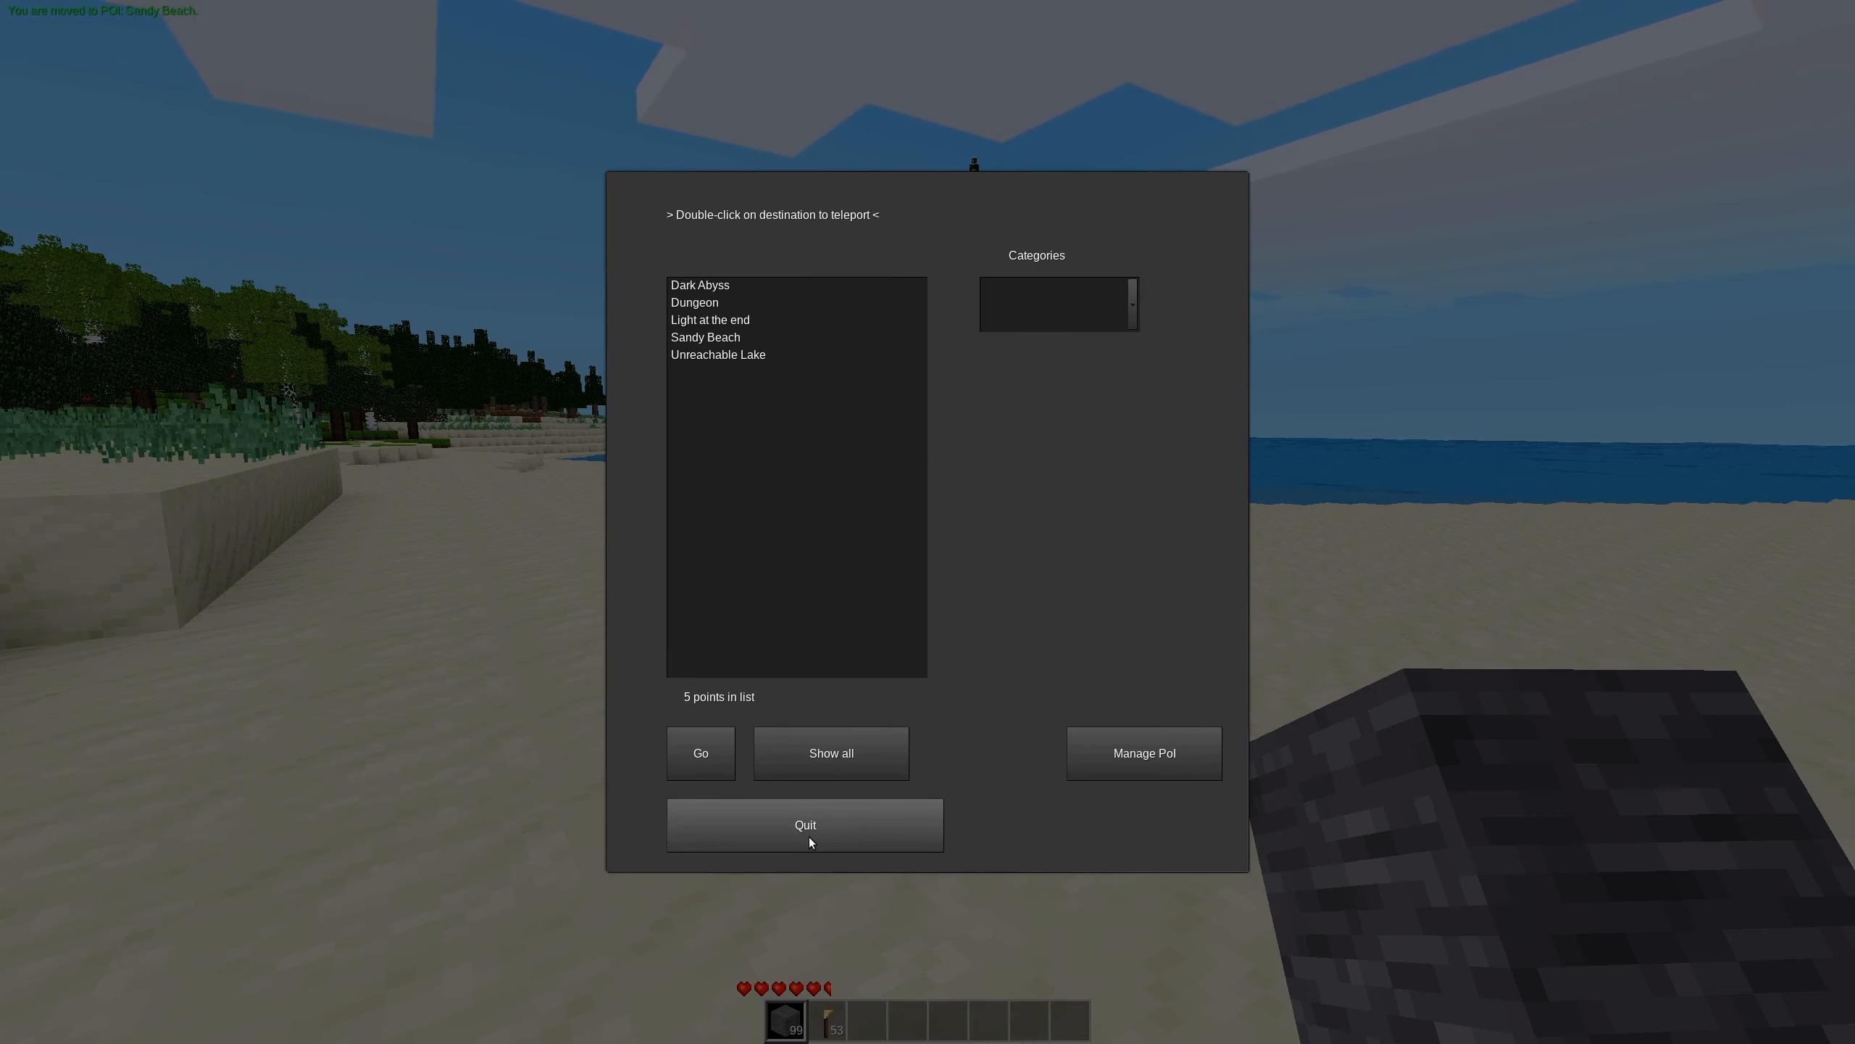
mouse_move(485, 518)
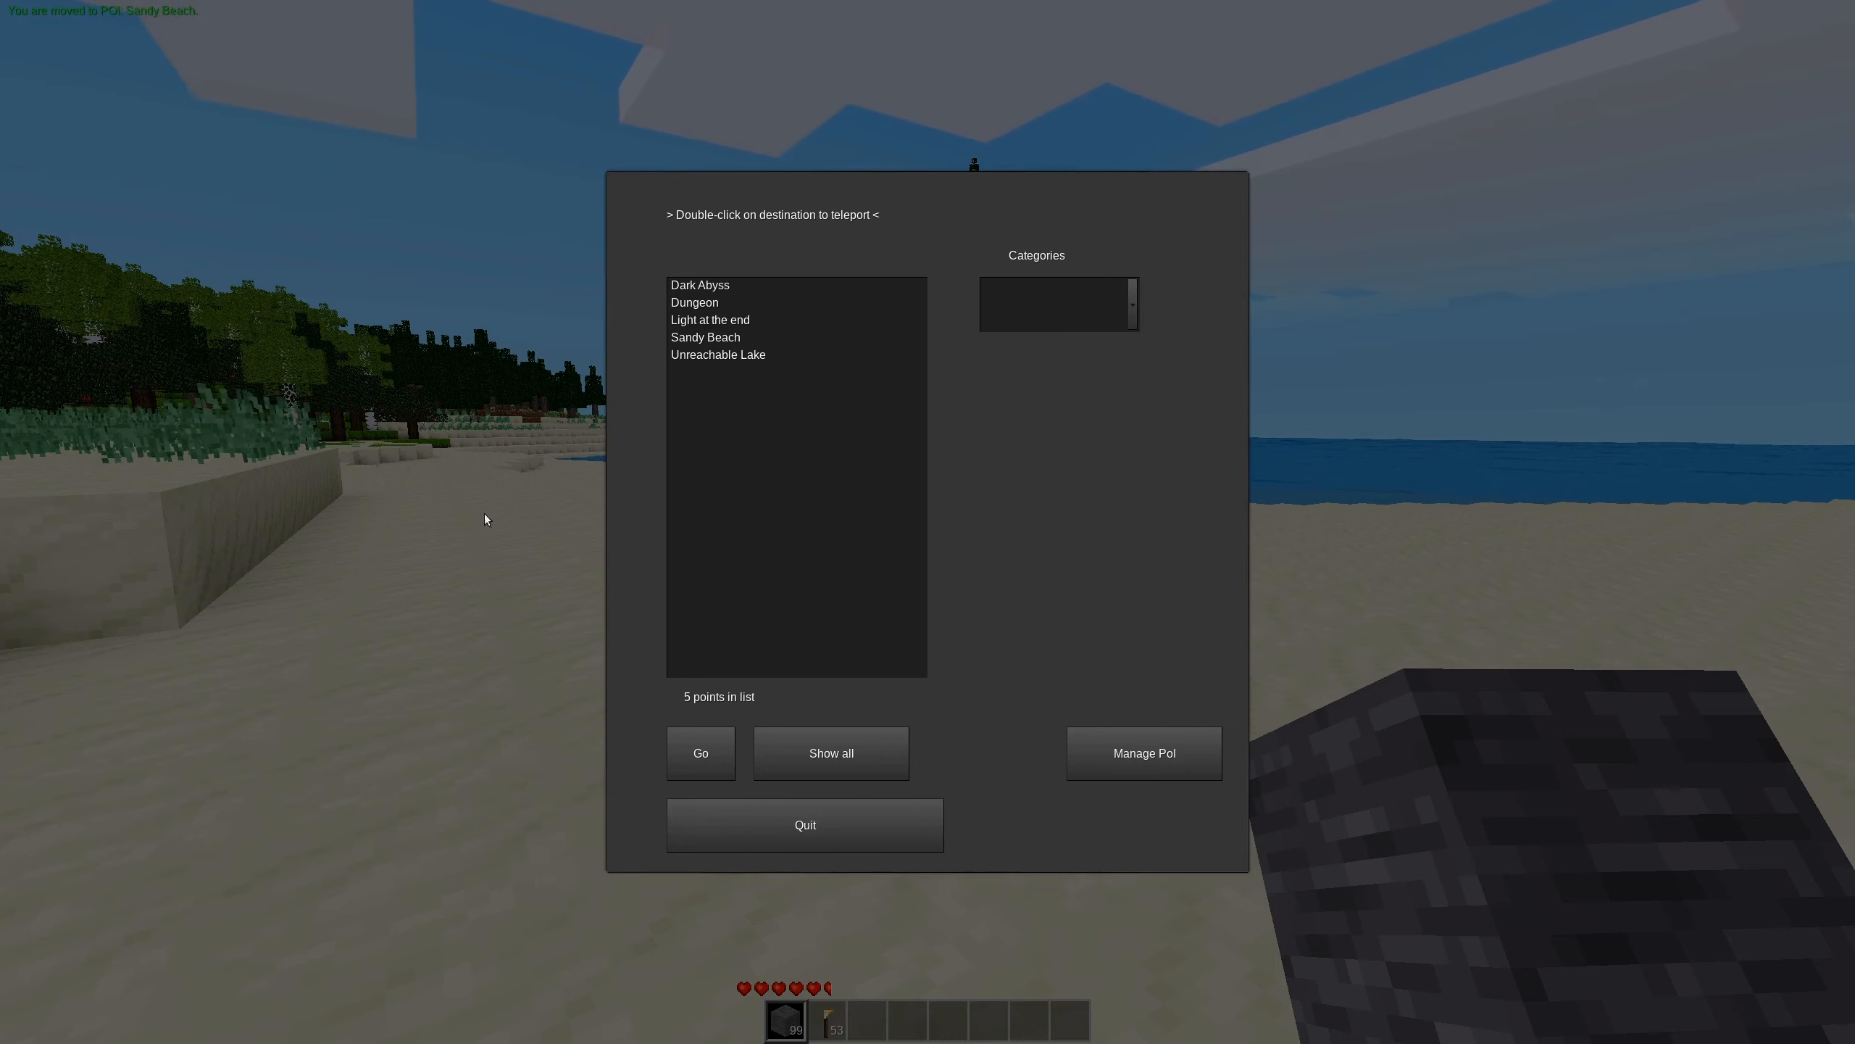
double_click(705, 337)
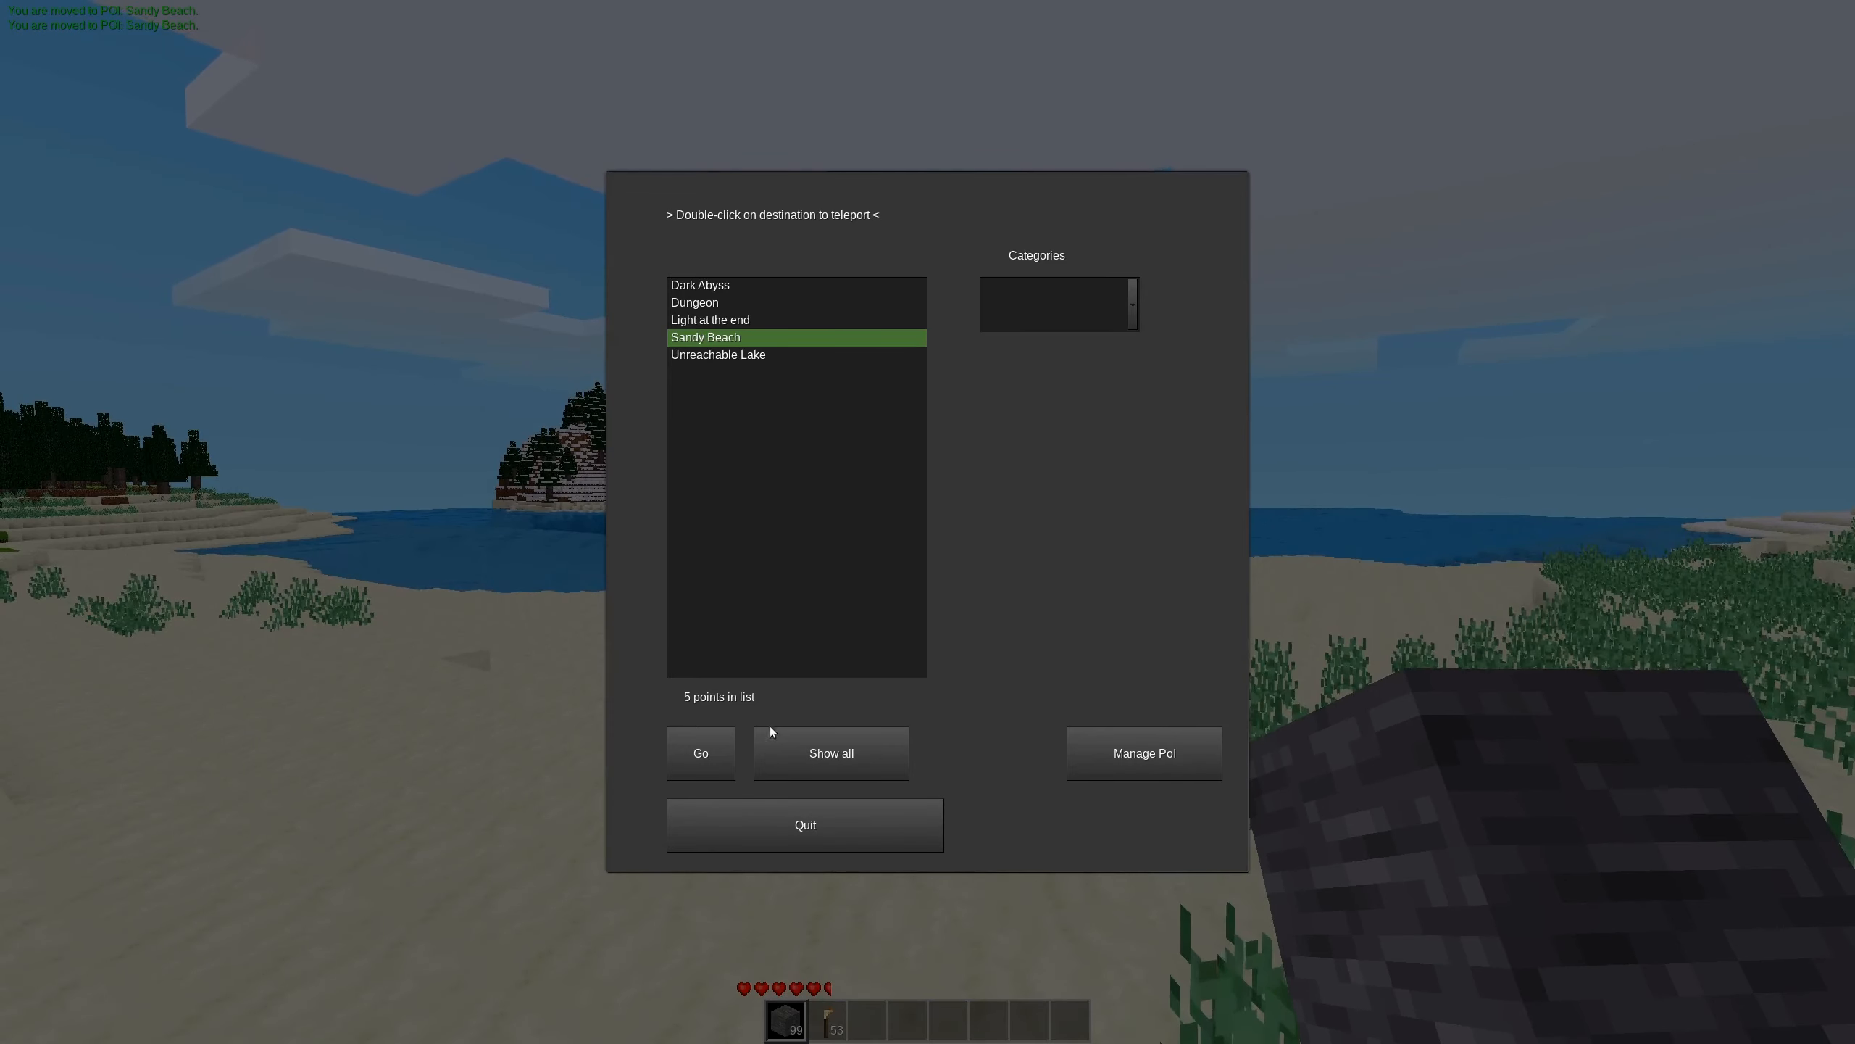
double_click(704, 337)
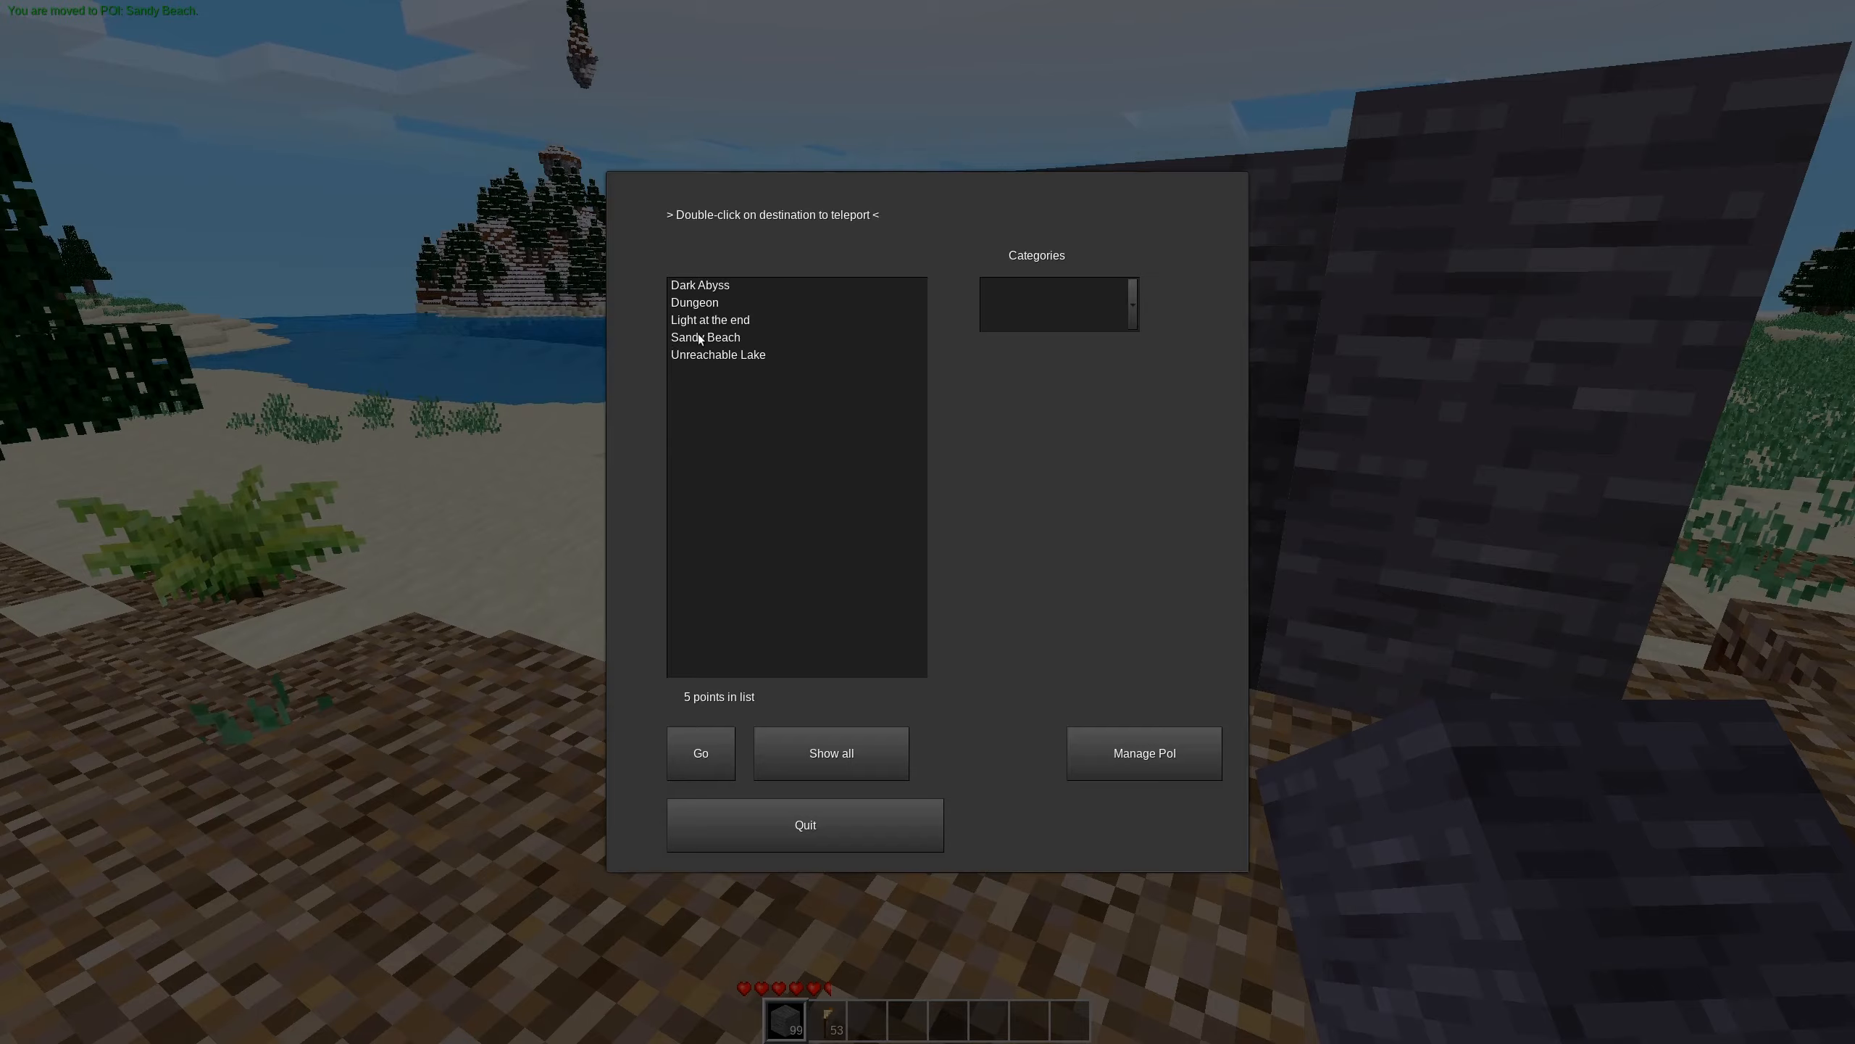
Teleport to Sandy Beach beside the stone blocks and open Manage PoI.
double_click(704, 337)
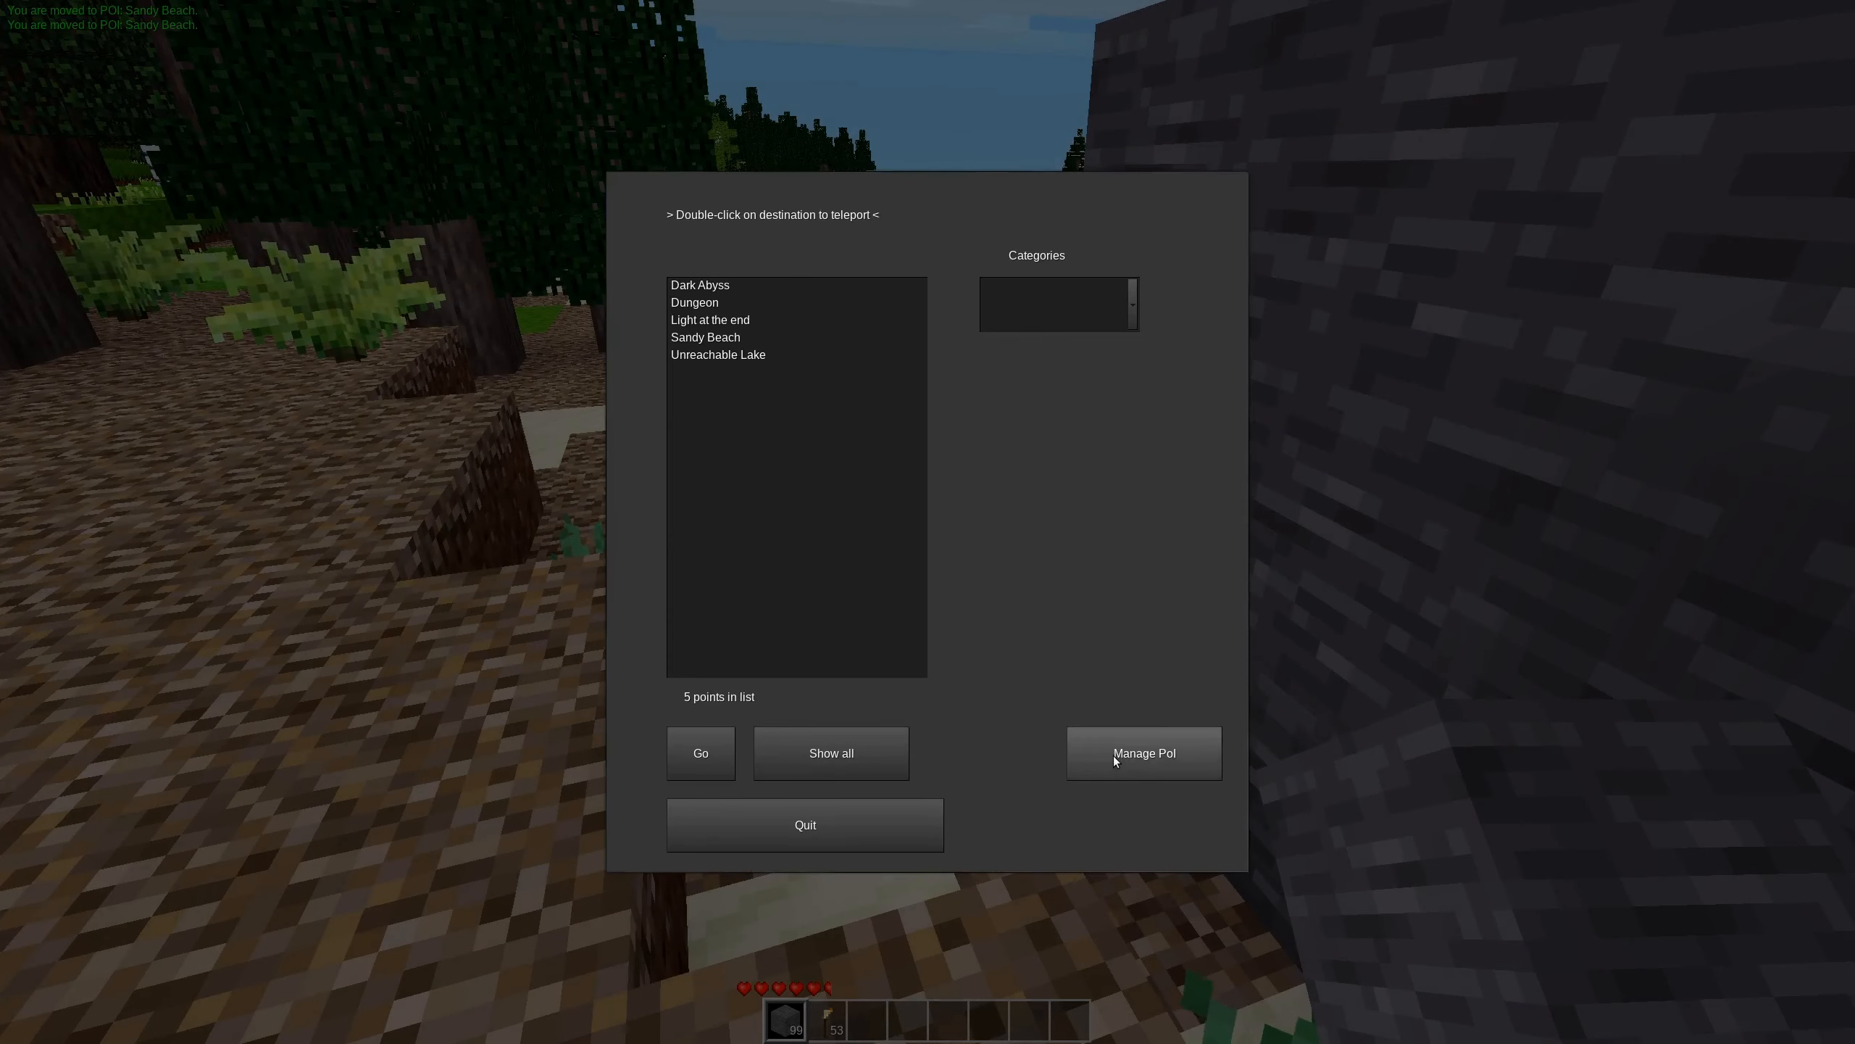
click(1143, 752)
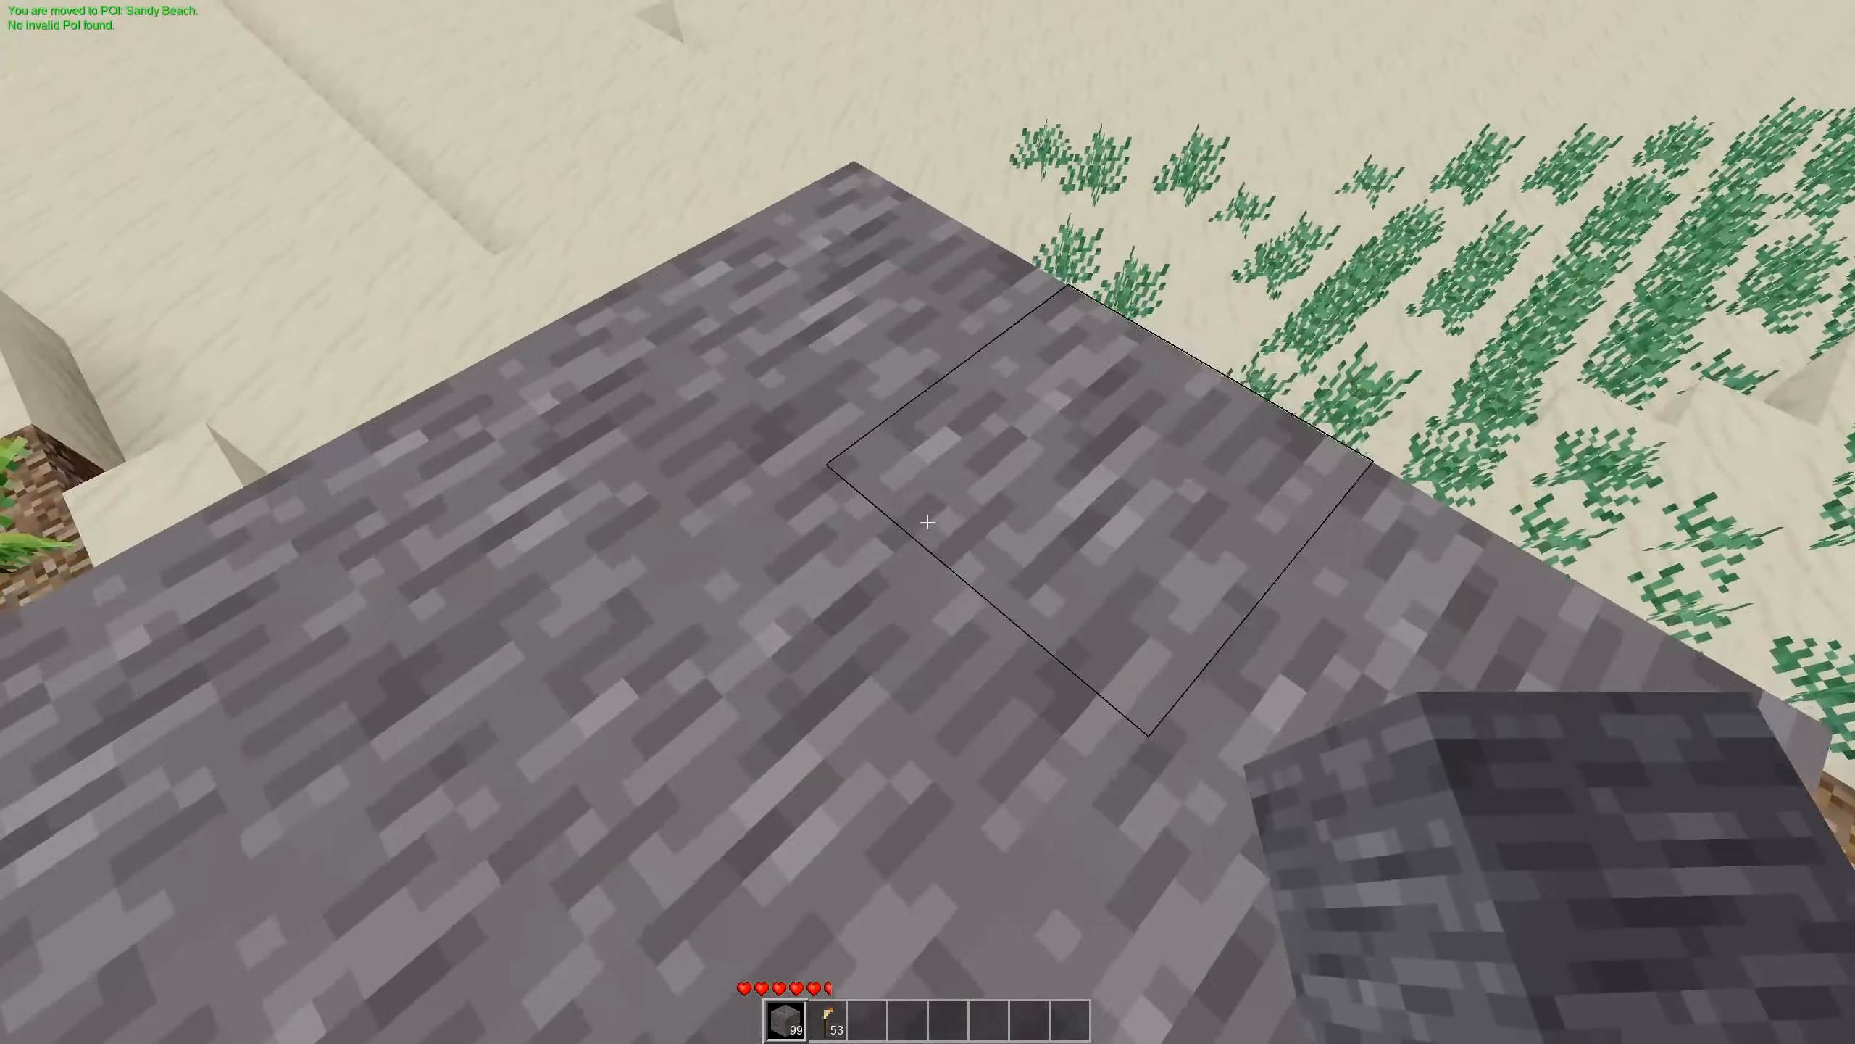
mouse_move(927, 522)
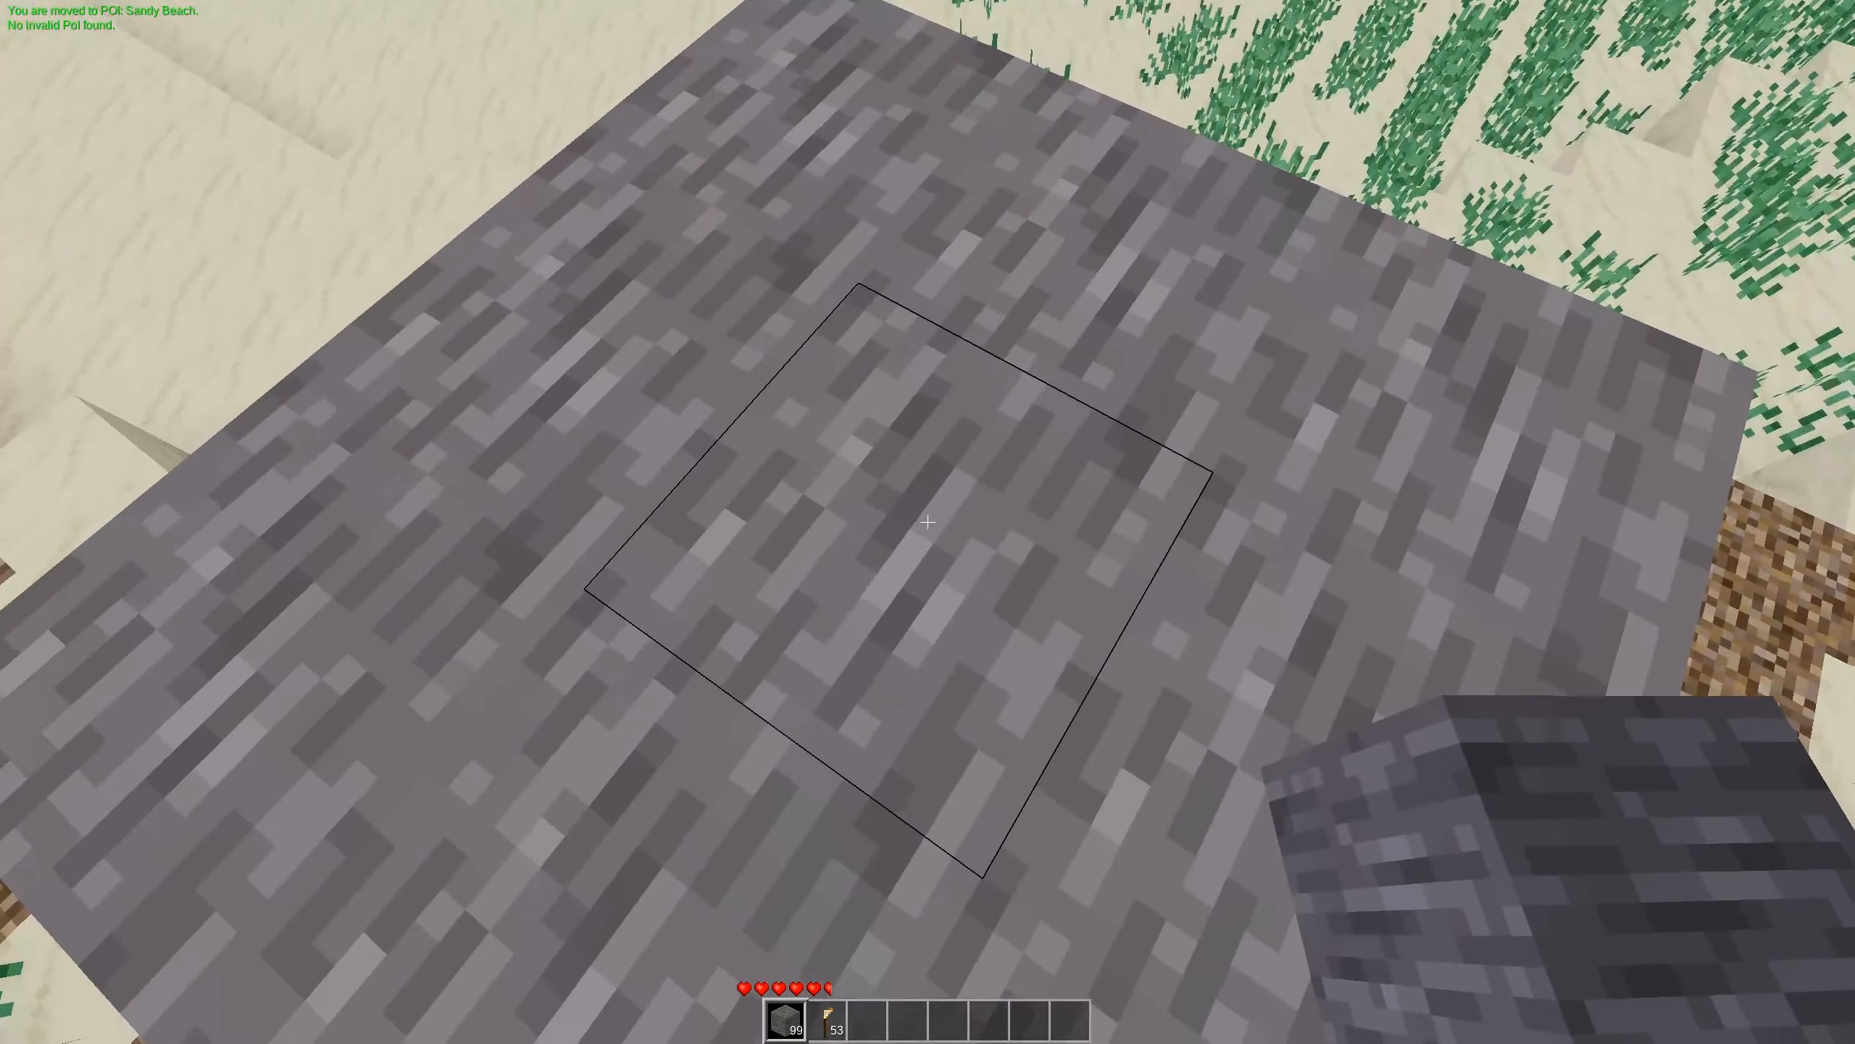
mouse_move(928, 522)
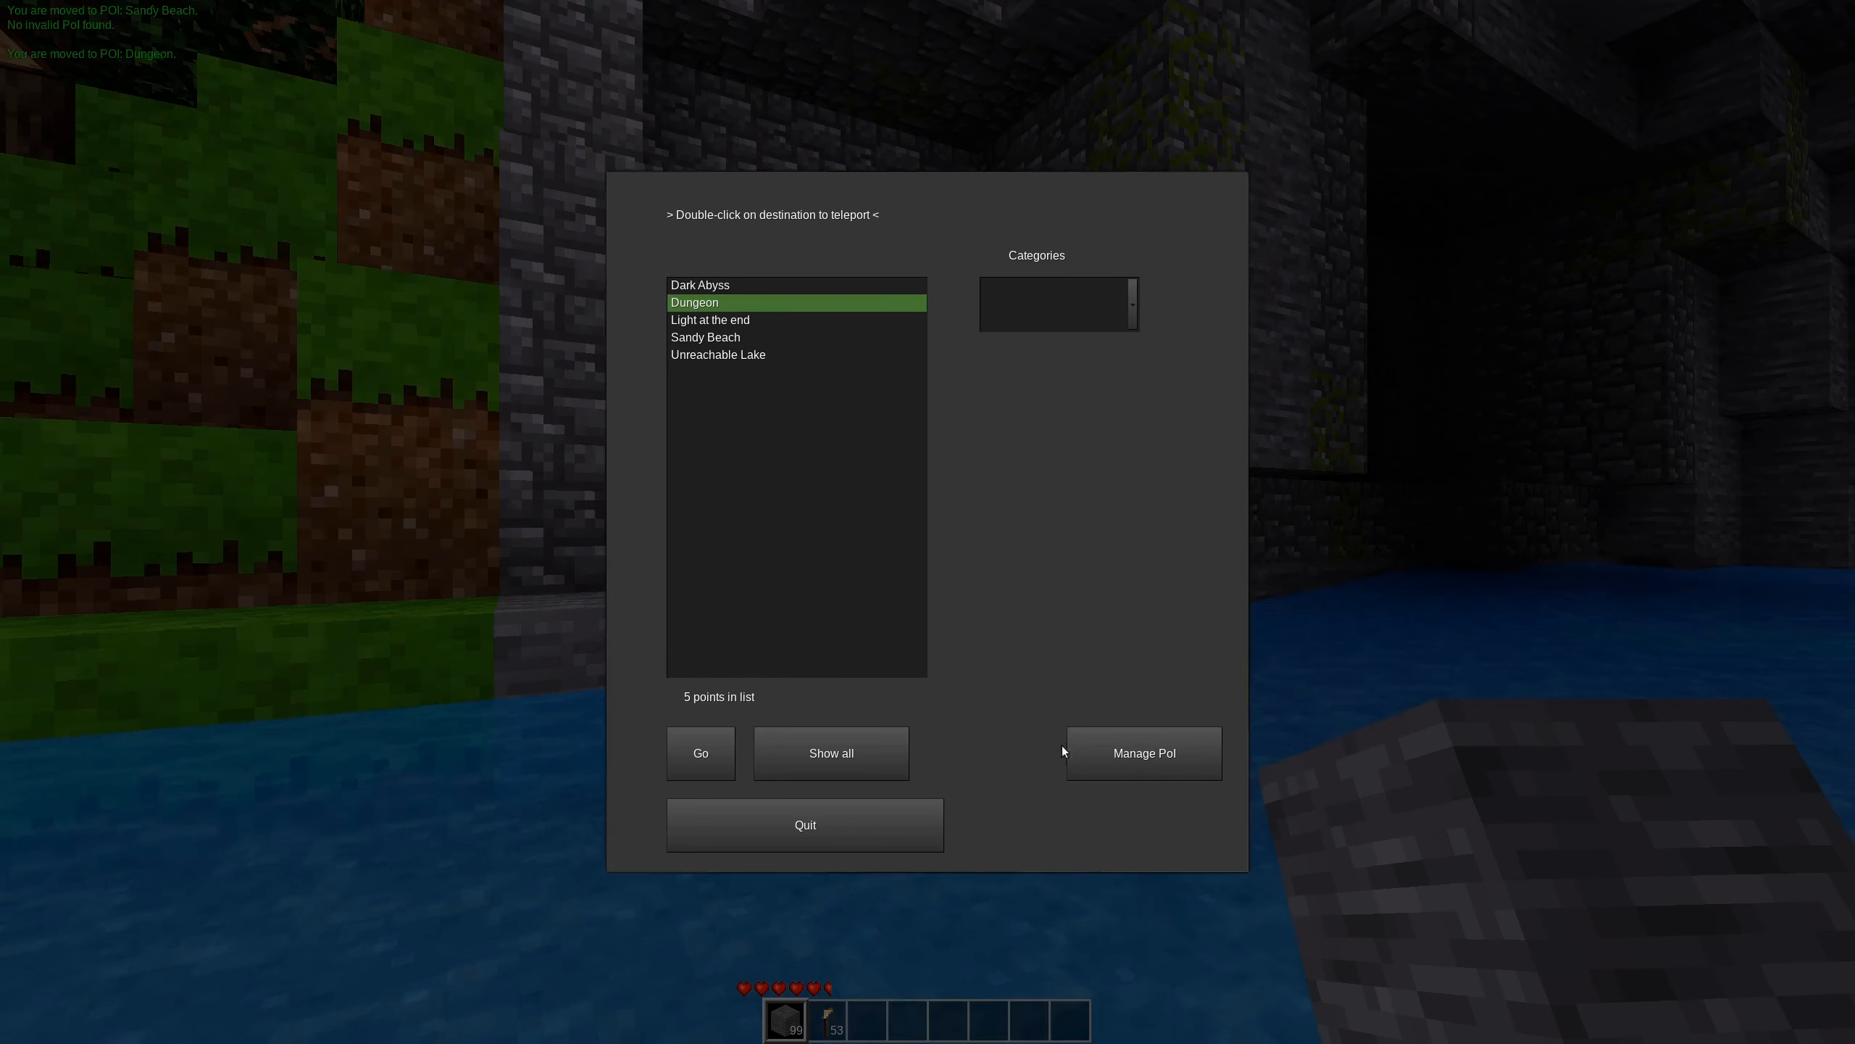
Teleport to the Dungeon point from the point list.
double_click(693, 301)
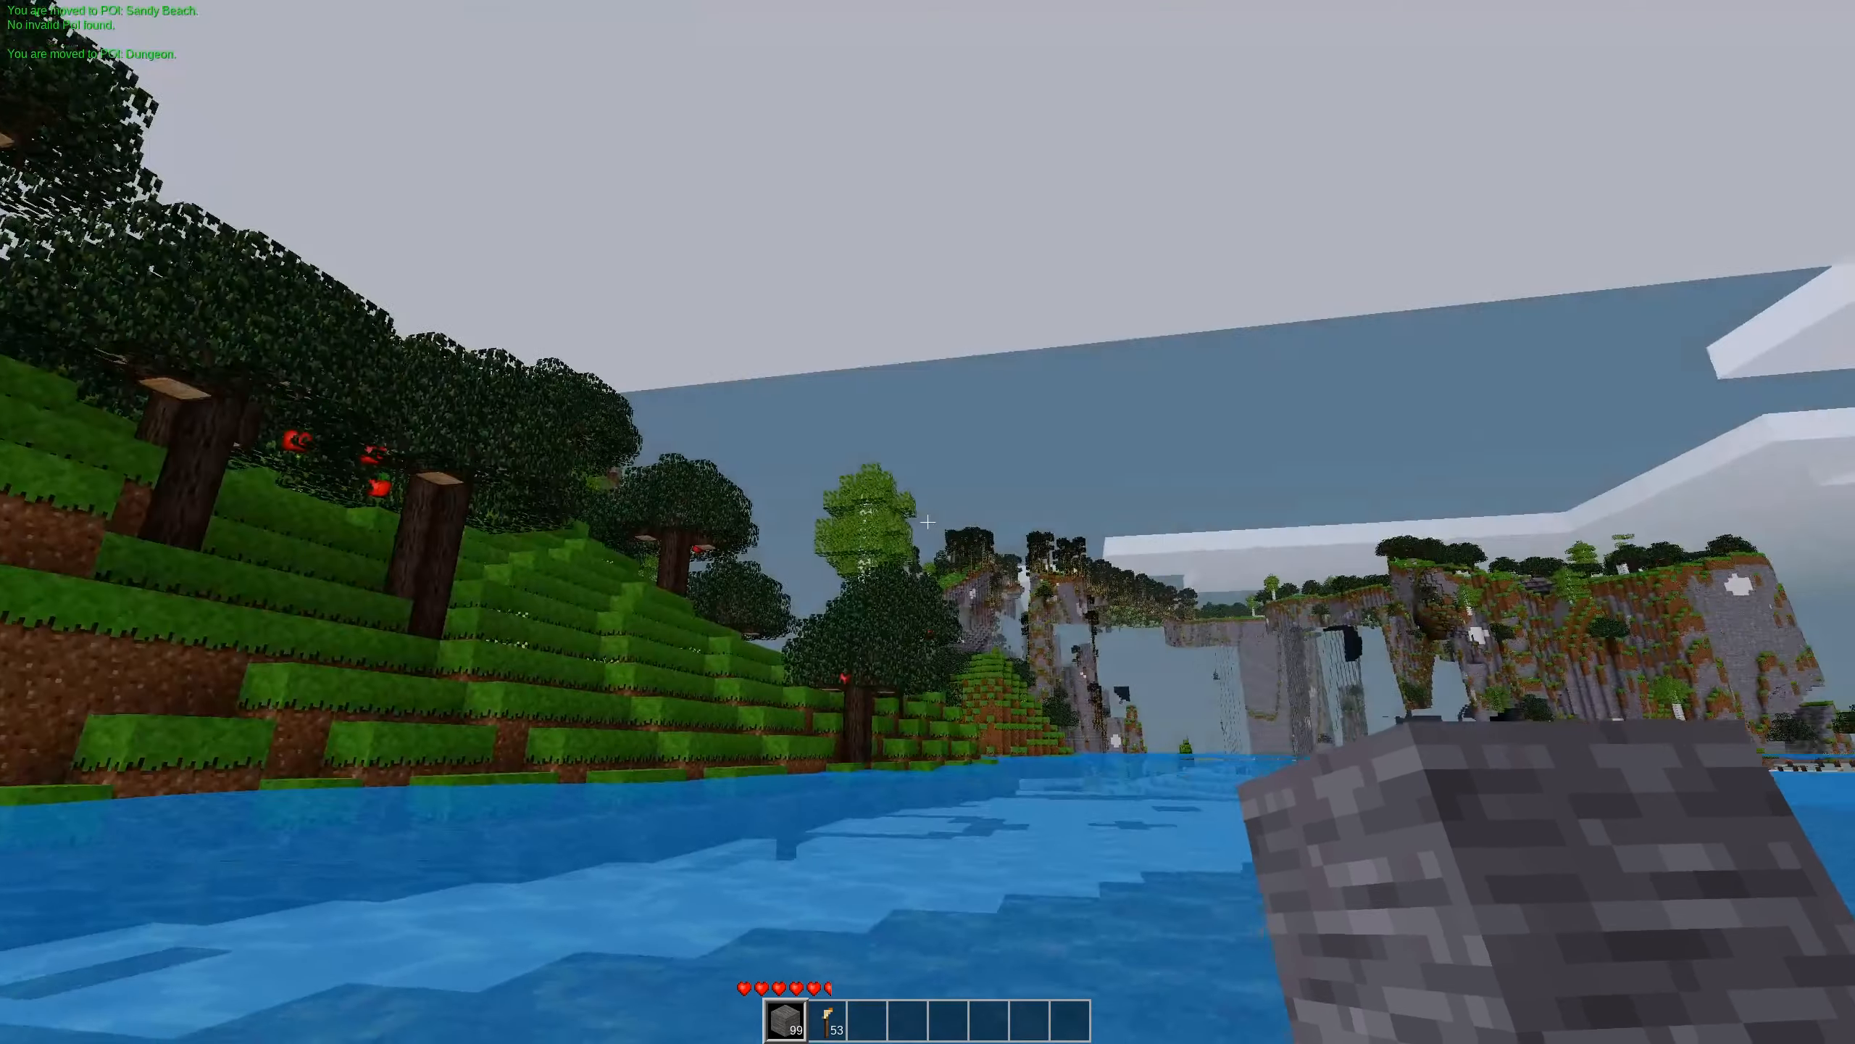